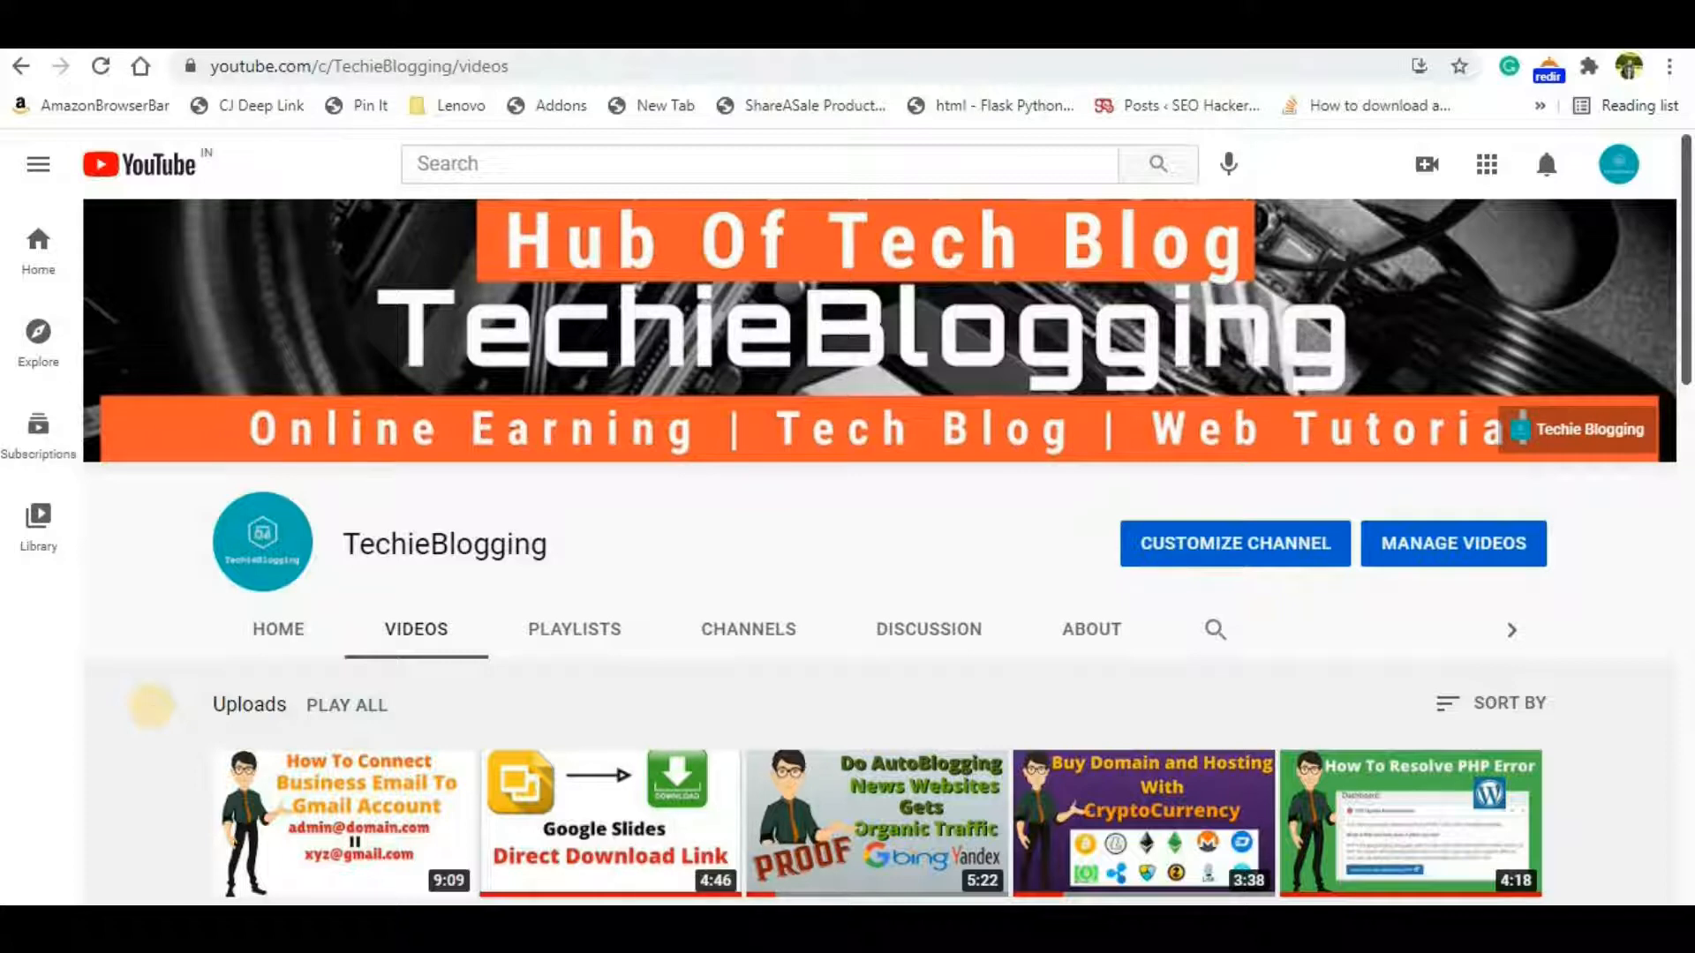
{"action": "mouse_move", "coordinate": [156, 713]}
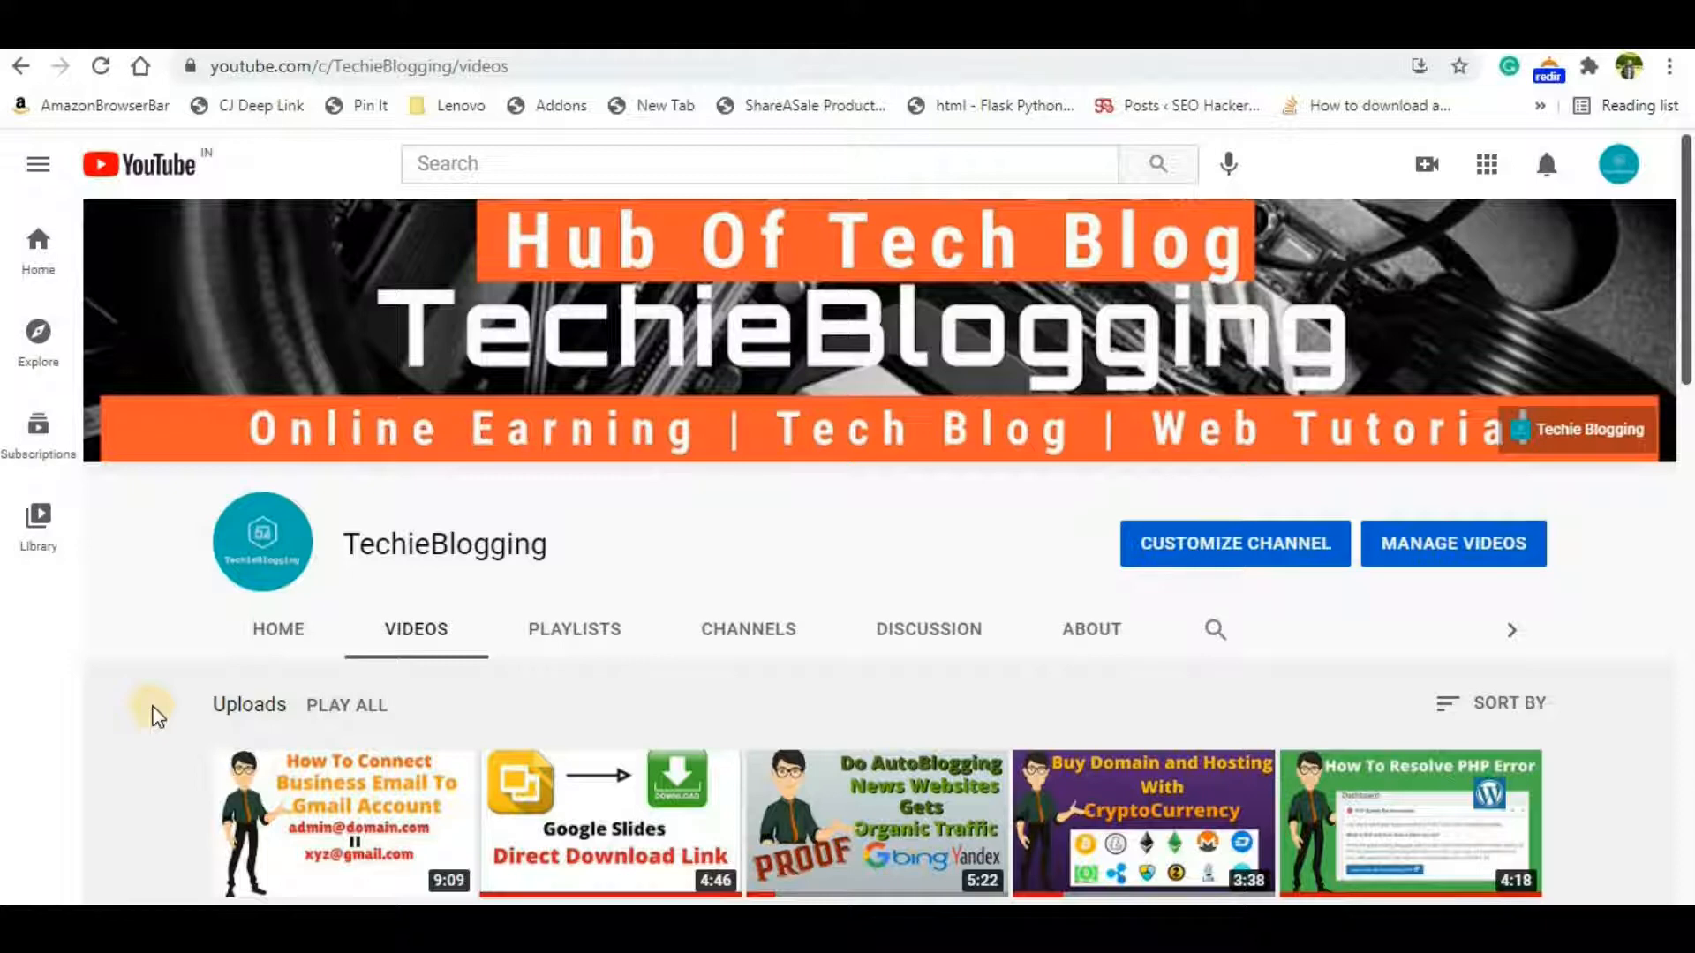
{"action": "mouse_move", "coordinate": [790, 552]}
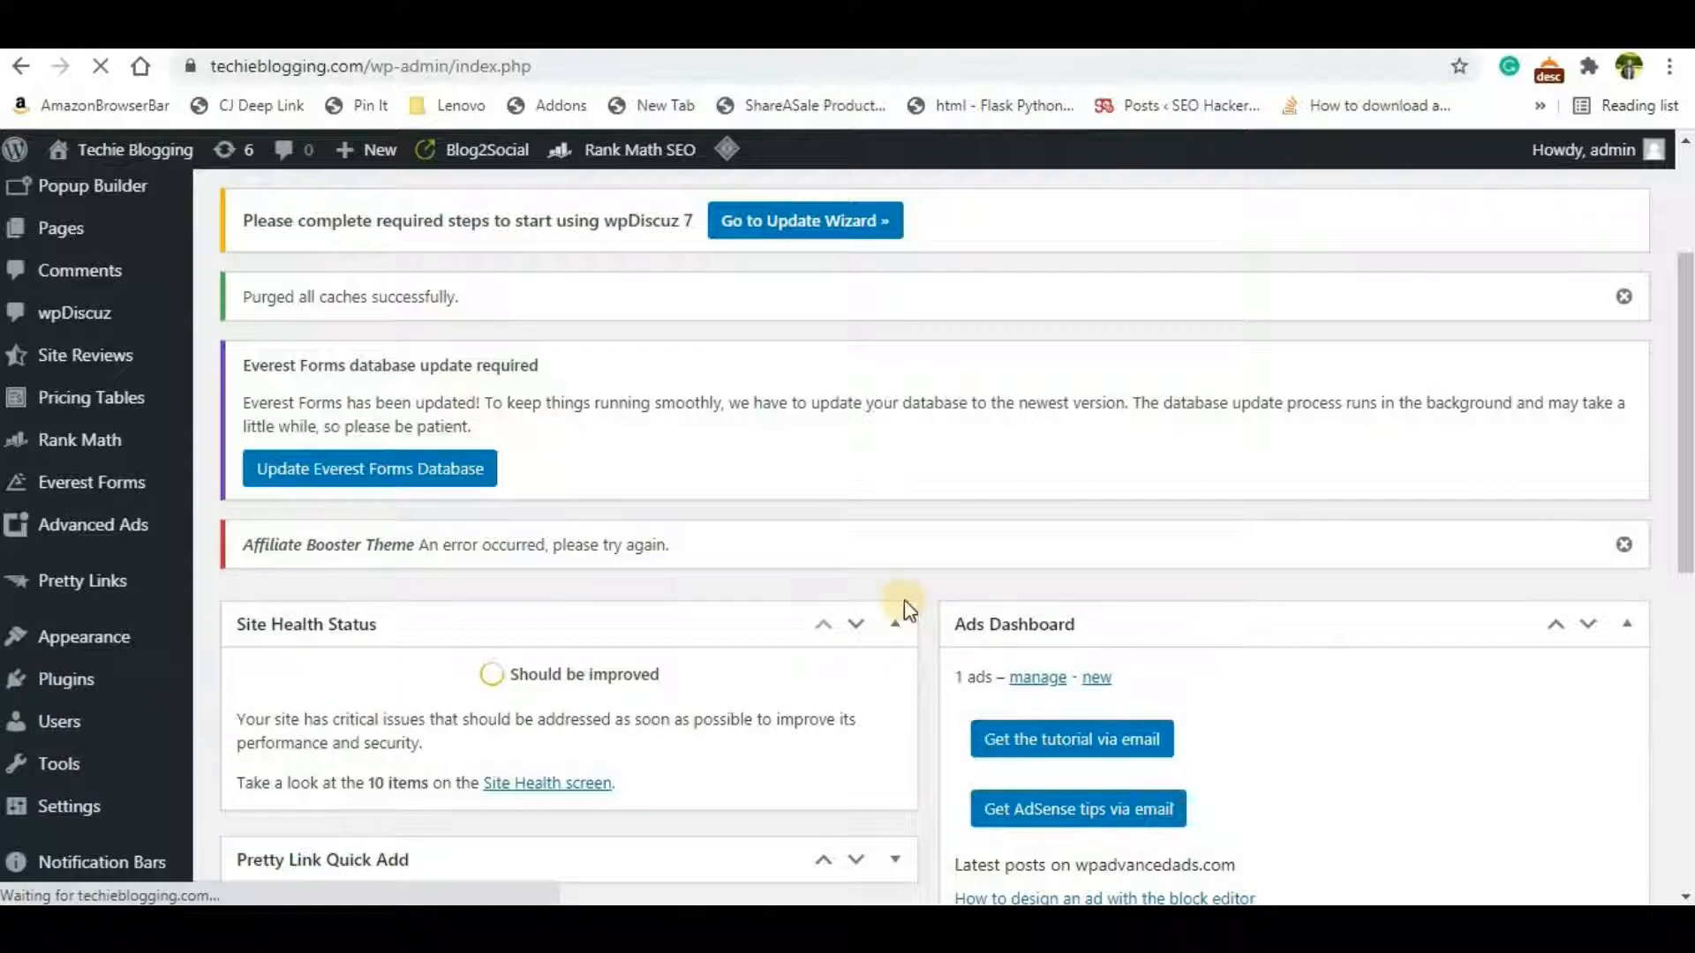
{"action": "mouse_move", "coordinate": [881, 549]}
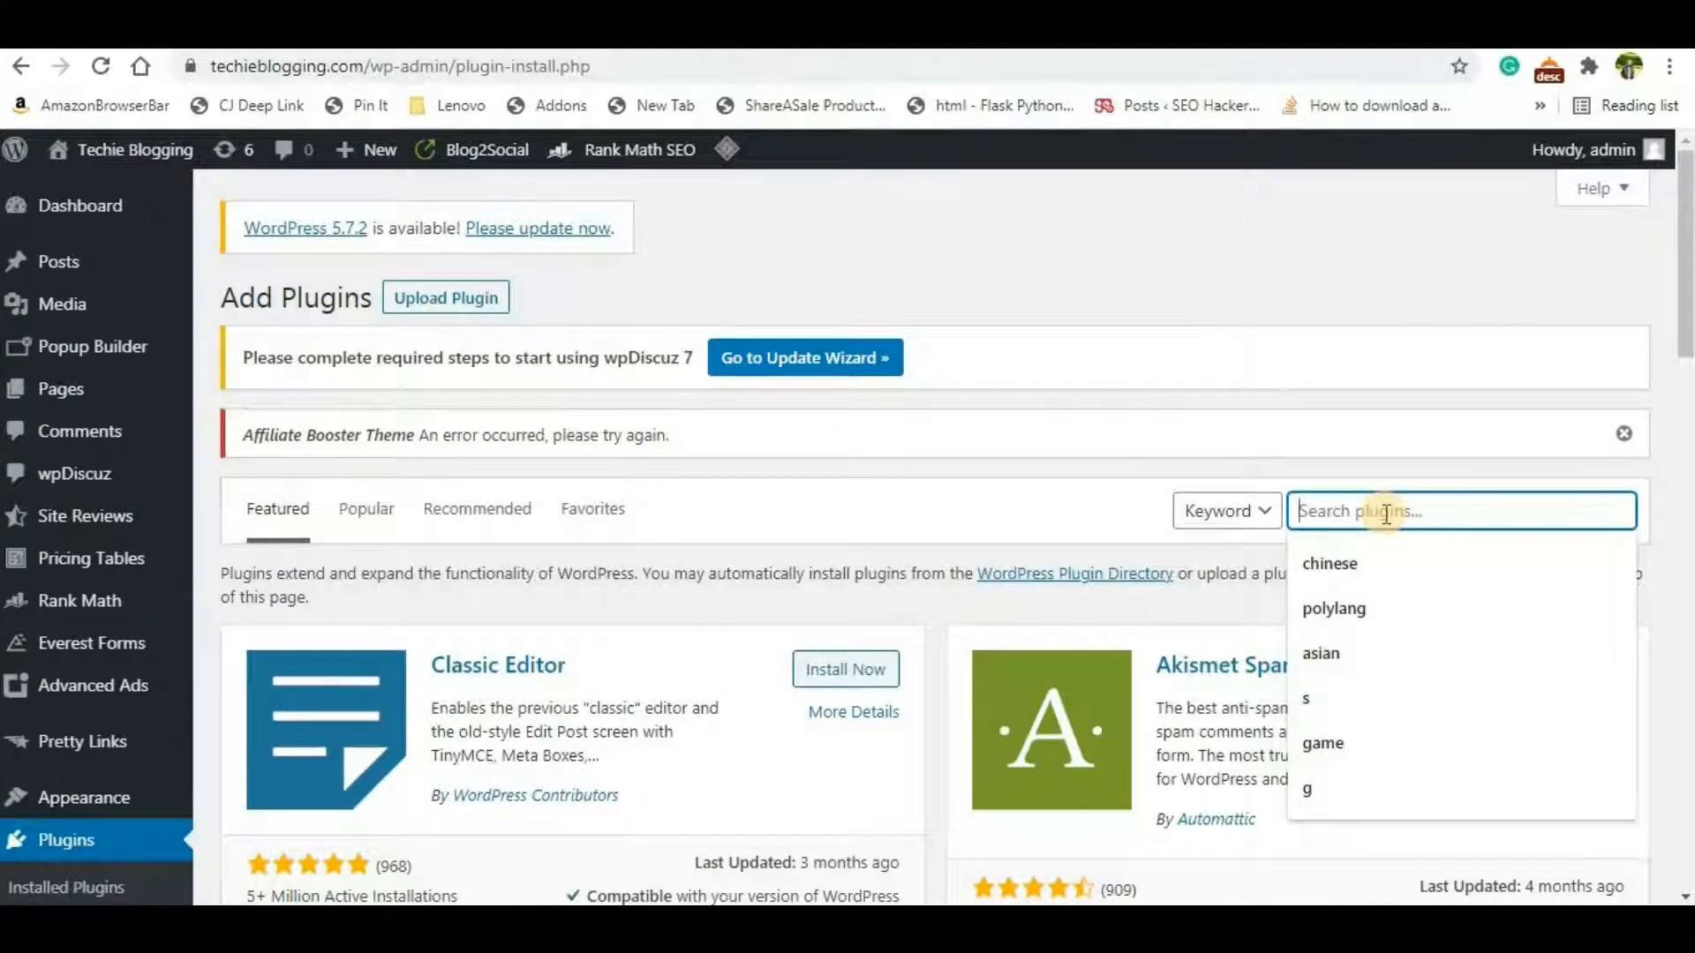
Step: Search the Add Plugins page for 'advanced ads' and confirm Advanced Ads shows as Active
{"action": "type", "text": "advanced ads"}
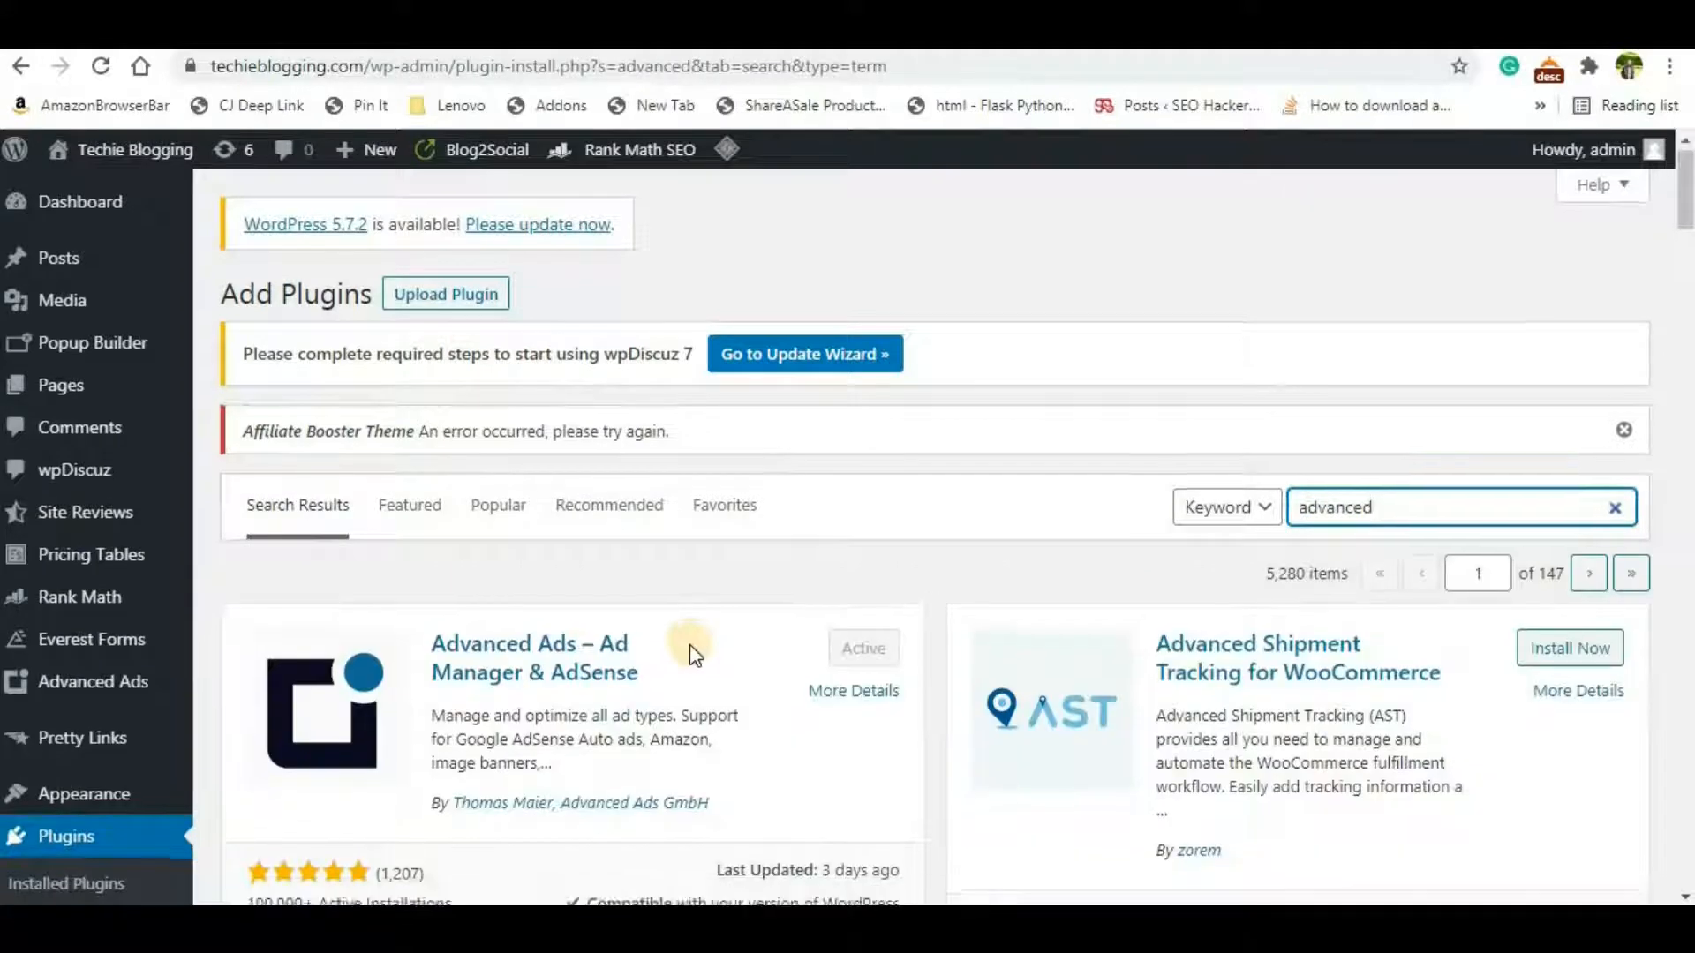
{"action": "scroll", "scroll_direction": "down", "scroll_amount": 3}
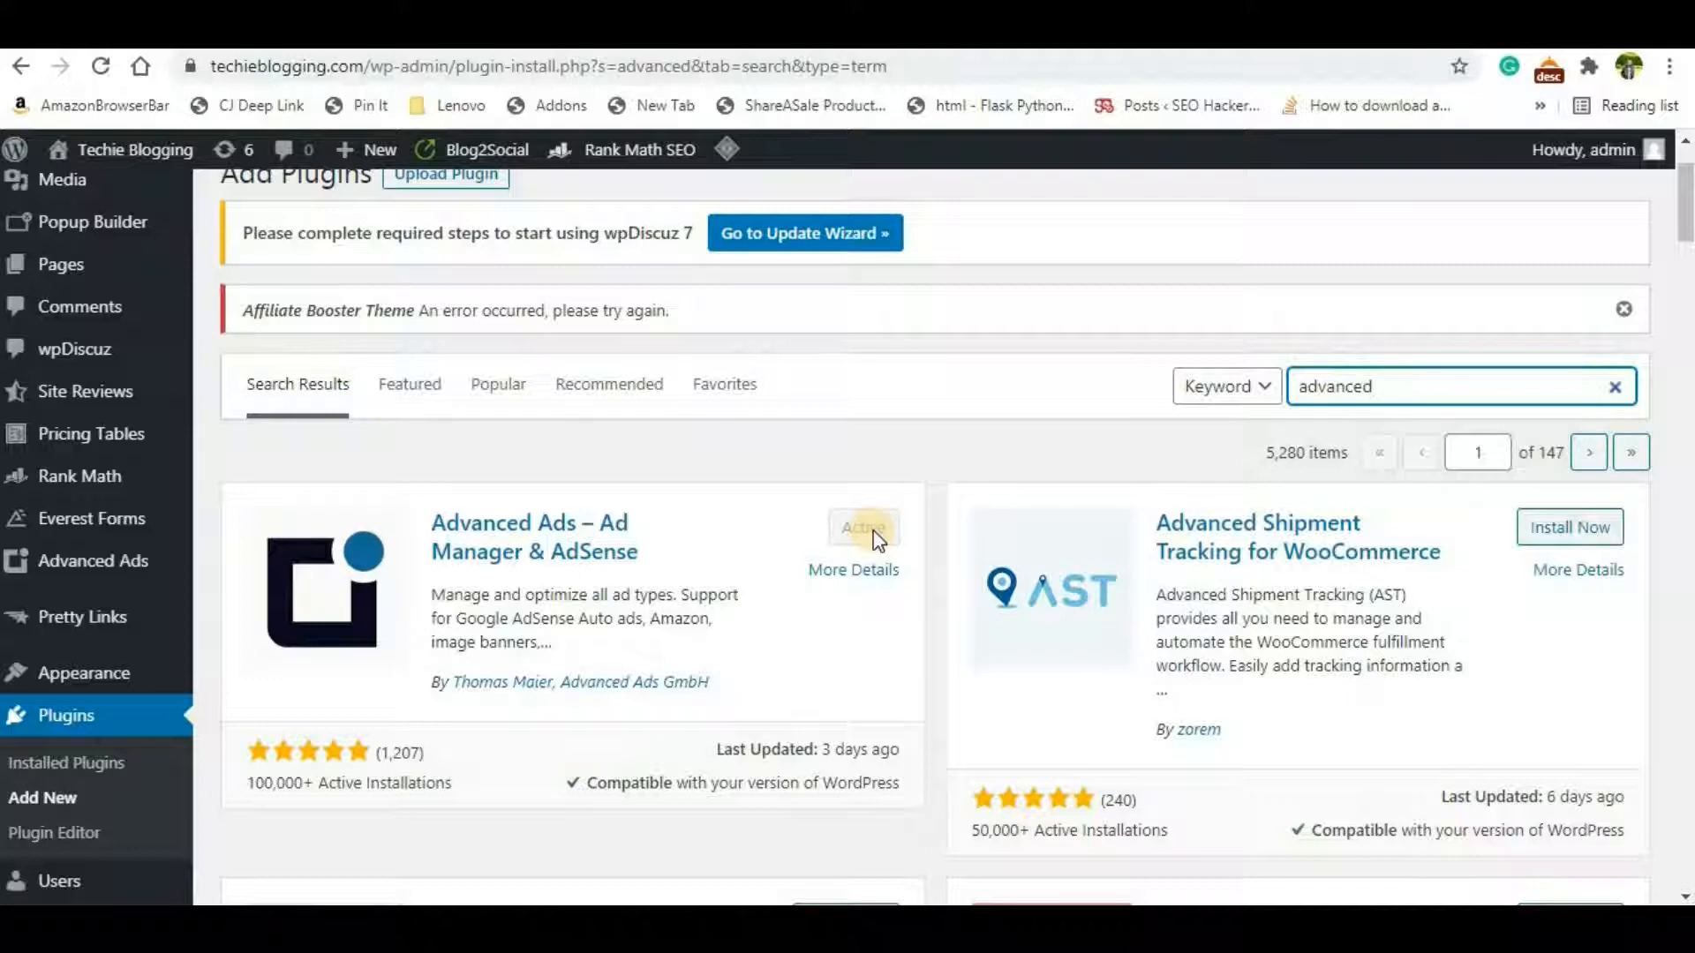
{"action": "mouse_move", "coordinate": [897, 538]}
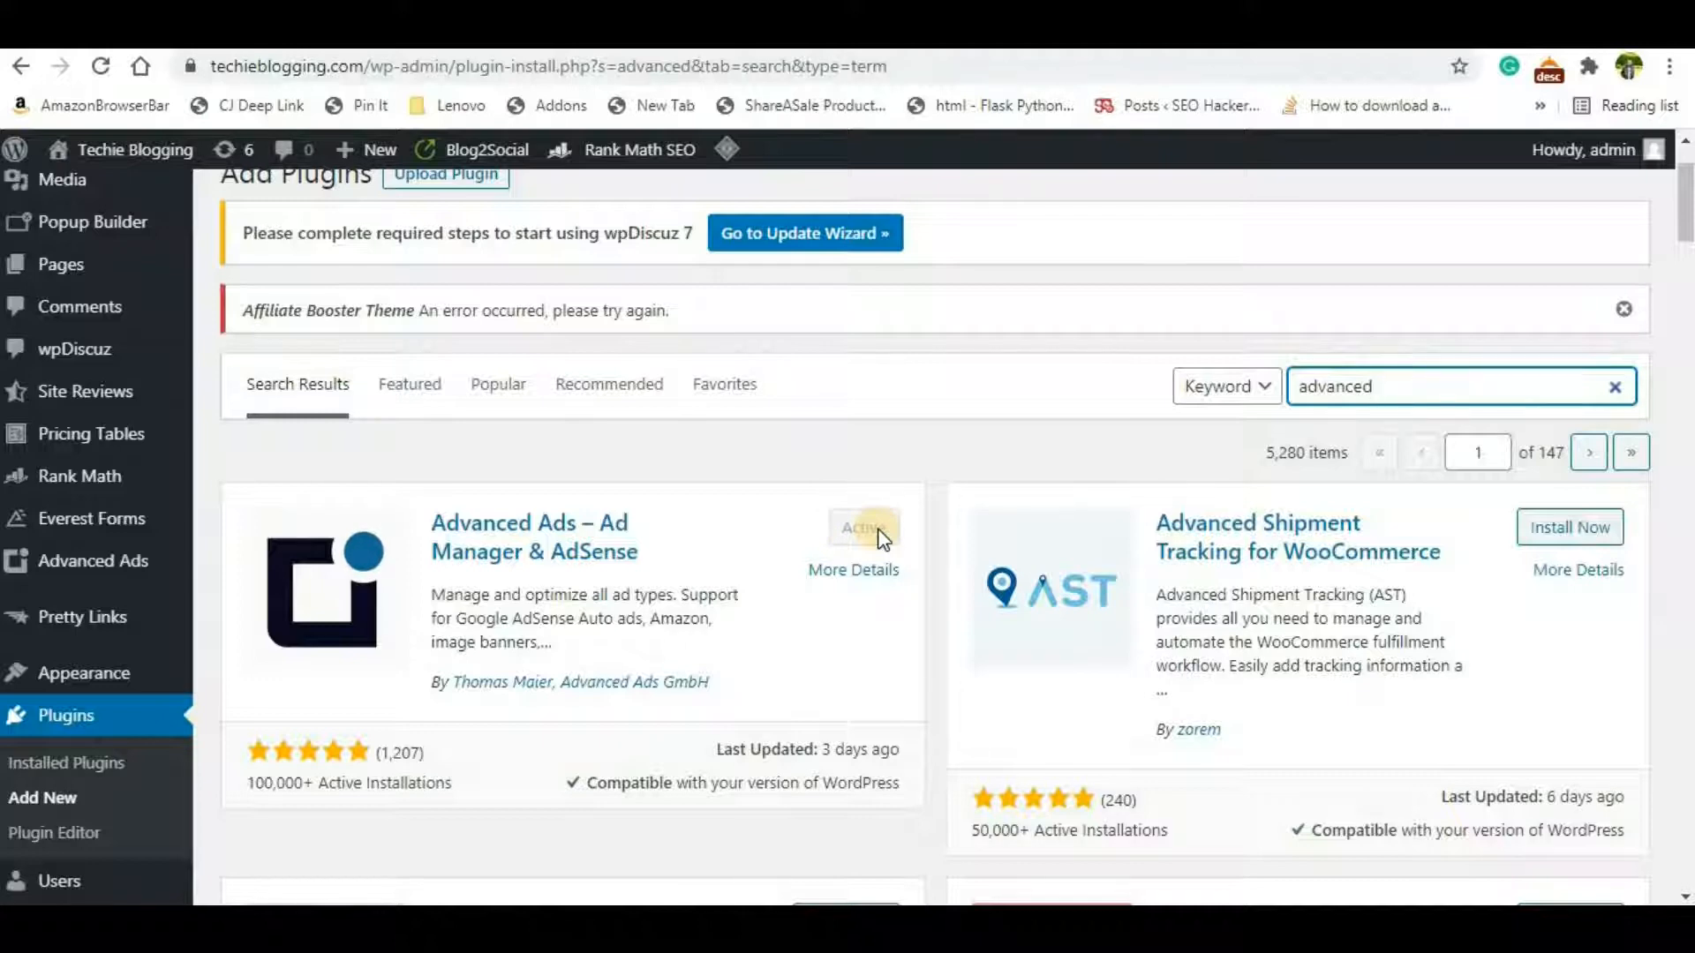
{"action": "mouse_move", "coordinate": [763, 546]}
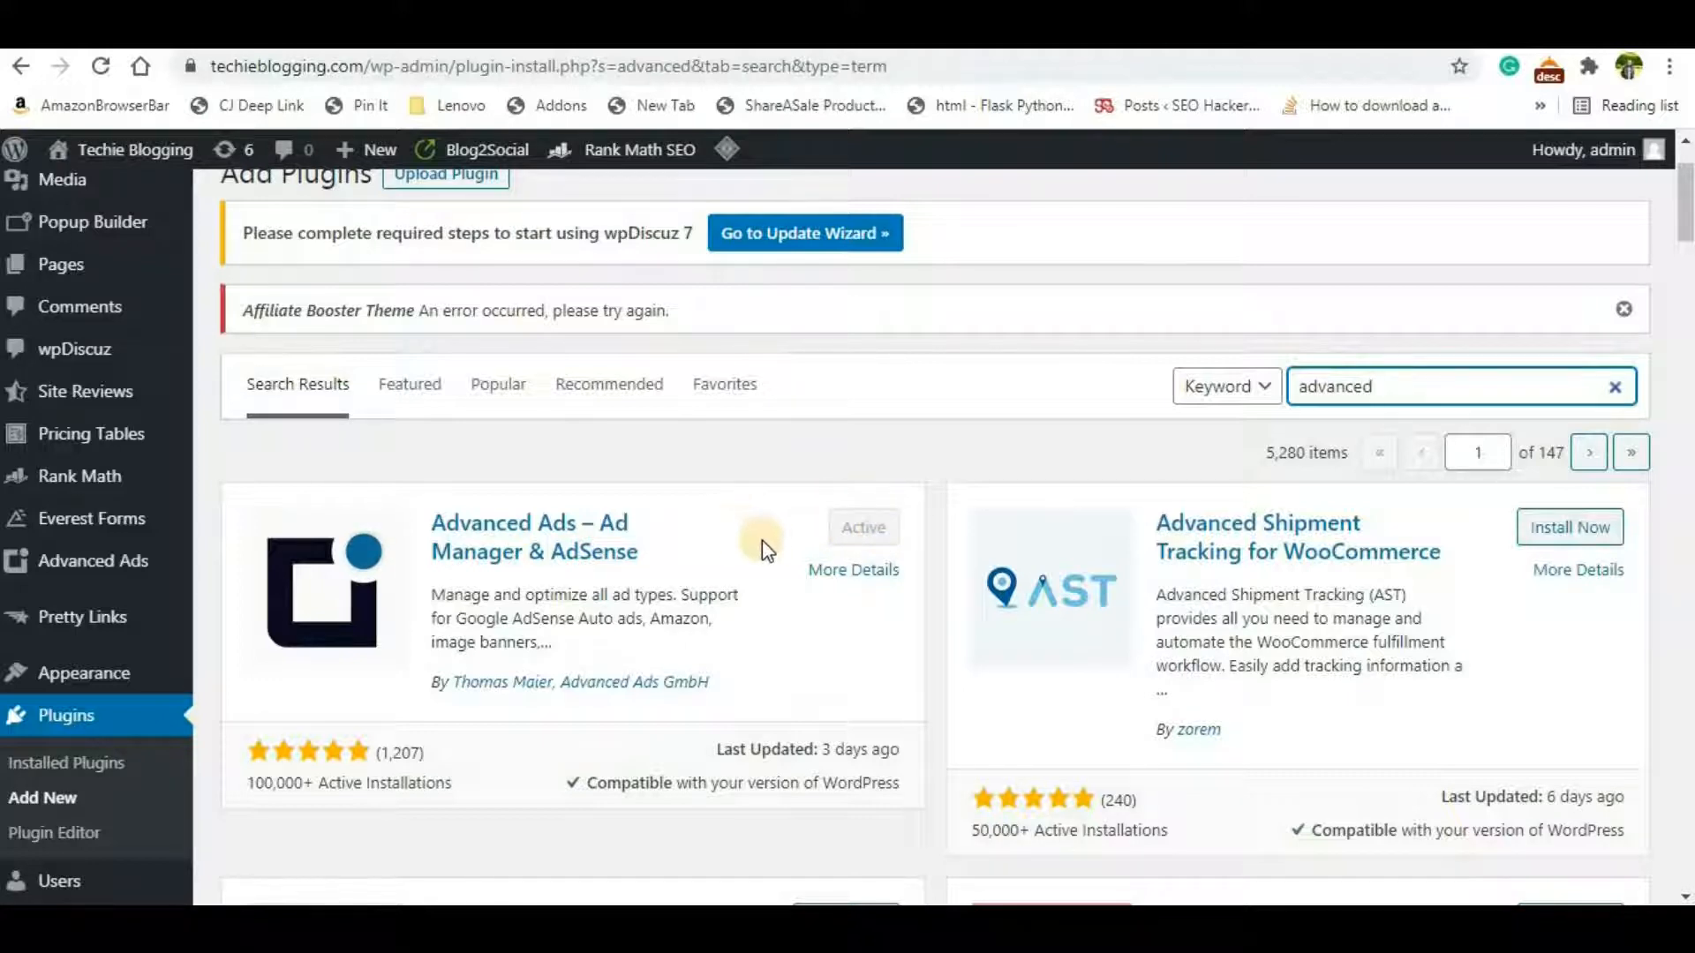
{"action": "mouse_move", "coordinate": [686, 556]}
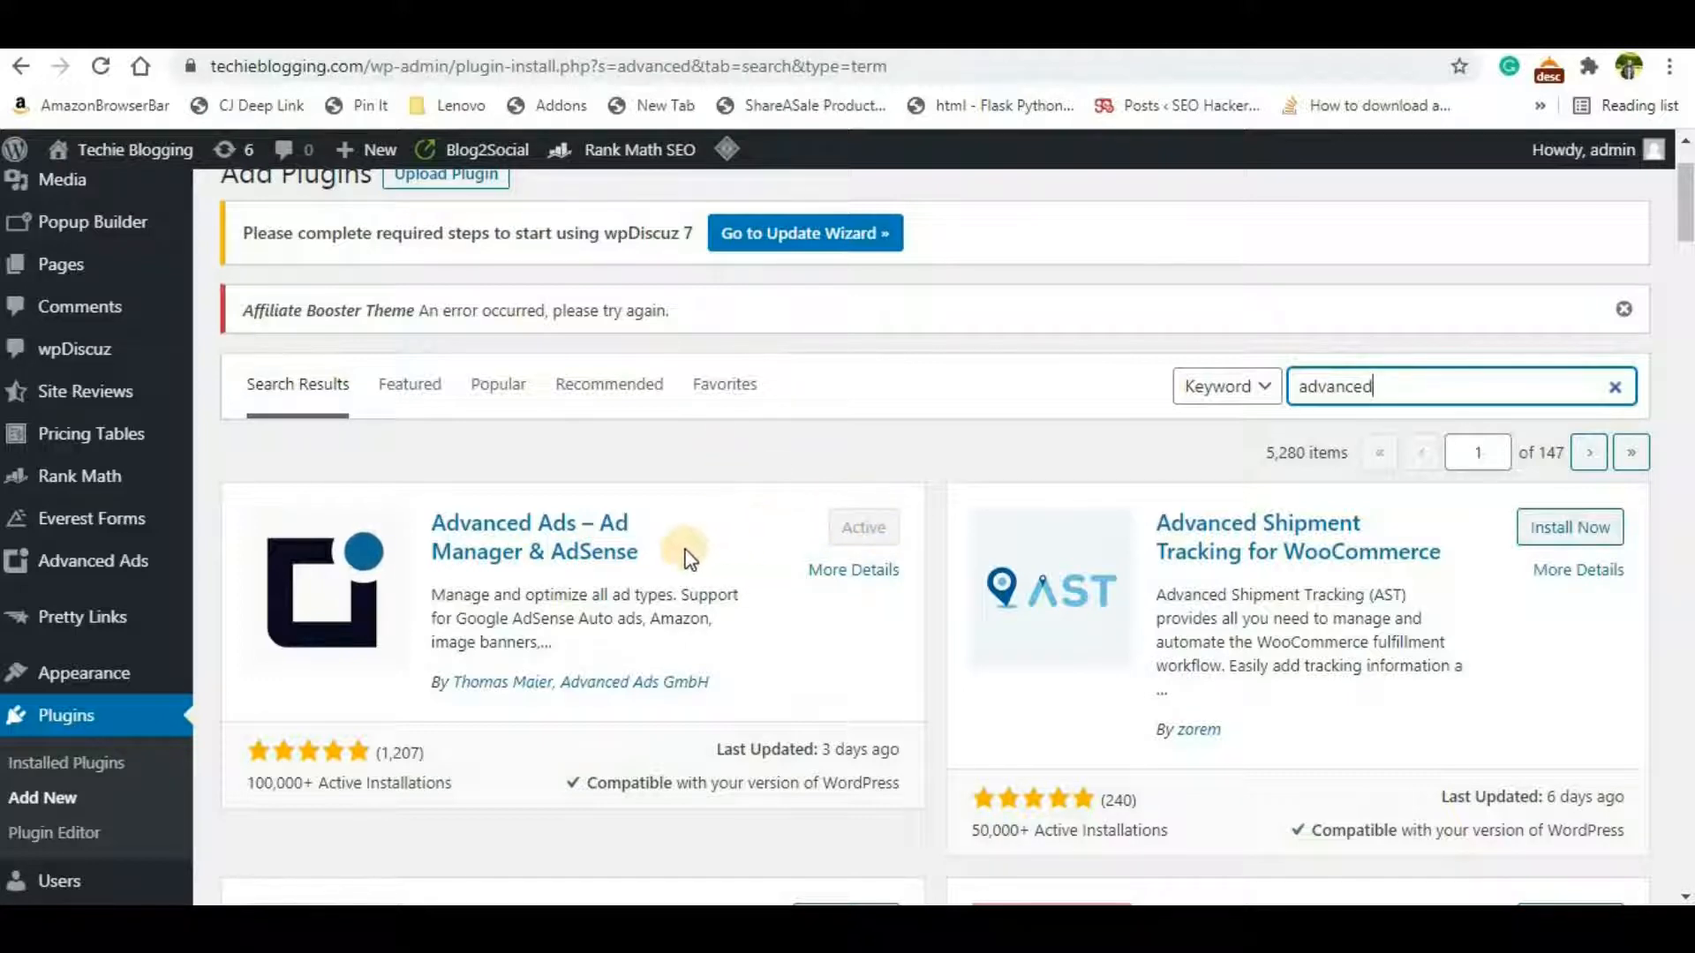
{"action": "mouse_move", "coordinate": [97, 524]}
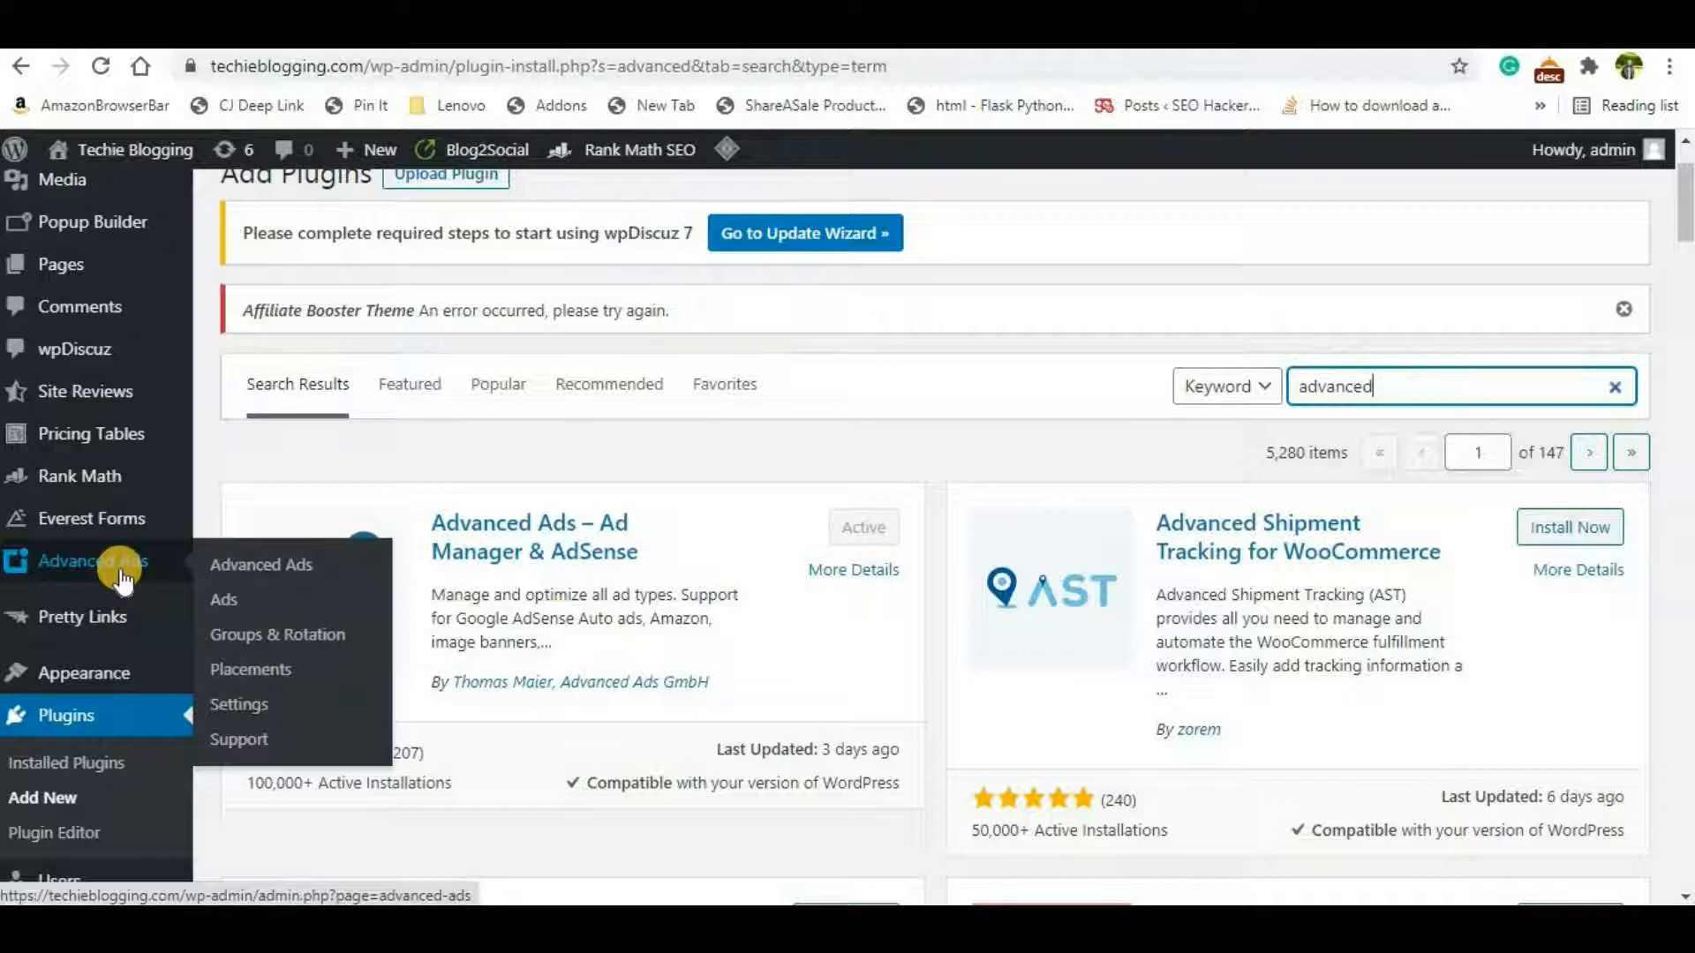
{"action": "mouse_move", "coordinate": [229, 598]}
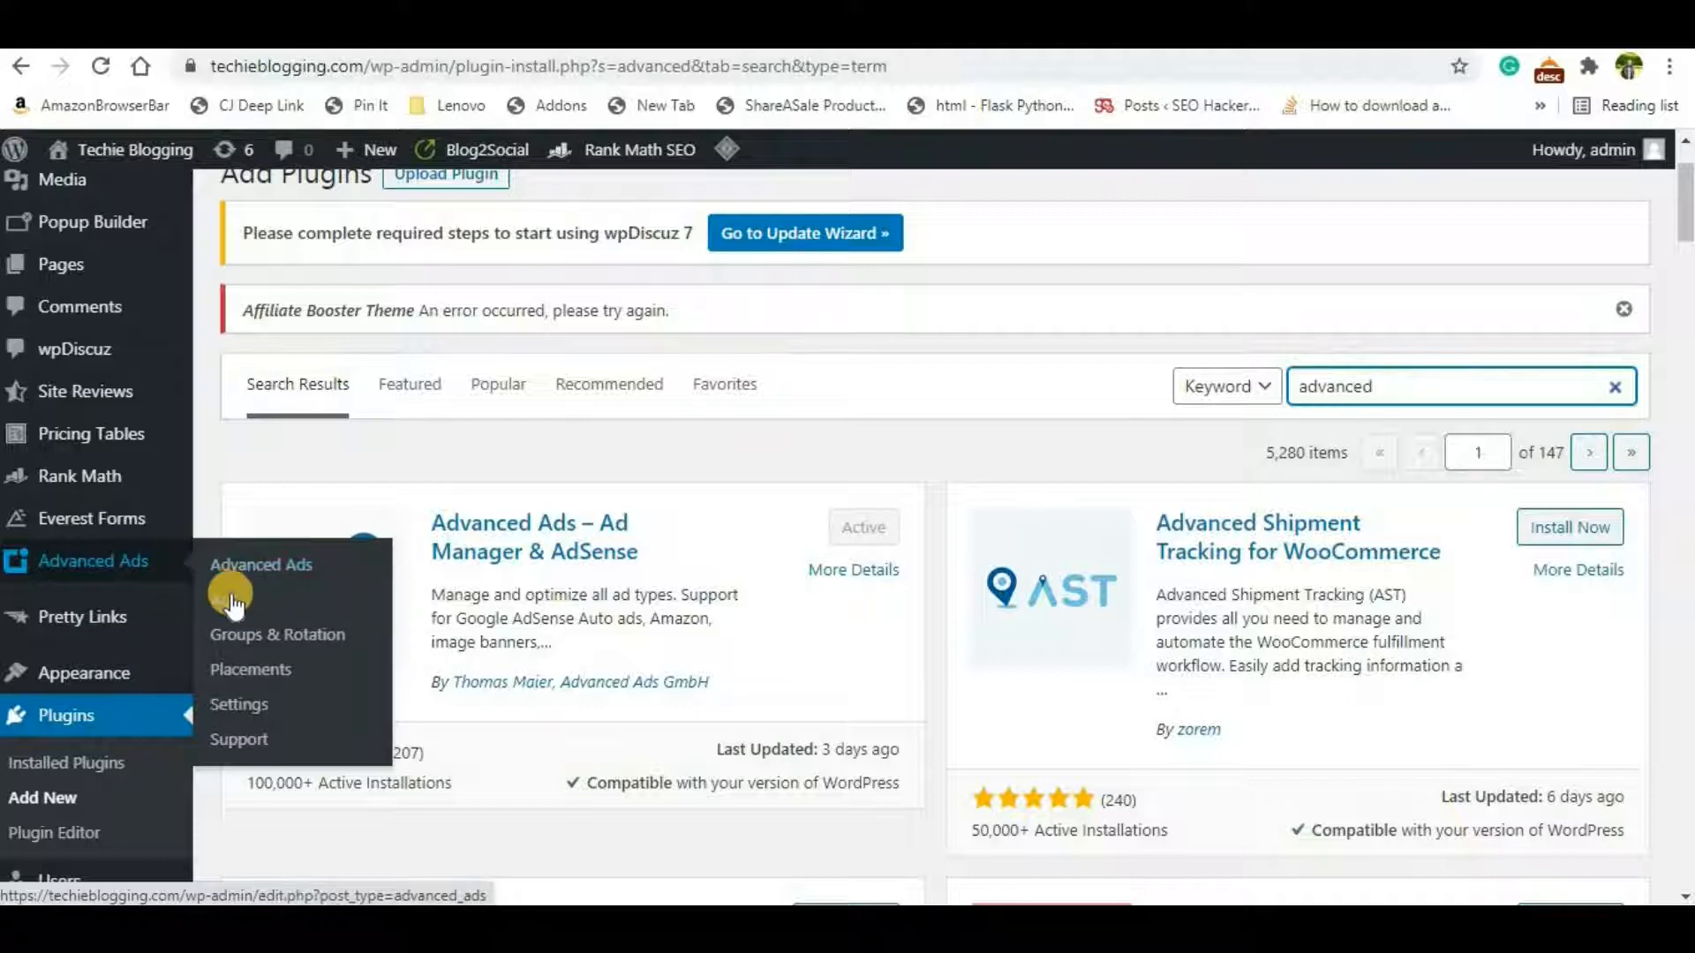
Step: Create a new Advanced Ads ad titled 'WebHosting' with the Plain Text and Code type
{"action": "left_click", "coordinate": [259, 565]}
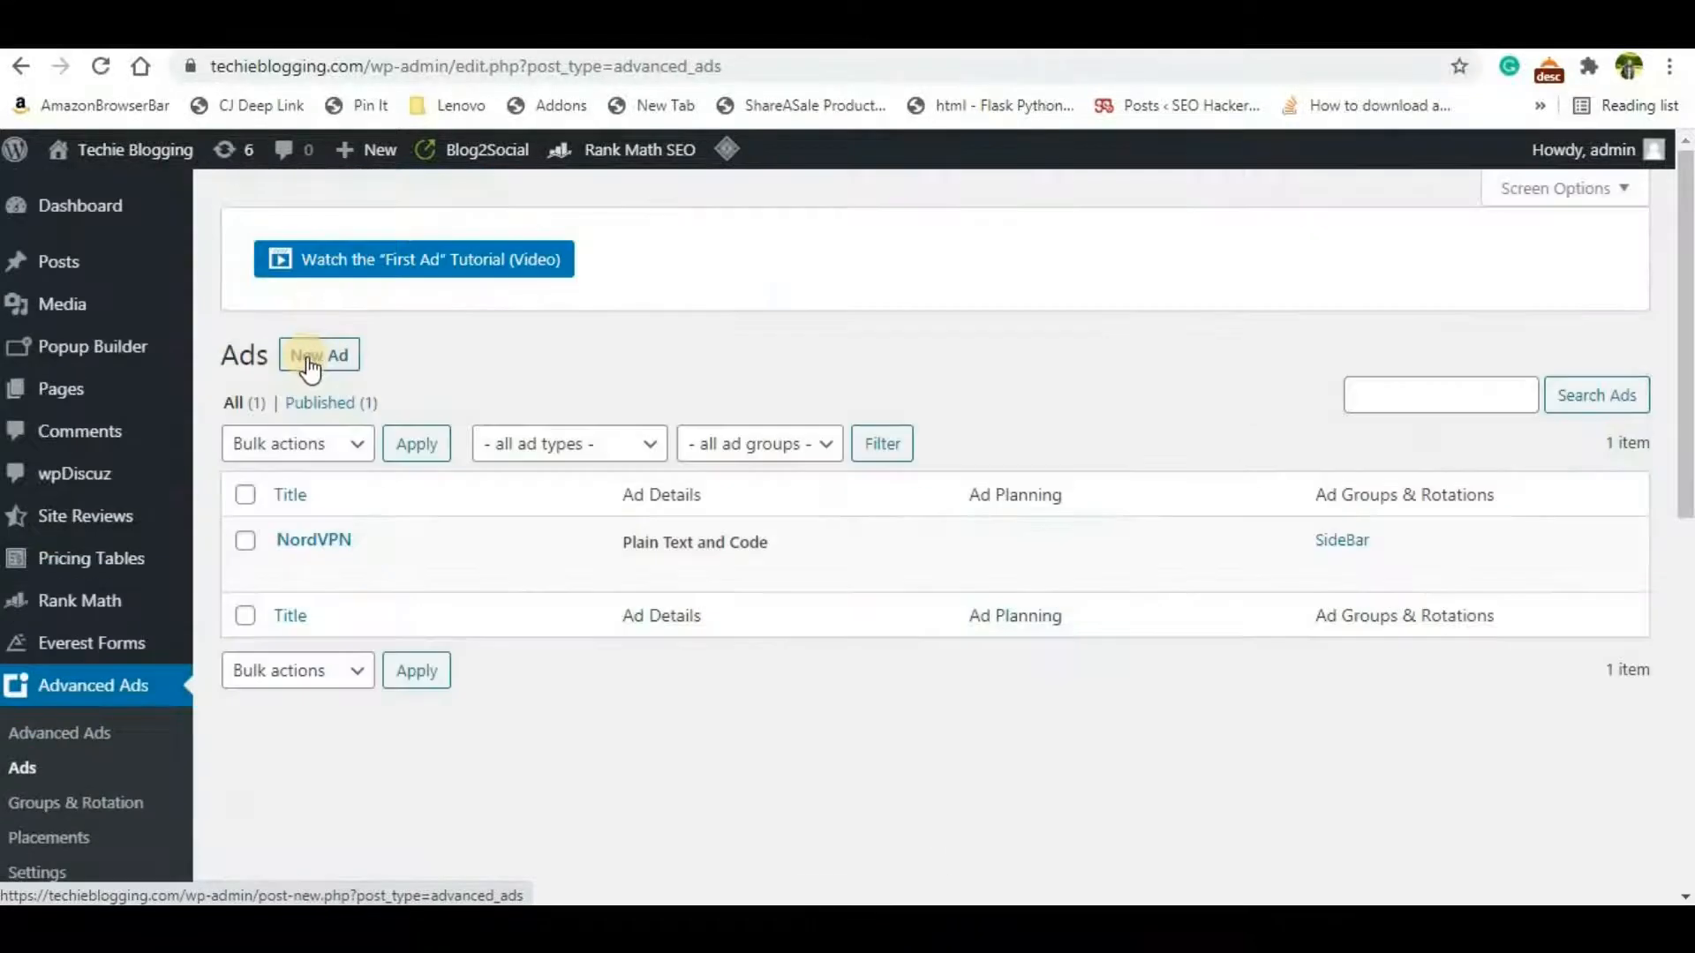
{"action": "left_click", "coordinate": [319, 354]}
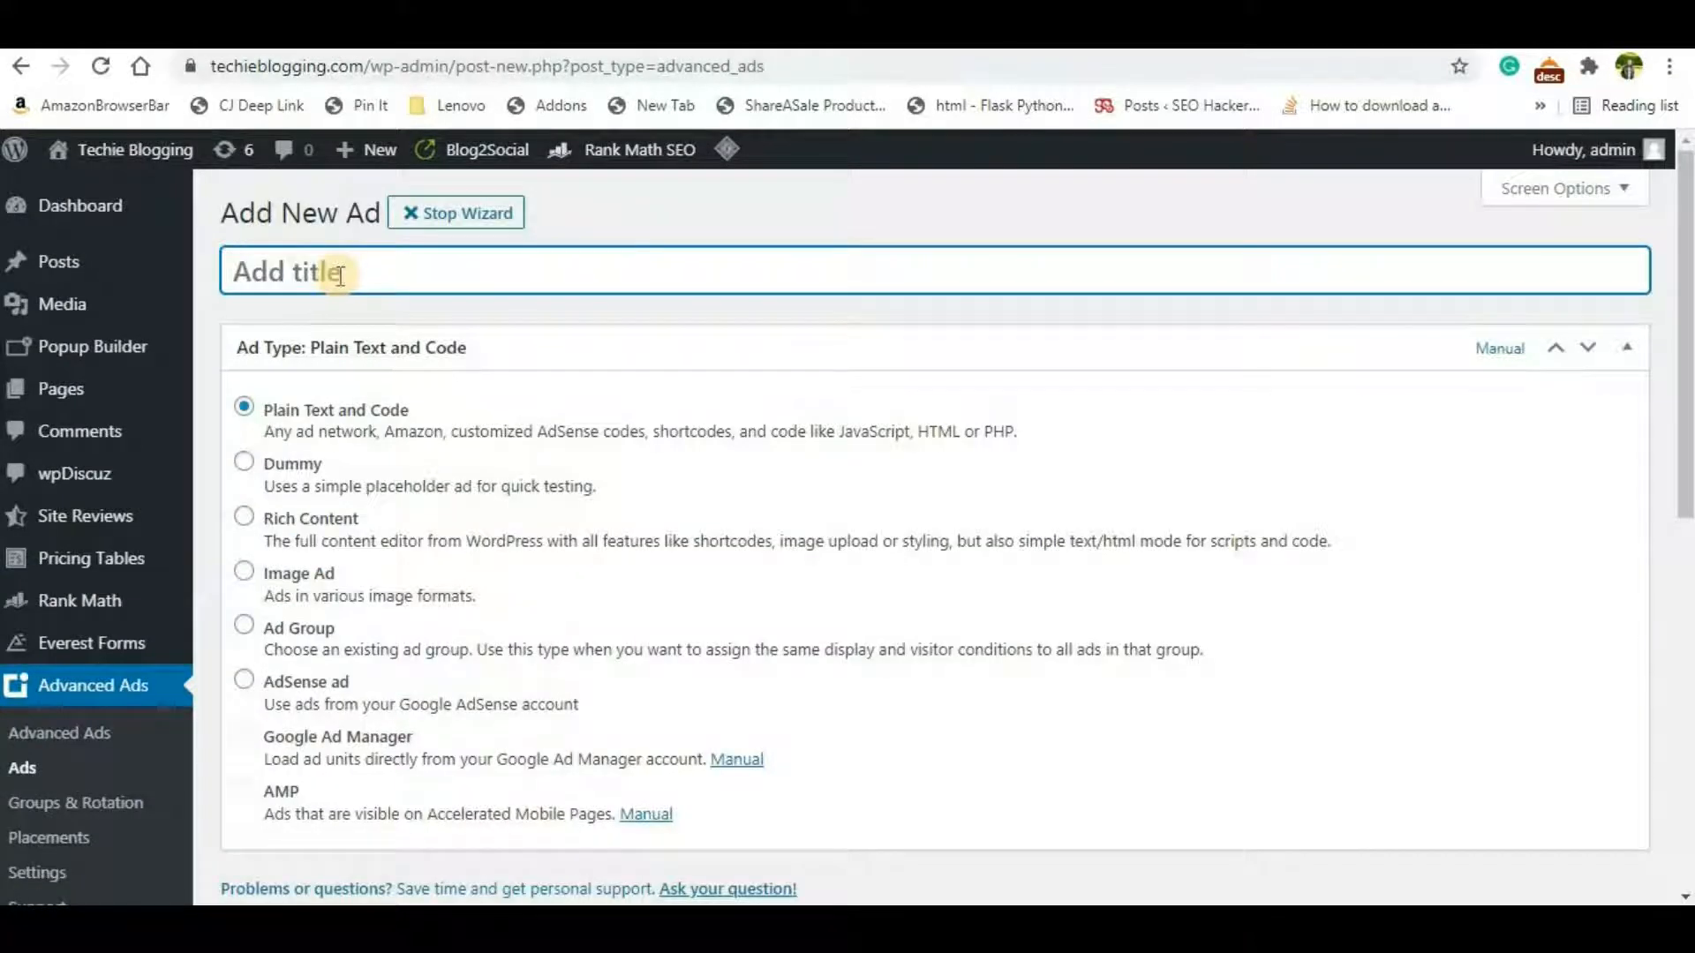
{"action": "type", "text": "WebHosting"}
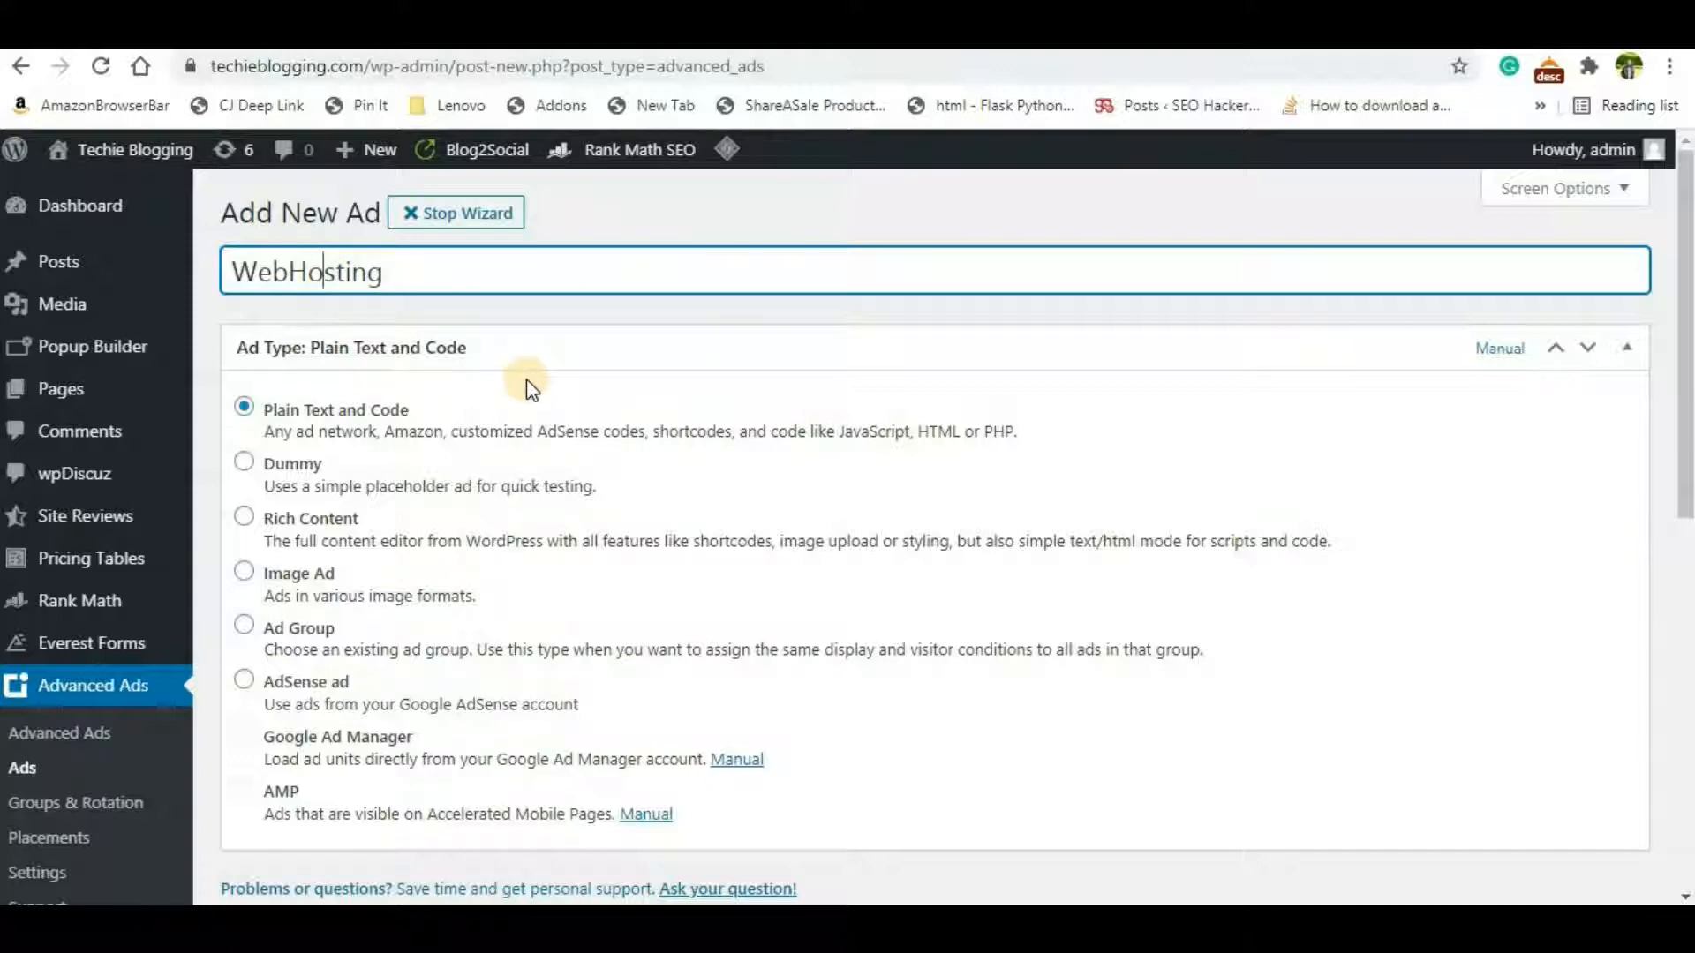
{"action": "mouse_move", "coordinate": [348, 431]}
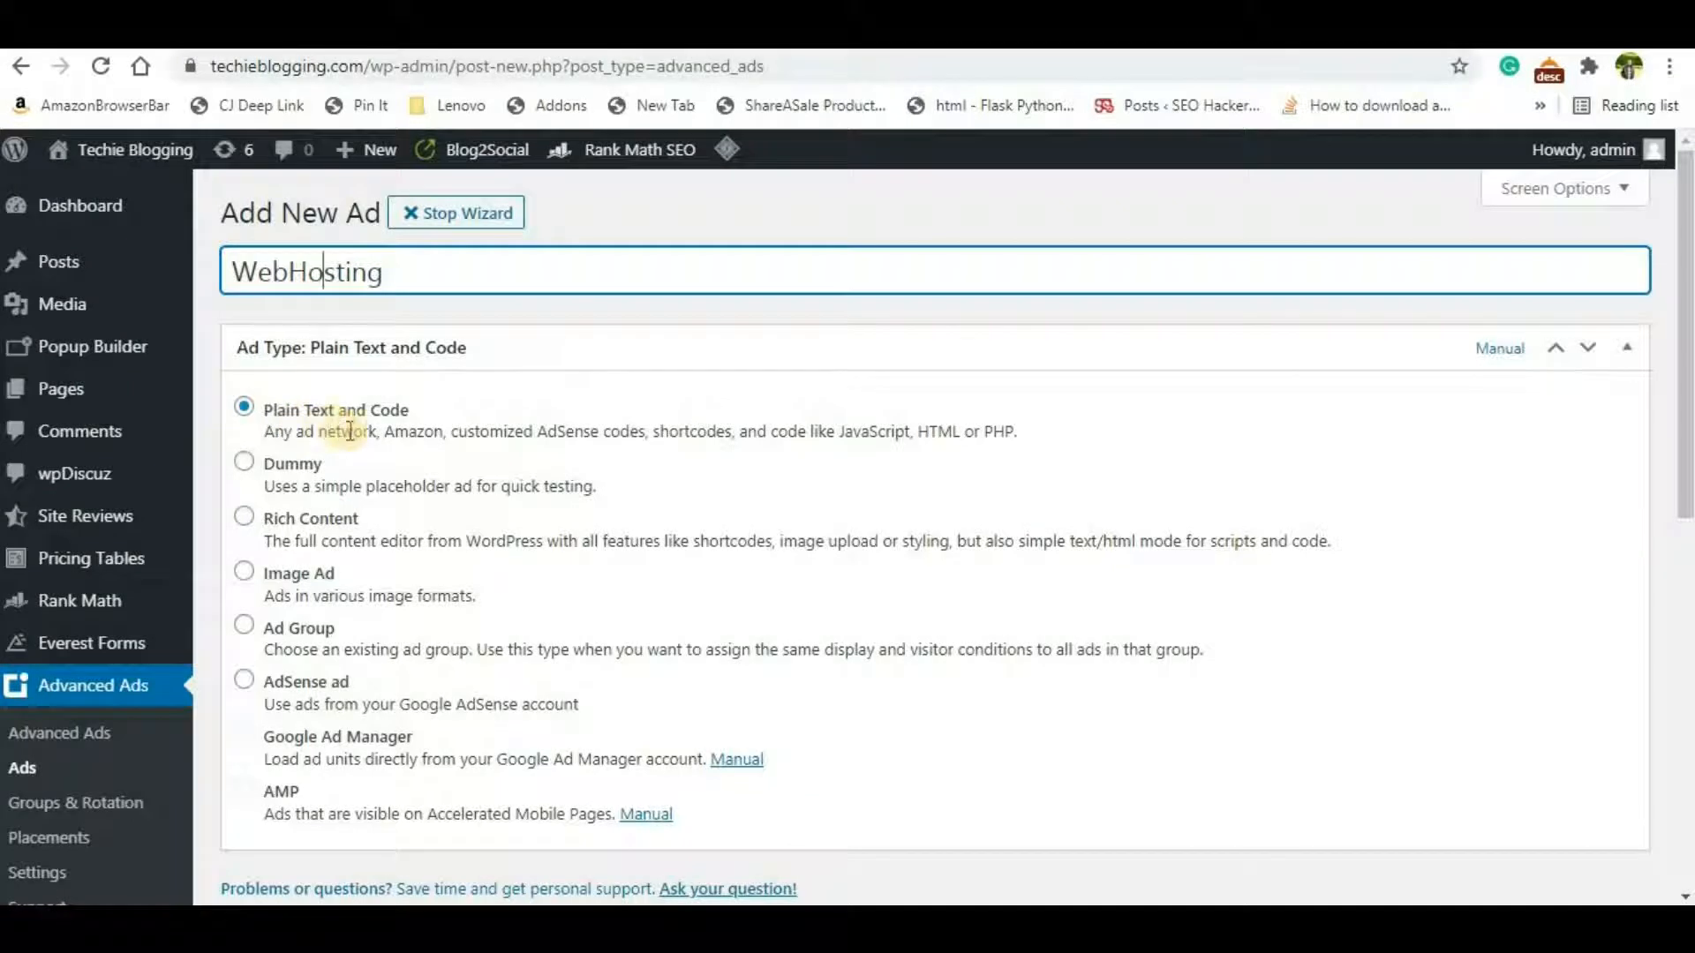
{"action": "mouse_move", "coordinate": [335, 512]}
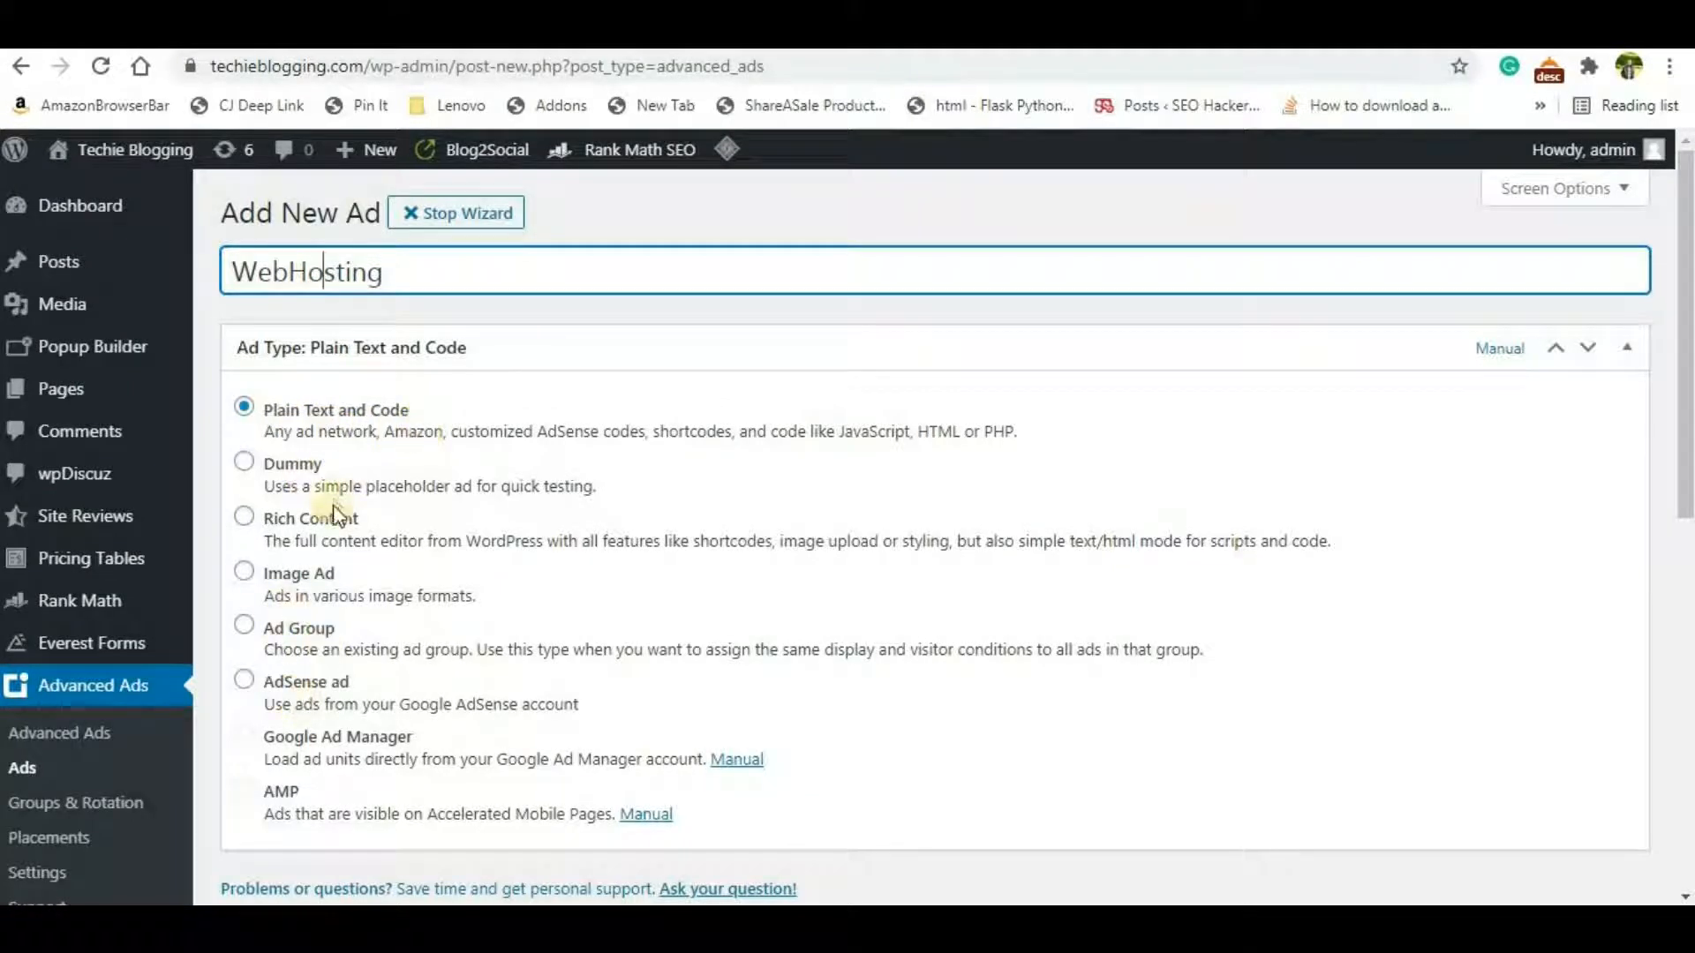
{"action": "mouse_move", "coordinate": [475, 486]}
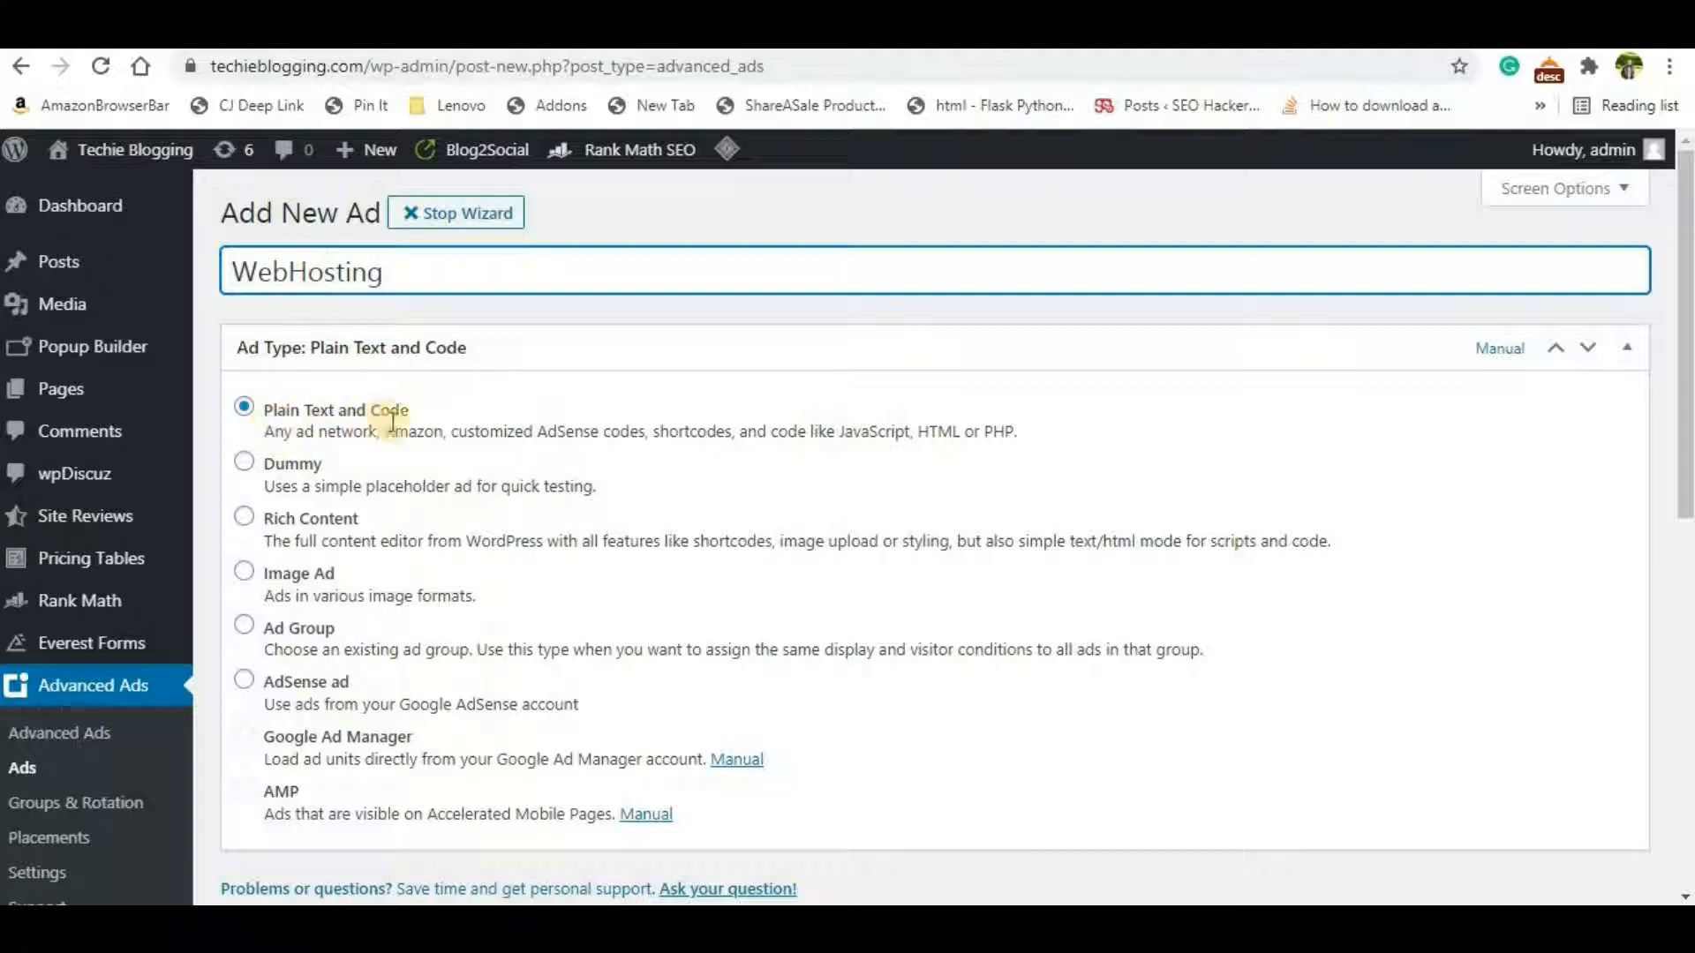
{"action": "scroll", "scroll_direction": "down", "scroll_amount": 3}
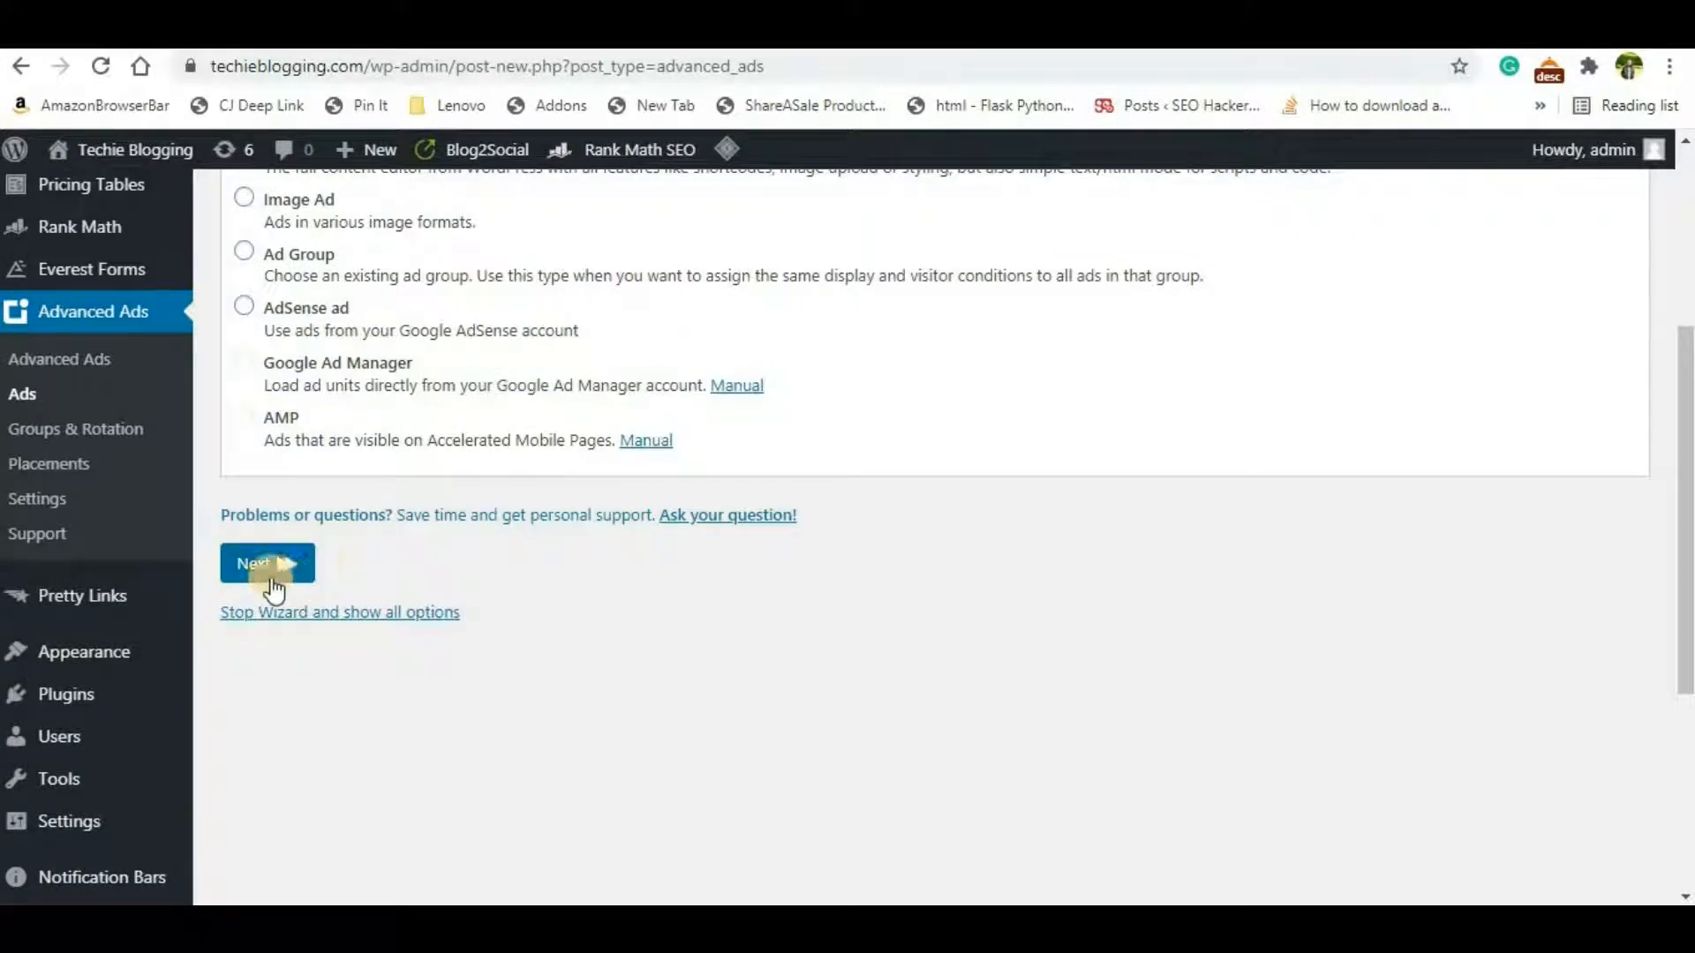
Step: Paste the ChemiCloud affiliate banner HTML into the ad's code field, leaving size at 0 by 0
{"action": "left_click", "coordinate": [267, 563]}
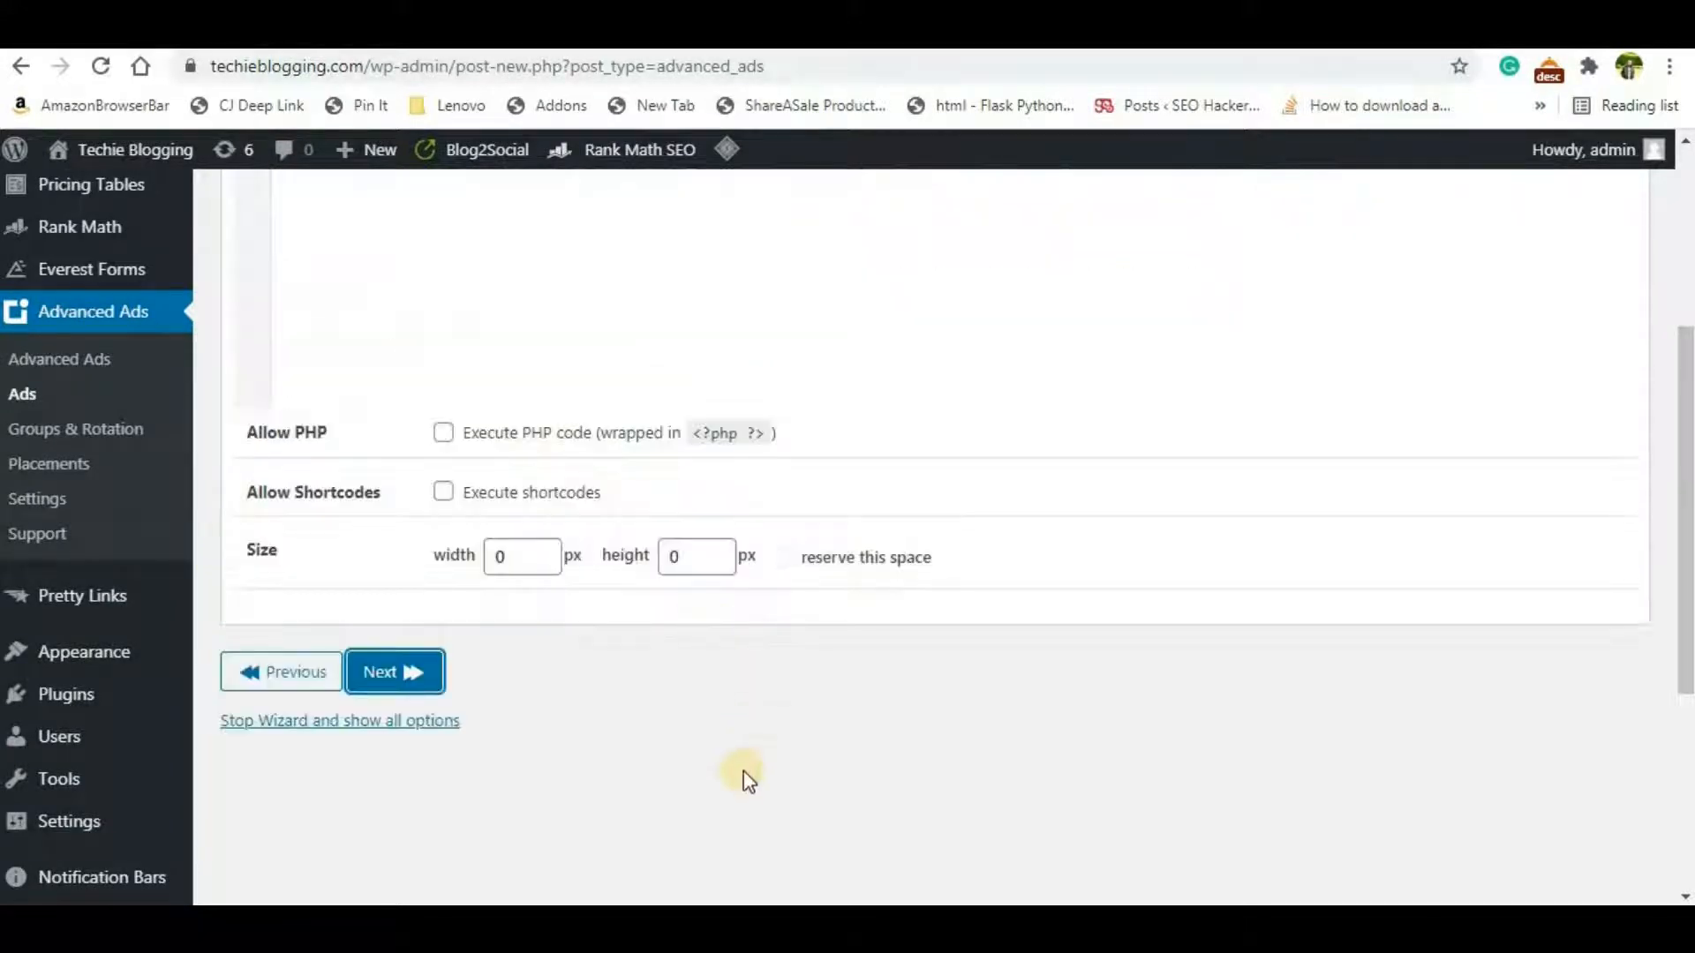
{"action": "scroll", "scroll_direction": "up", "scroll_amount": 3}
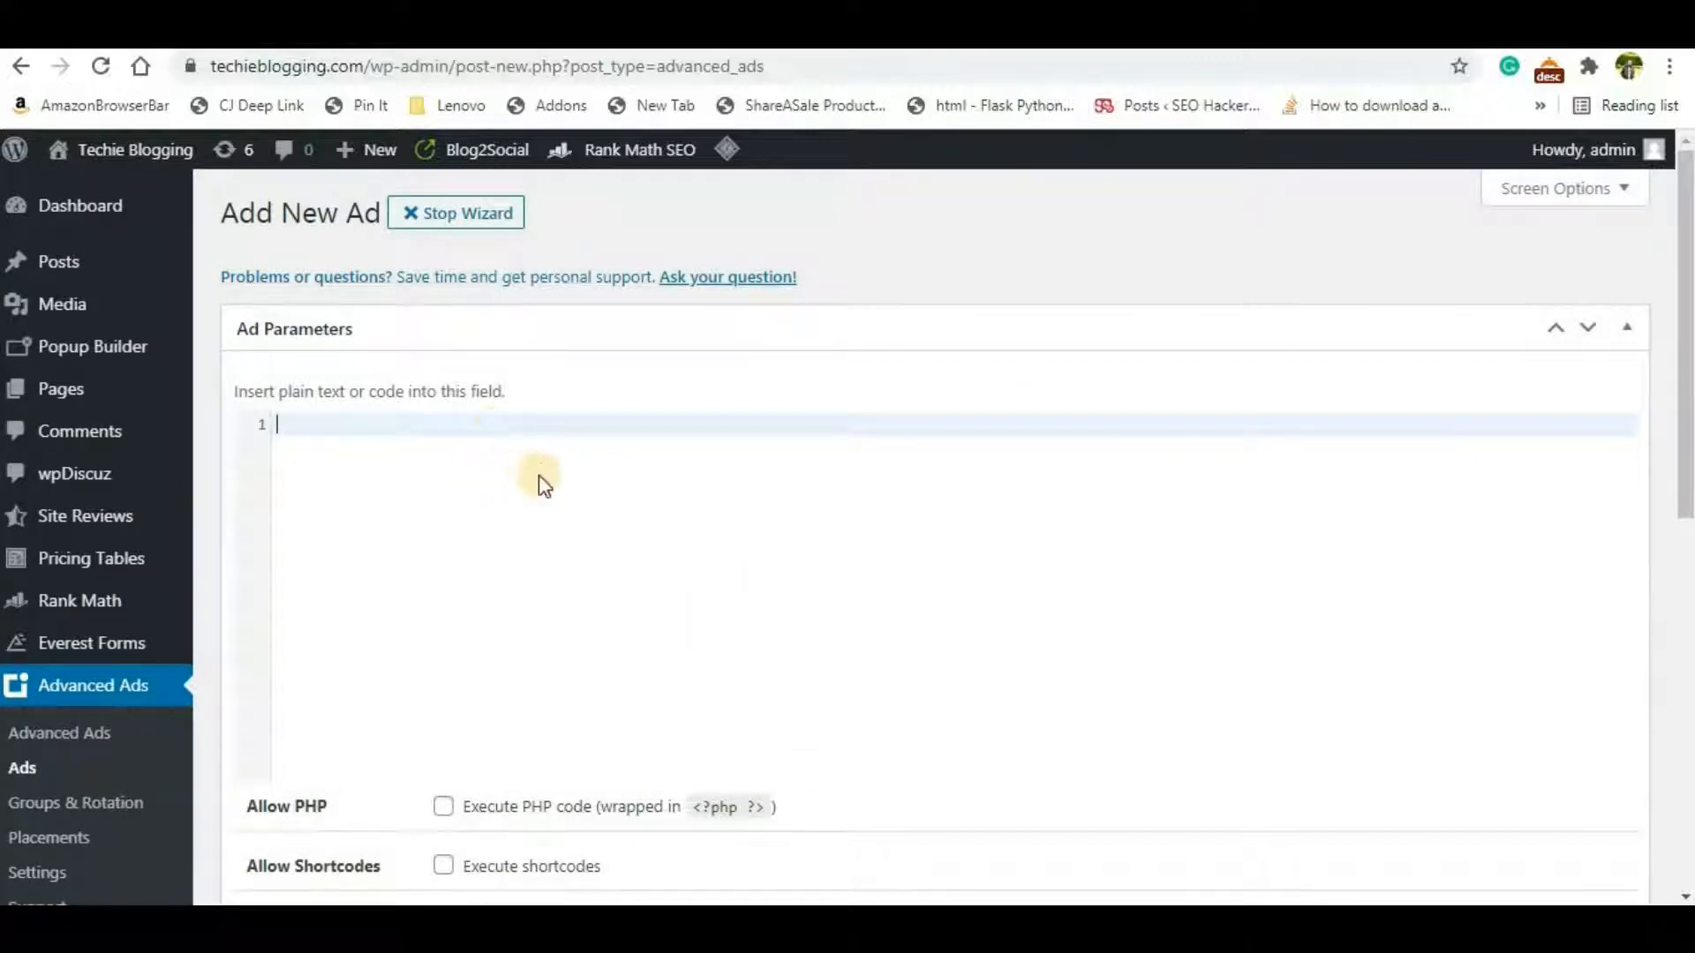
{"action": "mouse_move", "coordinate": [521, 604]}
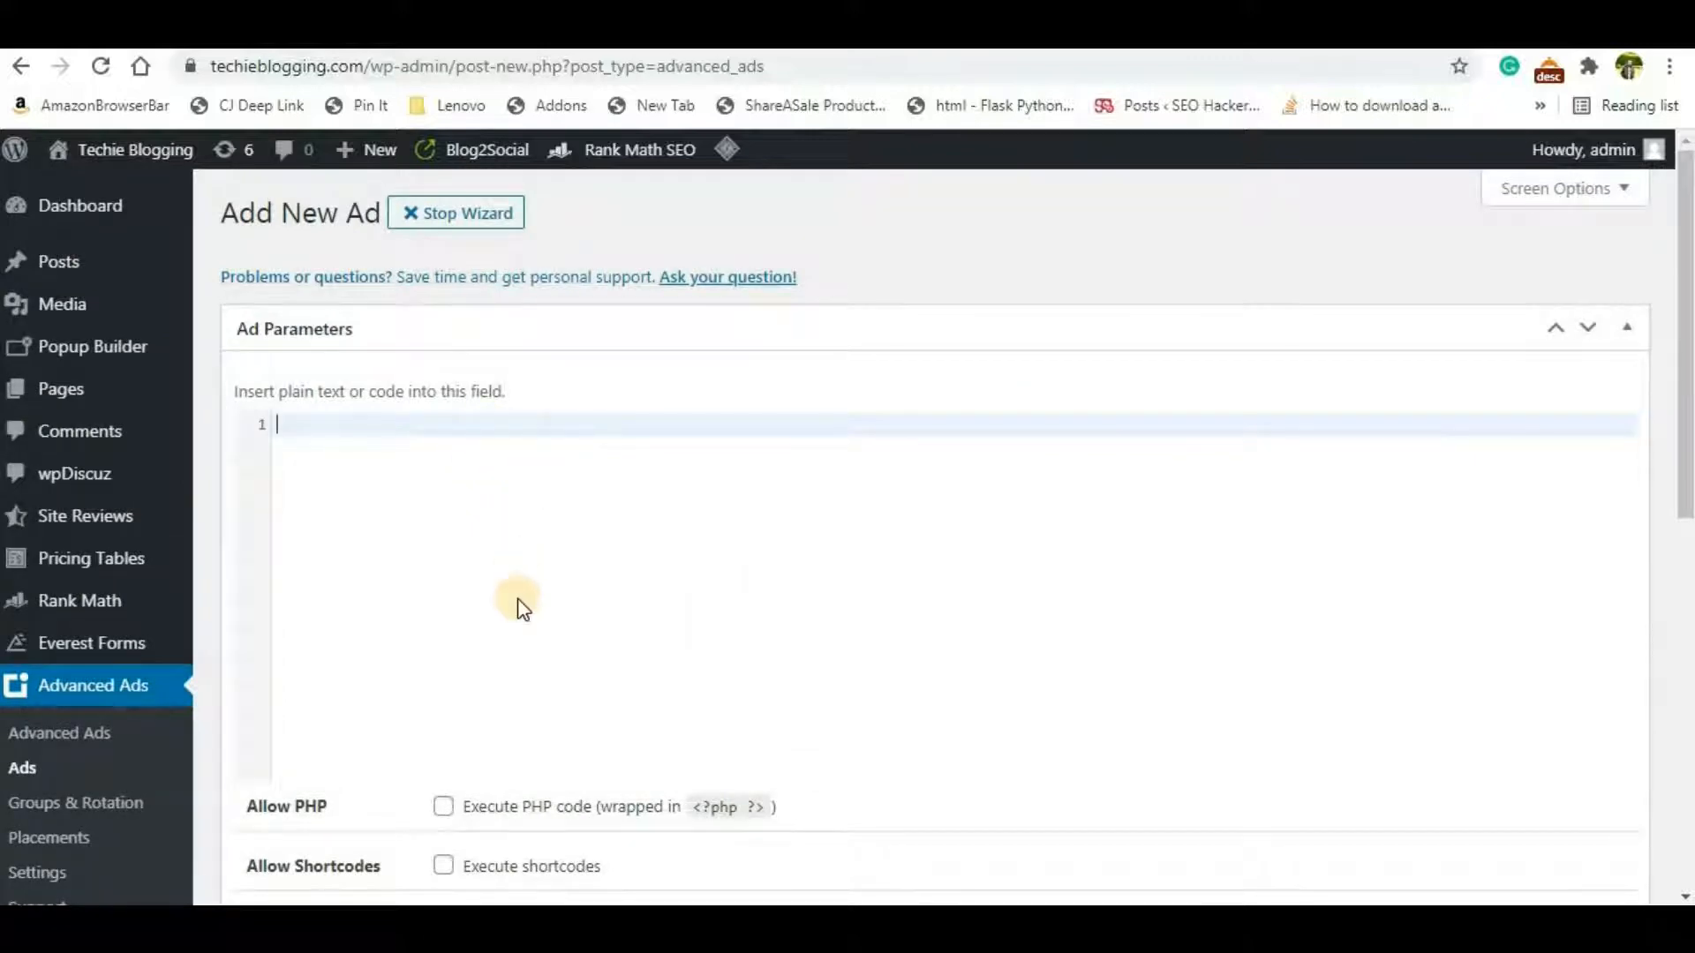
{"action": "mouse_move", "coordinate": [519, 605]}
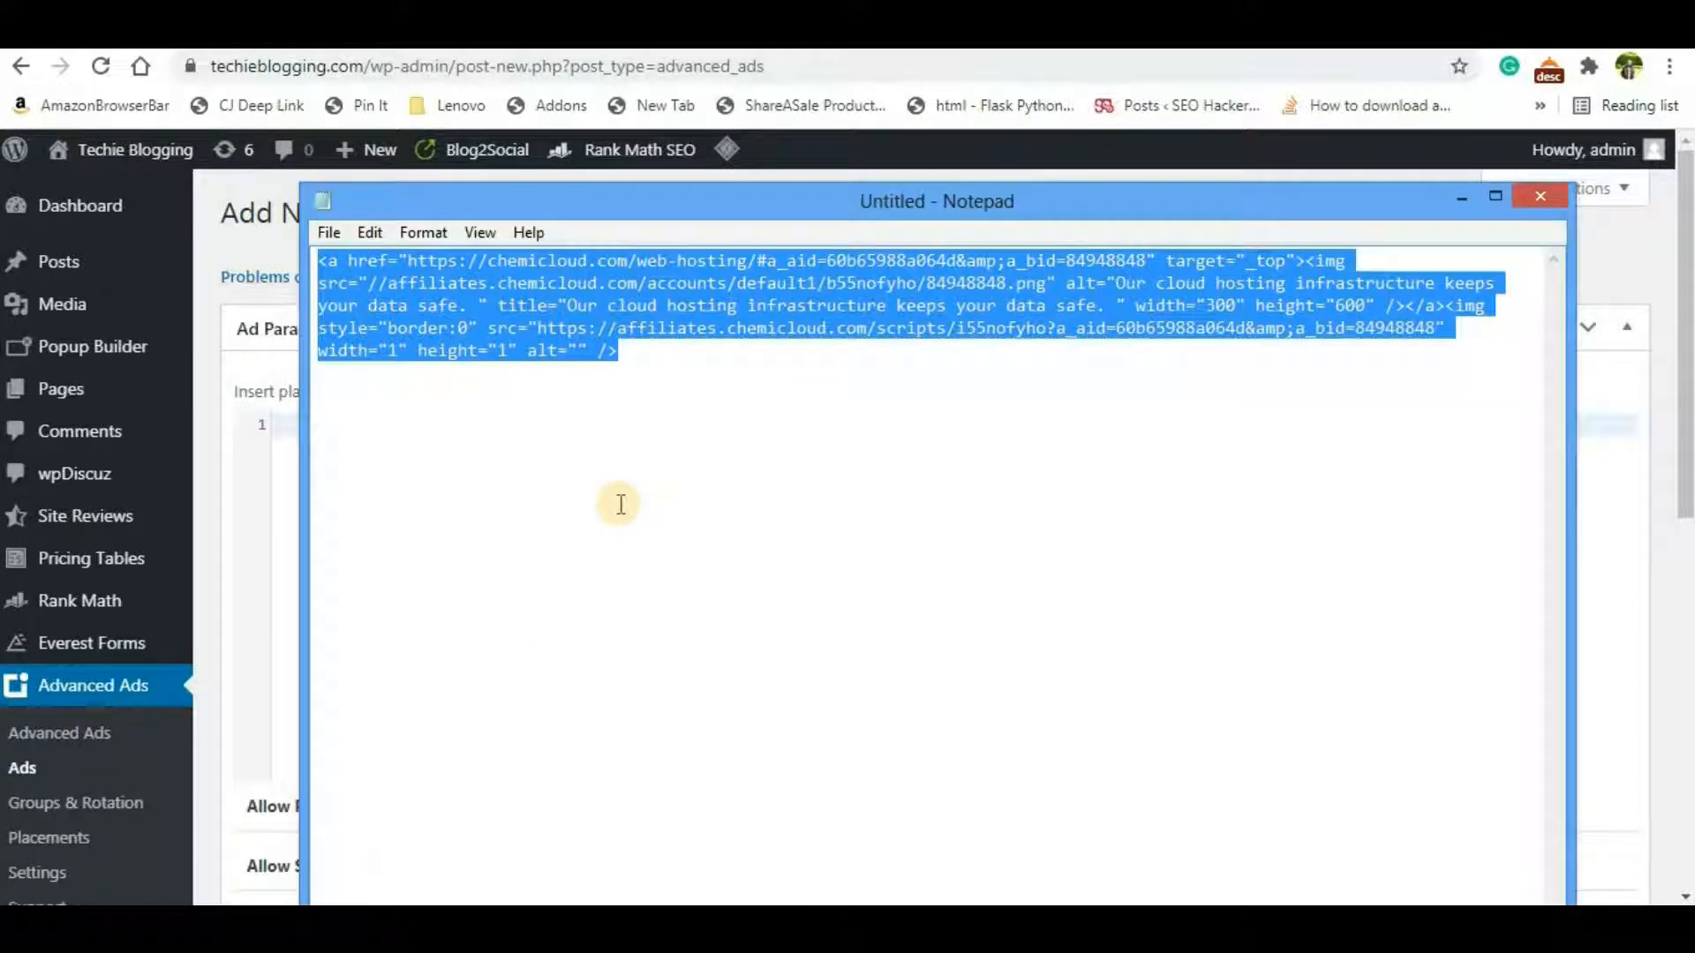
{"action": "left_click", "coordinate": [1539, 196]}
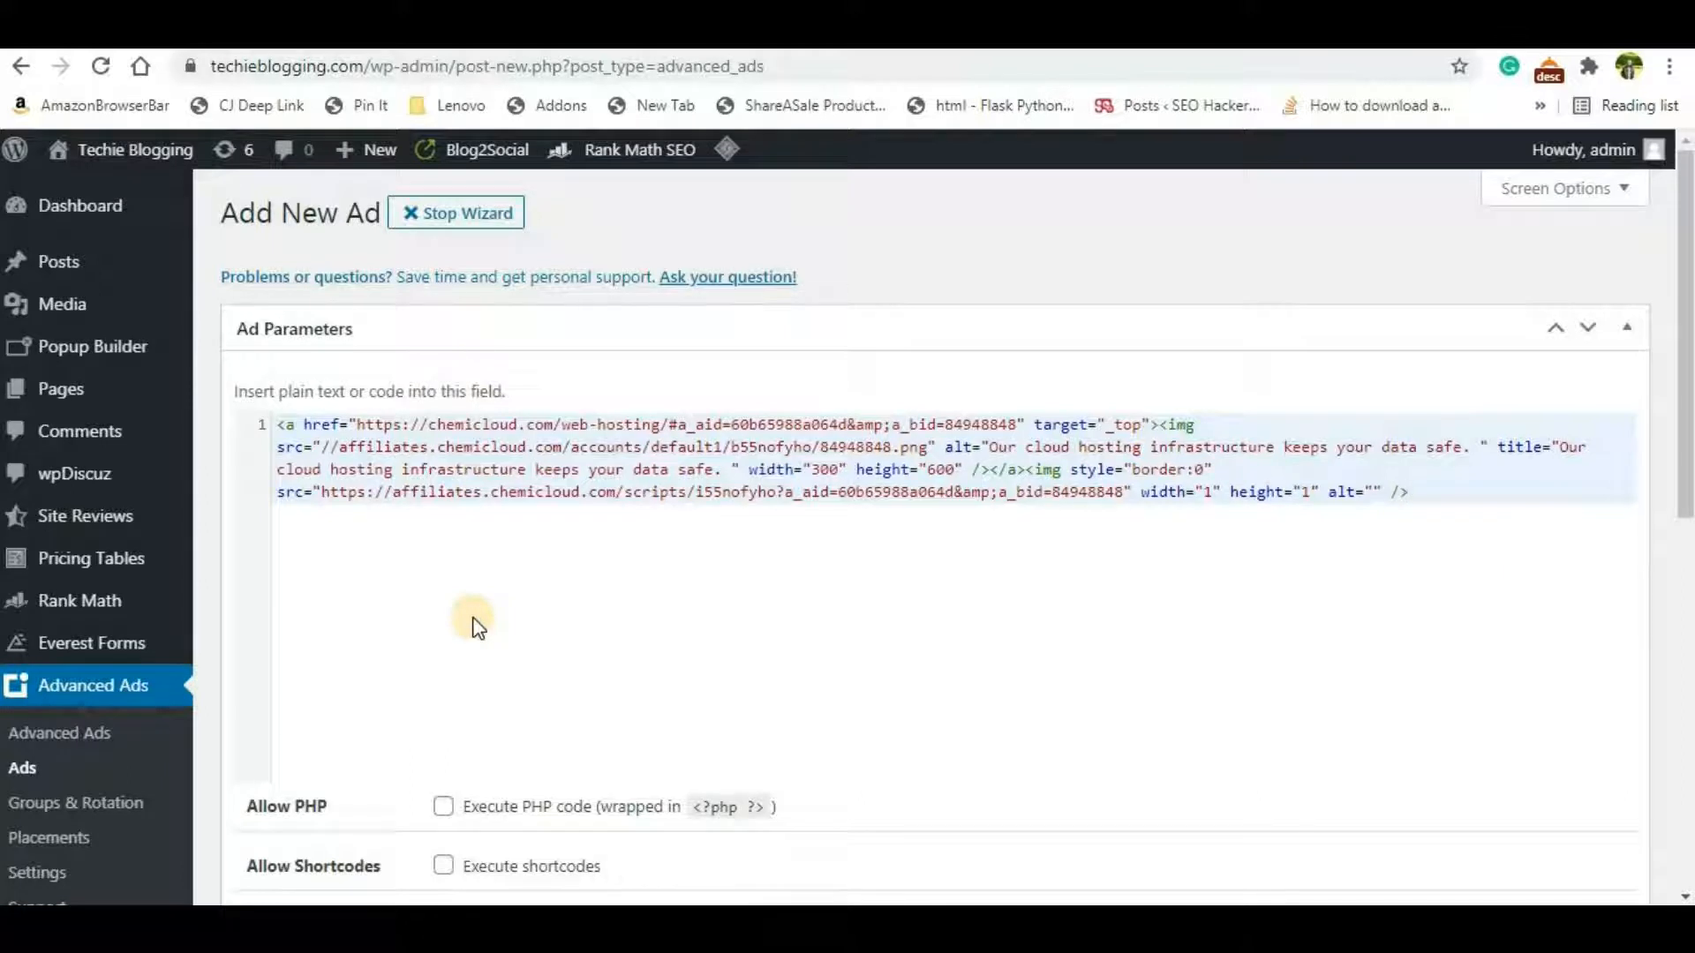
{"action": "left_click", "coordinate": [1405, 493]}
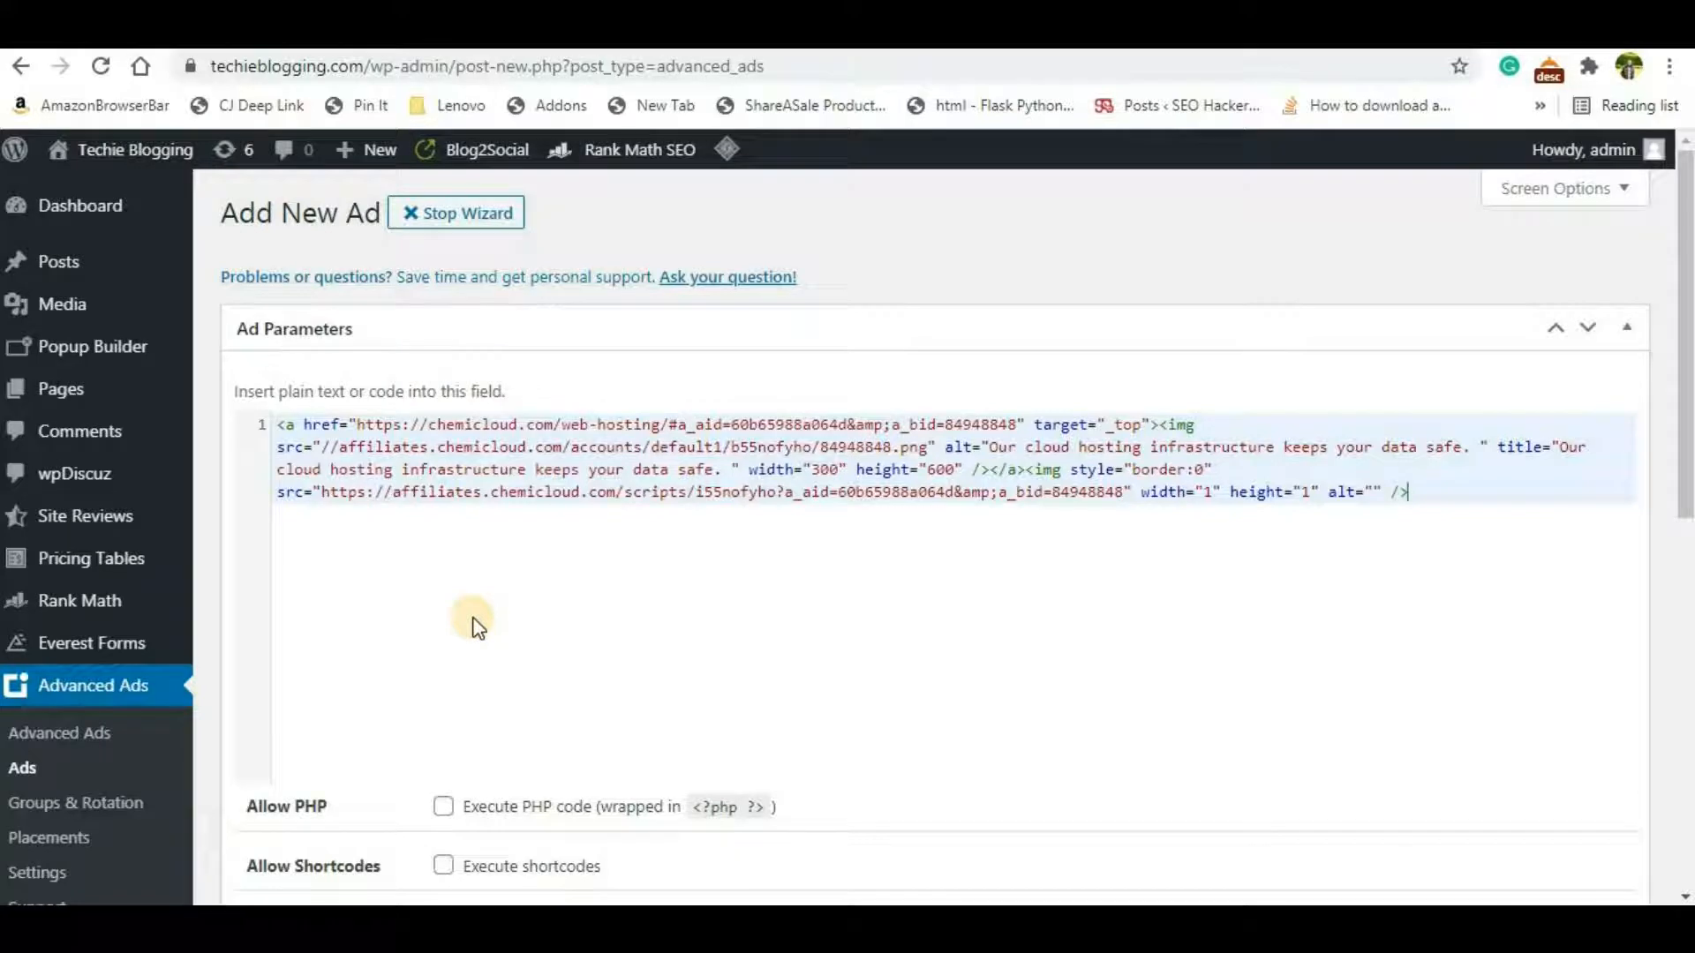
{"action": "mouse_move", "coordinate": [494, 600]}
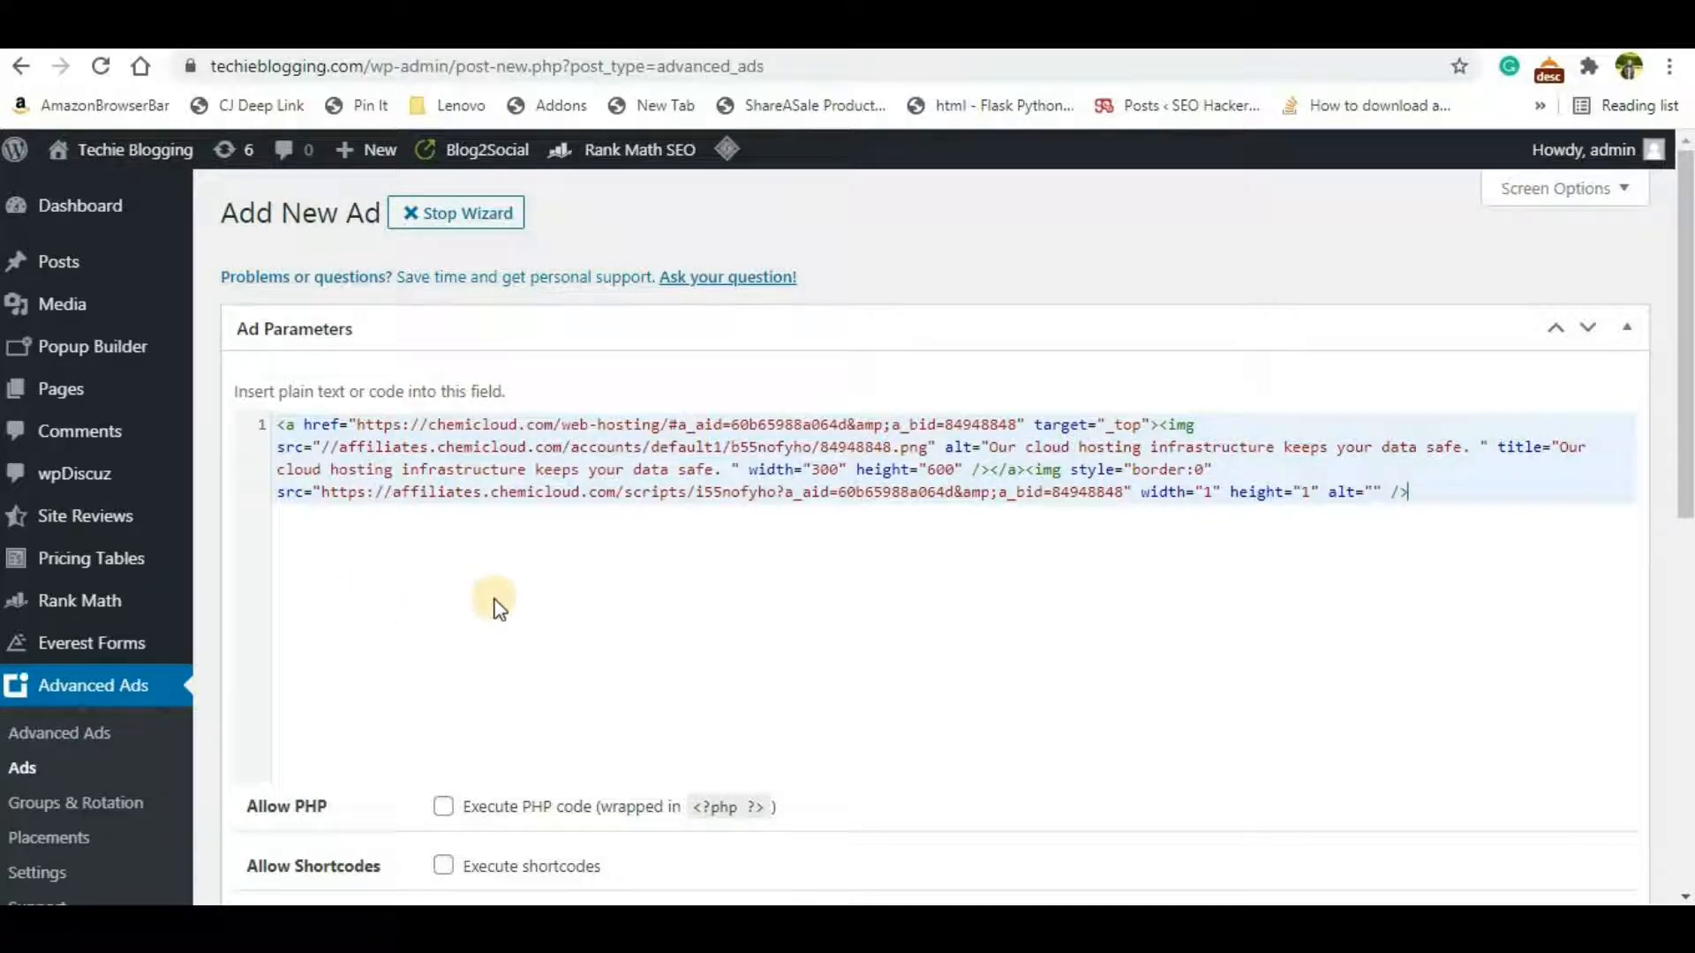
{"action": "scroll", "scroll_direction": "down", "scroll_amount": 3}
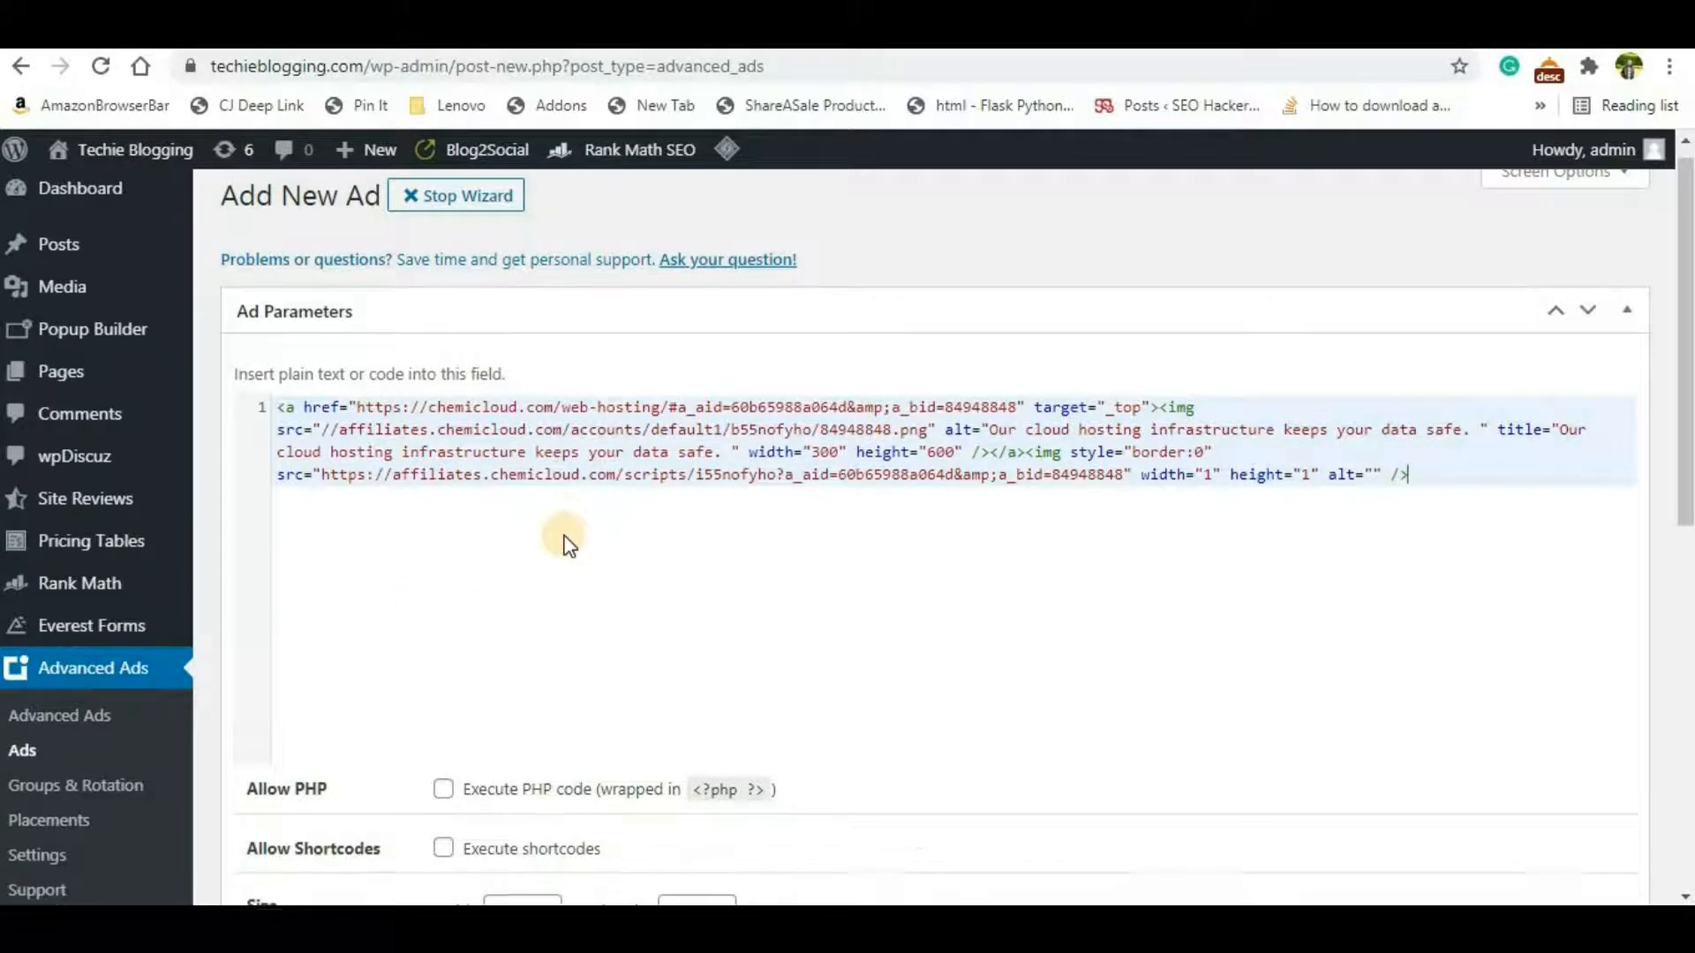
{"action": "scroll", "scroll_direction": "down", "scroll_amount": 3}
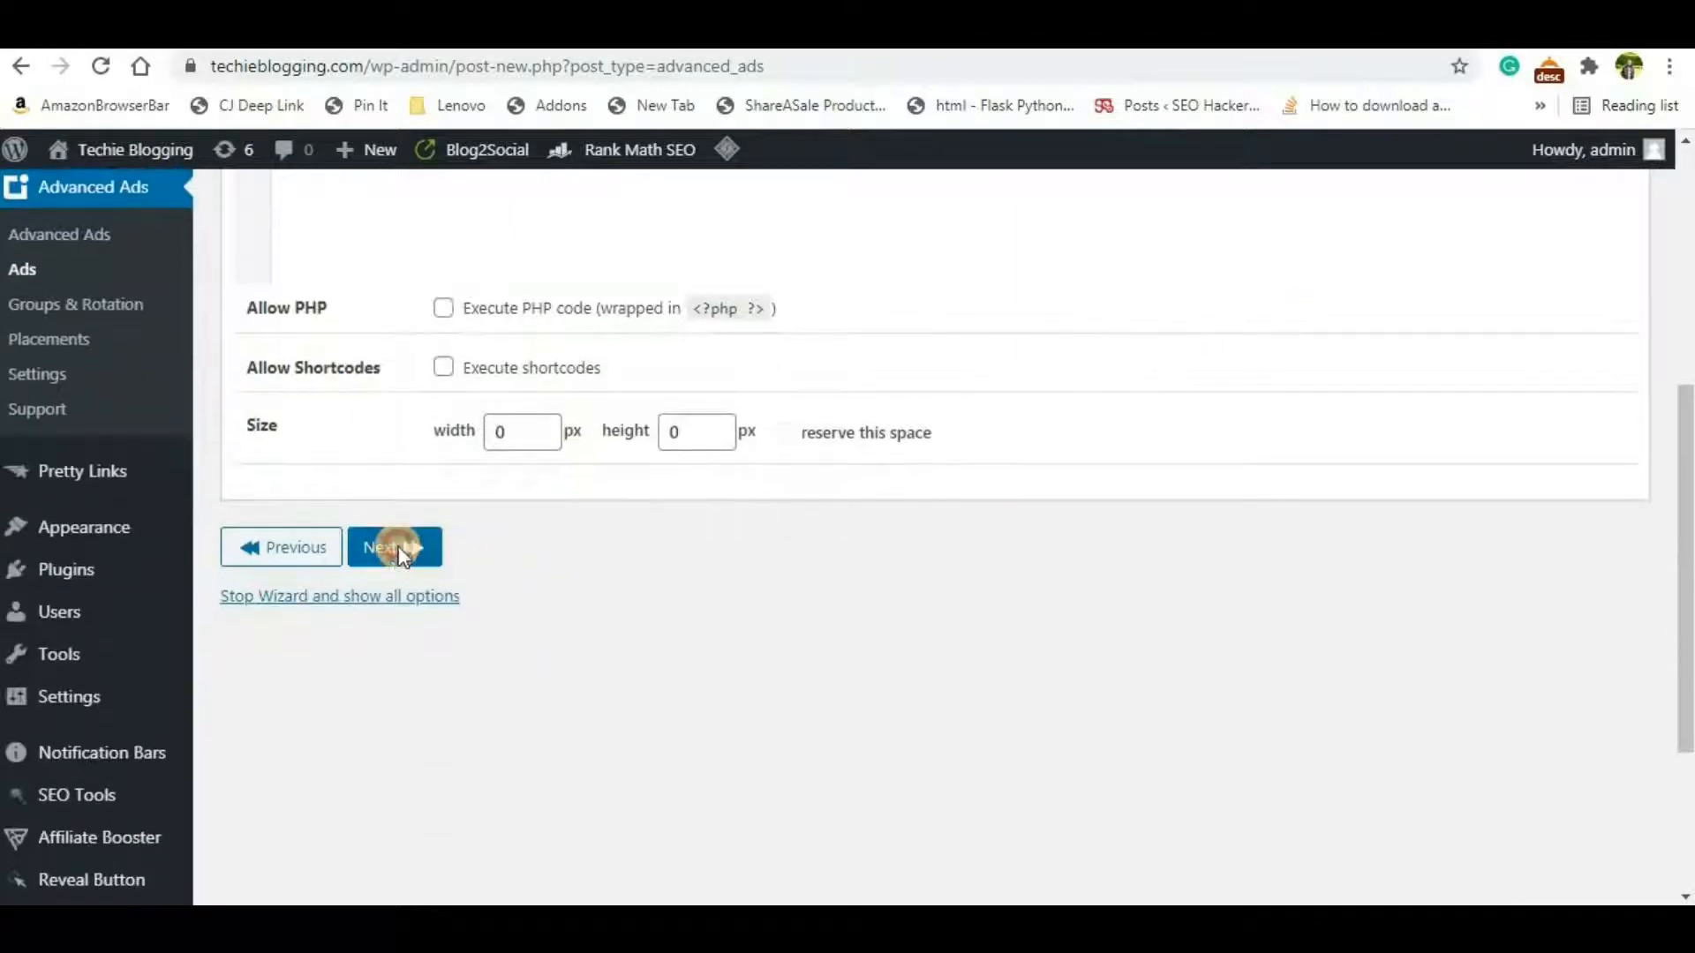
Step: Add a Categories display condition to the WebHosting ad, listing the site's categories
{"action": "left_click", "coordinate": [393, 546]}
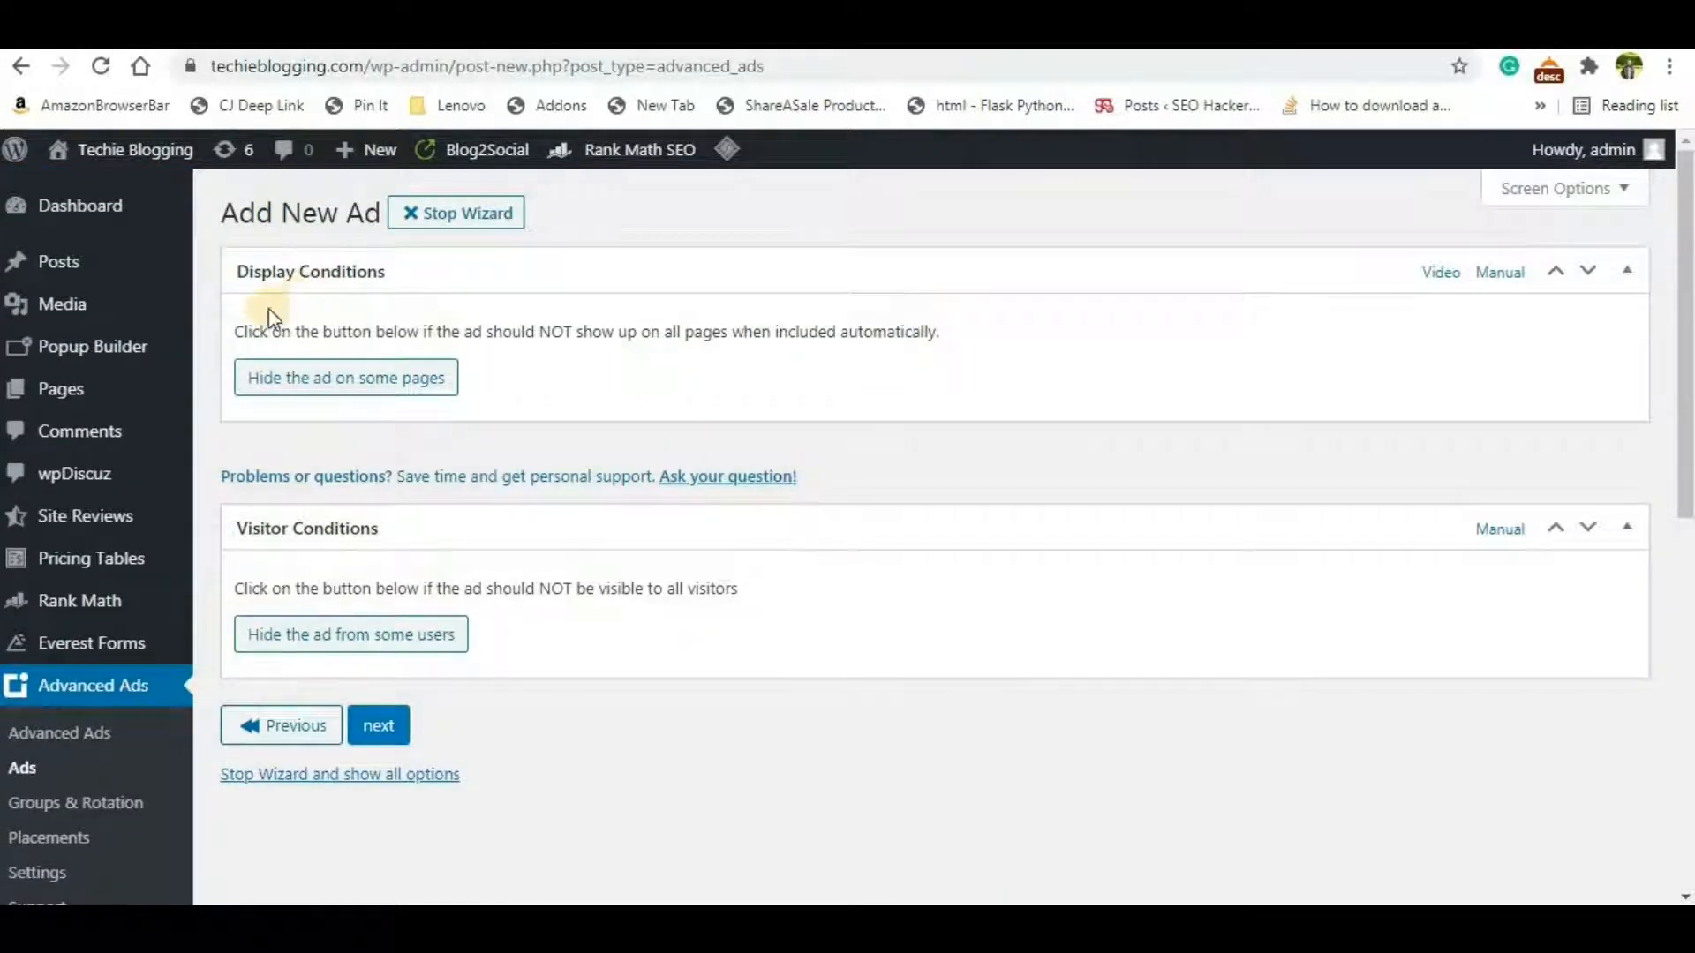
{"action": "mouse_move", "coordinate": [325, 406]}
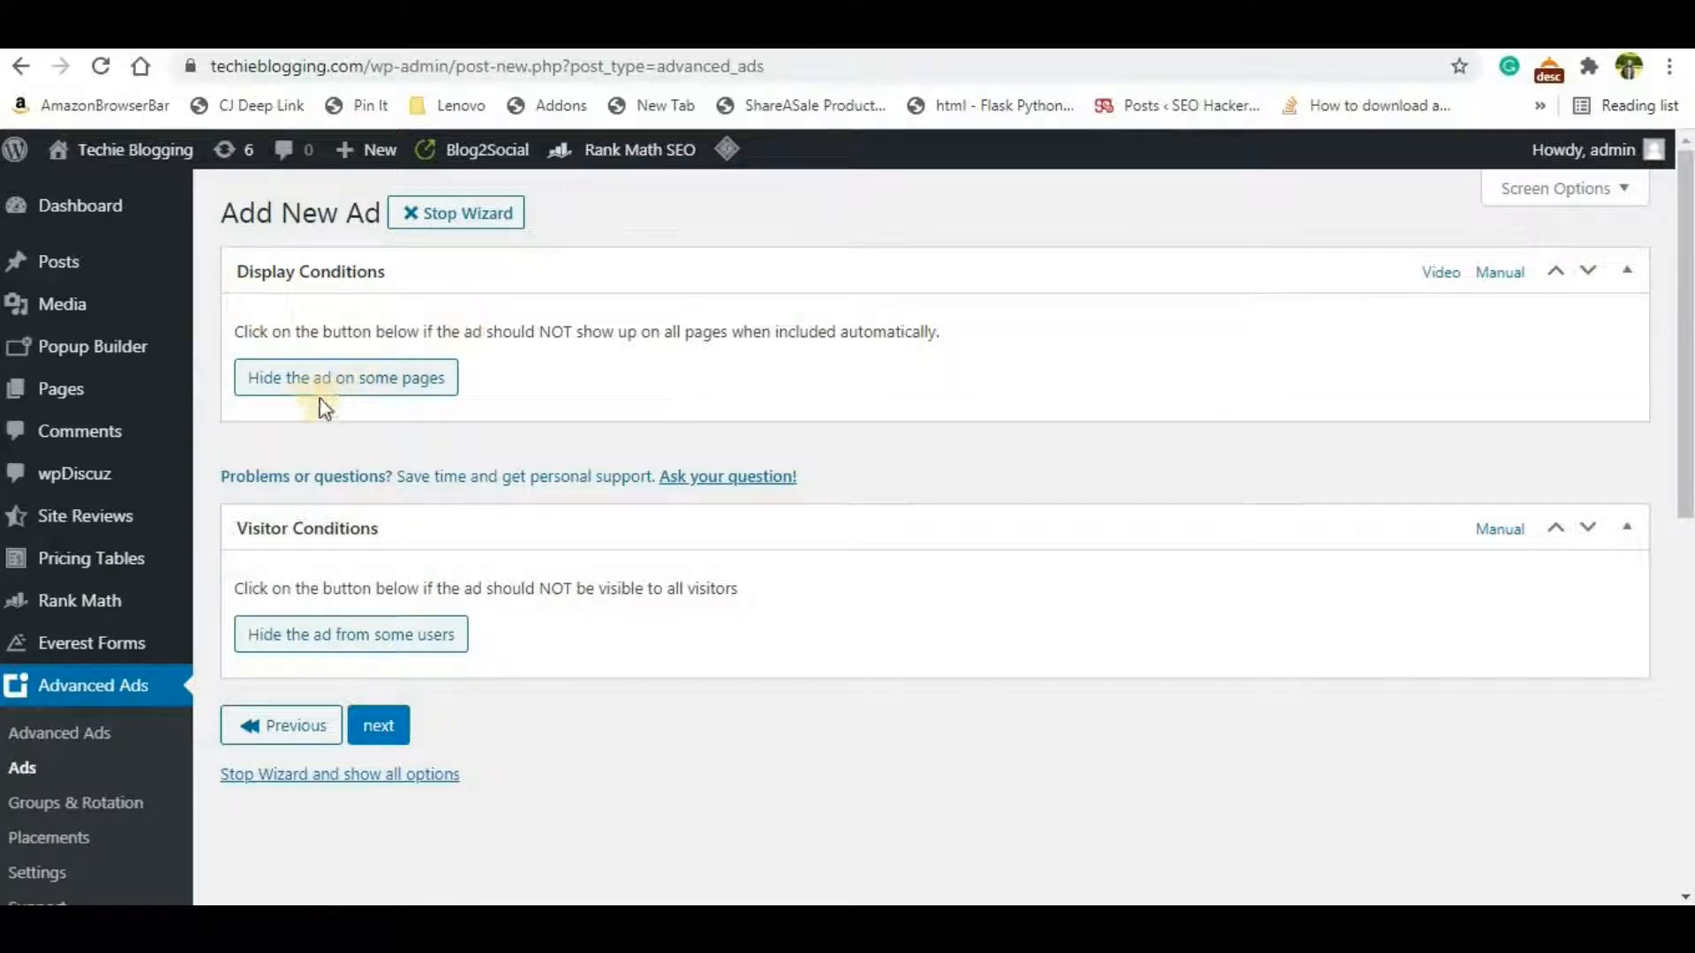
{"action": "mouse_move", "coordinate": [364, 394]}
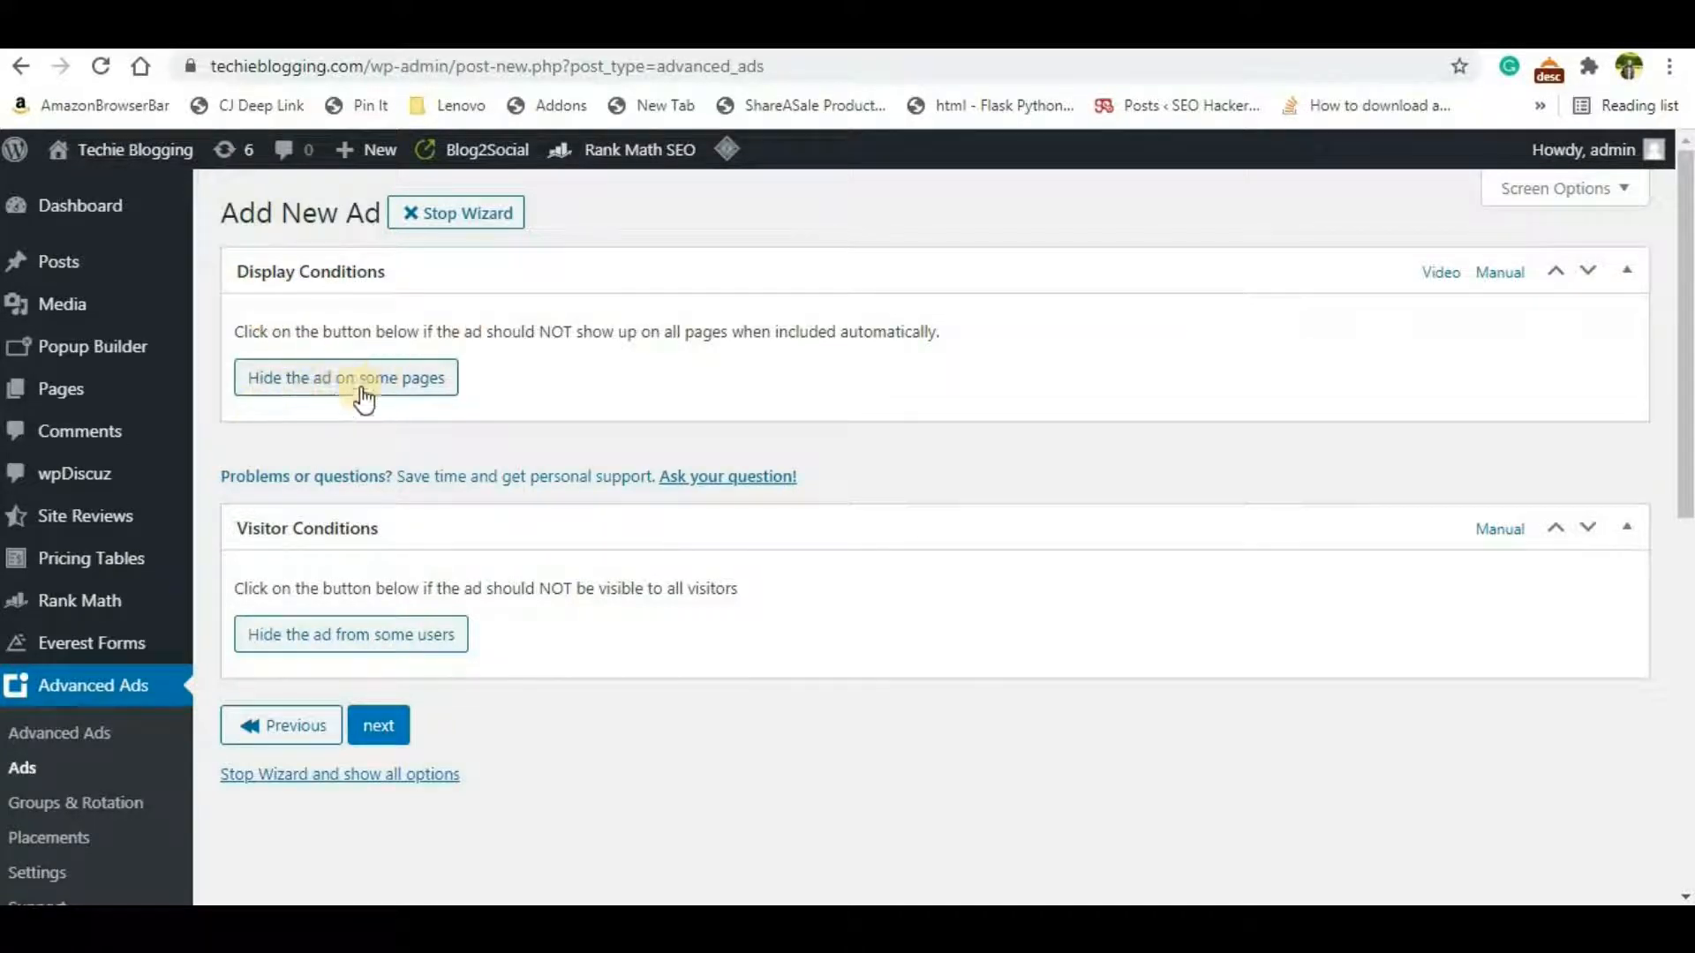
{"action": "mouse_move", "coordinate": [290, 422]}
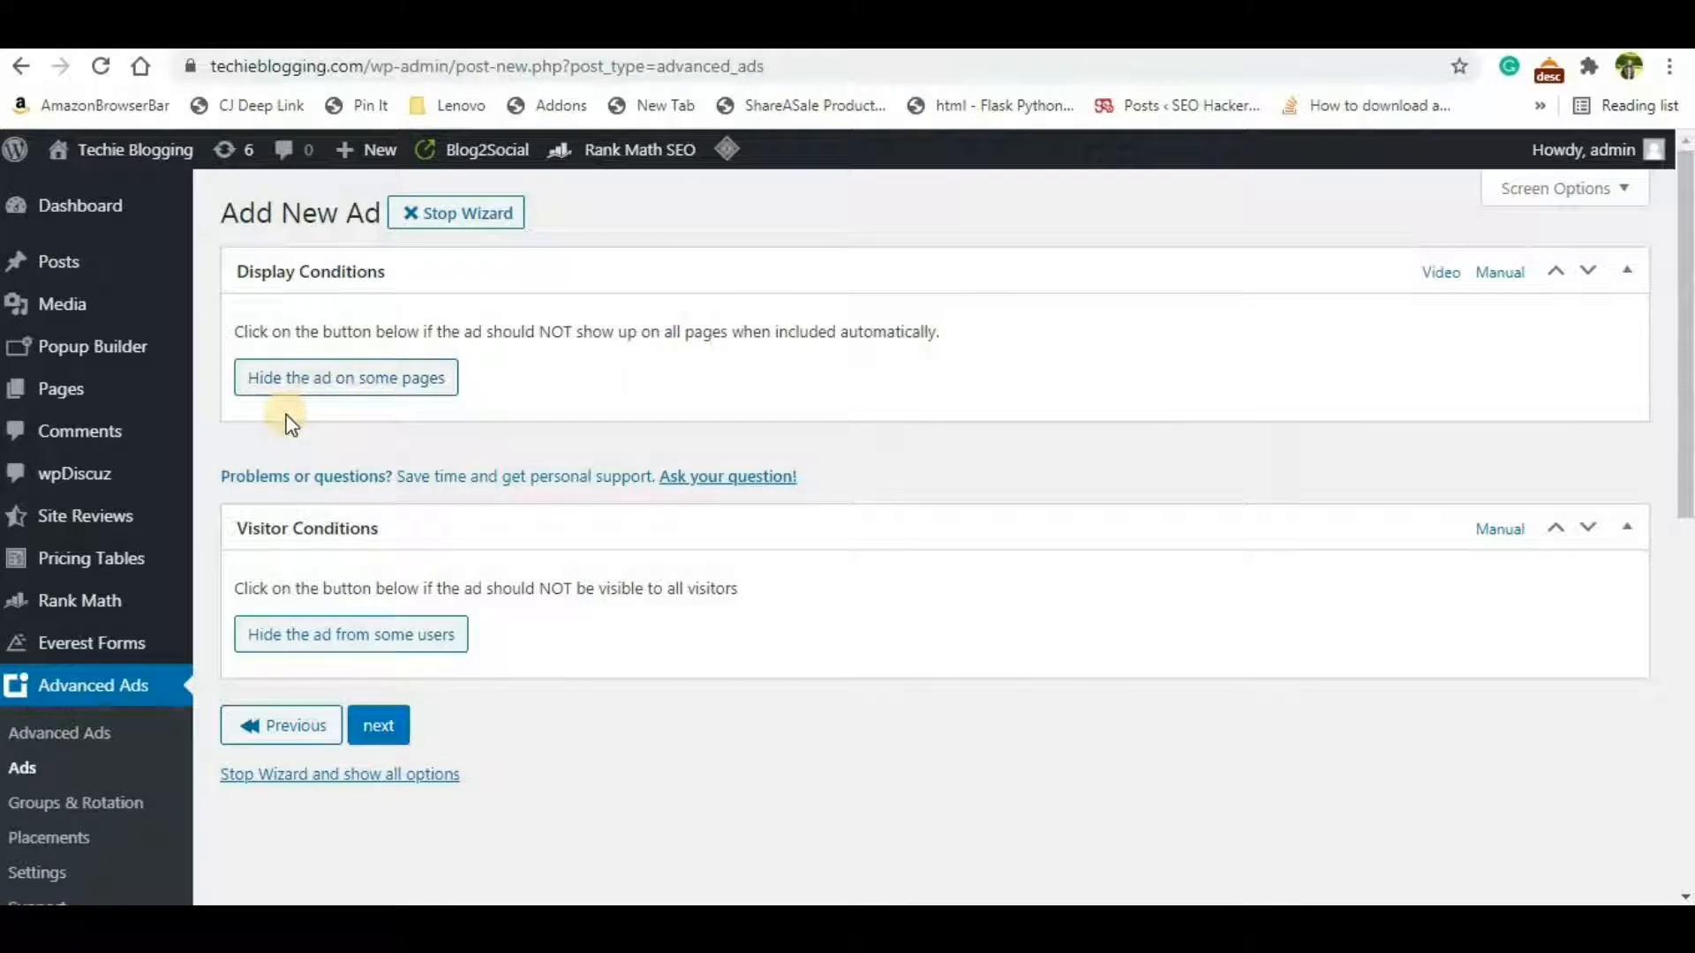
{"action": "left_click", "coordinate": [344, 378]}
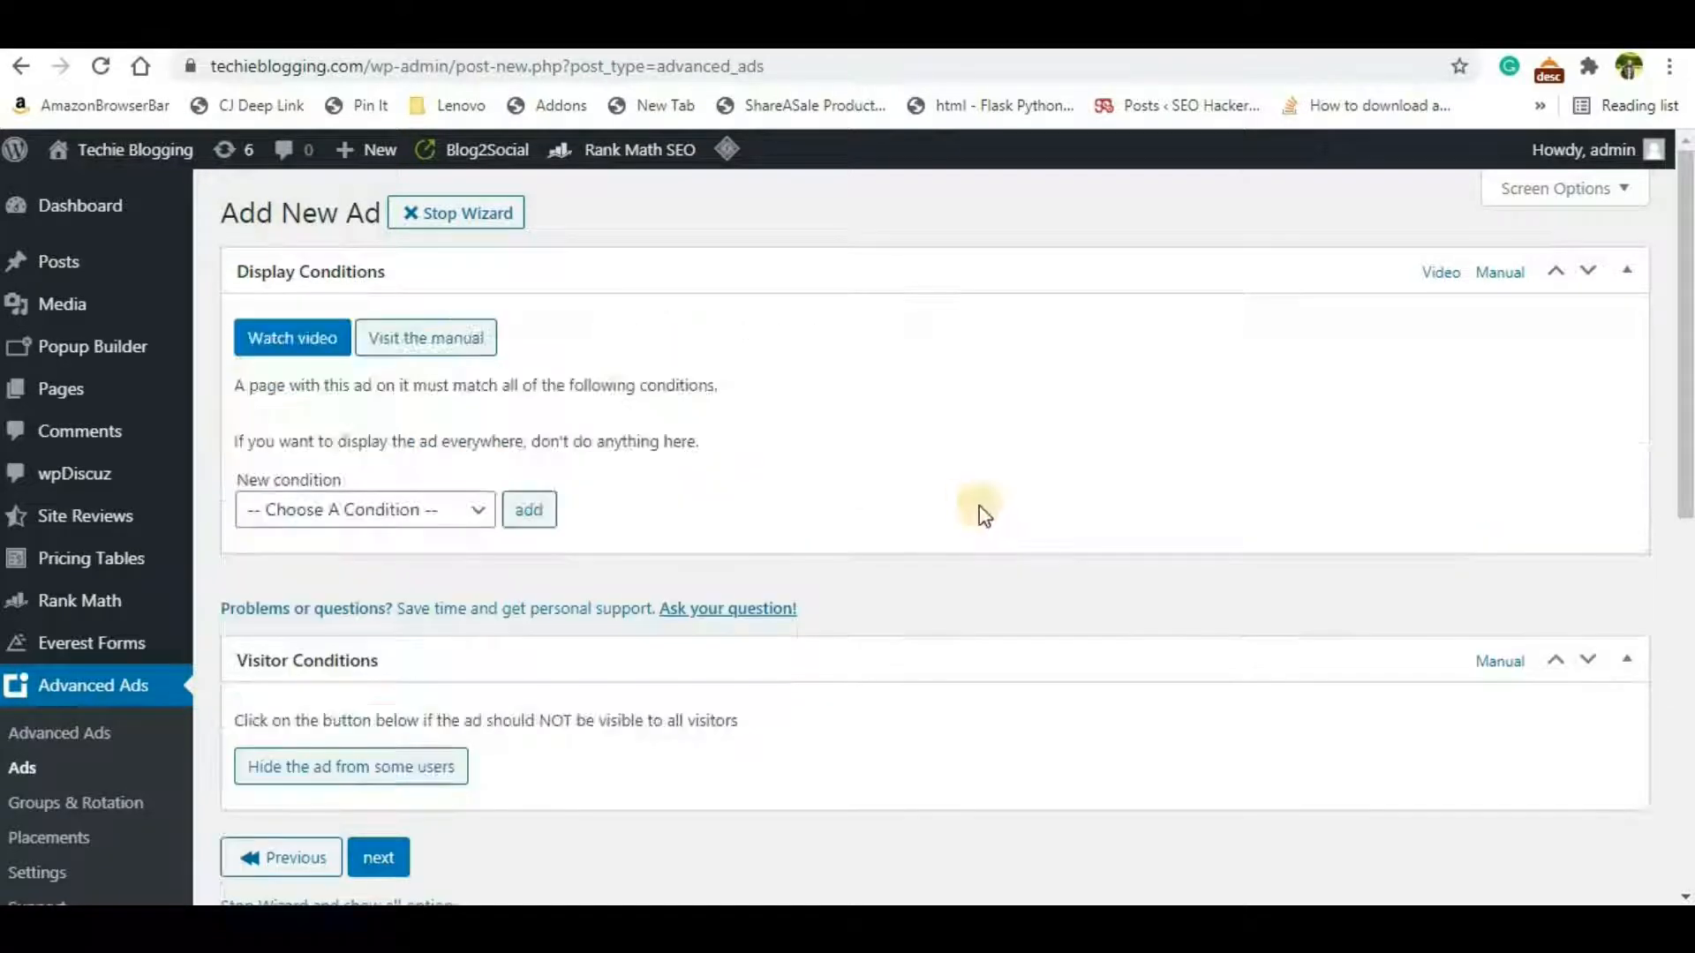
{"action": "mouse_move", "coordinate": [341, 530]}
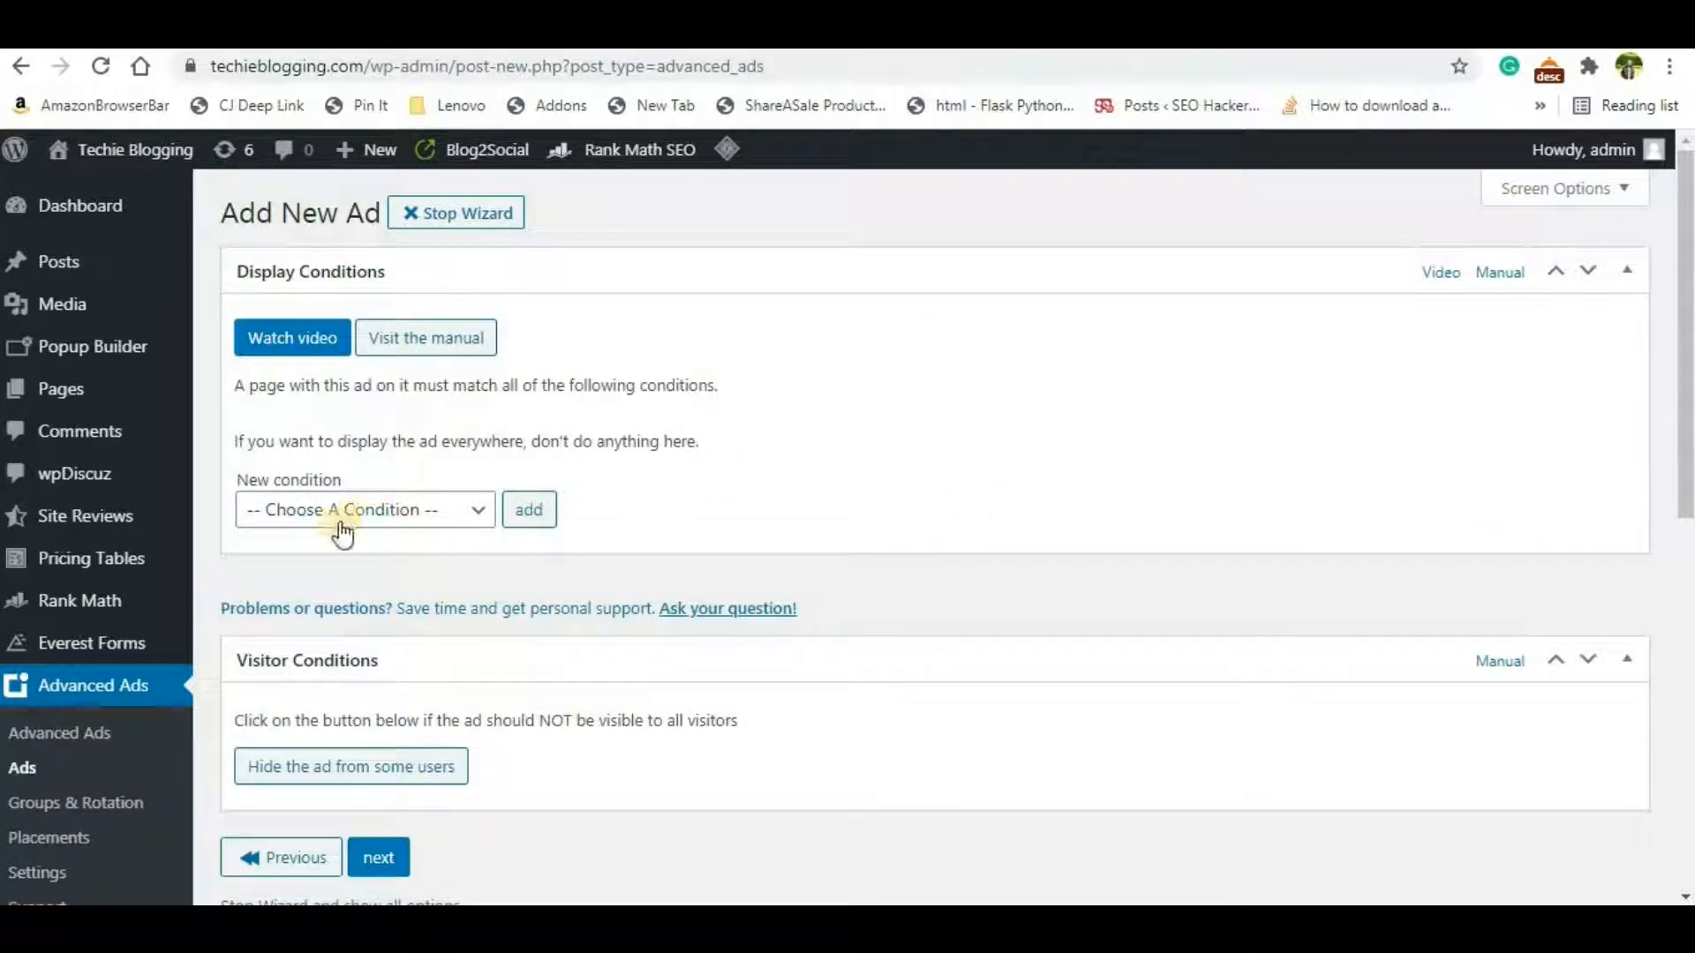
{"action": "left_click", "coordinate": [364, 508]}
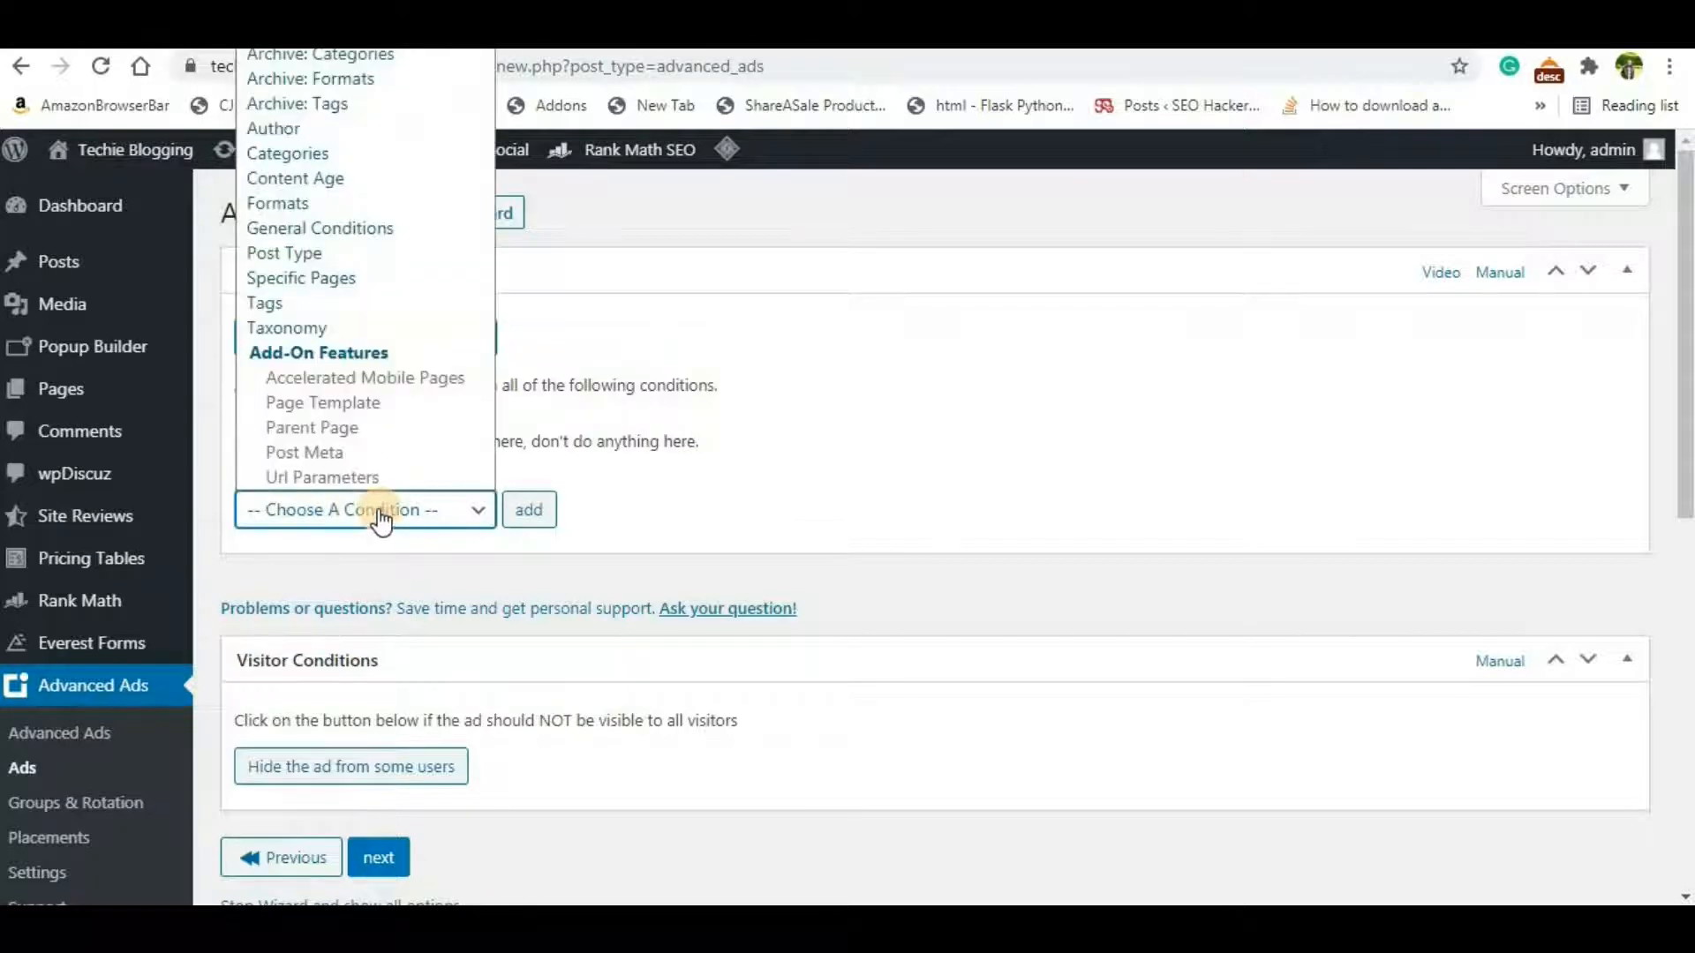
{"action": "mouse_move", "coordinate": [288, 152]}
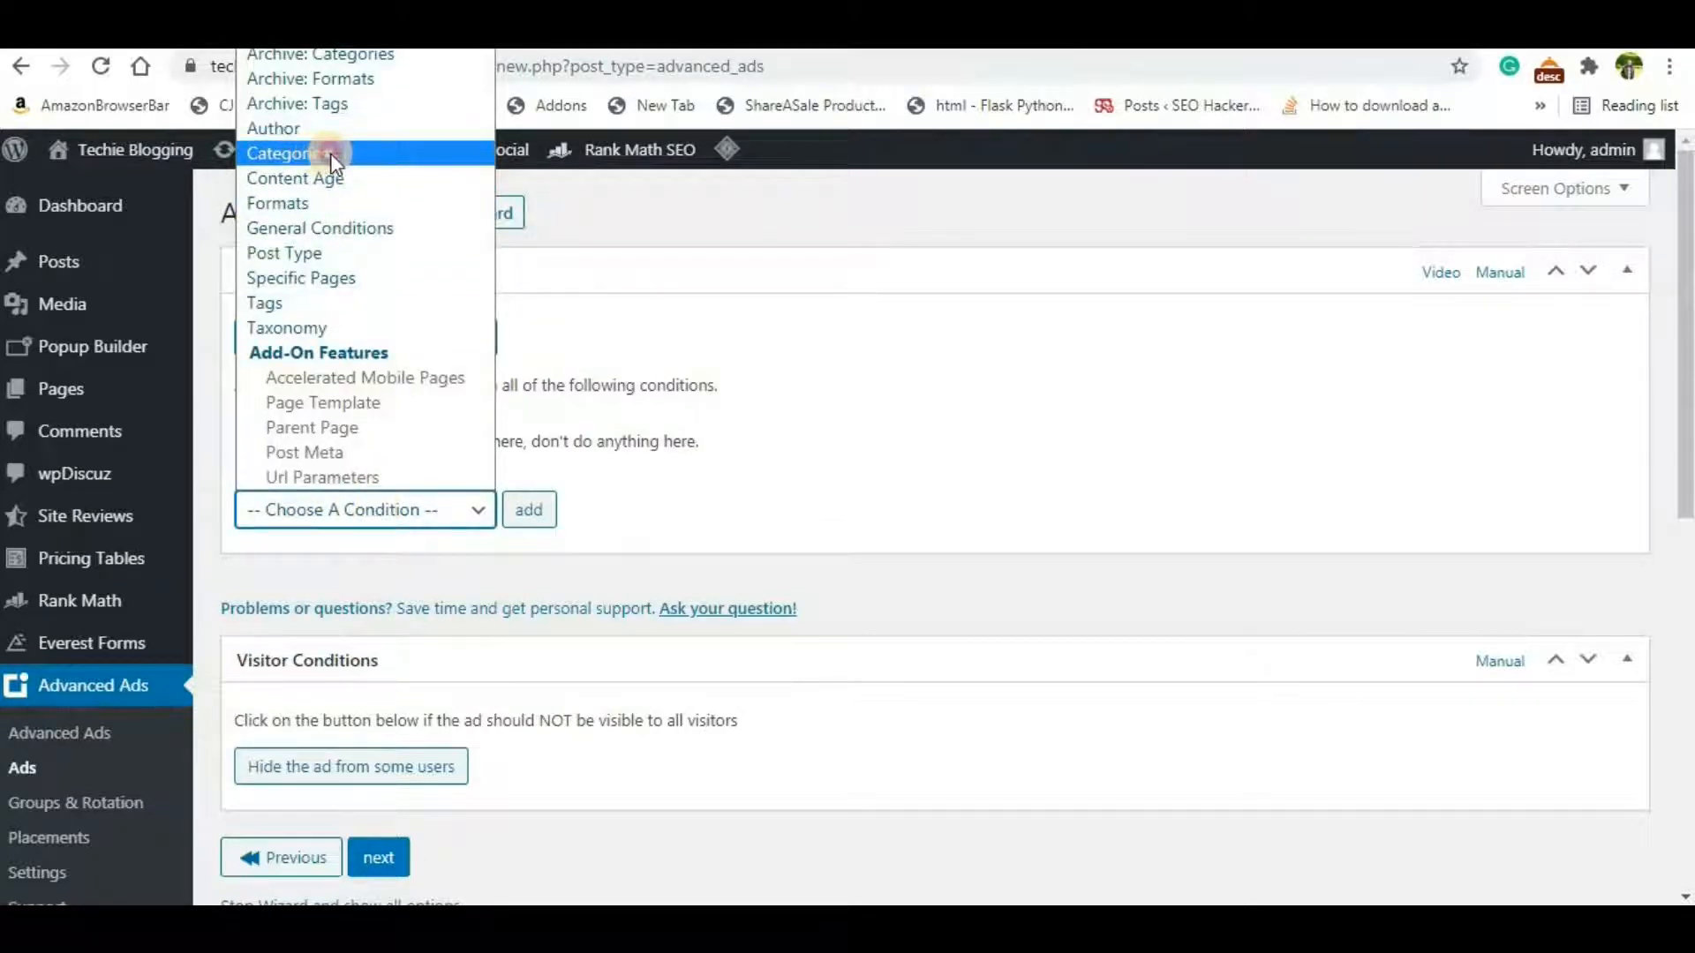
{"action": "left_click", "coordinate": [284, 152]}
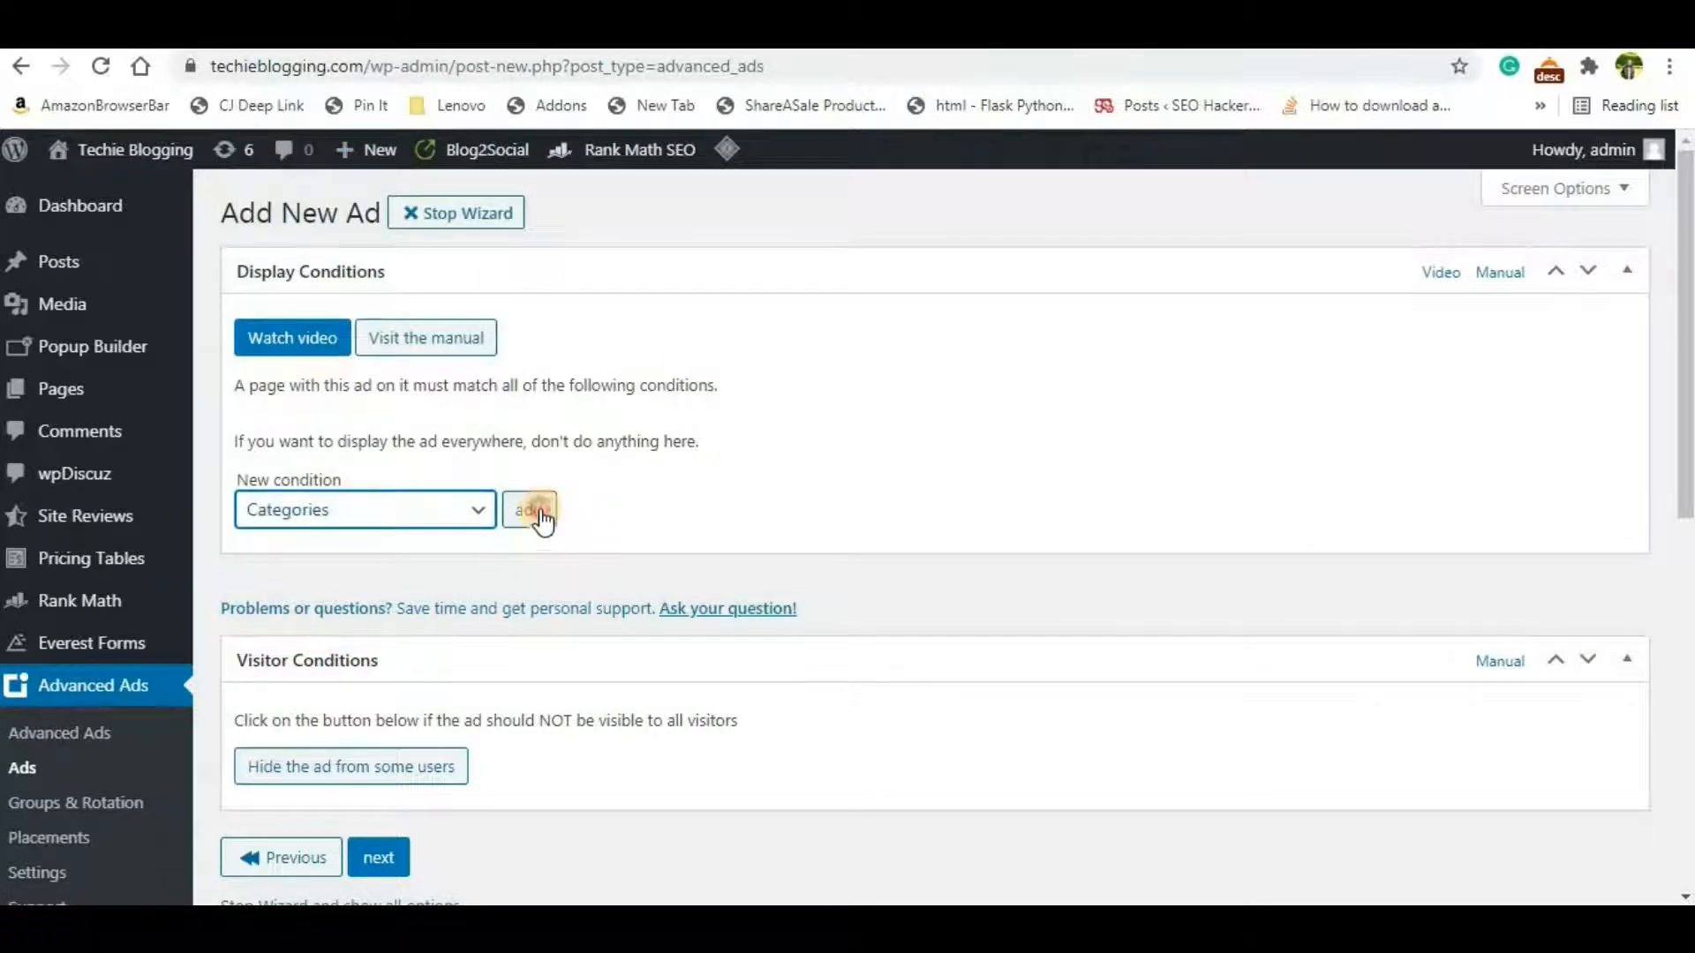
{"action": "left_click", "coordinate": [529, 508]}
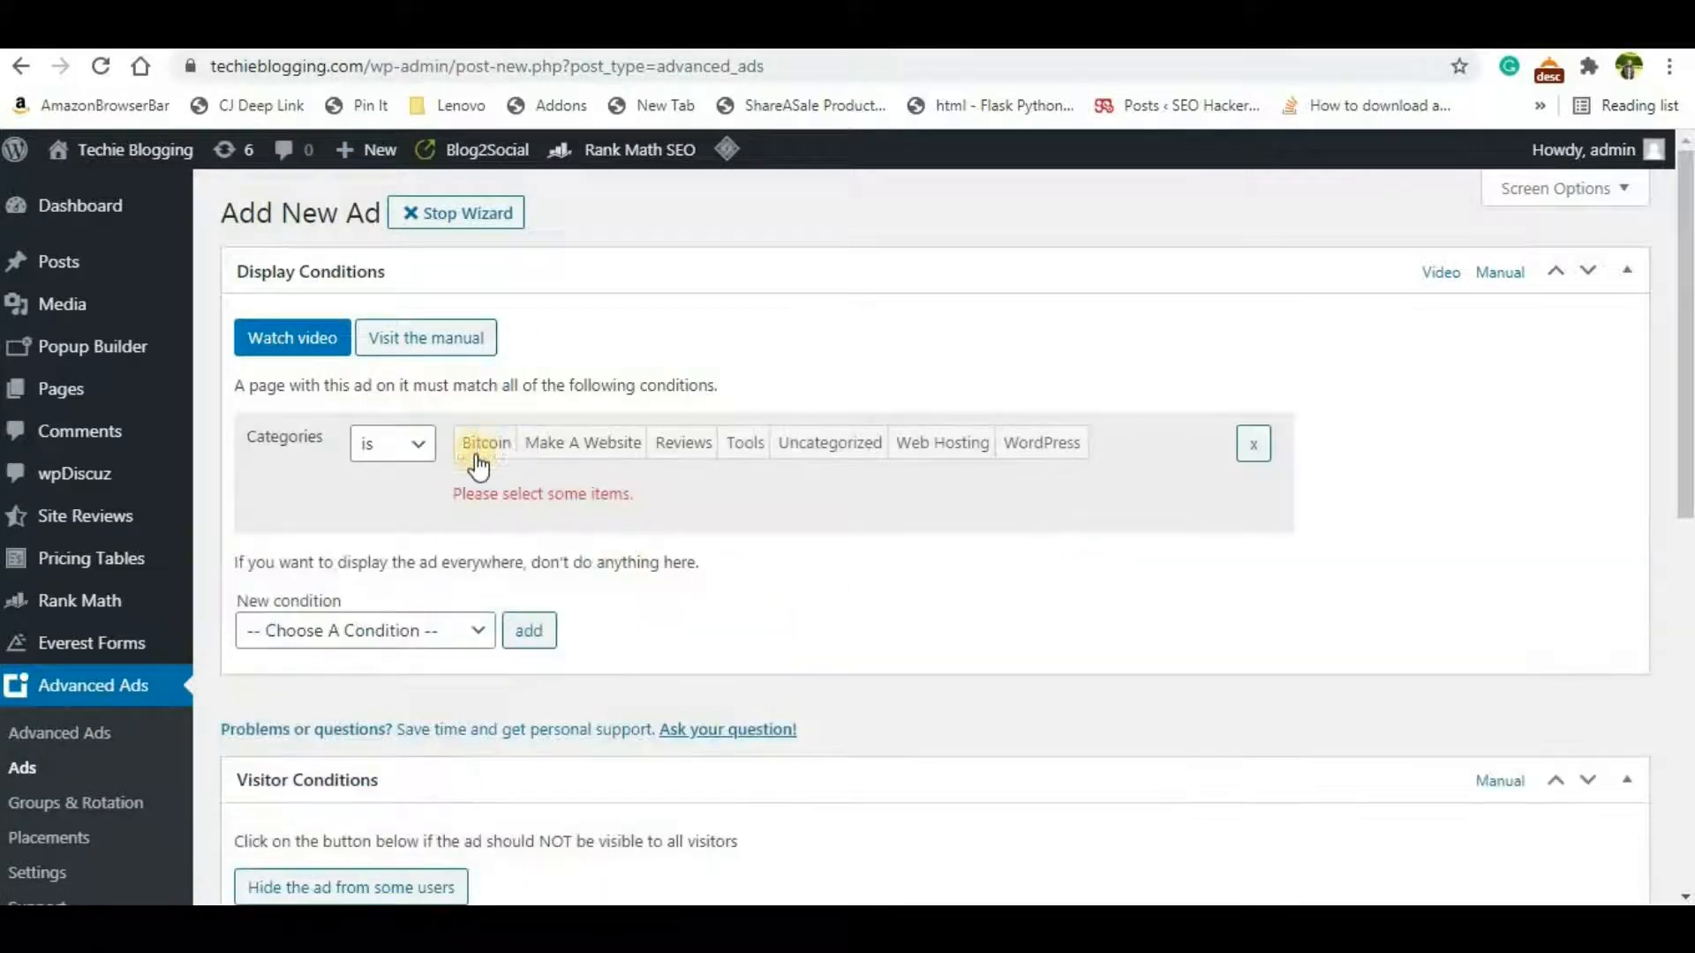
{"action": "mouse_move", "coordinate": [519, 466]}
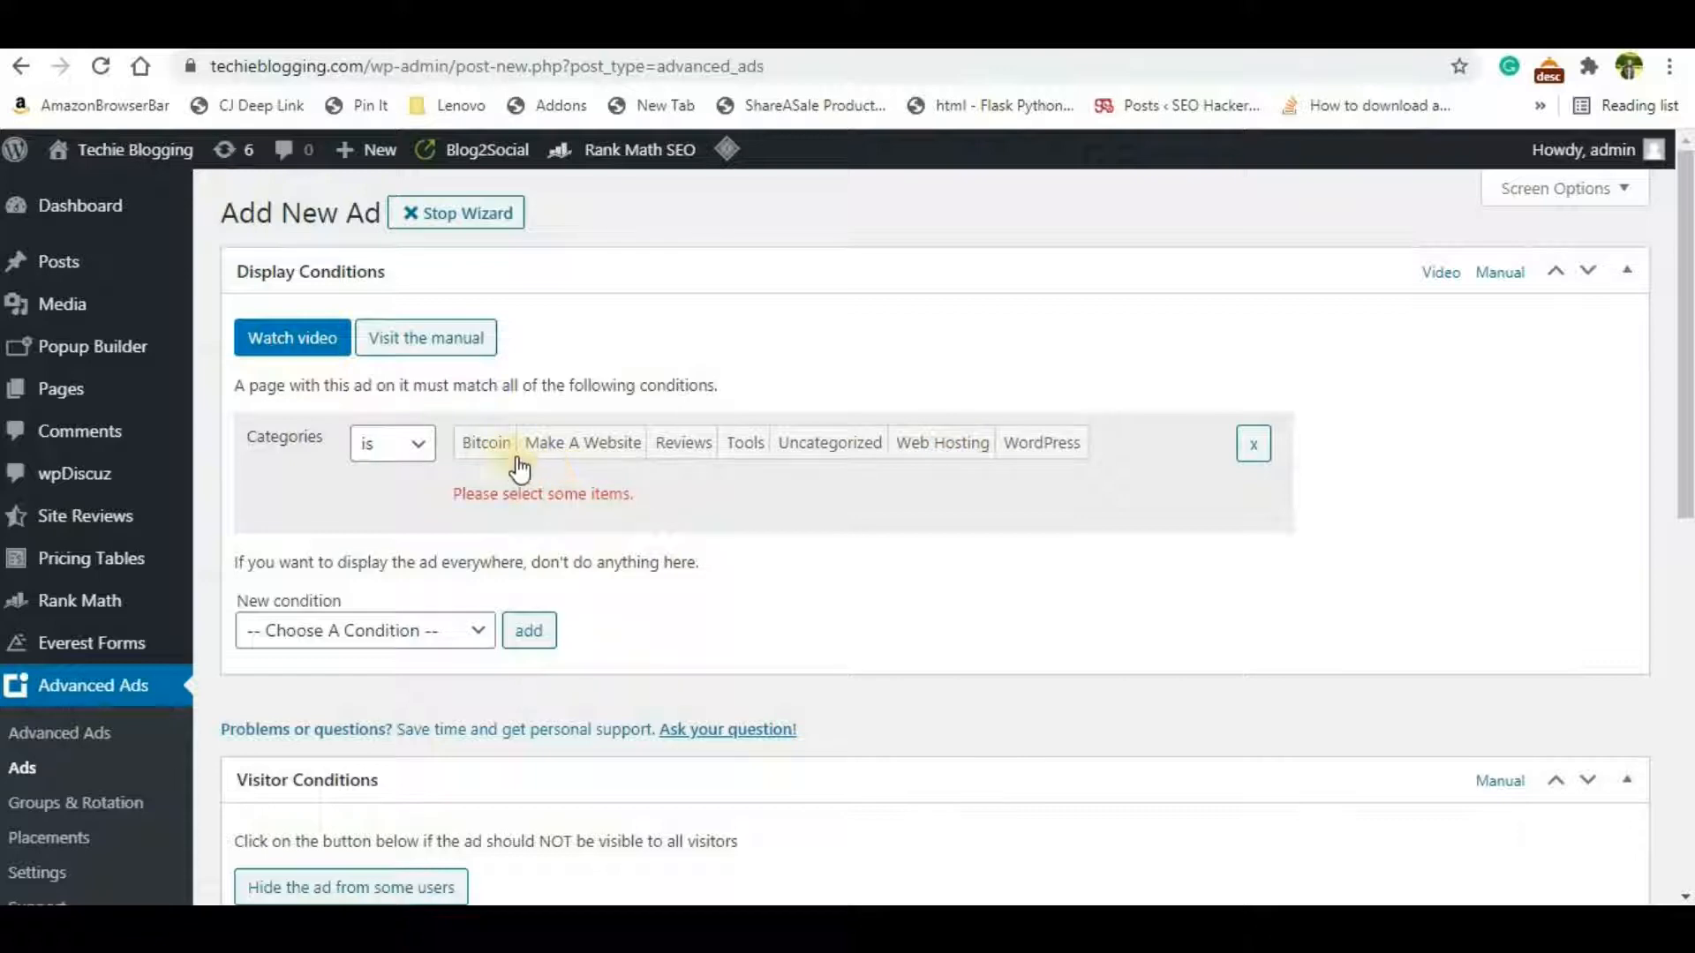
{"action": "mouse_move", "coordinate": [912, 479]}
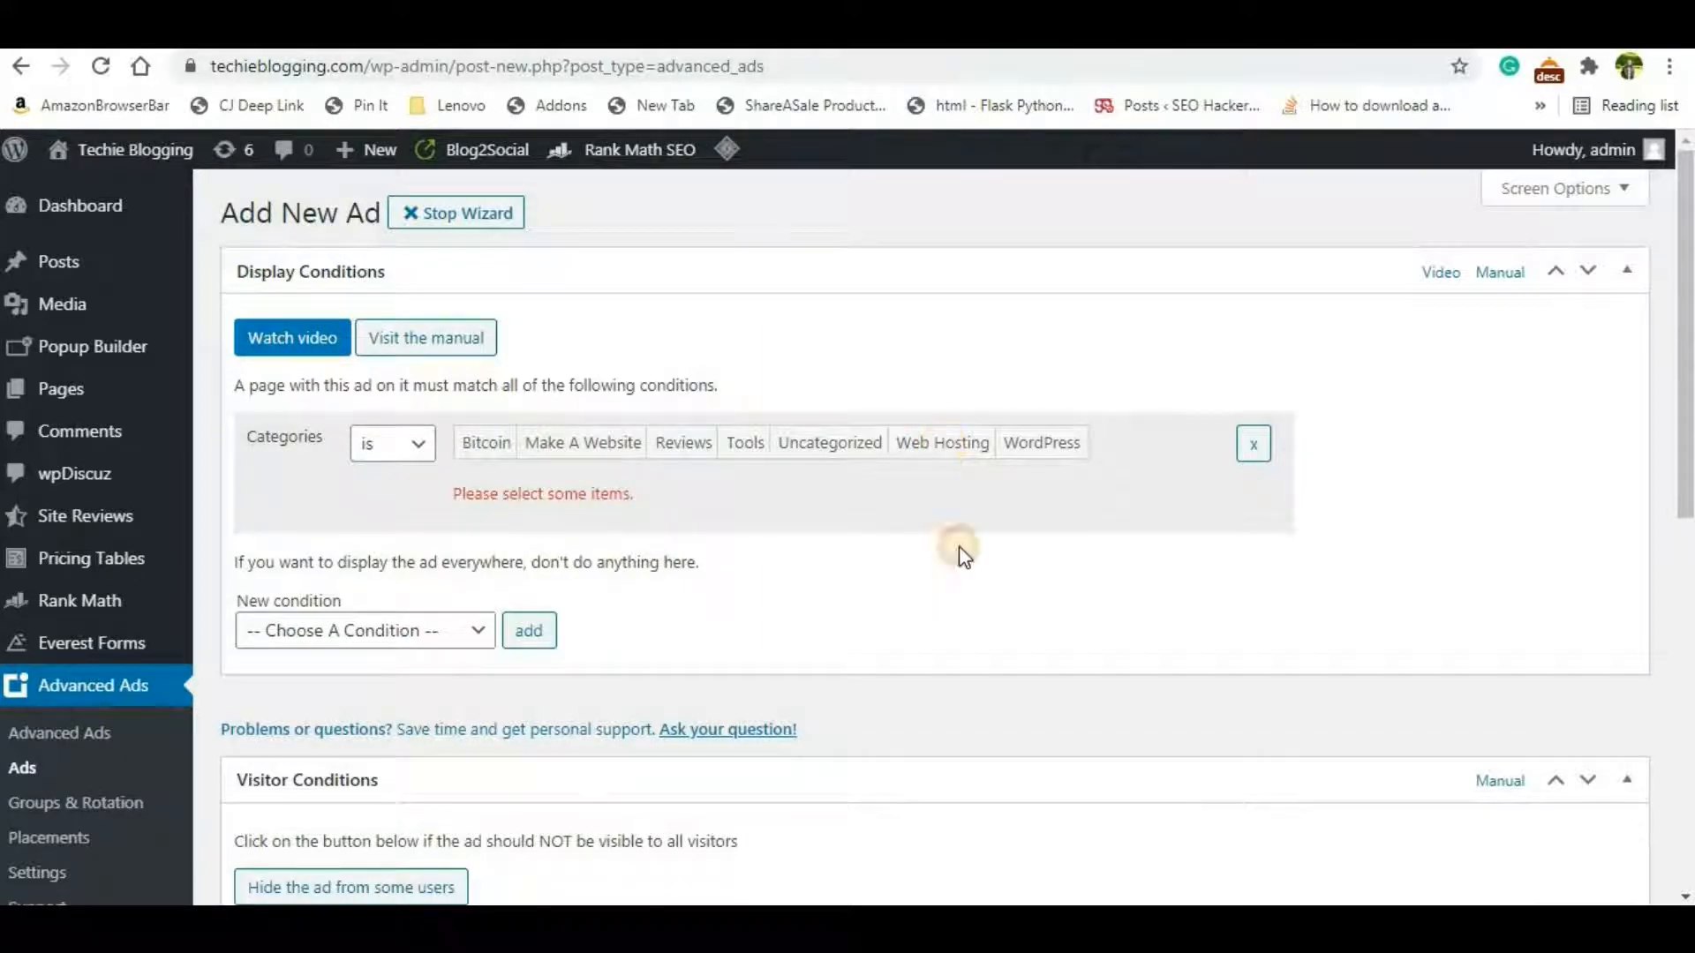
{"action": "scroll", "scroll_direction": "down", "scroll_amount": 3}
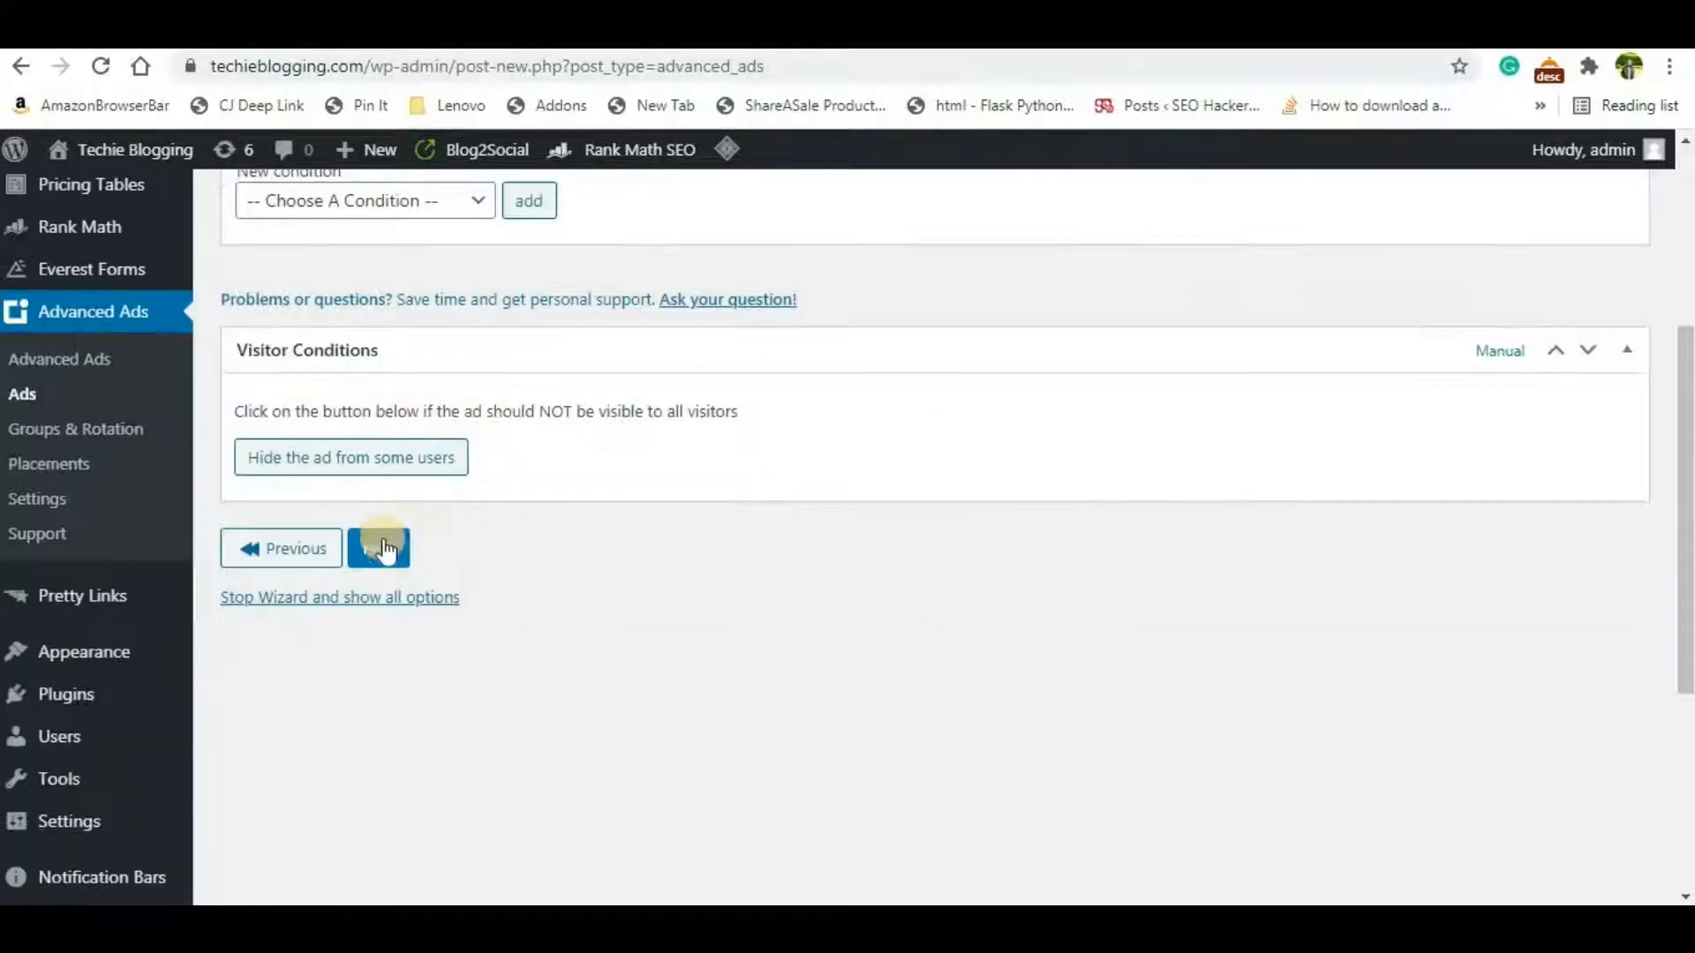
Step: Finish the wizard to publish ad 2946 and select its shortcode [the_ad id='2946']
{"action": "left_click", "coordinate": [377, 547]}
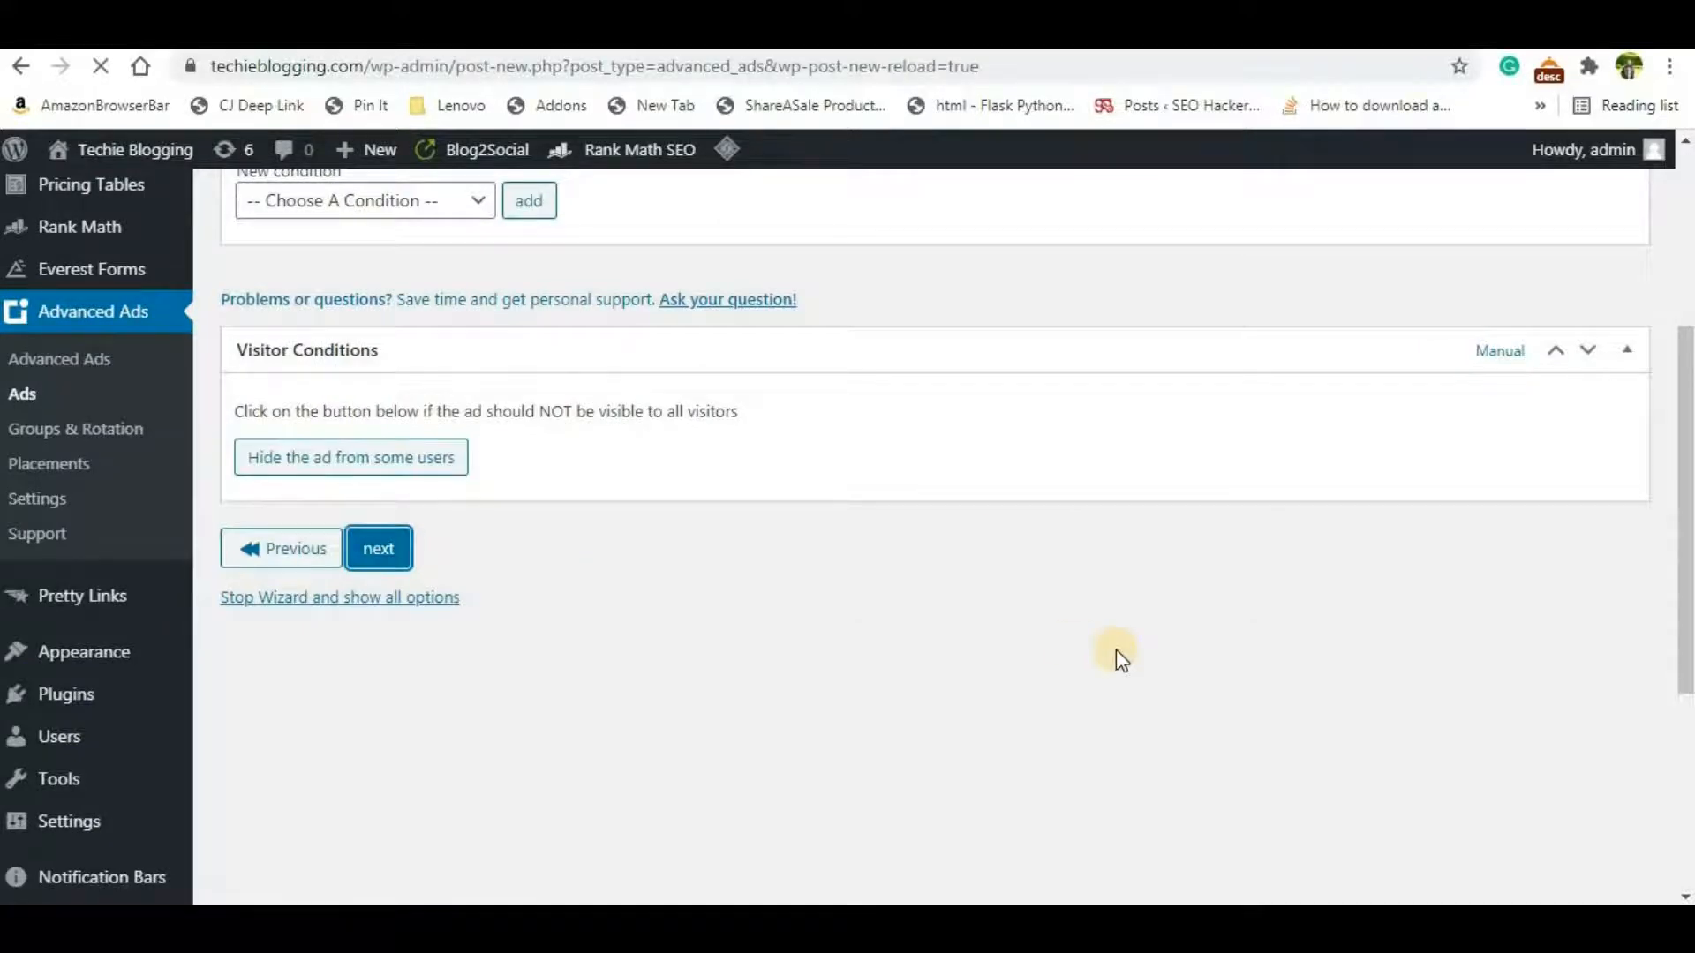
{"action": "left_click", "coordinate": [378, 548]}
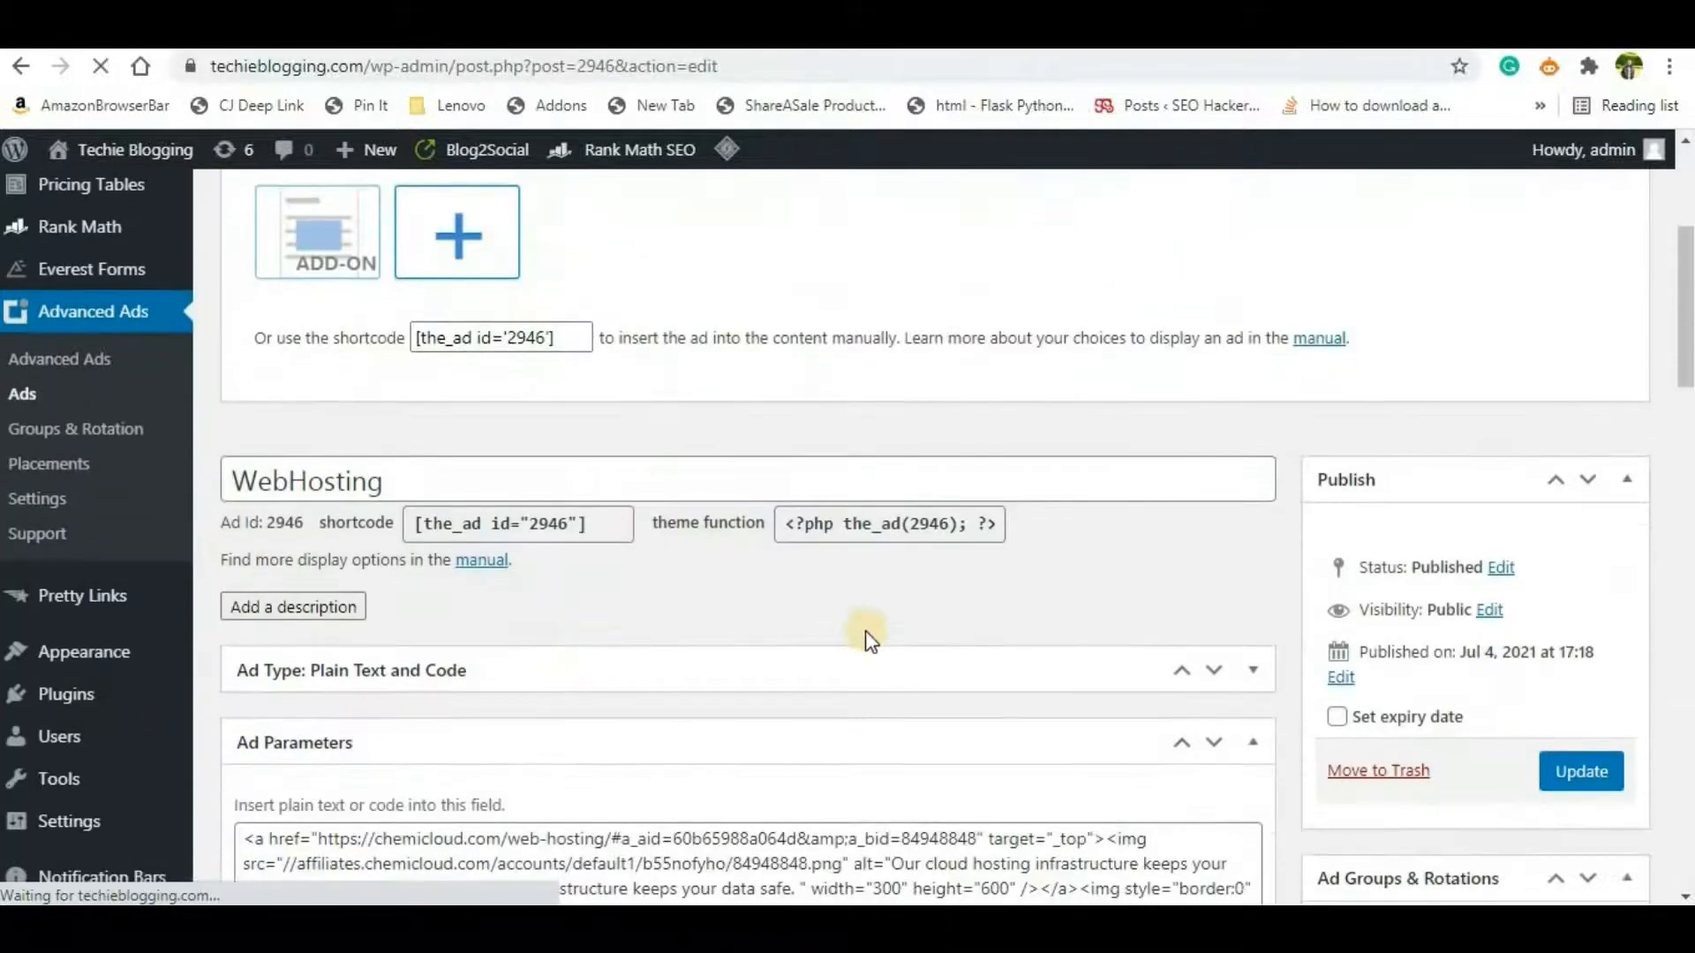
{"action": "scroll", "scroll_direction": "down", "scroll_amount": 3}
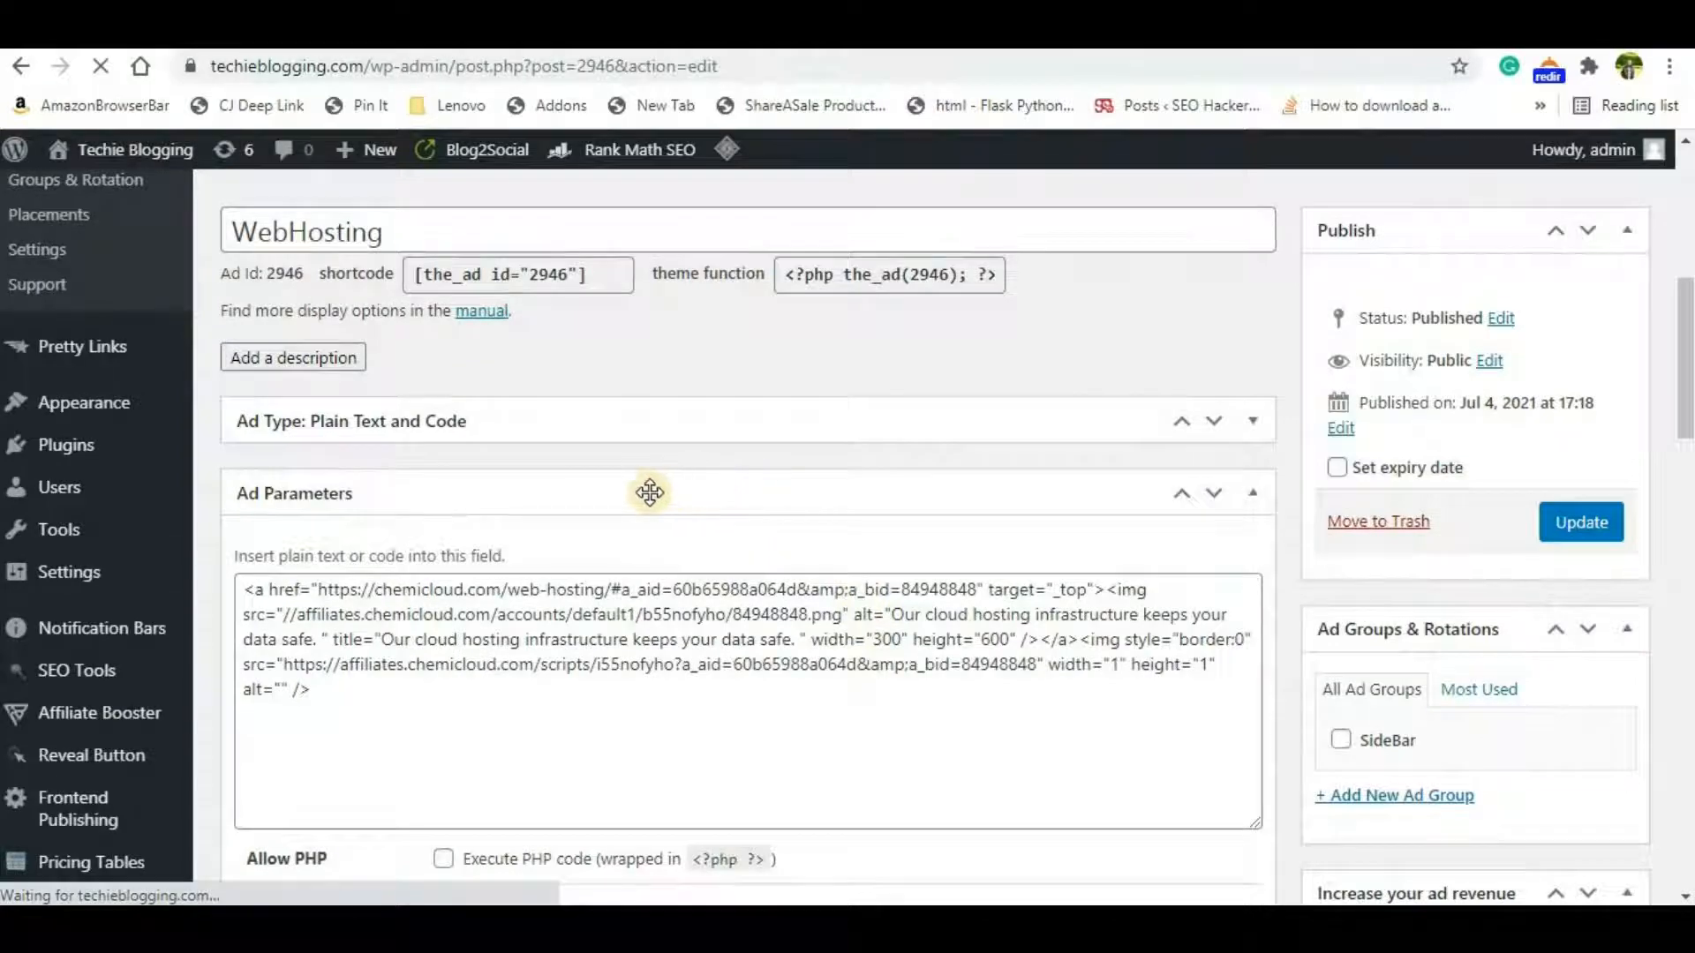
{"action": "scroll", "scroll_direction": "down", "scroll_amount": 3}
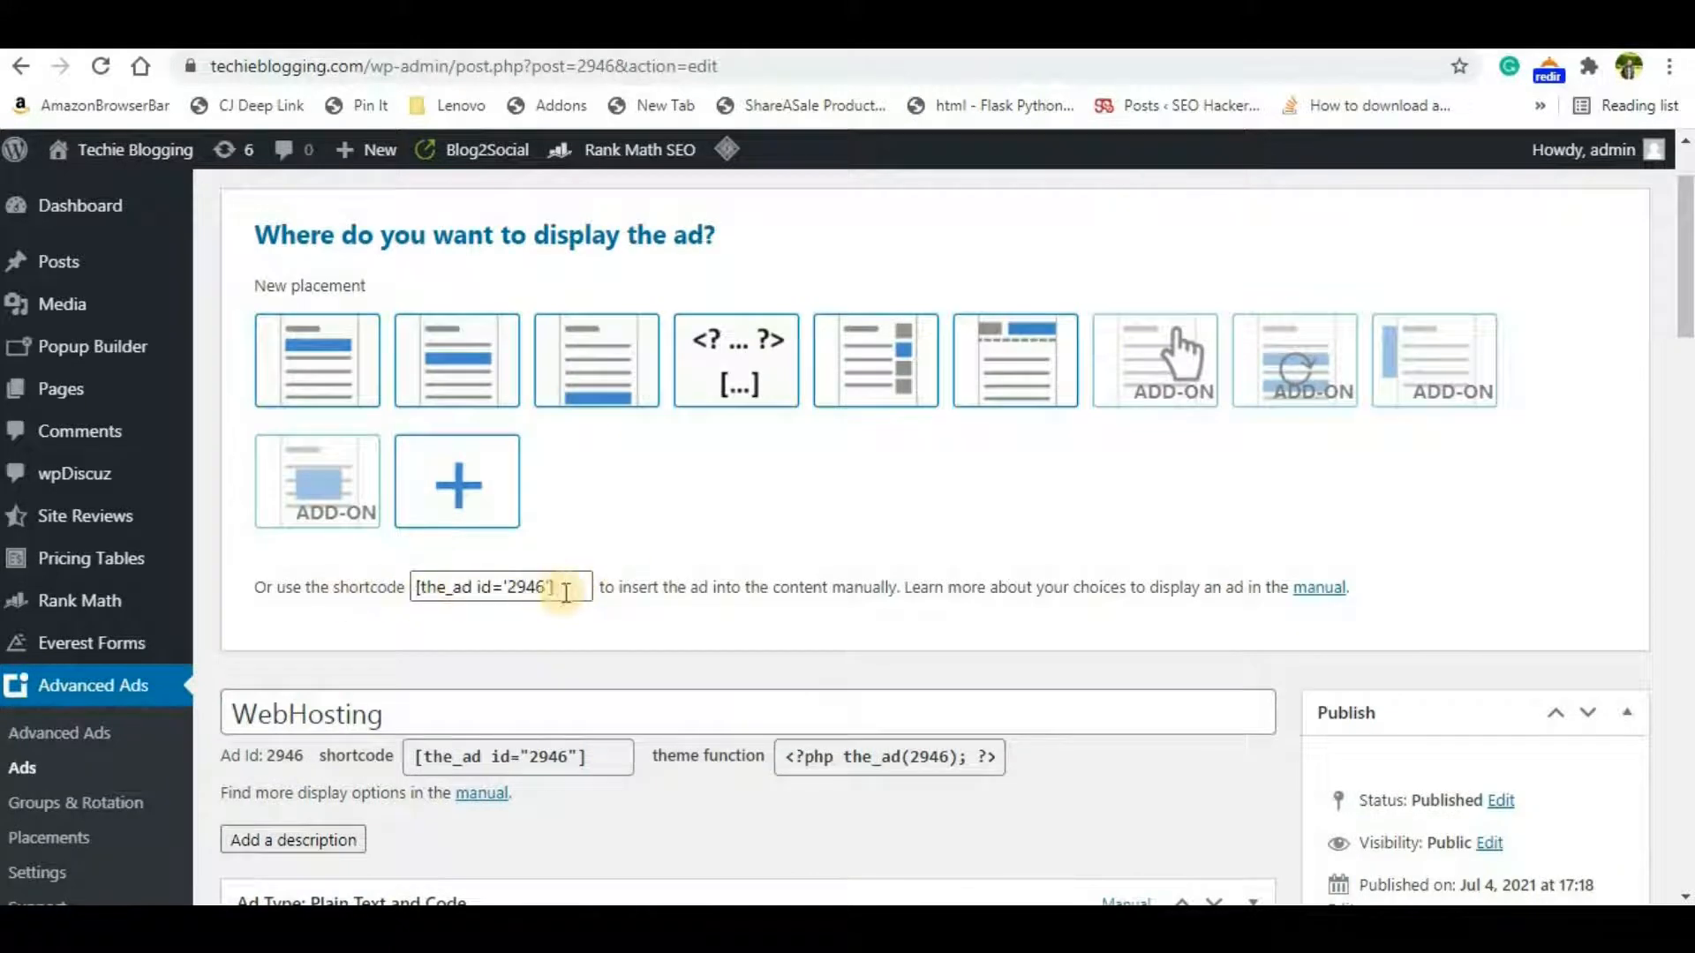
{"action": "triple_click", "coordinate": [492, 586]}
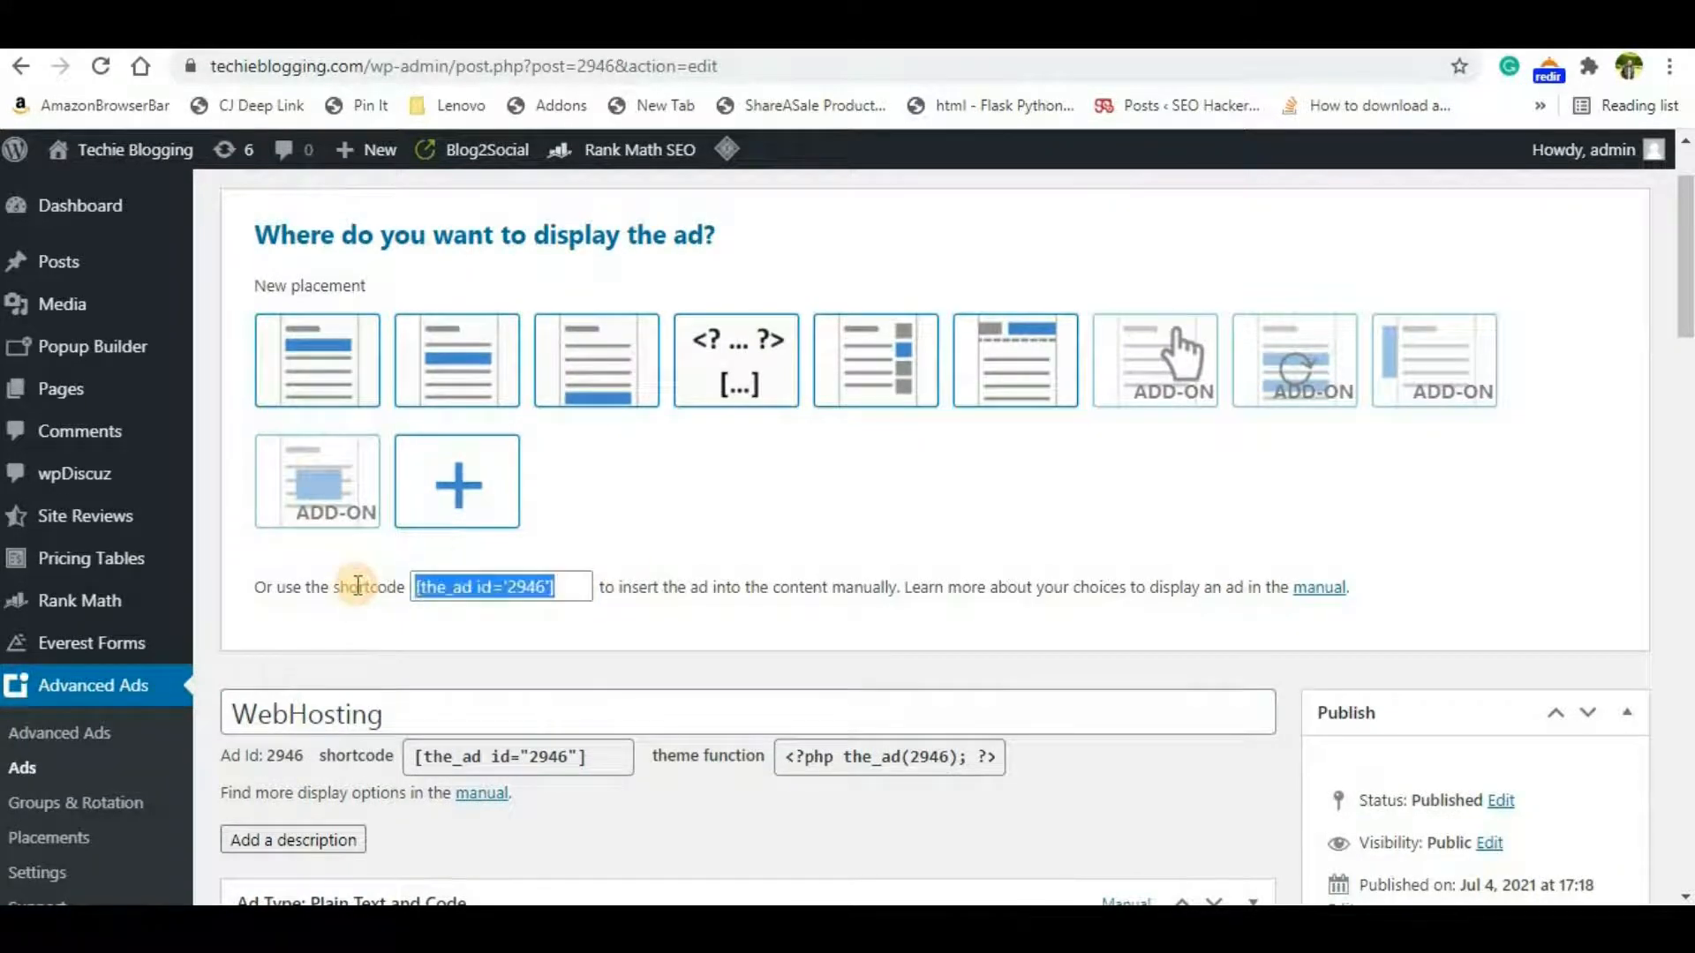
{"action": "mouse_move", "coordinate": [302, 561]}
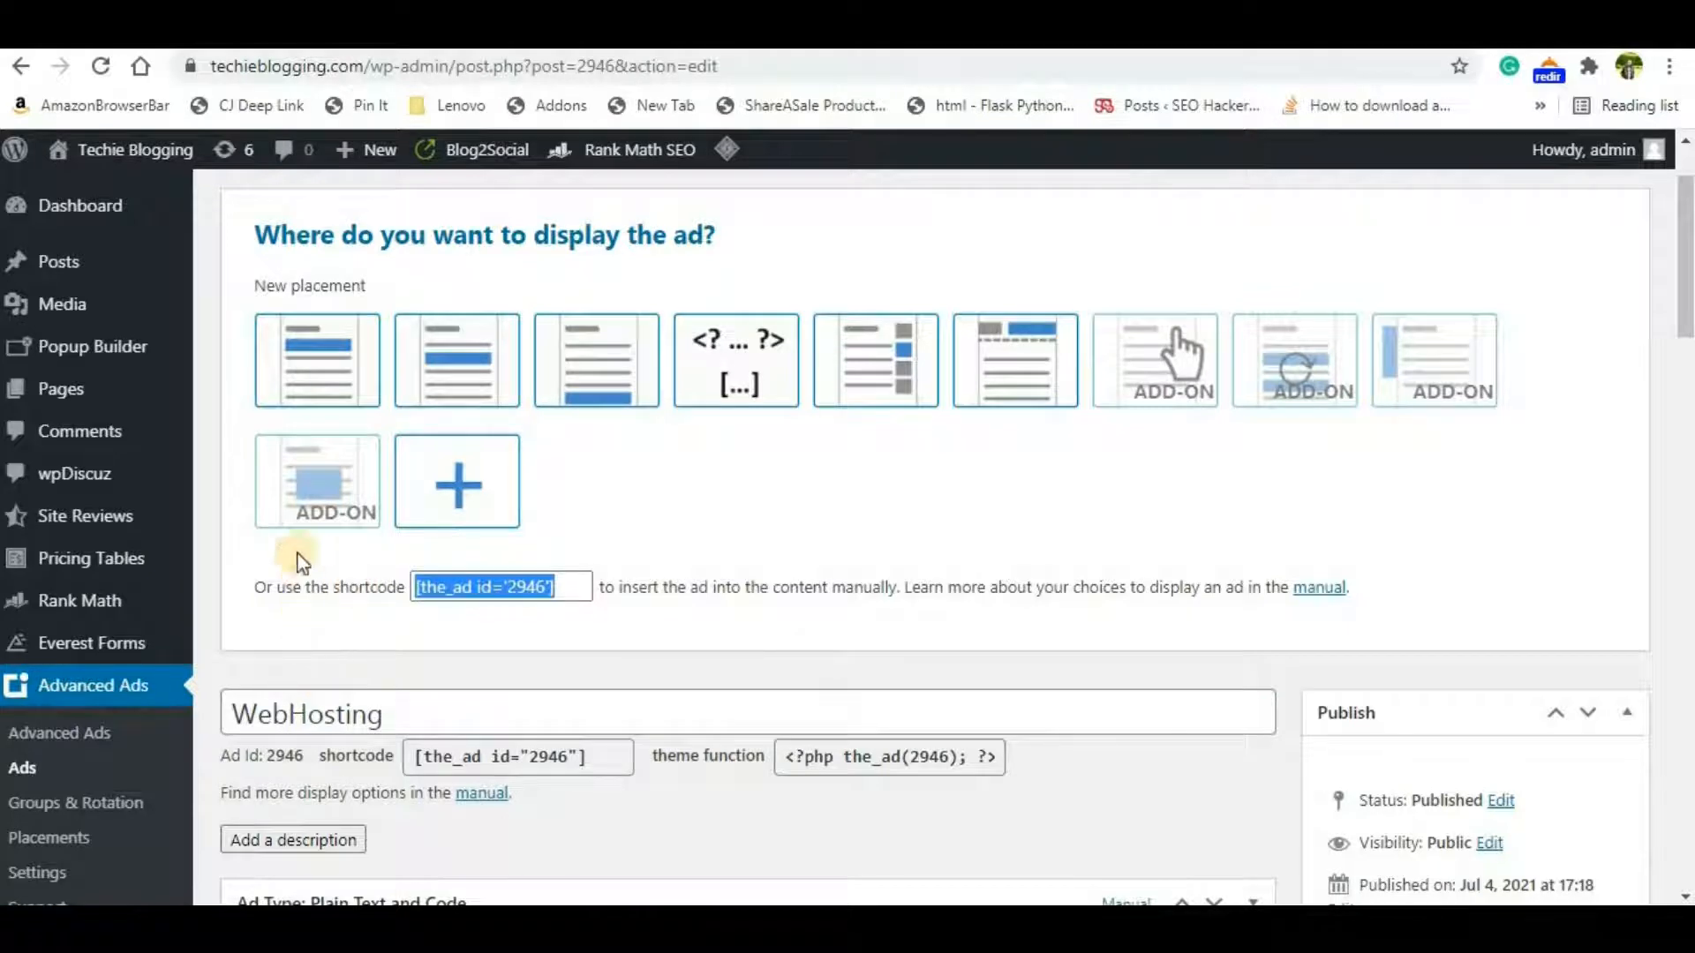
{"action": "mouse_move", "coordinate": [376, 630]}
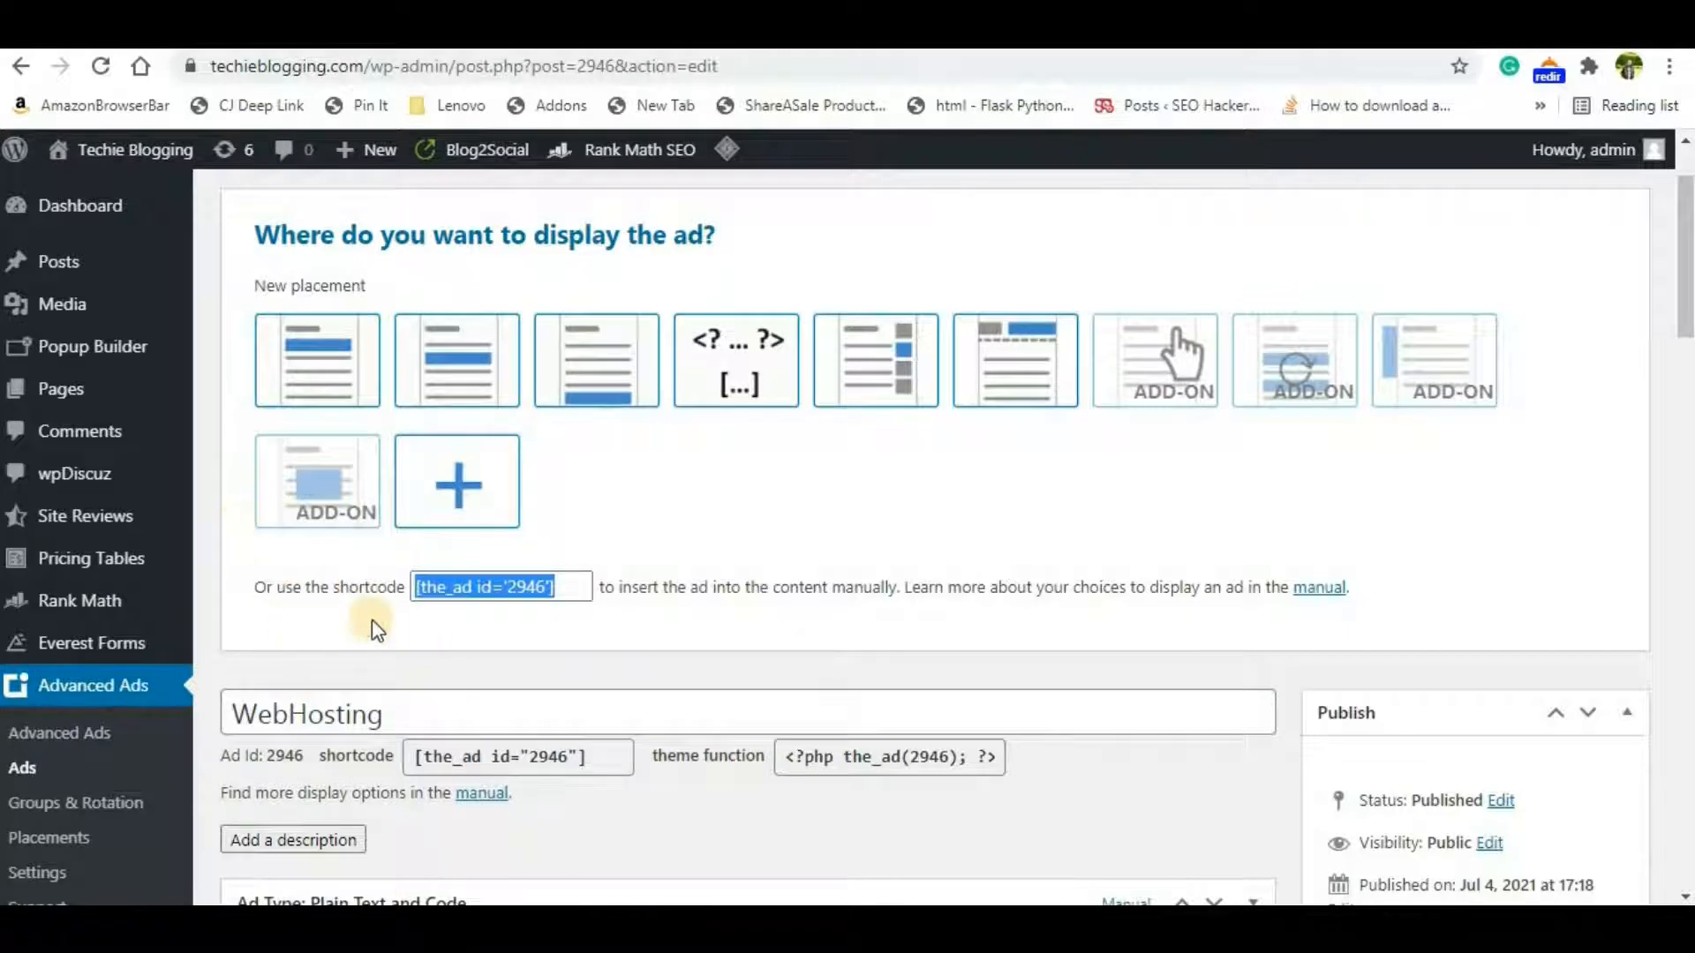
{"action": "mouse_move", "coordinate": [200, 590]}
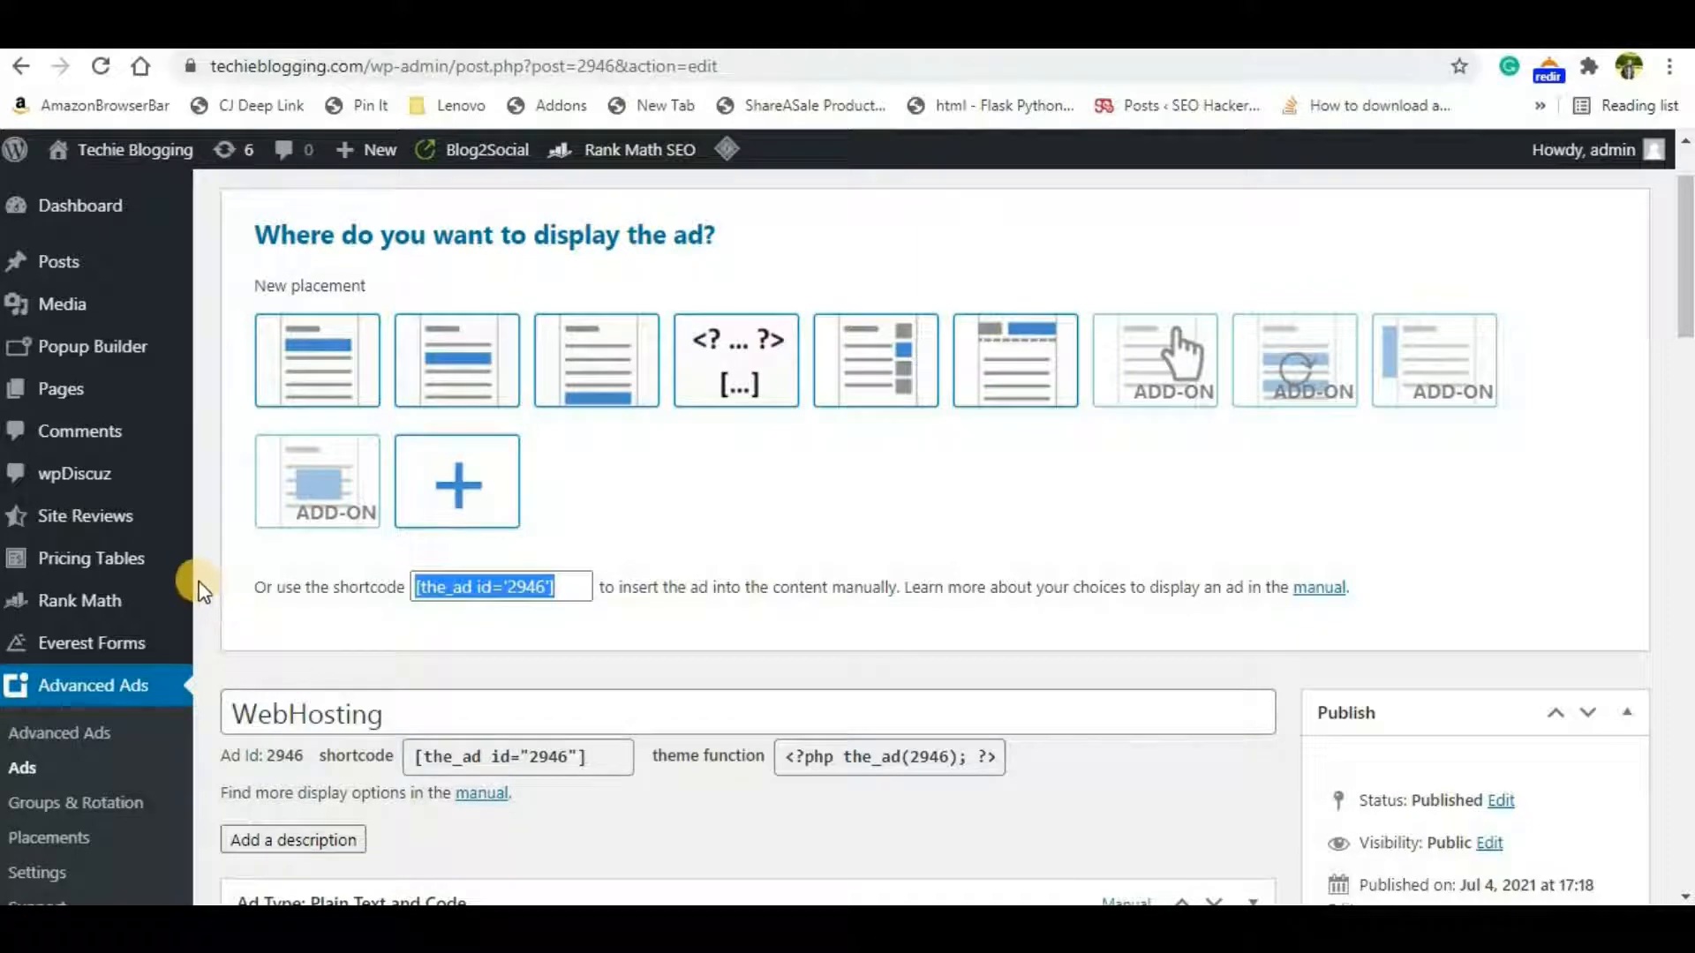
{"action": "scroll", "scroll_direction": "down", "scroll_amount": 3}
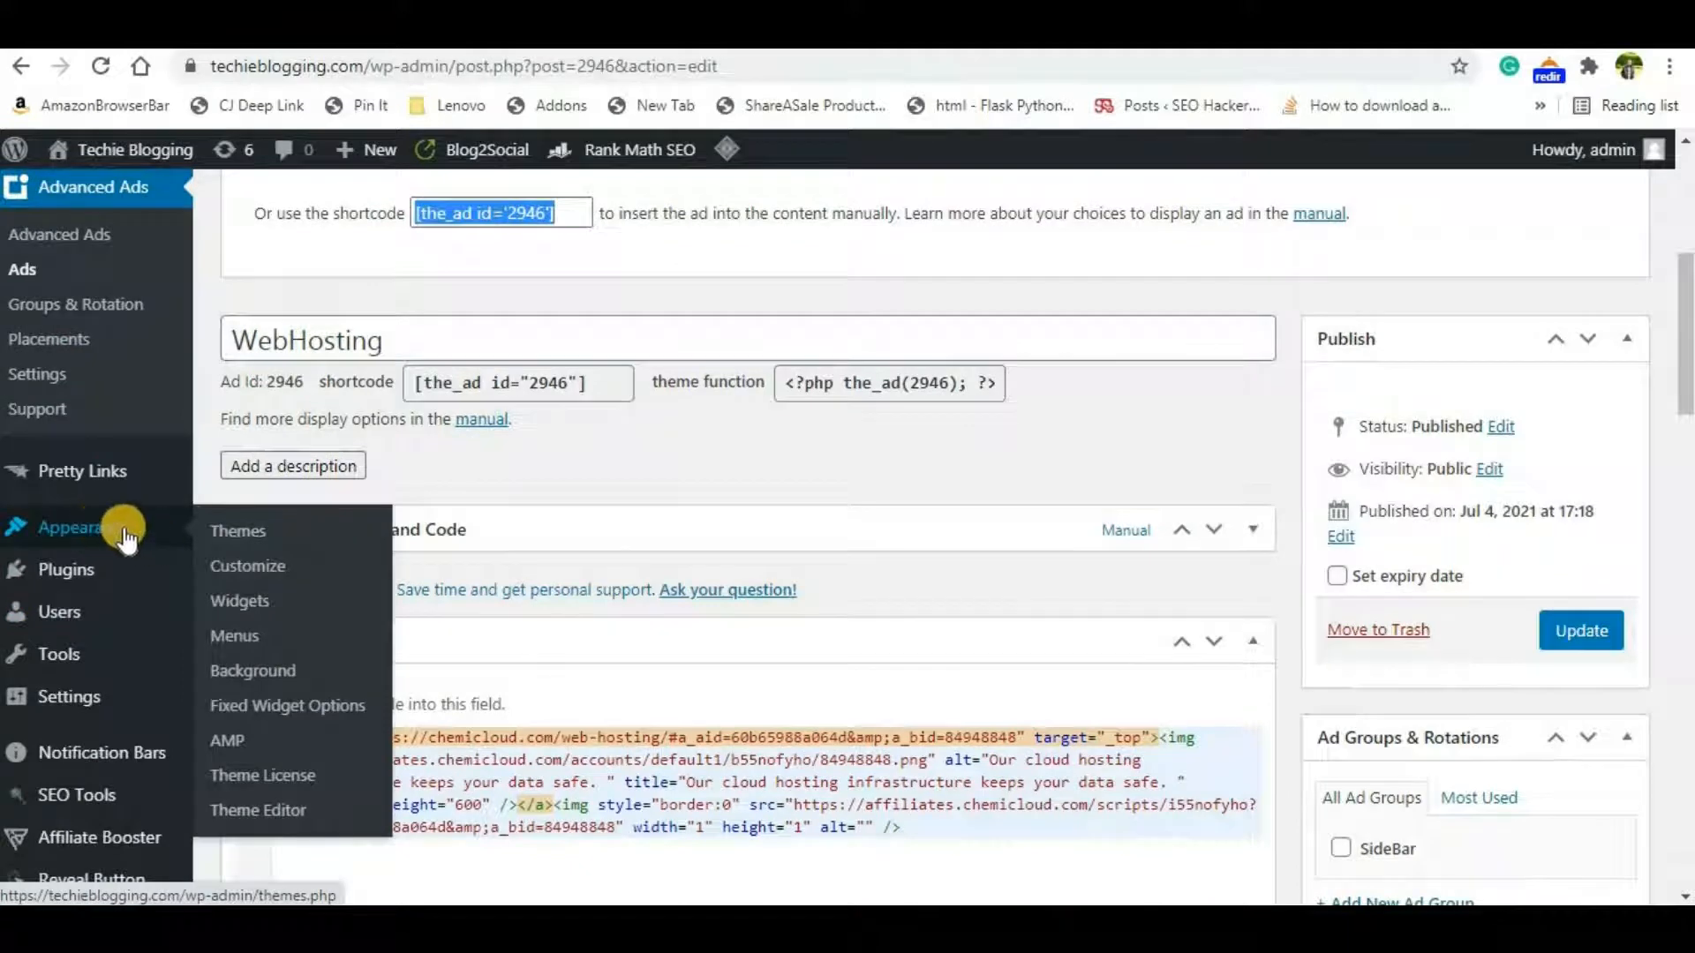
{"action": "mouse_move", "coordinate": [239, 600]}
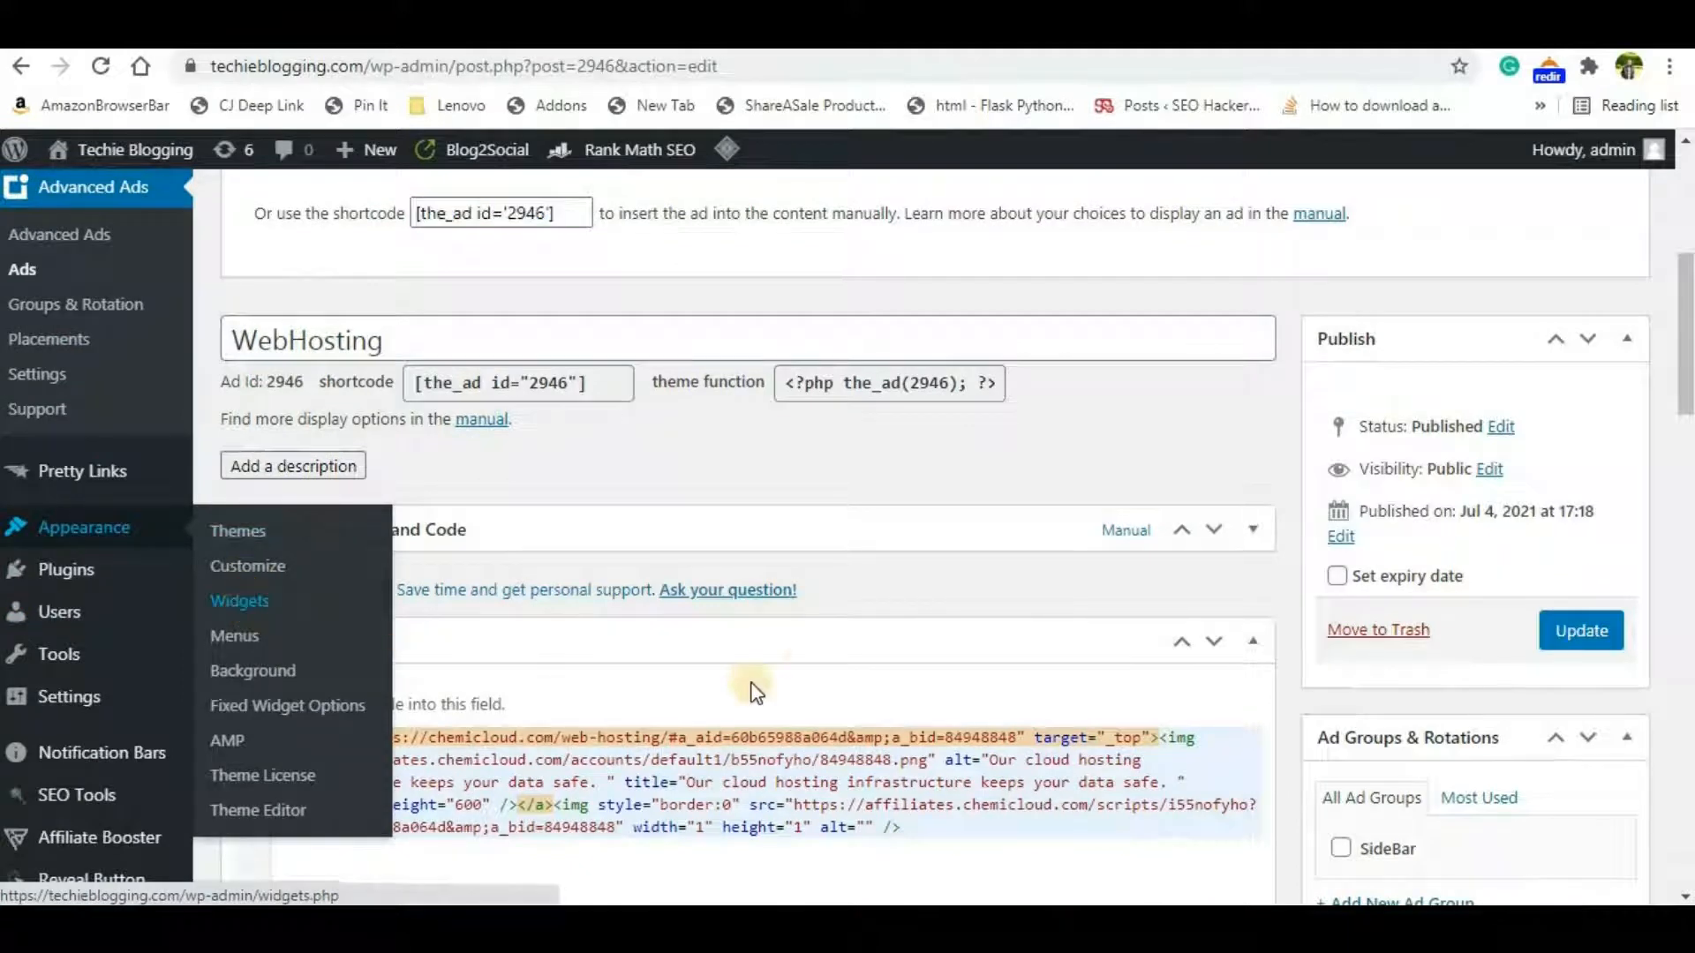
Step: On Appearance > Widgets, set the Advanced Ads widget's destination to Main Sidebar
{"action": "left_click", "coordinate": [239, 600]}
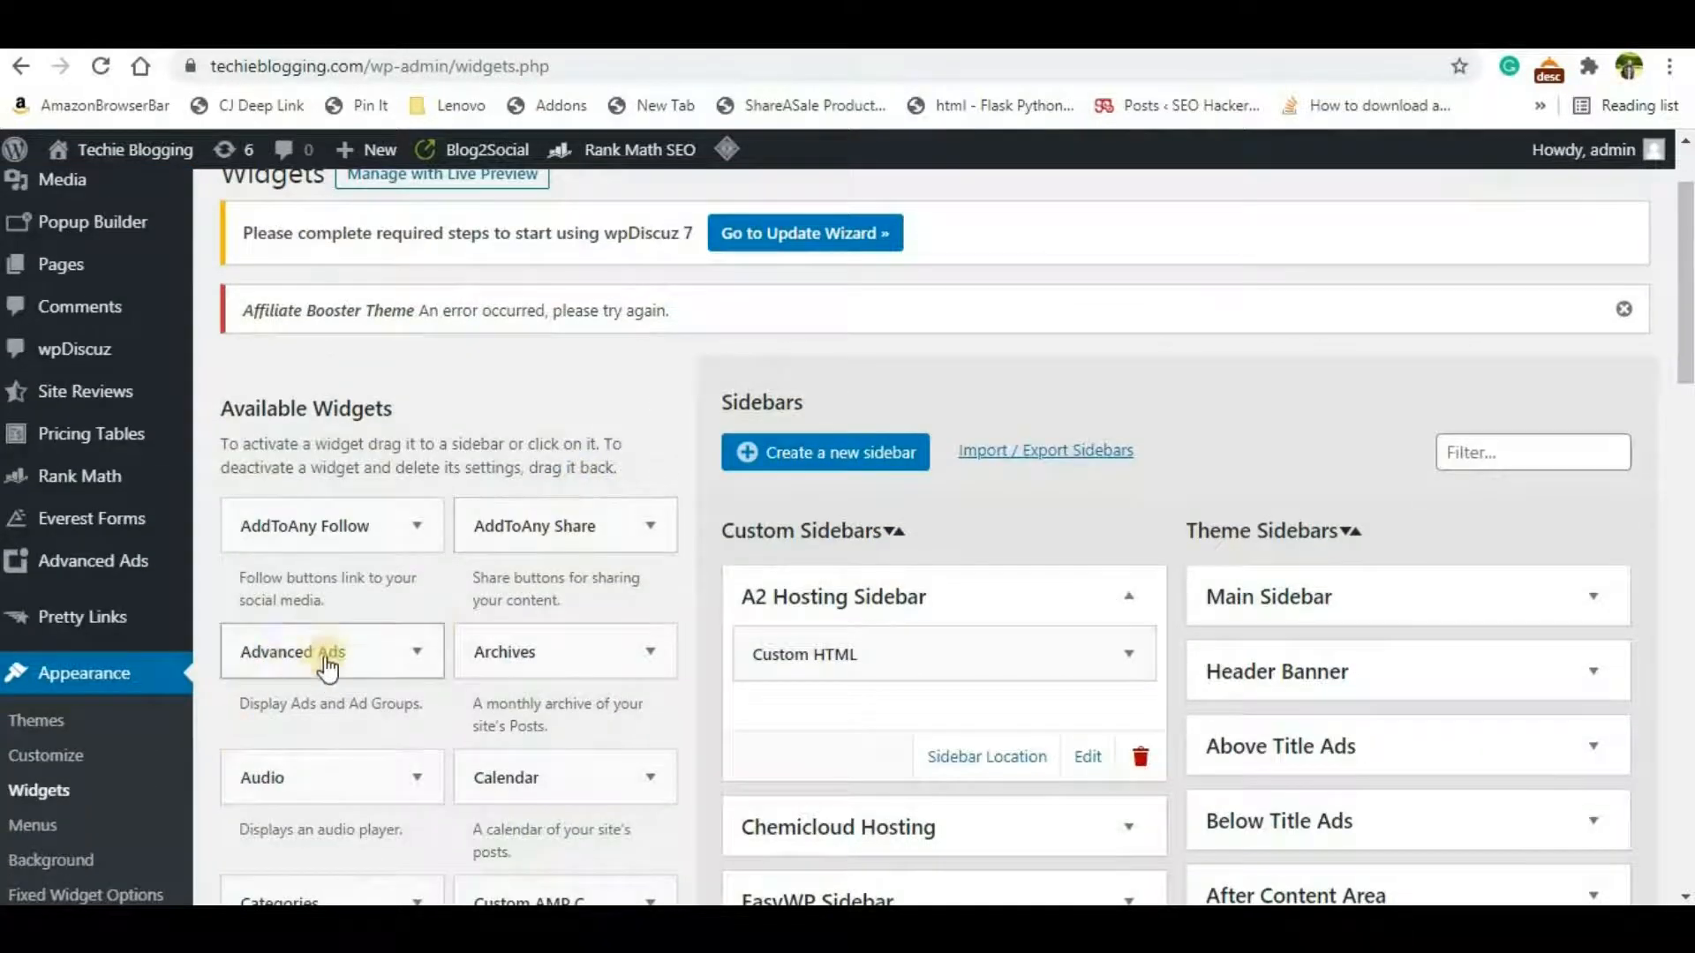
{"action": "mouse_move", "coordinate": [350, 671]}
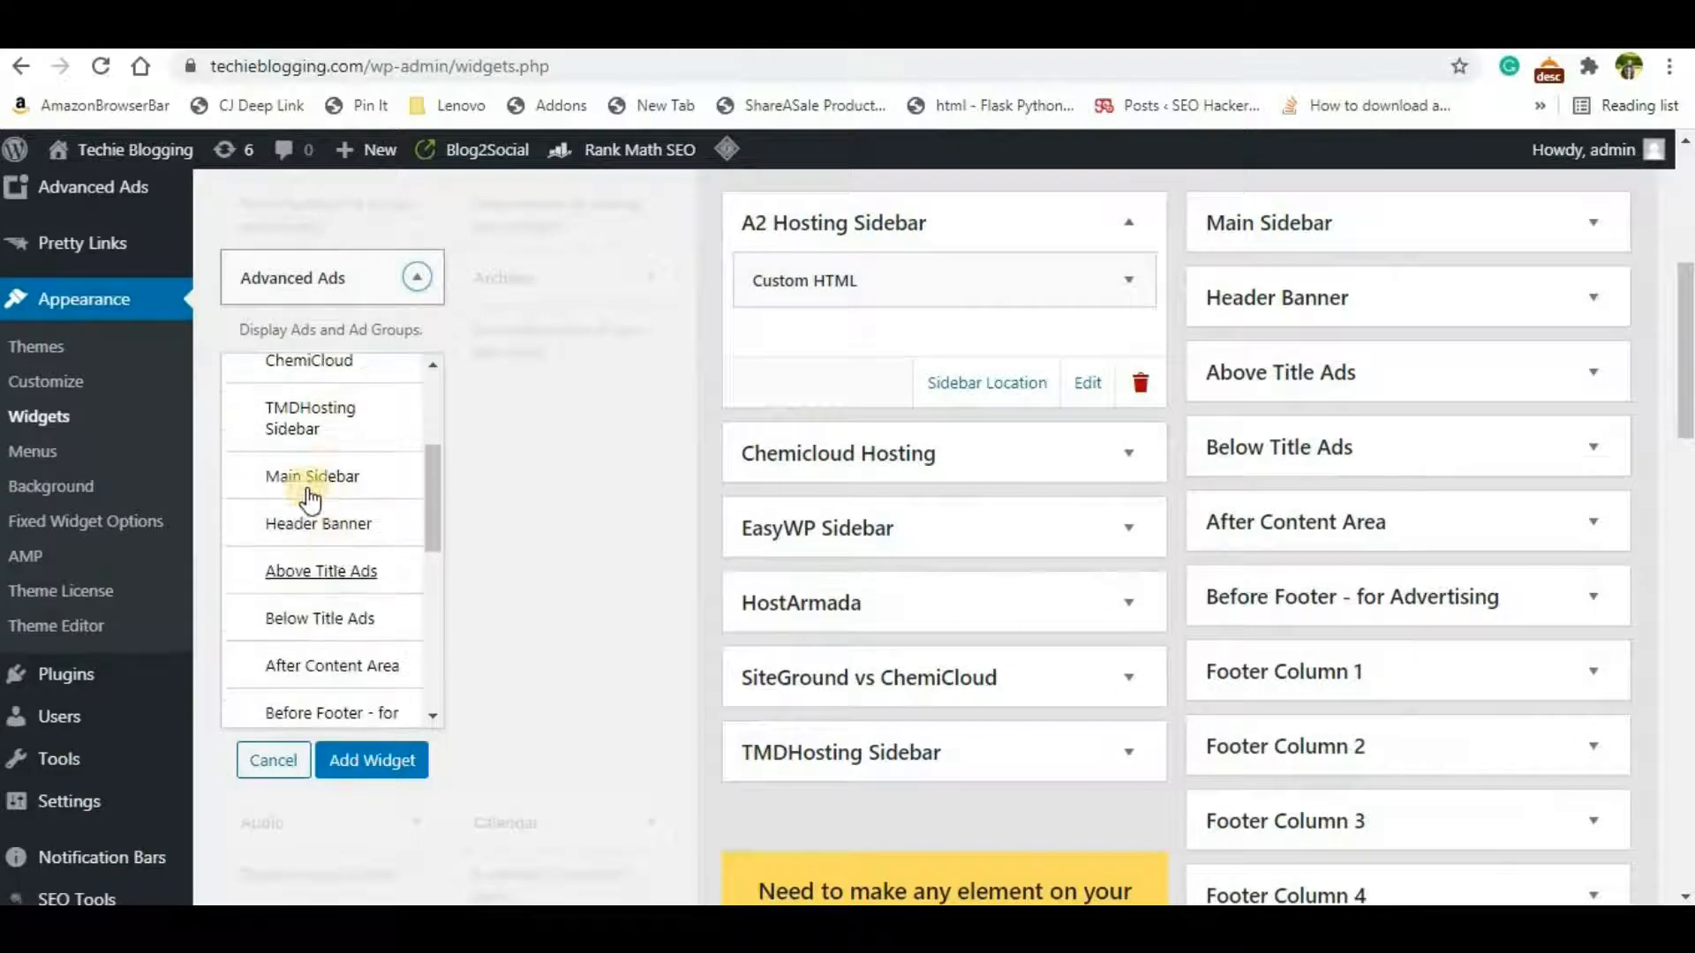
{"action": "left_click", "coordinate": [310, 475]}
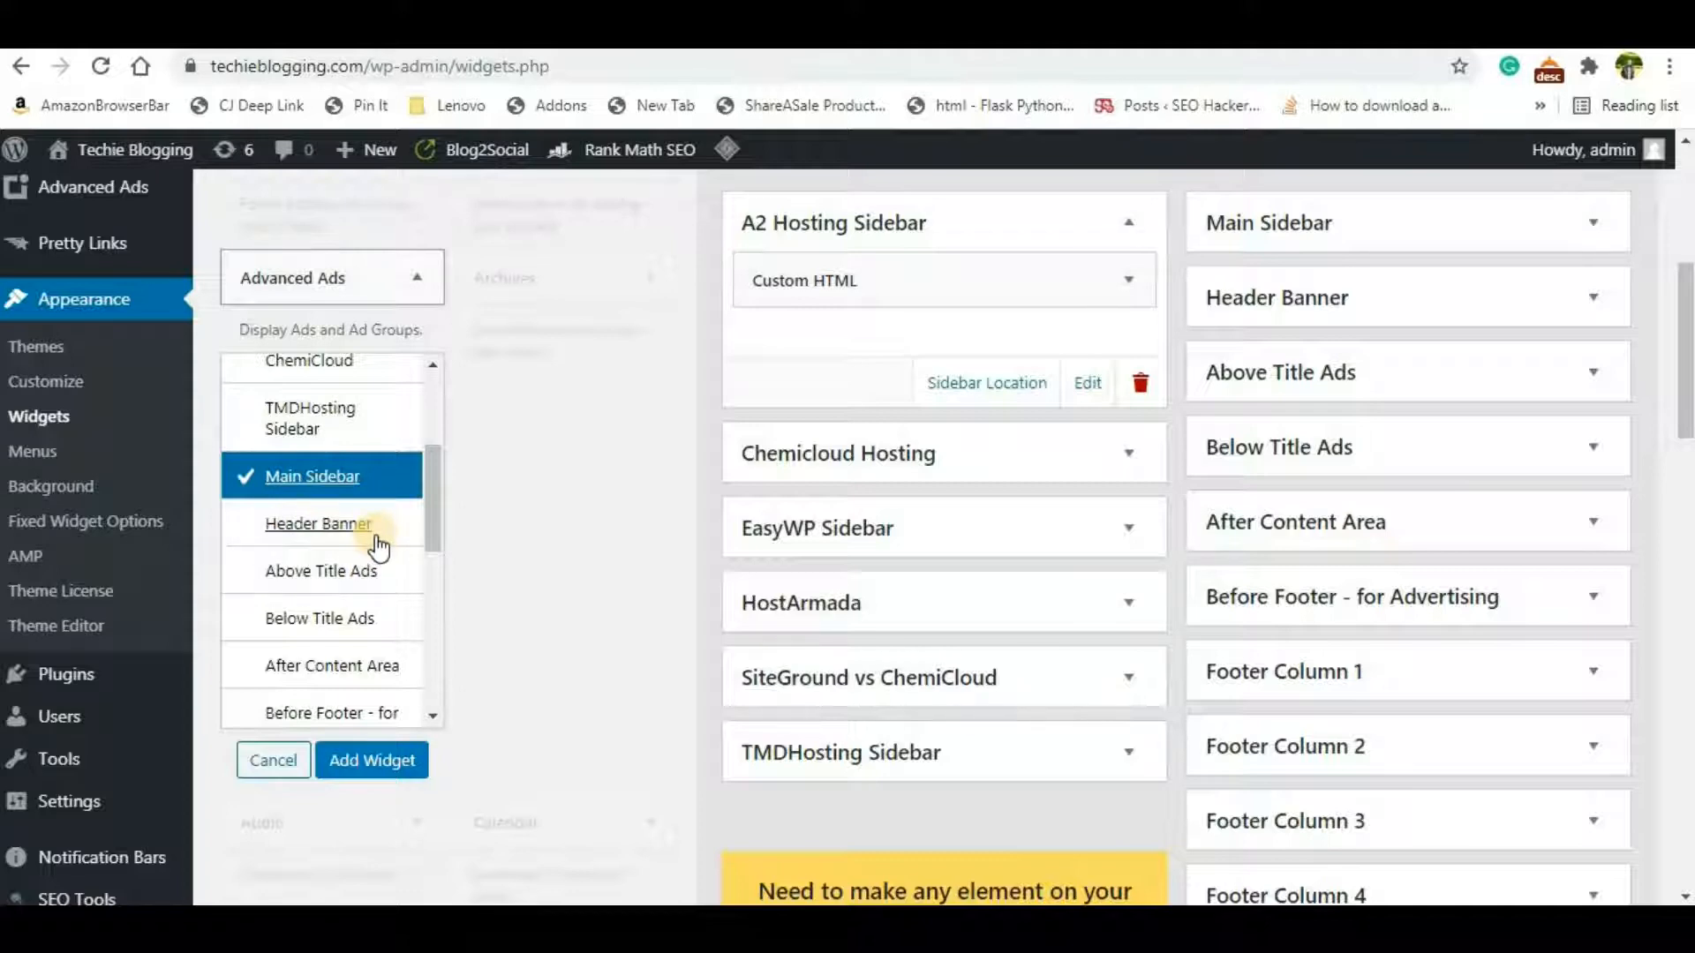
{"action": "mouse_move", "coordinate": [384, 498]}
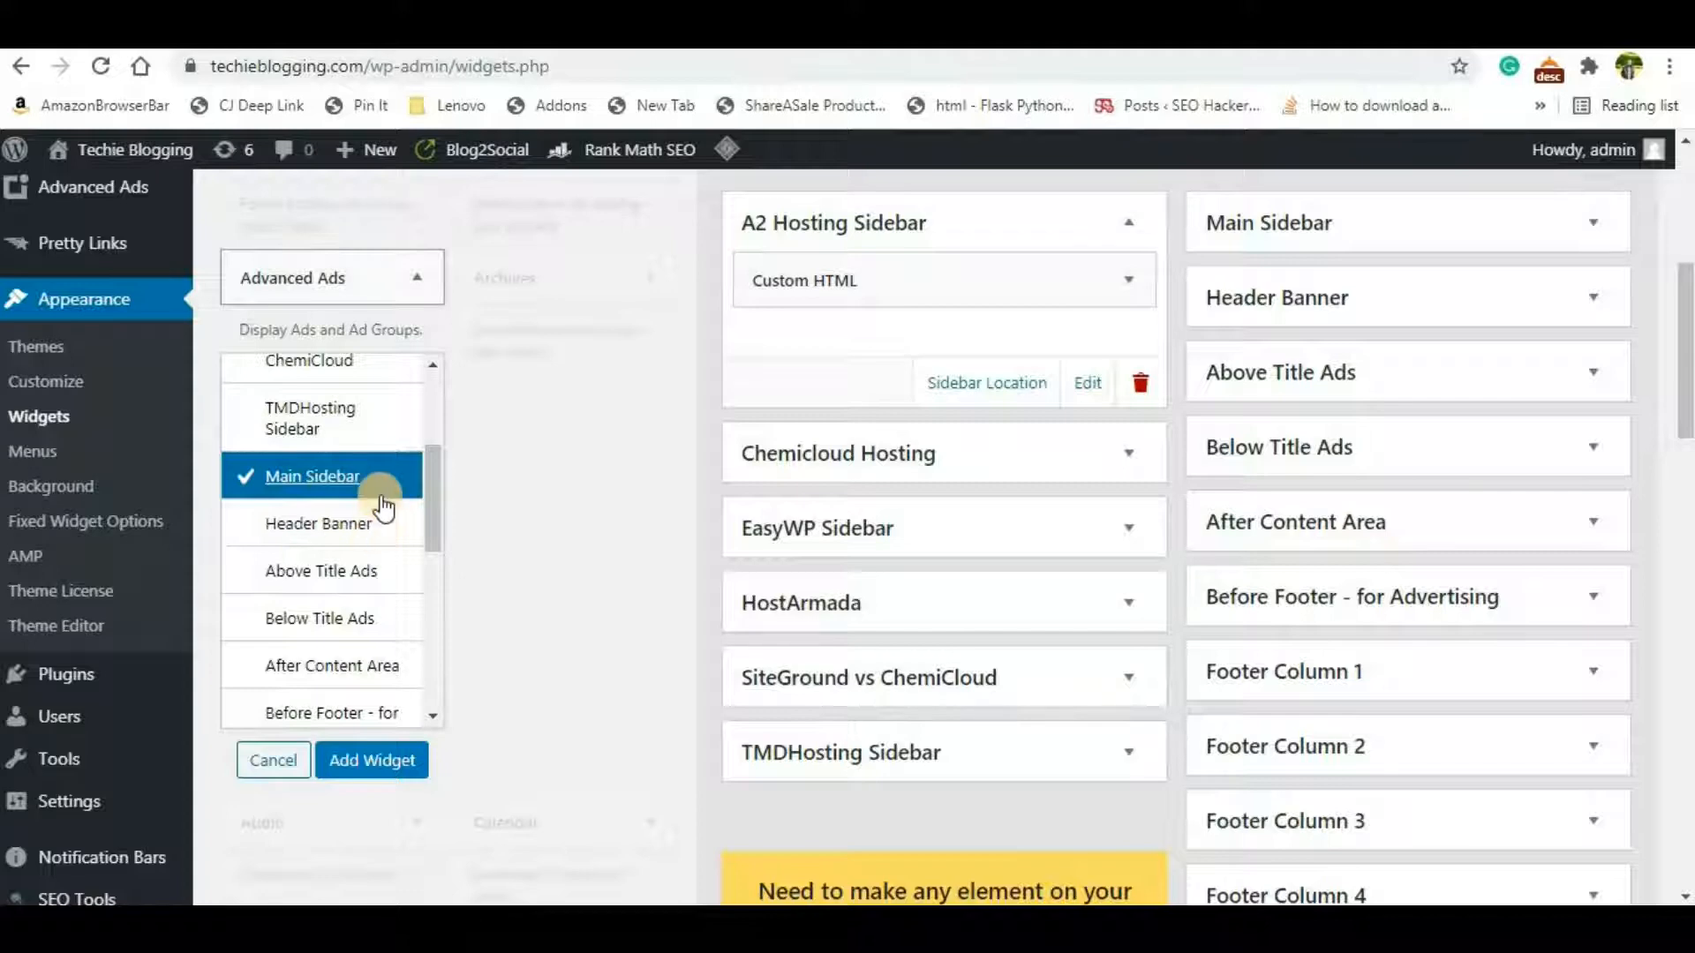
{"action": "mouse_move", "coordinate": [330, 494]}
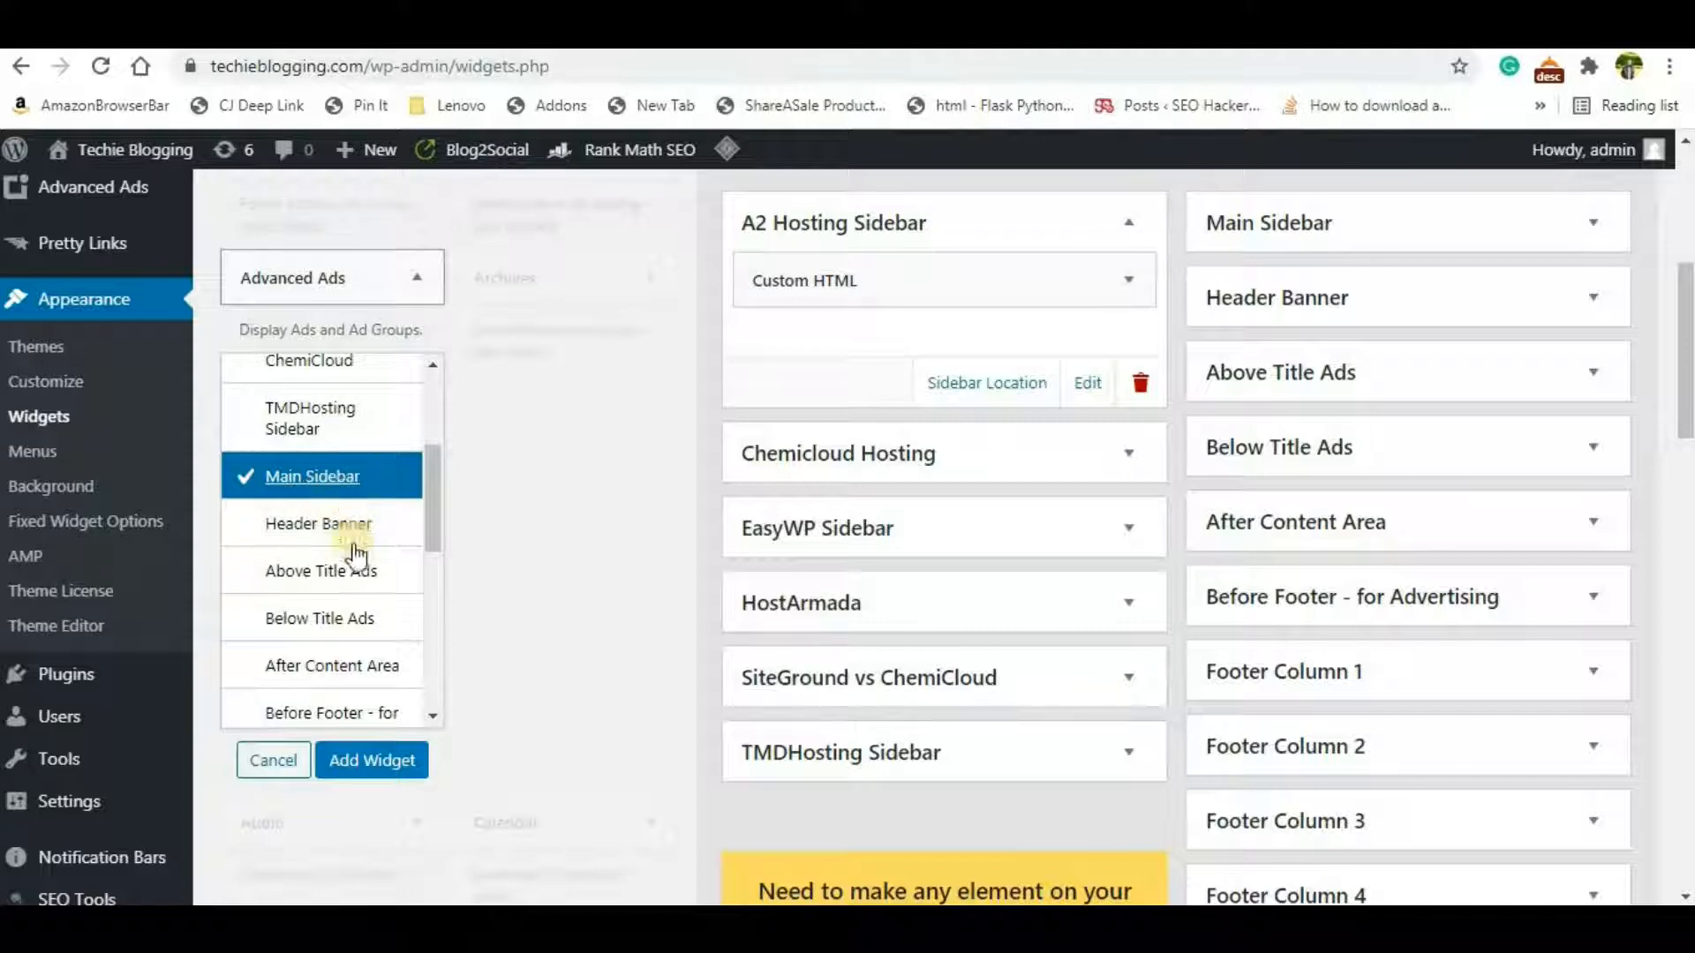
Step: Add the Advanced Ads widget to Main Sidebar showing the WebHosting ad and save it
{"action": "left_click", "coordinate": [371, 759]}
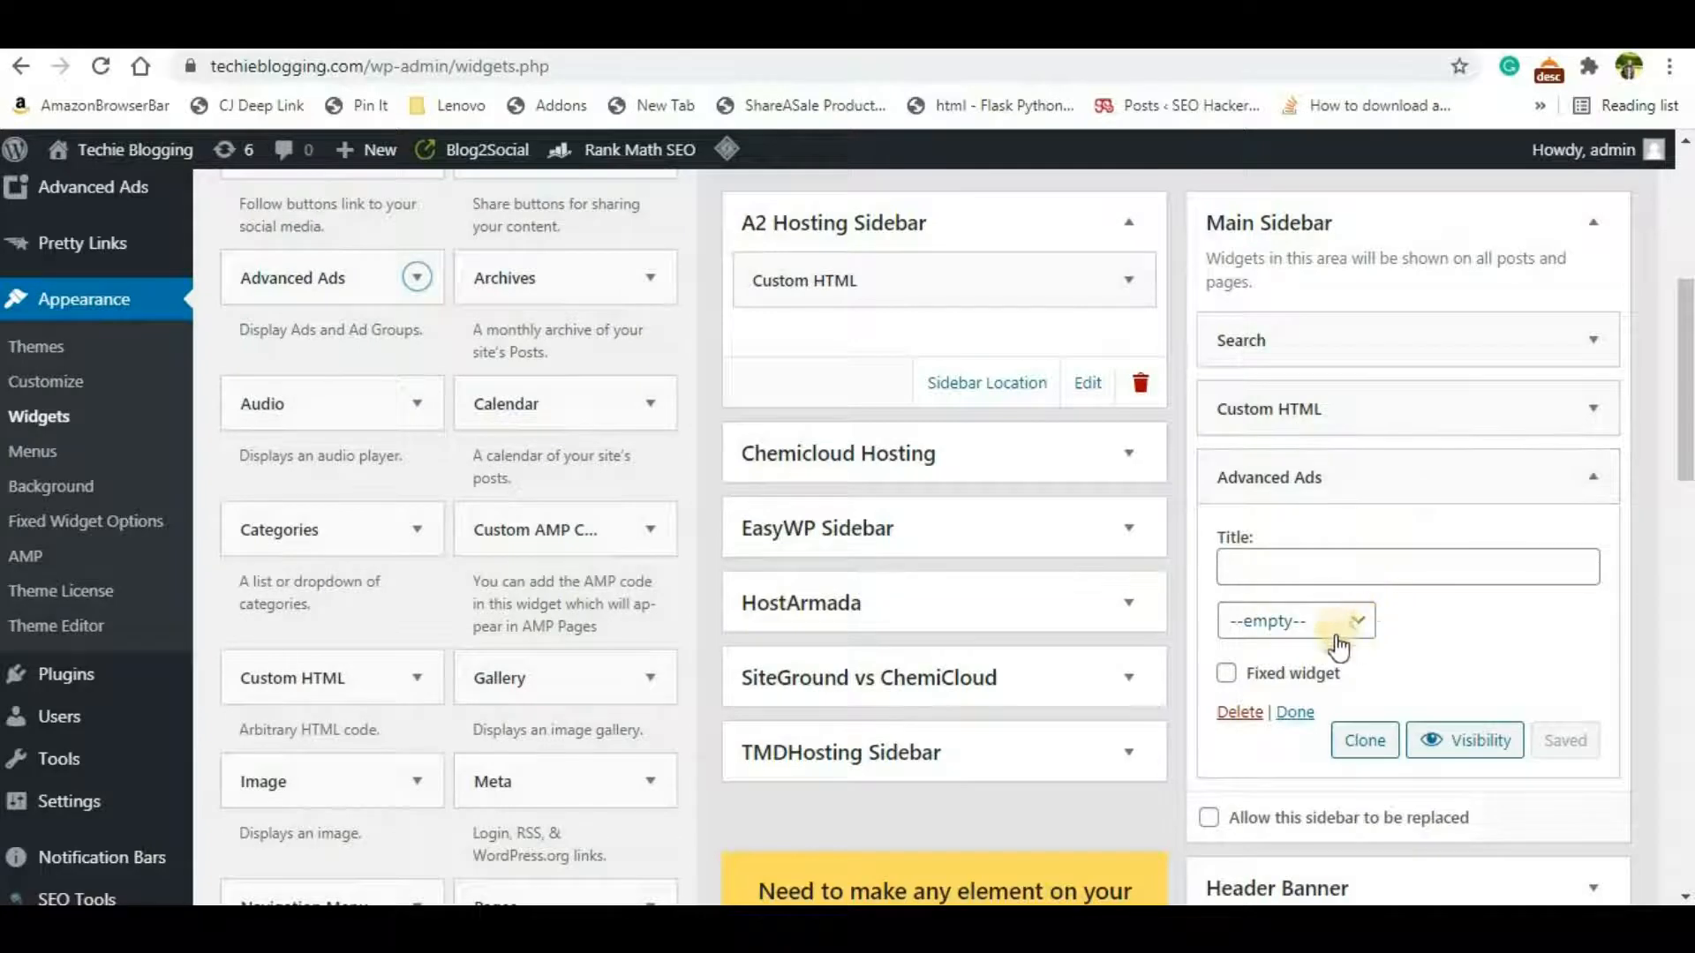
{"action": "scroll", "scroll_direction": "down", "scroll_amount": 3}
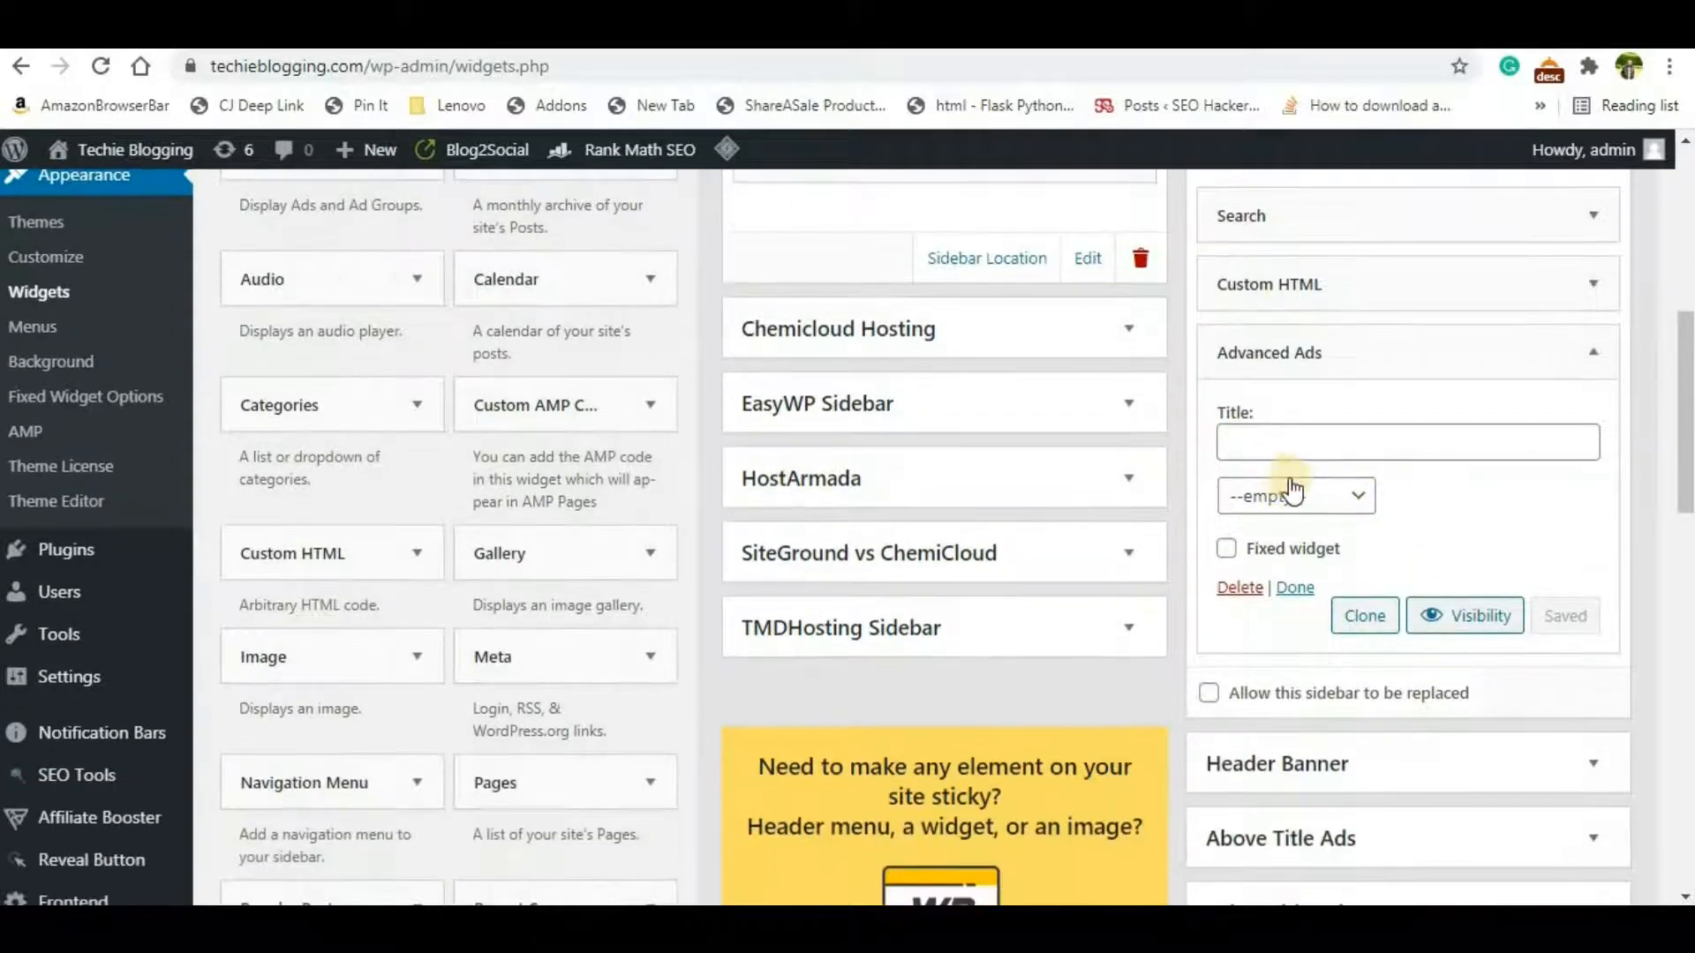
{"action": "mouse_move", "coordinate": [1343, 498]}
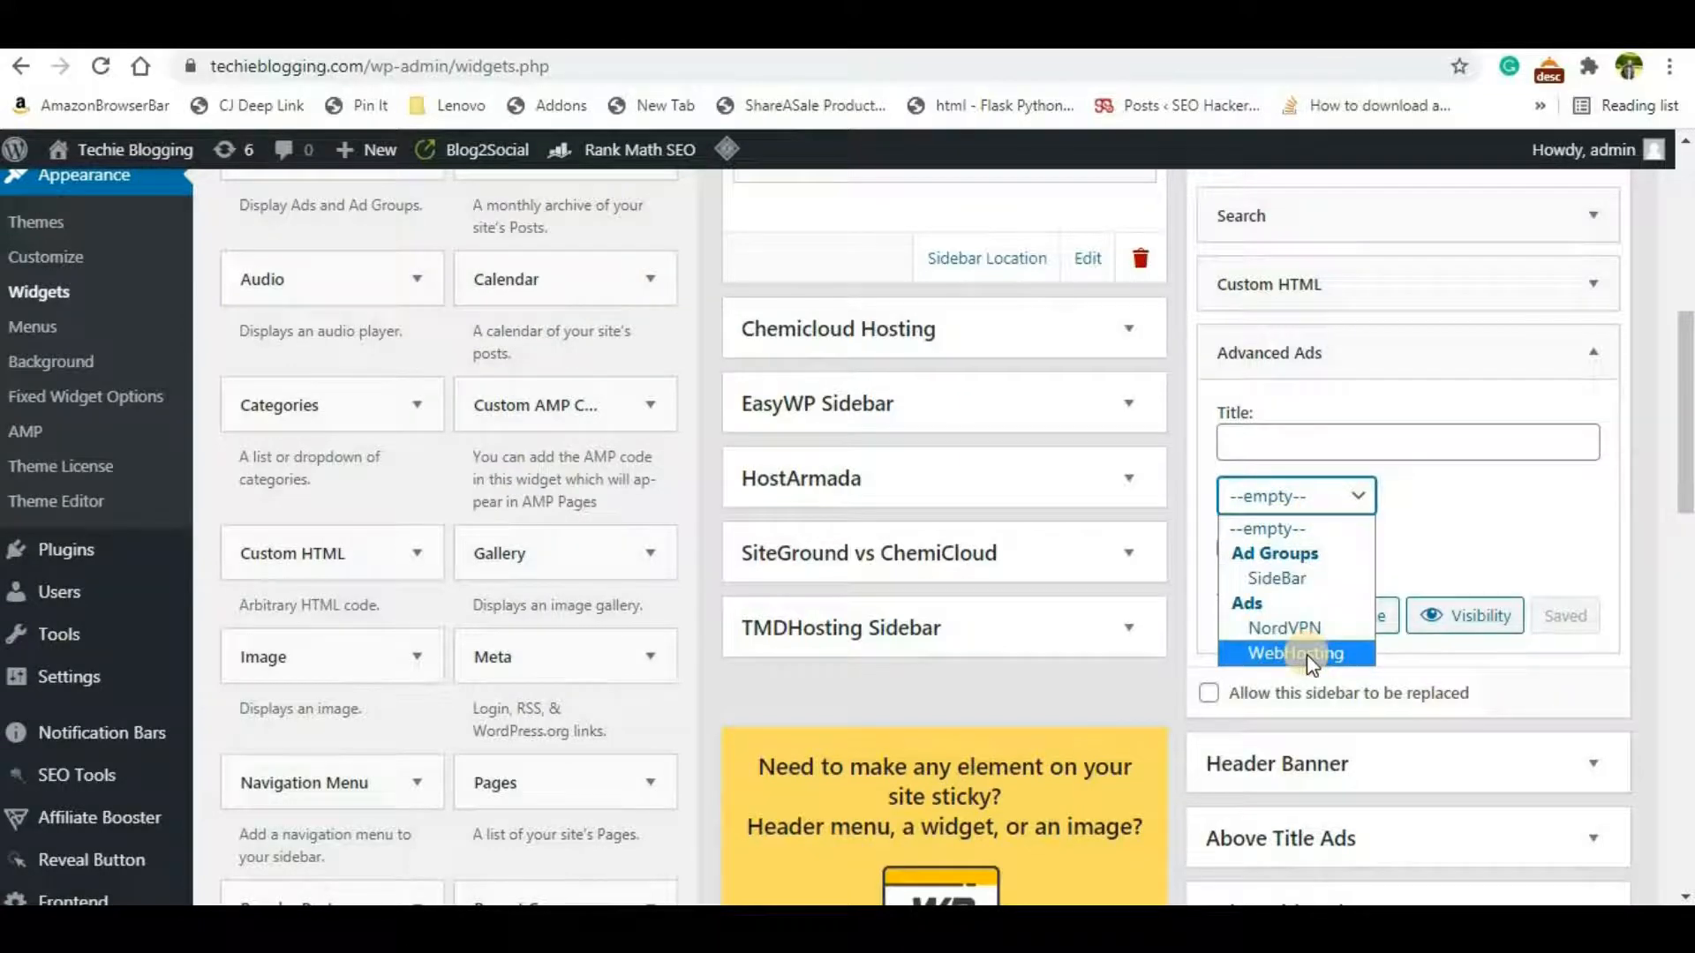
{"action": "left_click", "coordinate": [1294, 653]}
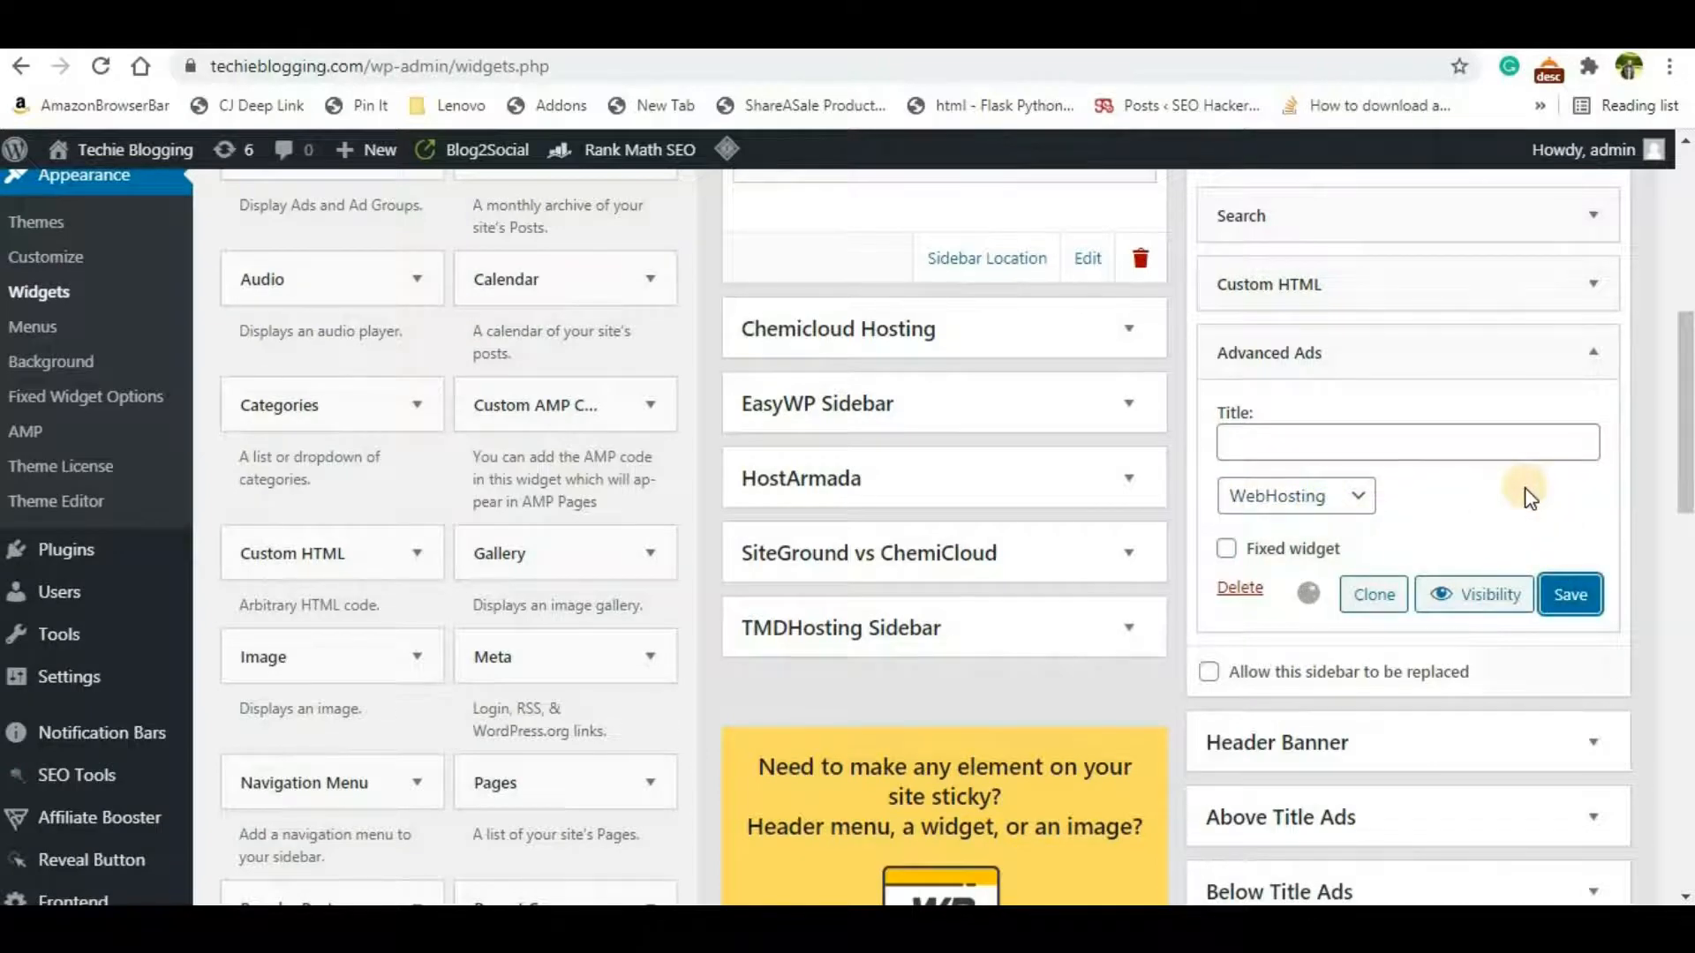
{"action": "left_click", "coordinate": [1568, 595]}
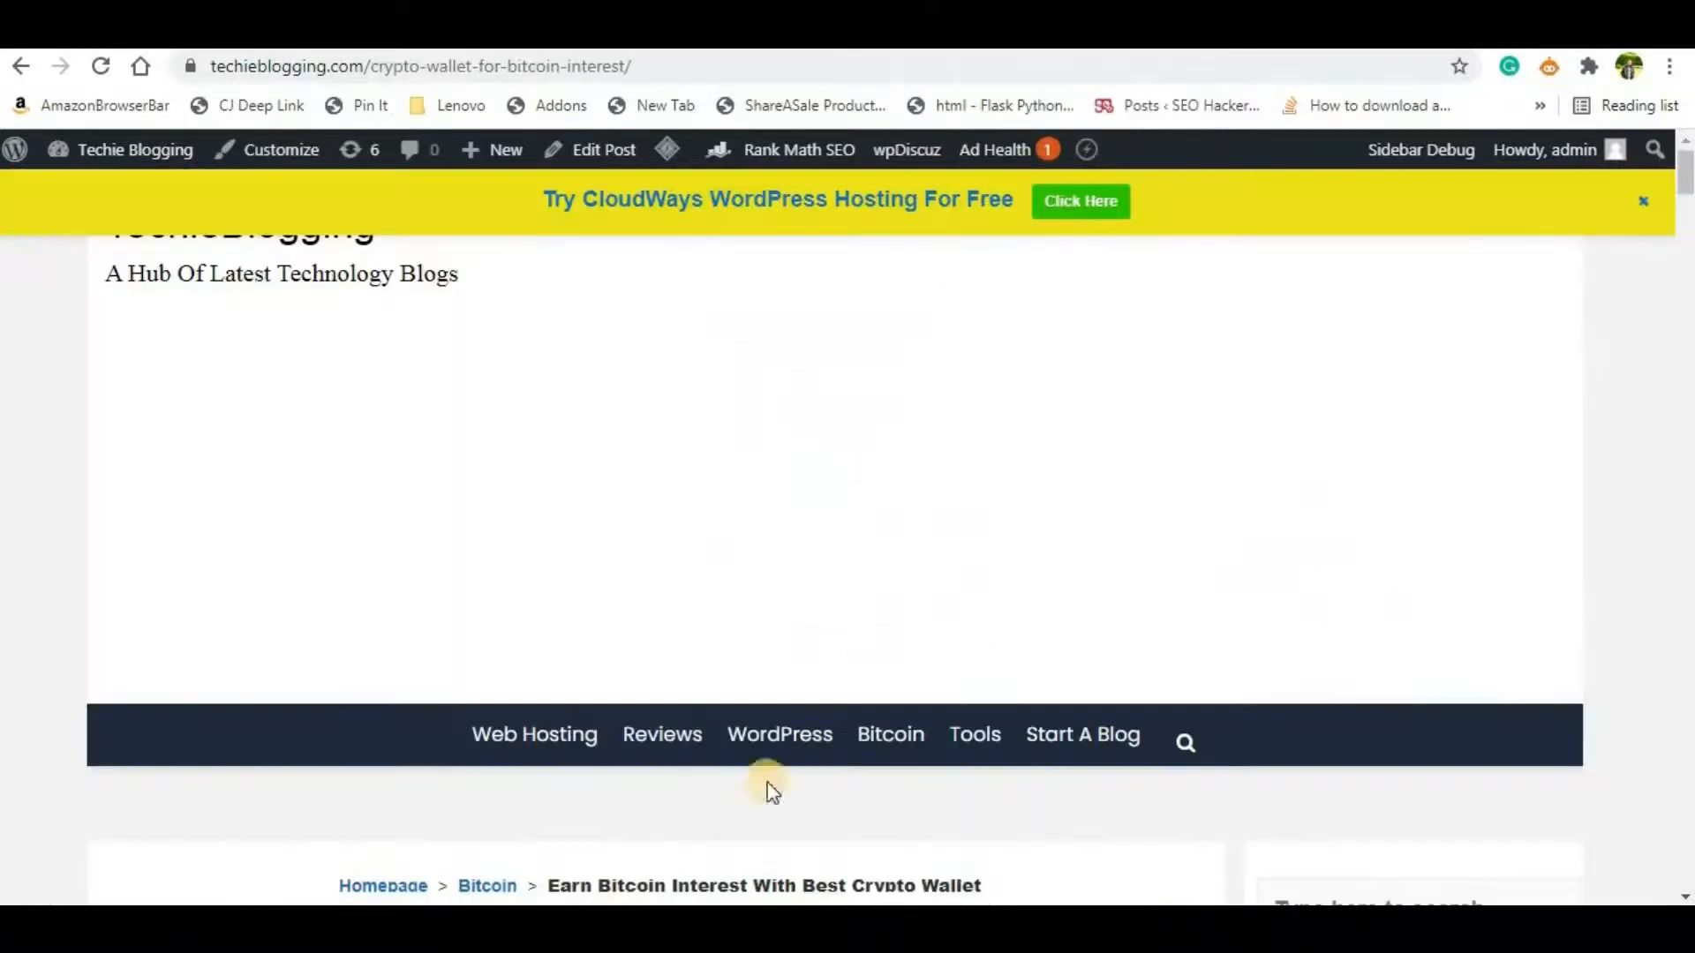
Step: Purge All in LiteSpeed Cache and check the Bitcoin post's sidebar shows no ad yet
{"action": "scroll", "scroll_direction": "down", "scroll_amount": 3}
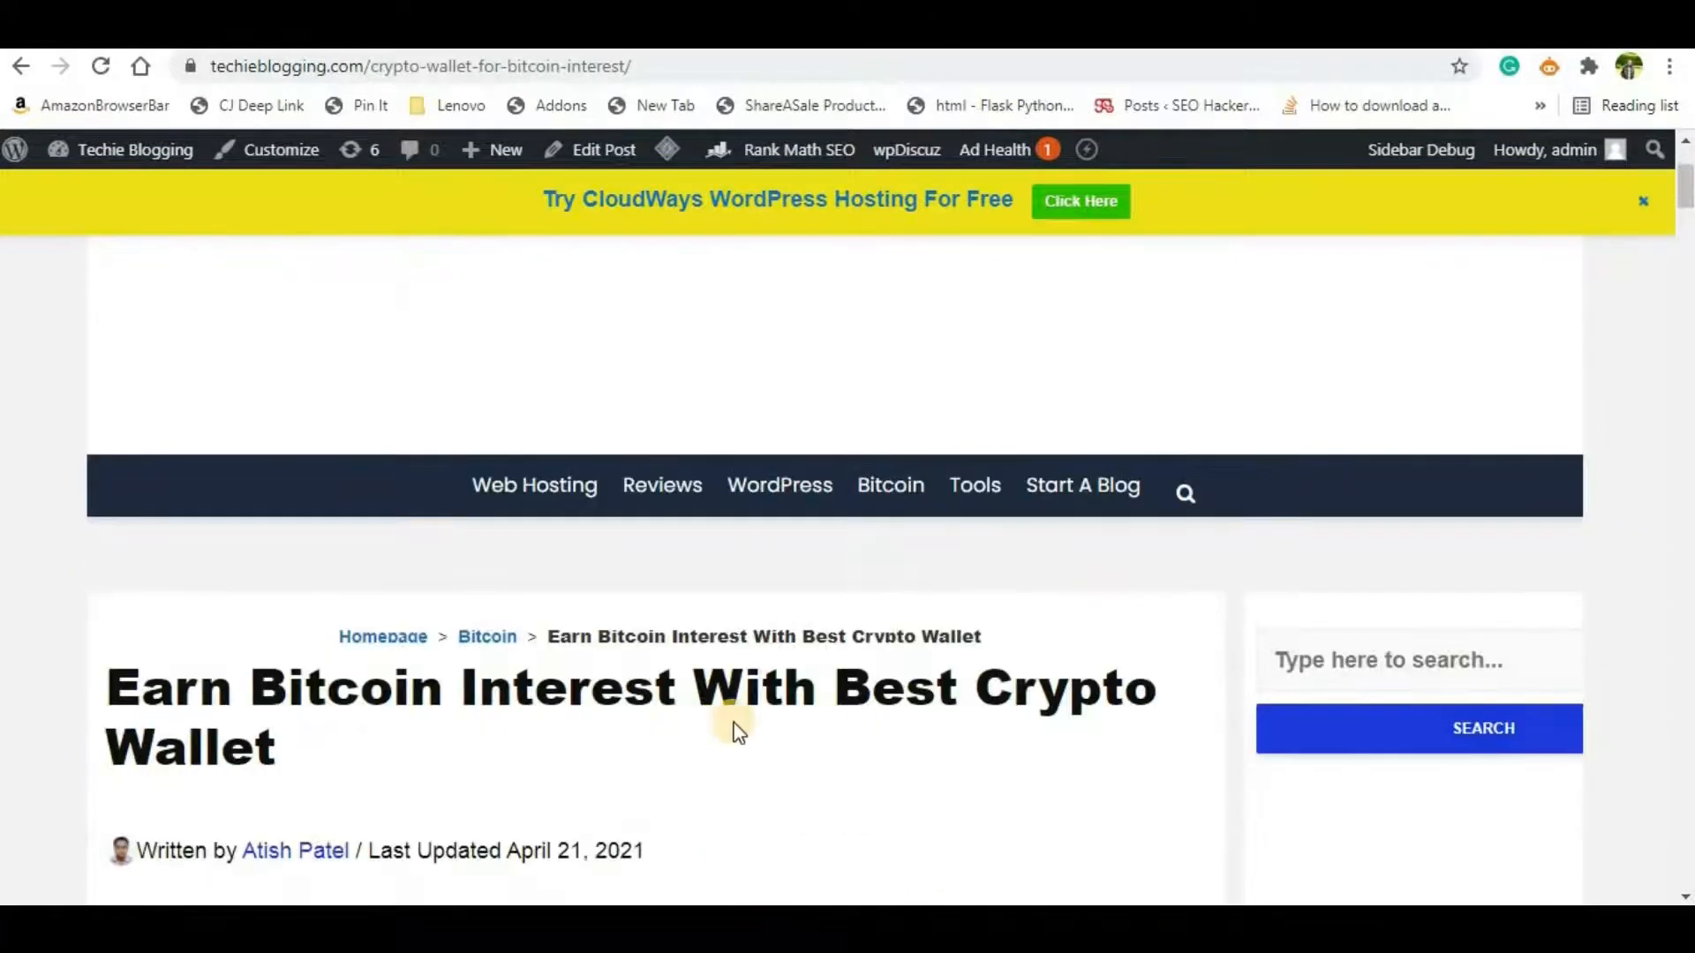
{"action": "scroll", "scroll_direction": "down", "scroll_amount": 3}
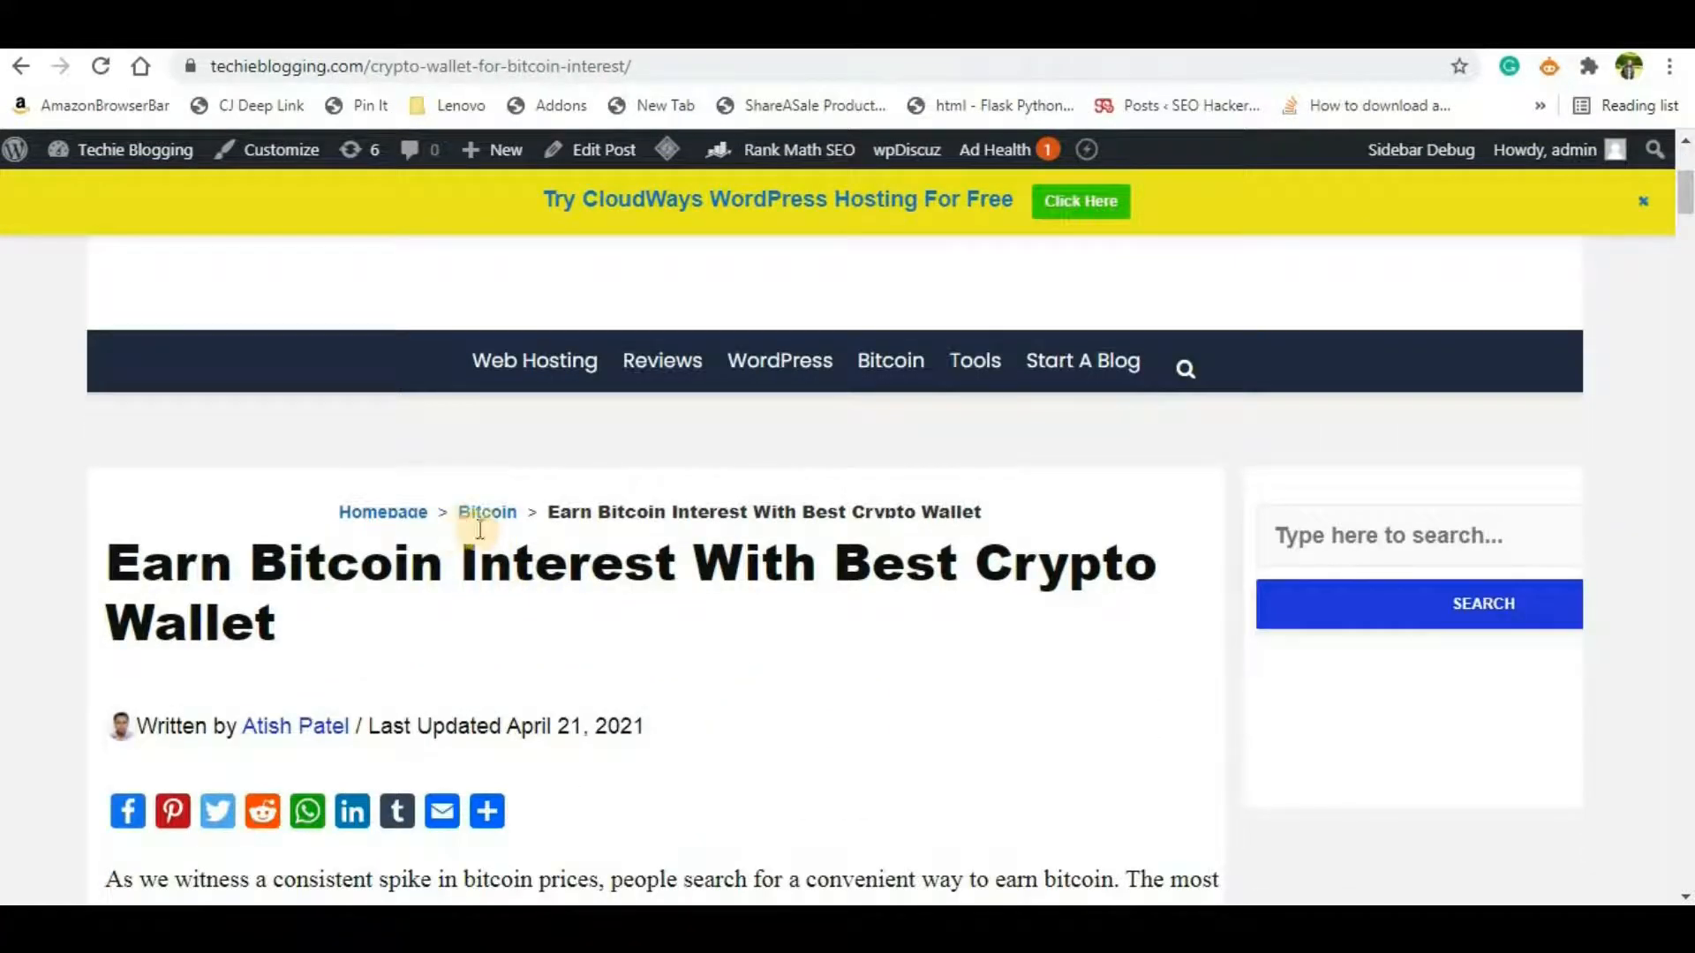
{"action": "mouse_move", "coordinate": [277, 295]}
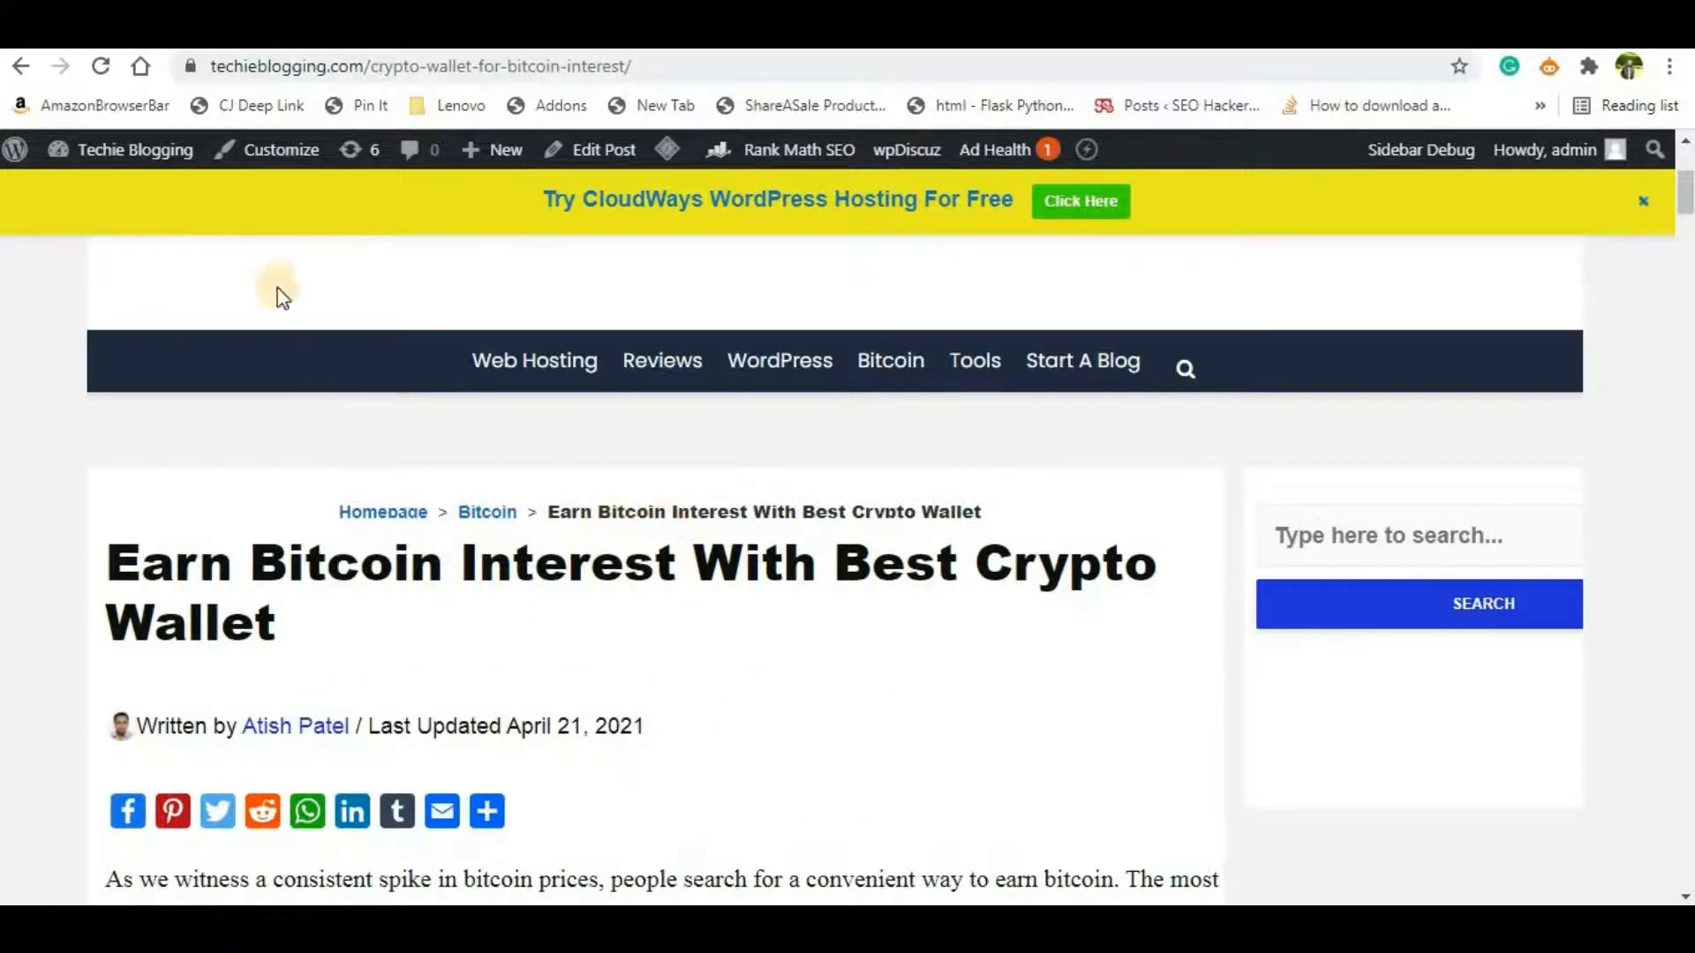
{"action": "left_click", "coordinate": [668, 148]}
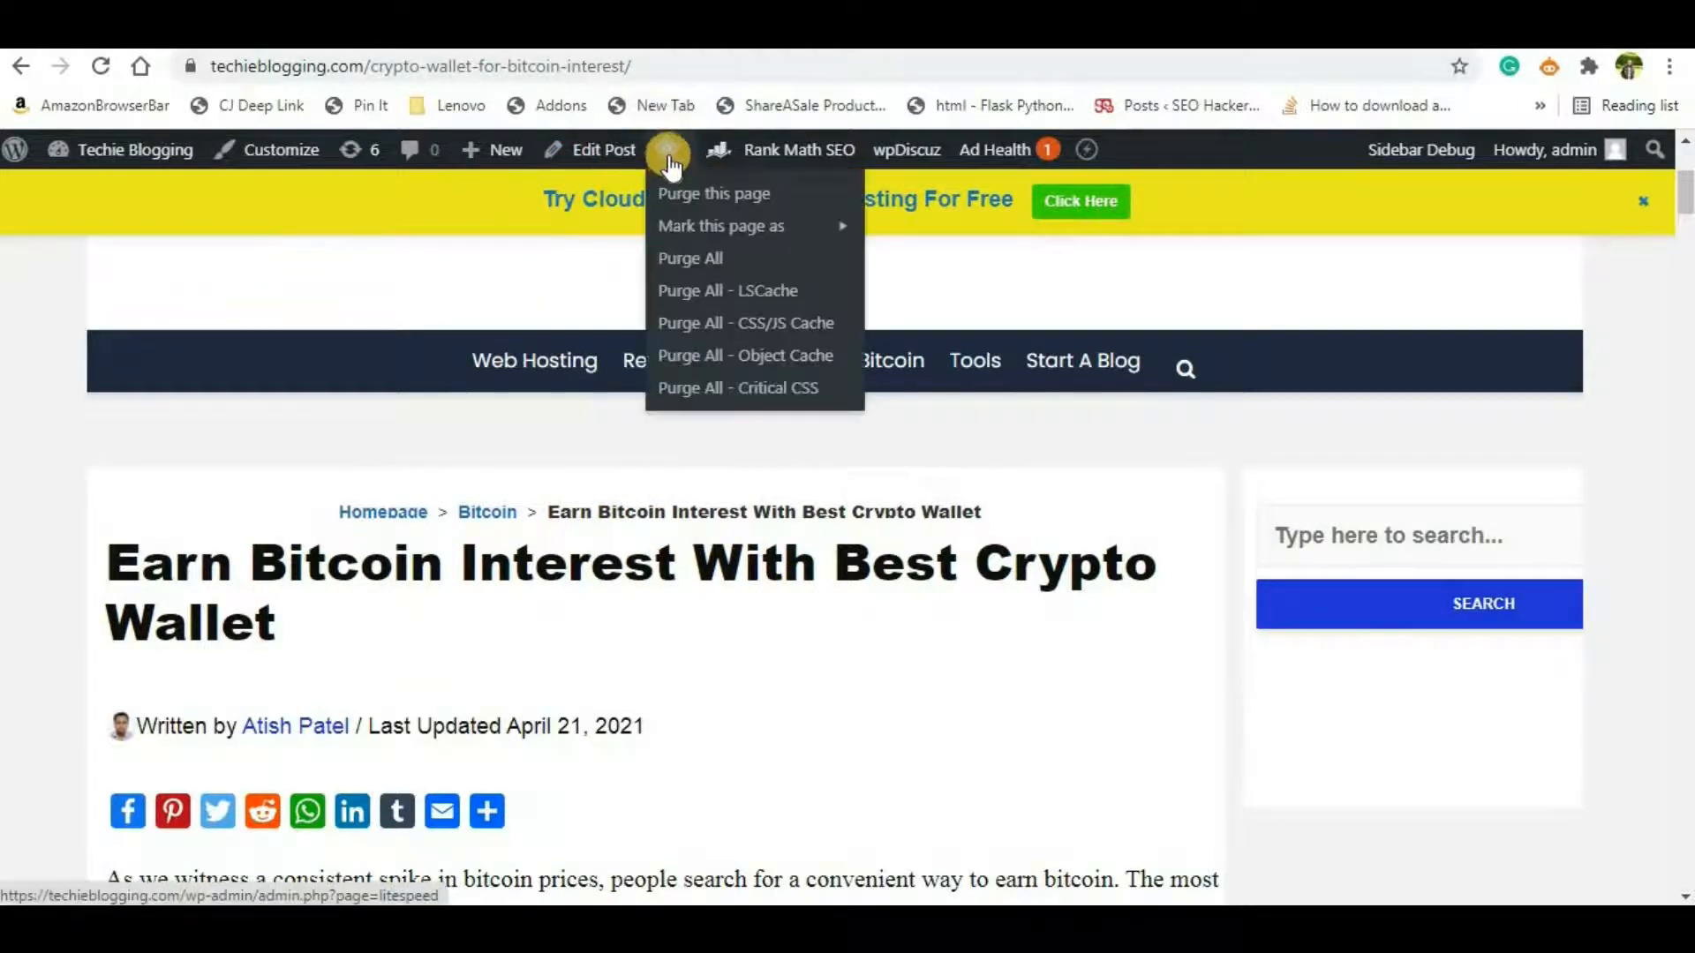
{"action": "mouse_move", "coordinate": [690, 257]}
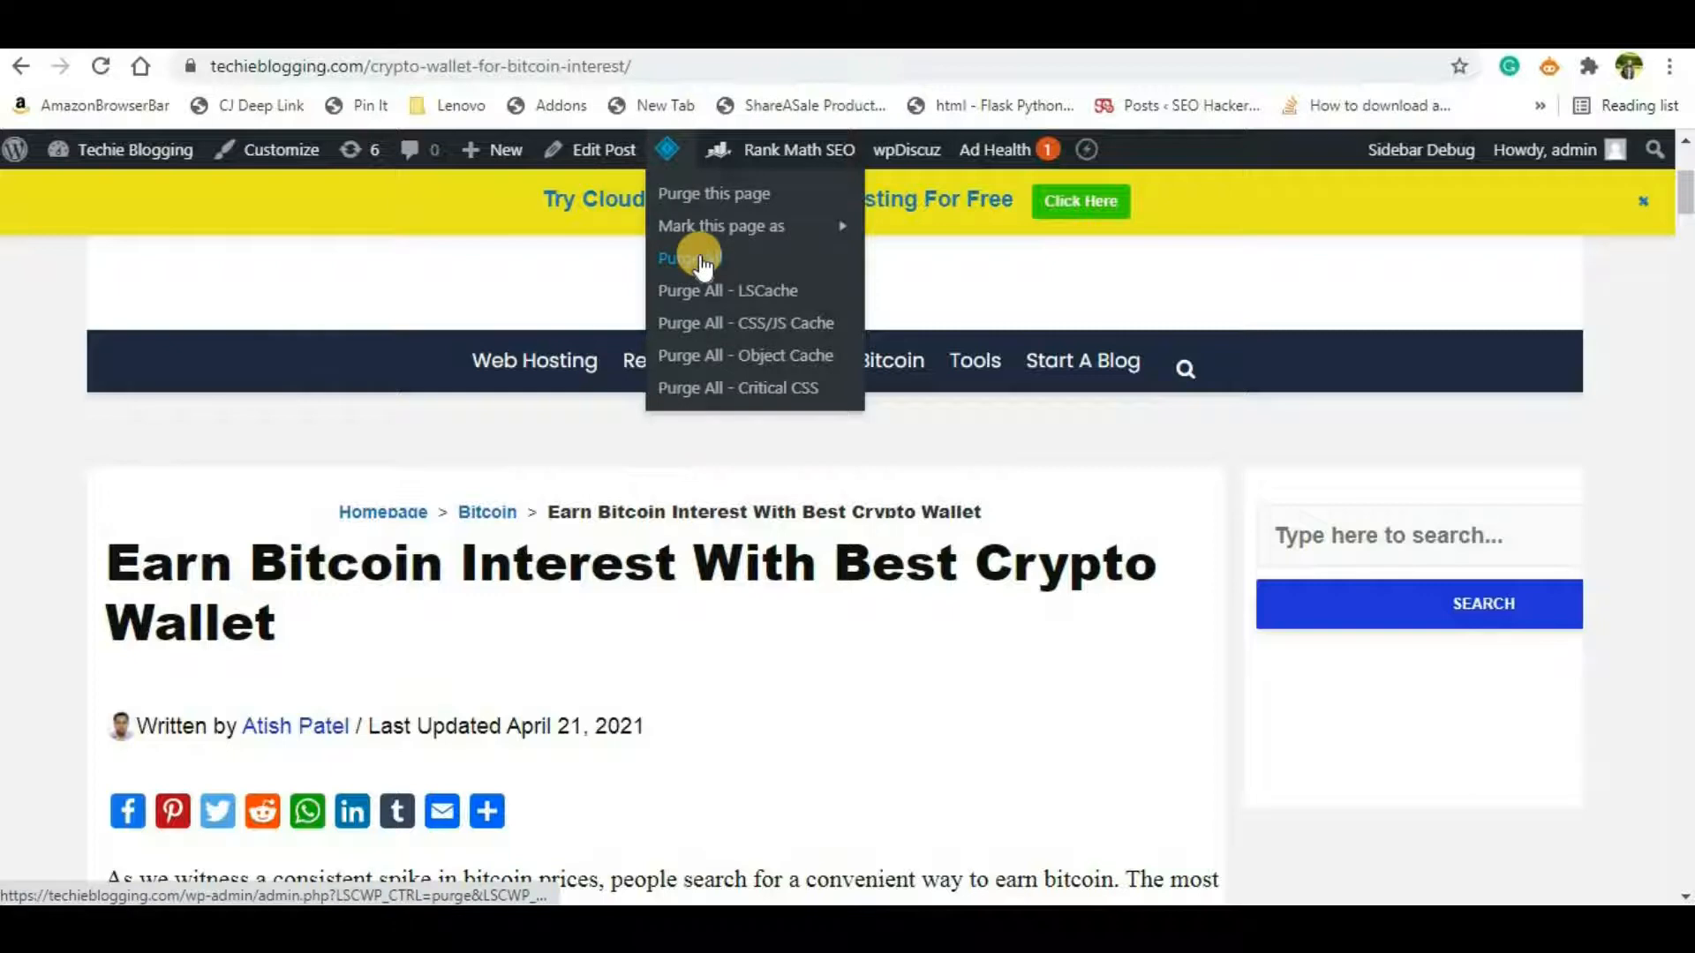
{"action": "left_click", "coordinate": [682, 258]}
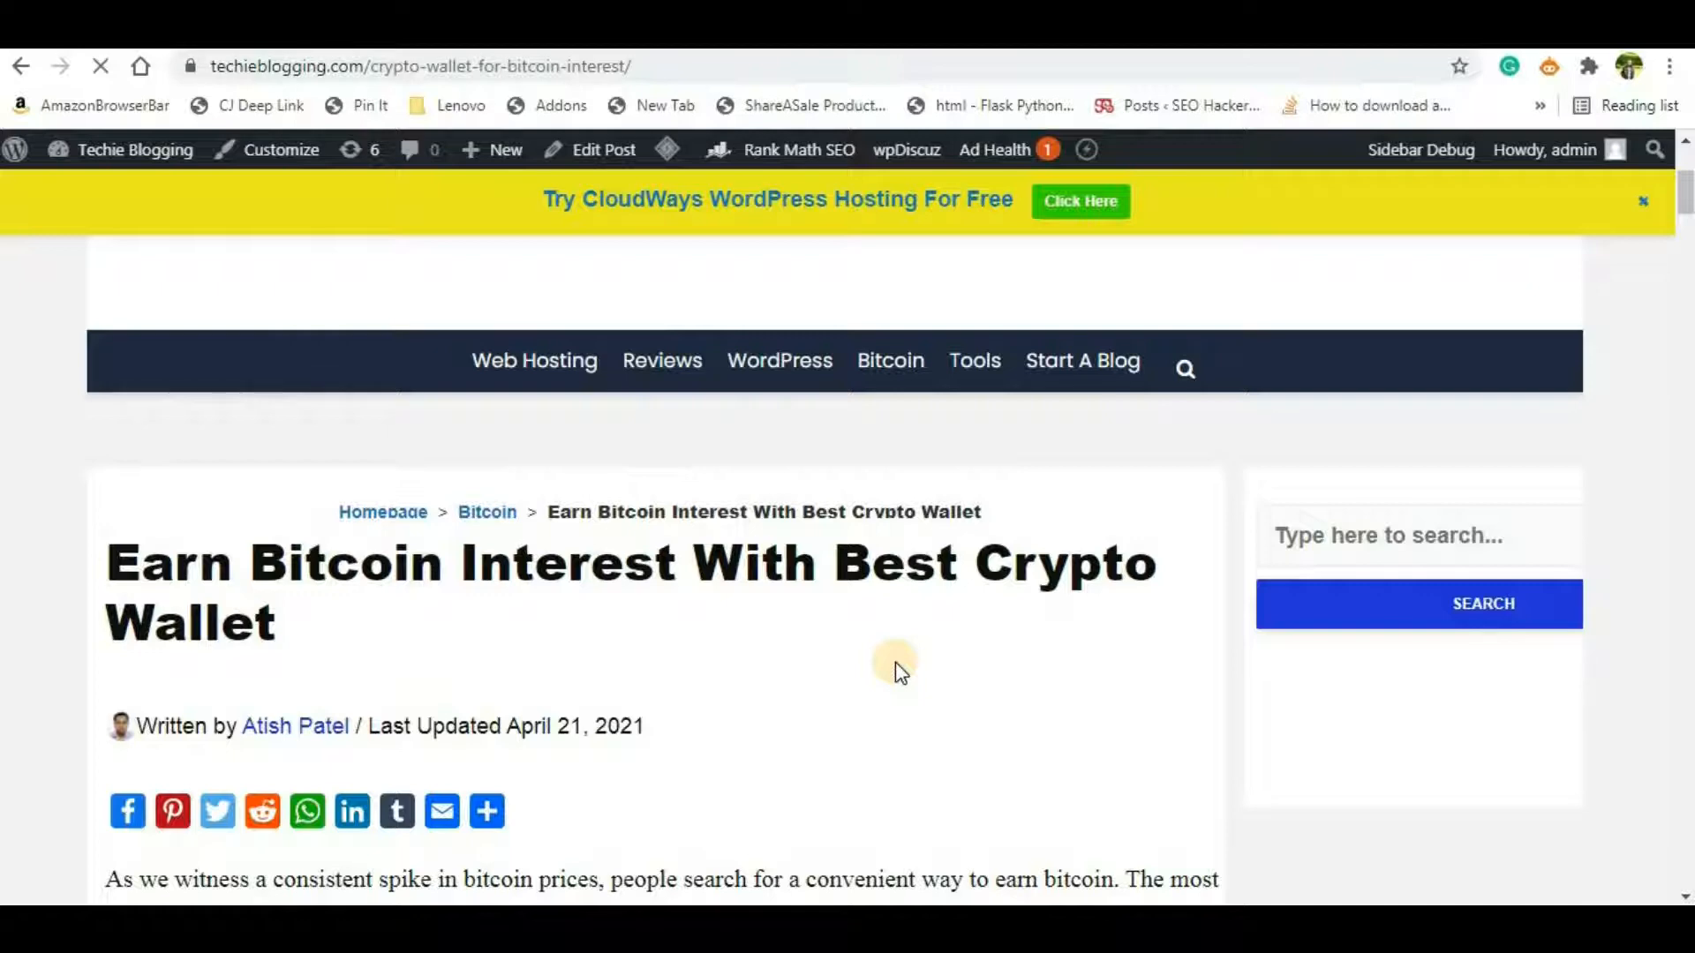
{"action": "scroll", "scroll_direction": "up", "scroll_amount": 3}
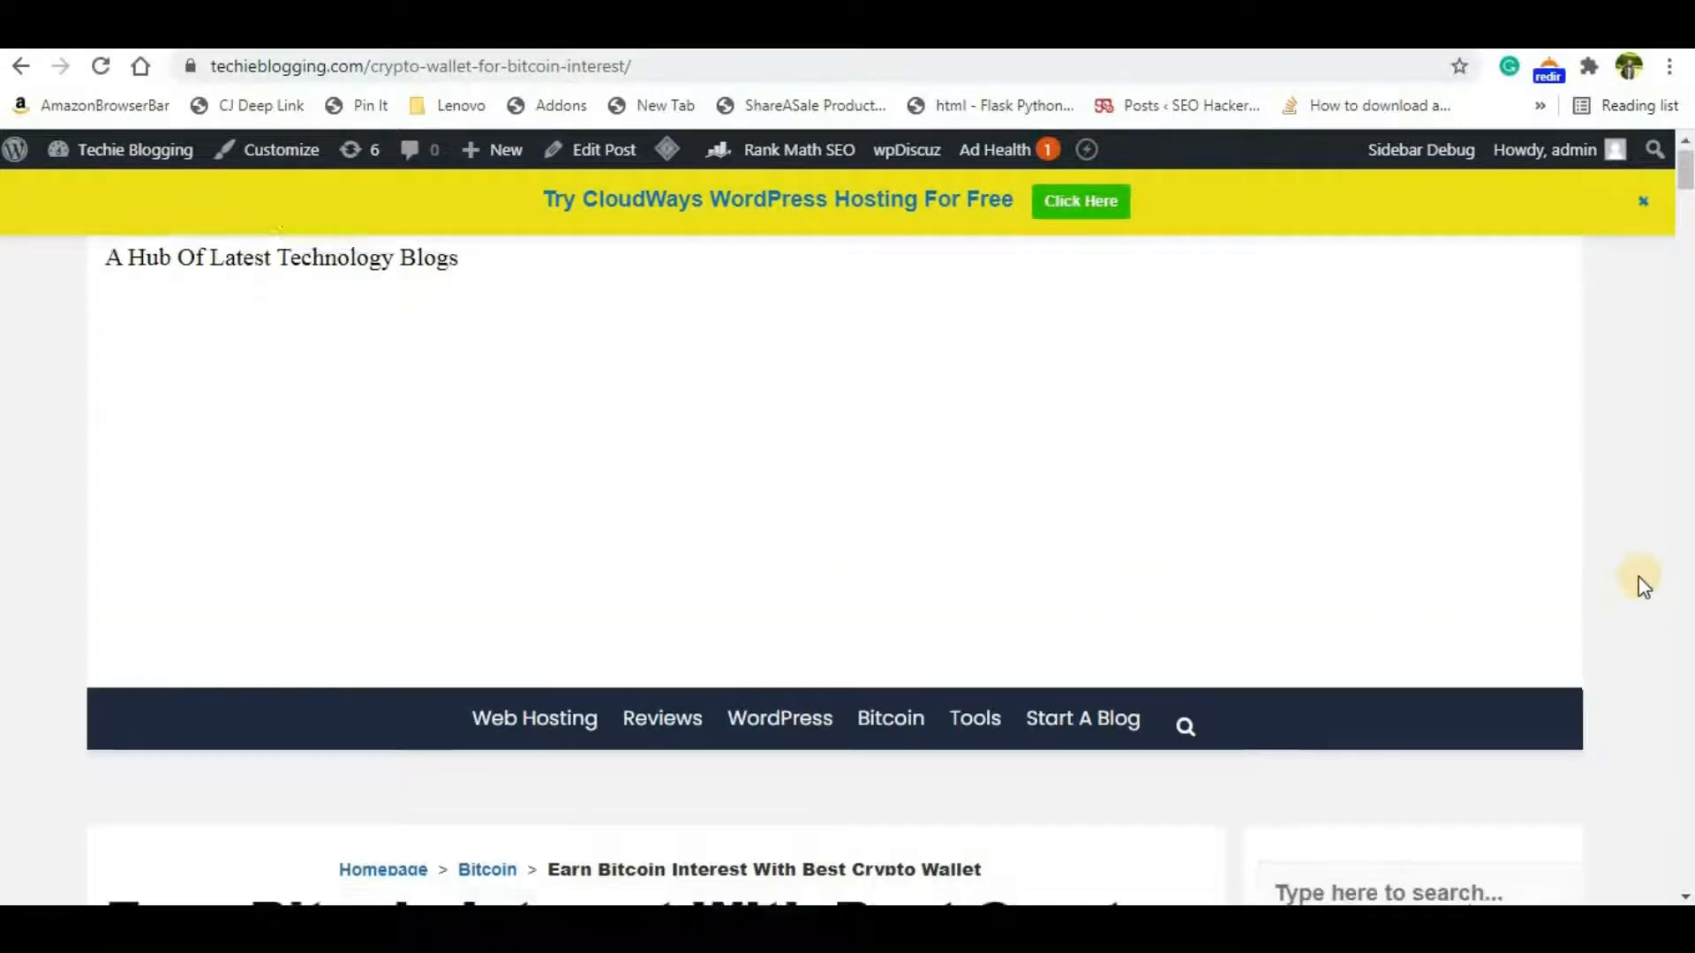
{"action": "scroll", "scroll_direction": "down", "scroll_amount": 3}
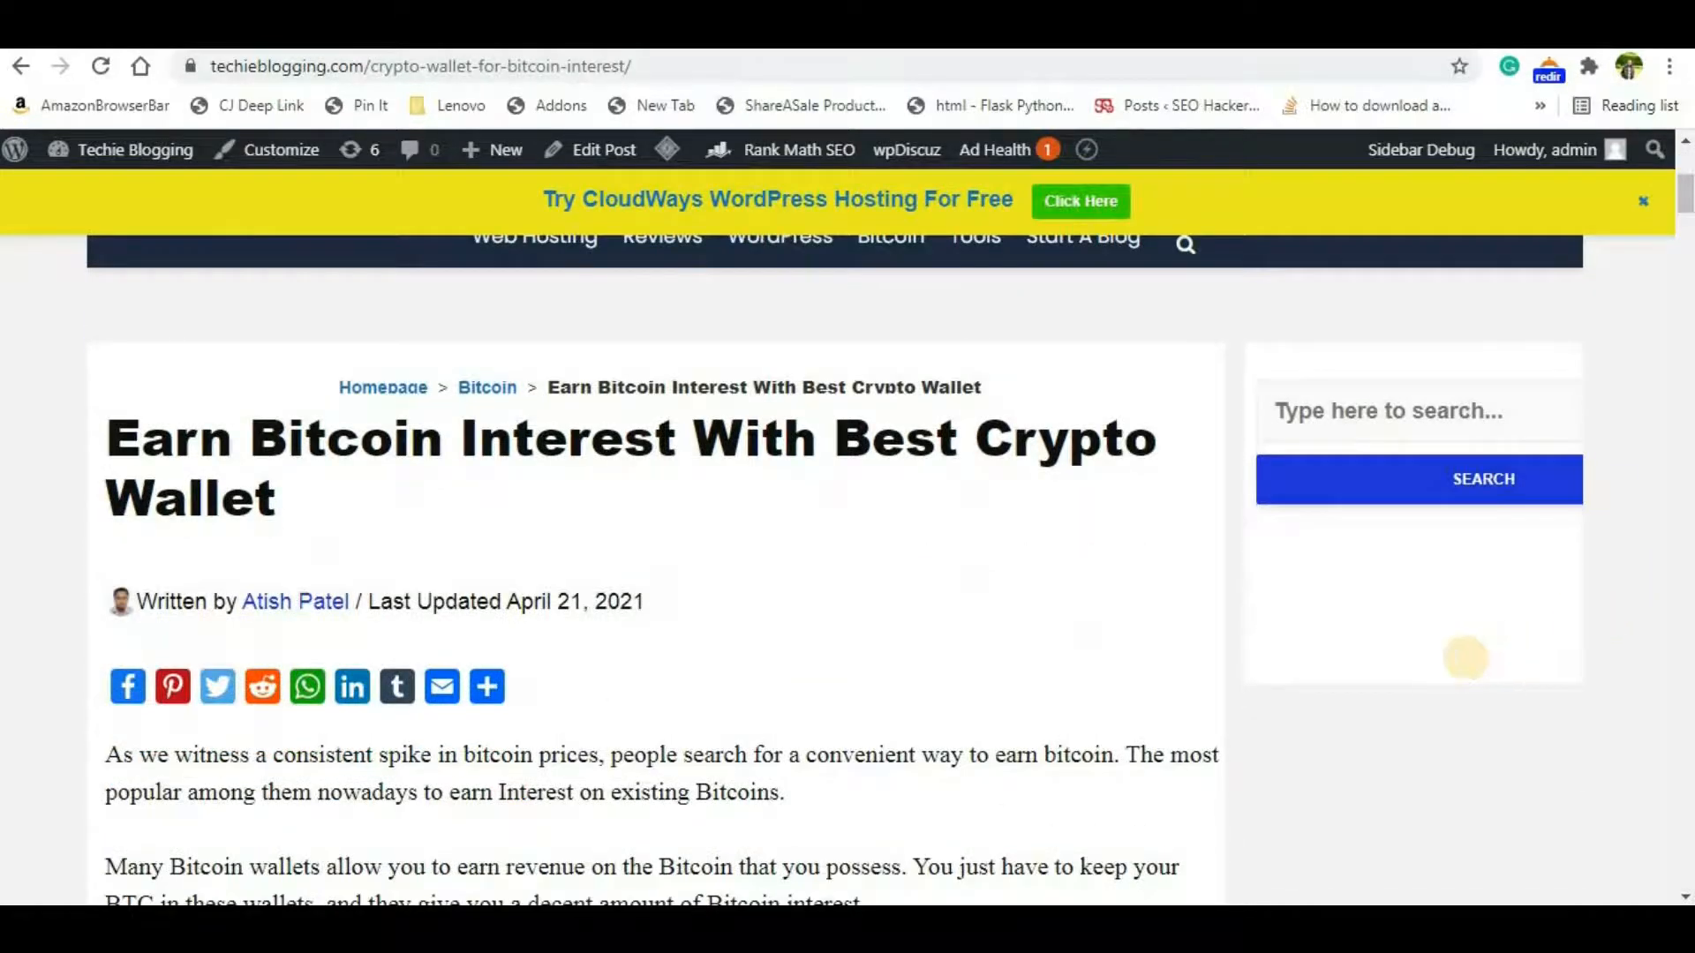
{"action": "mouse_move", "coordinate": [1492, 686]}
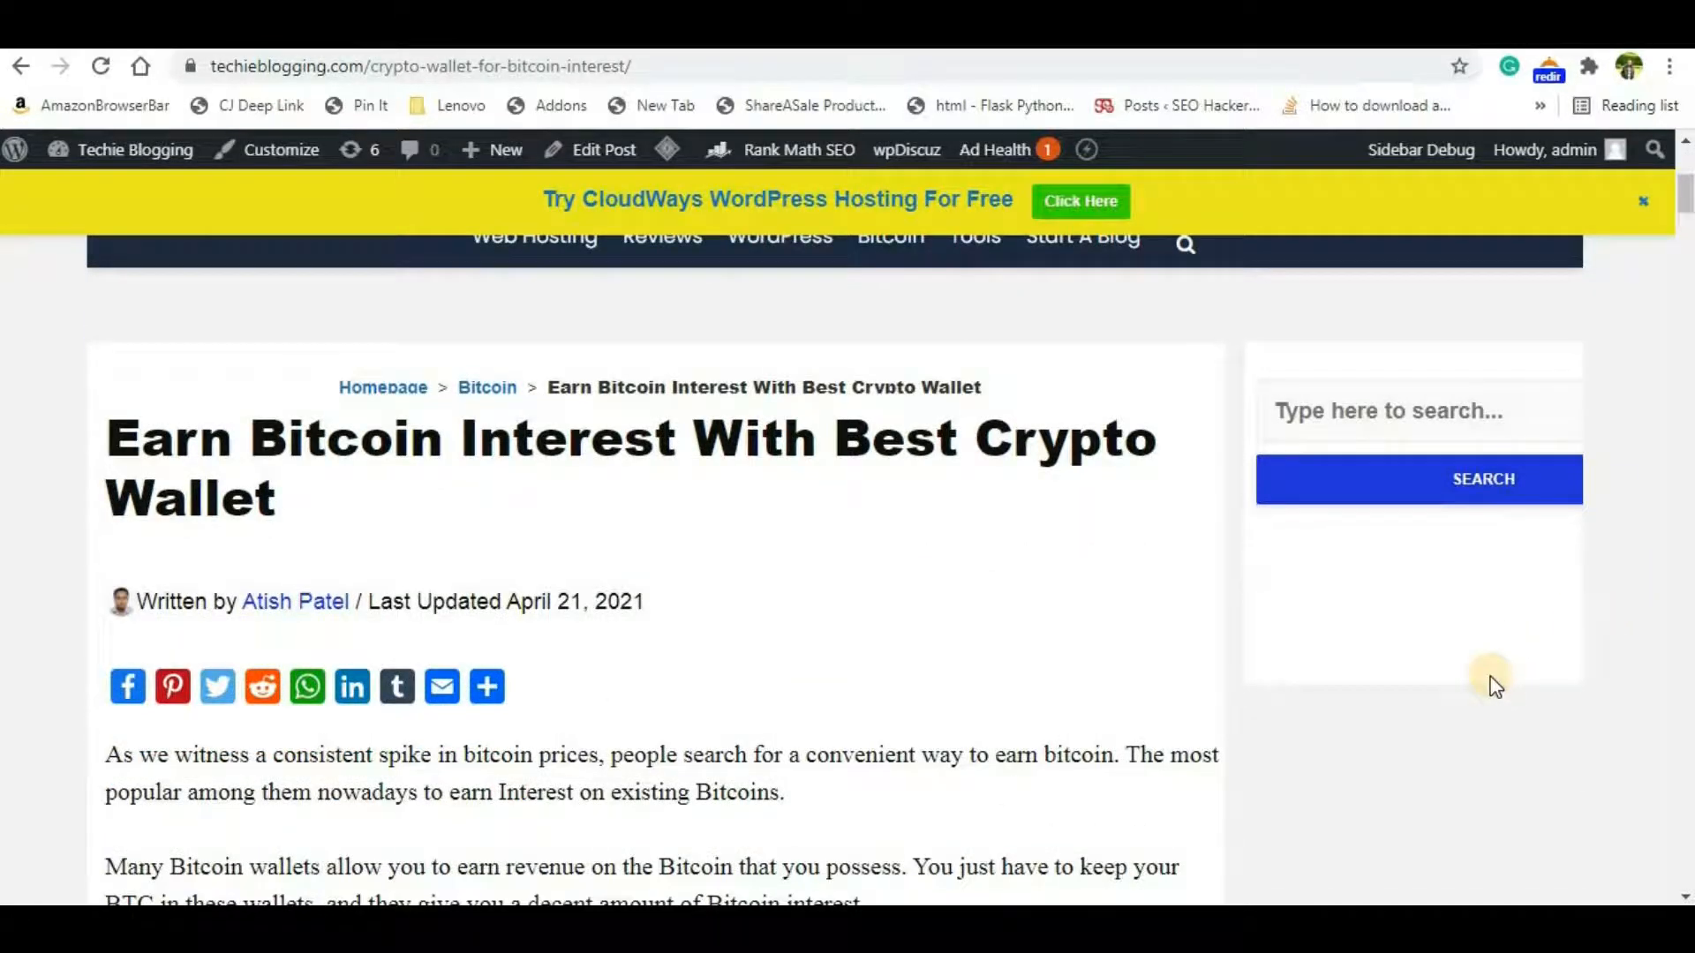
{"action": "mouse_move", "coordinate": [1504, 724]}
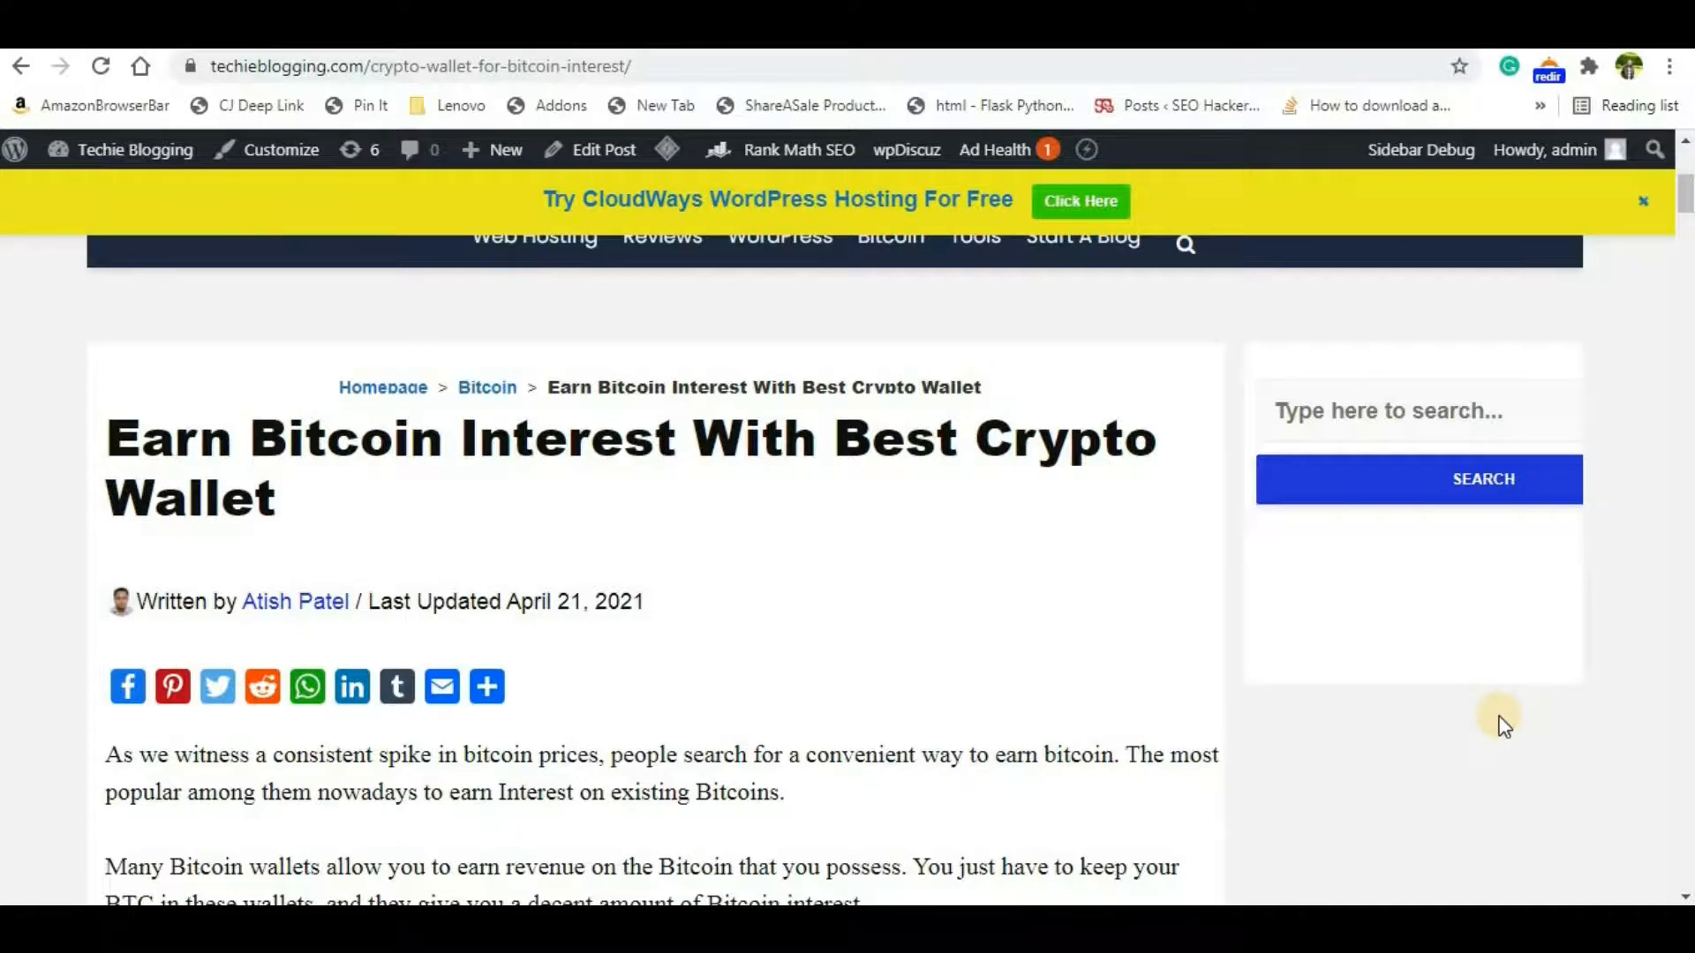
{"action": "scroll", "scroll_direction": "down", "scroll_amount": 3}
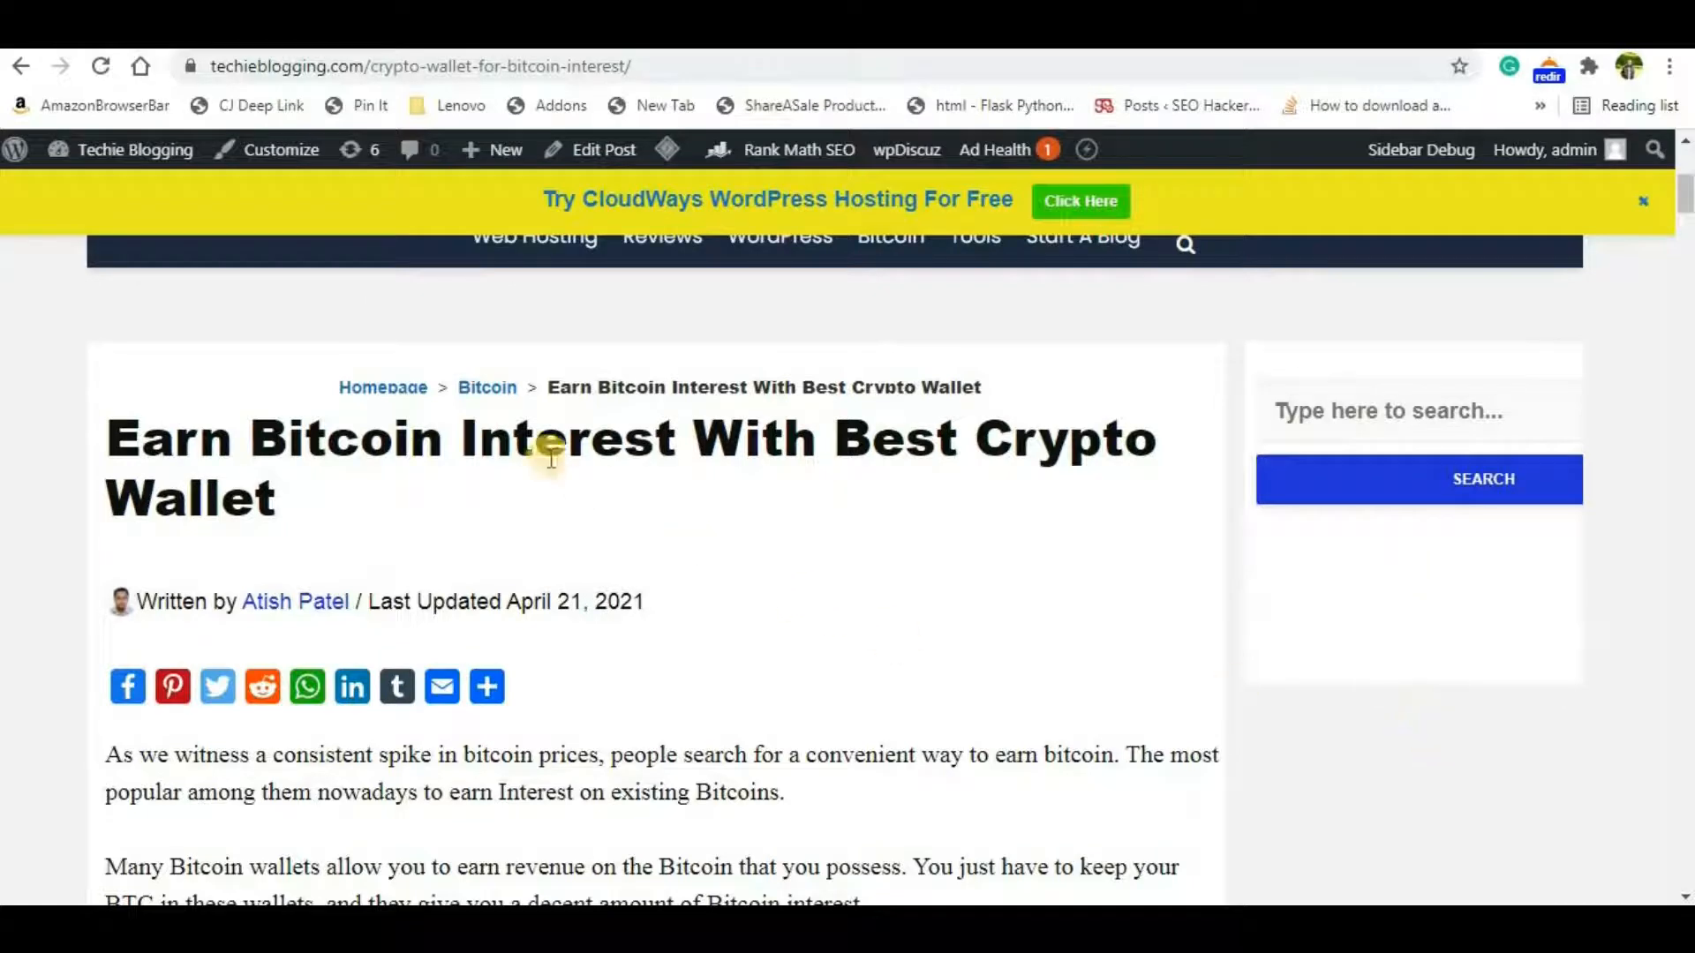
{"action": "mouse_move", "coordinate": [788, 503]}
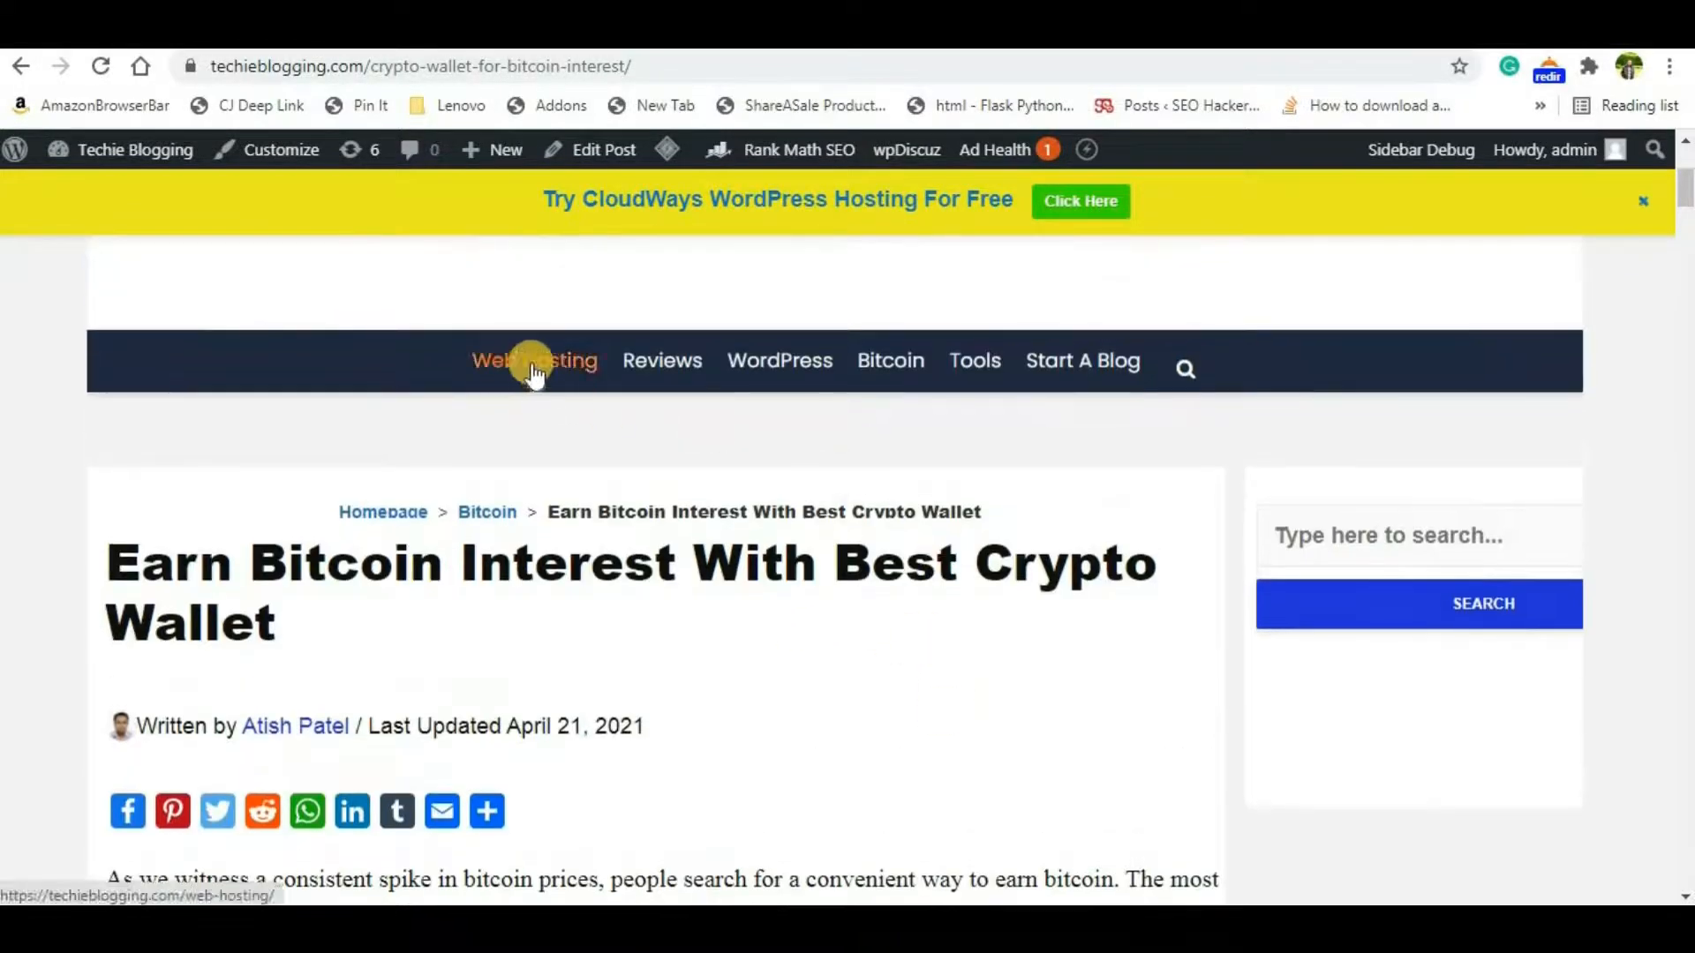
Step: Go to the Web Hosting category archive and look through its listed posts
{"action": "left_click", "coordinate": [533, 360]}
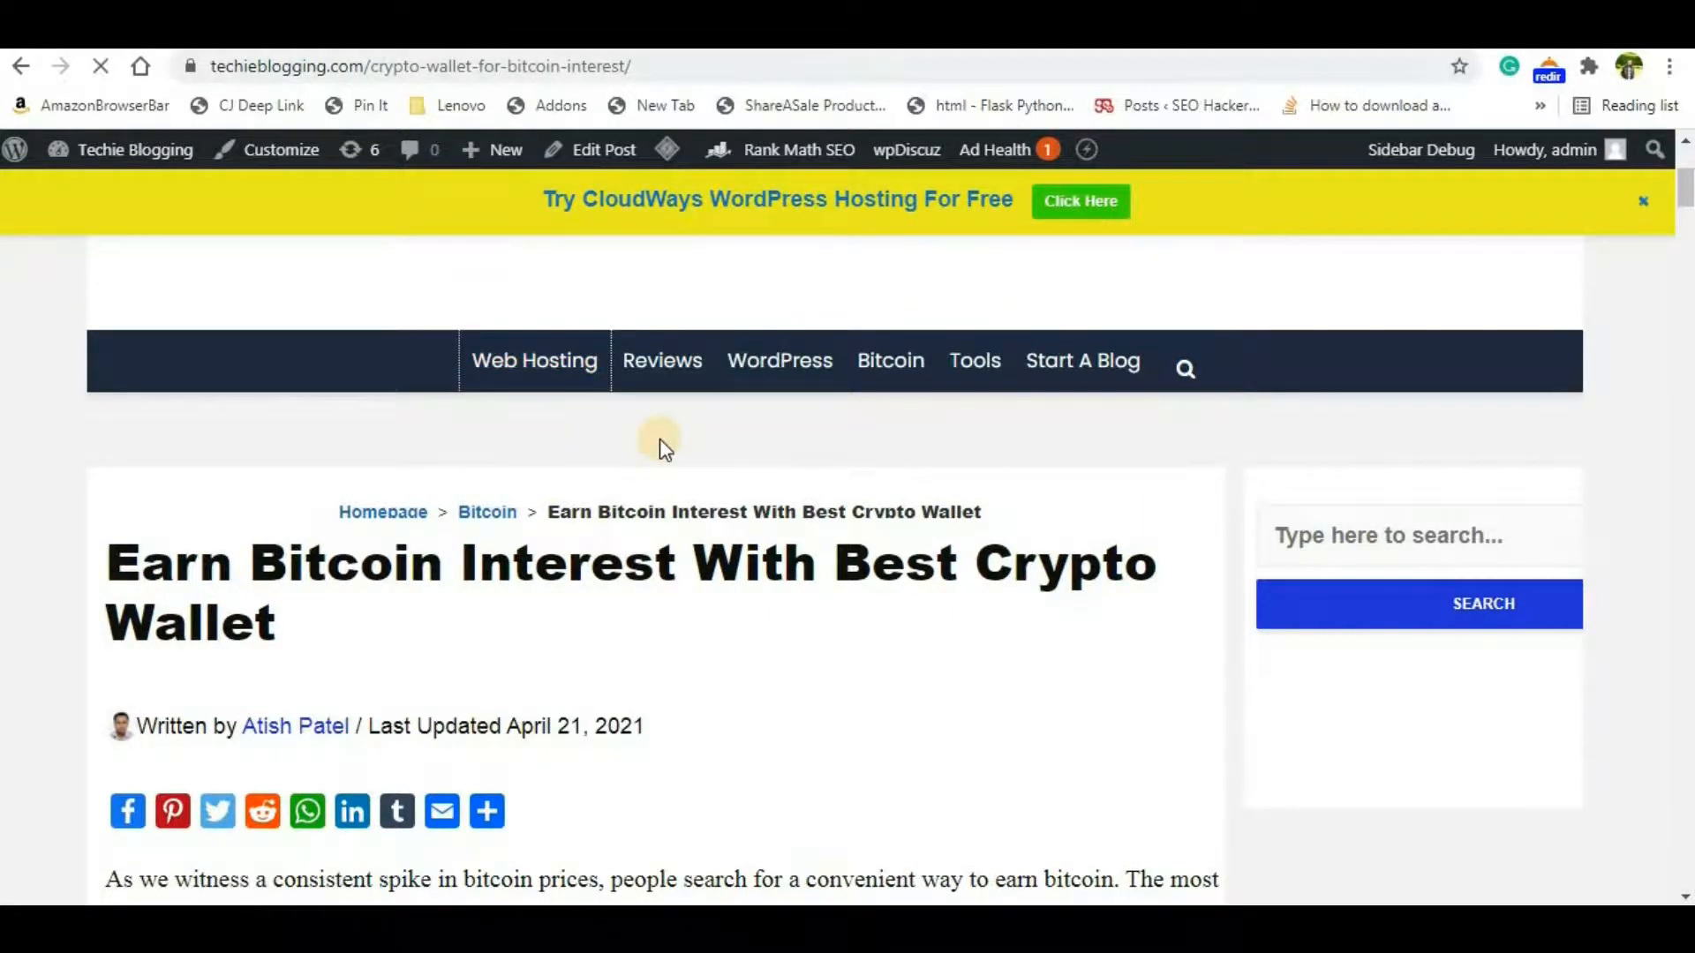
{"action": "left_click", "coordinate": [533, 360]}
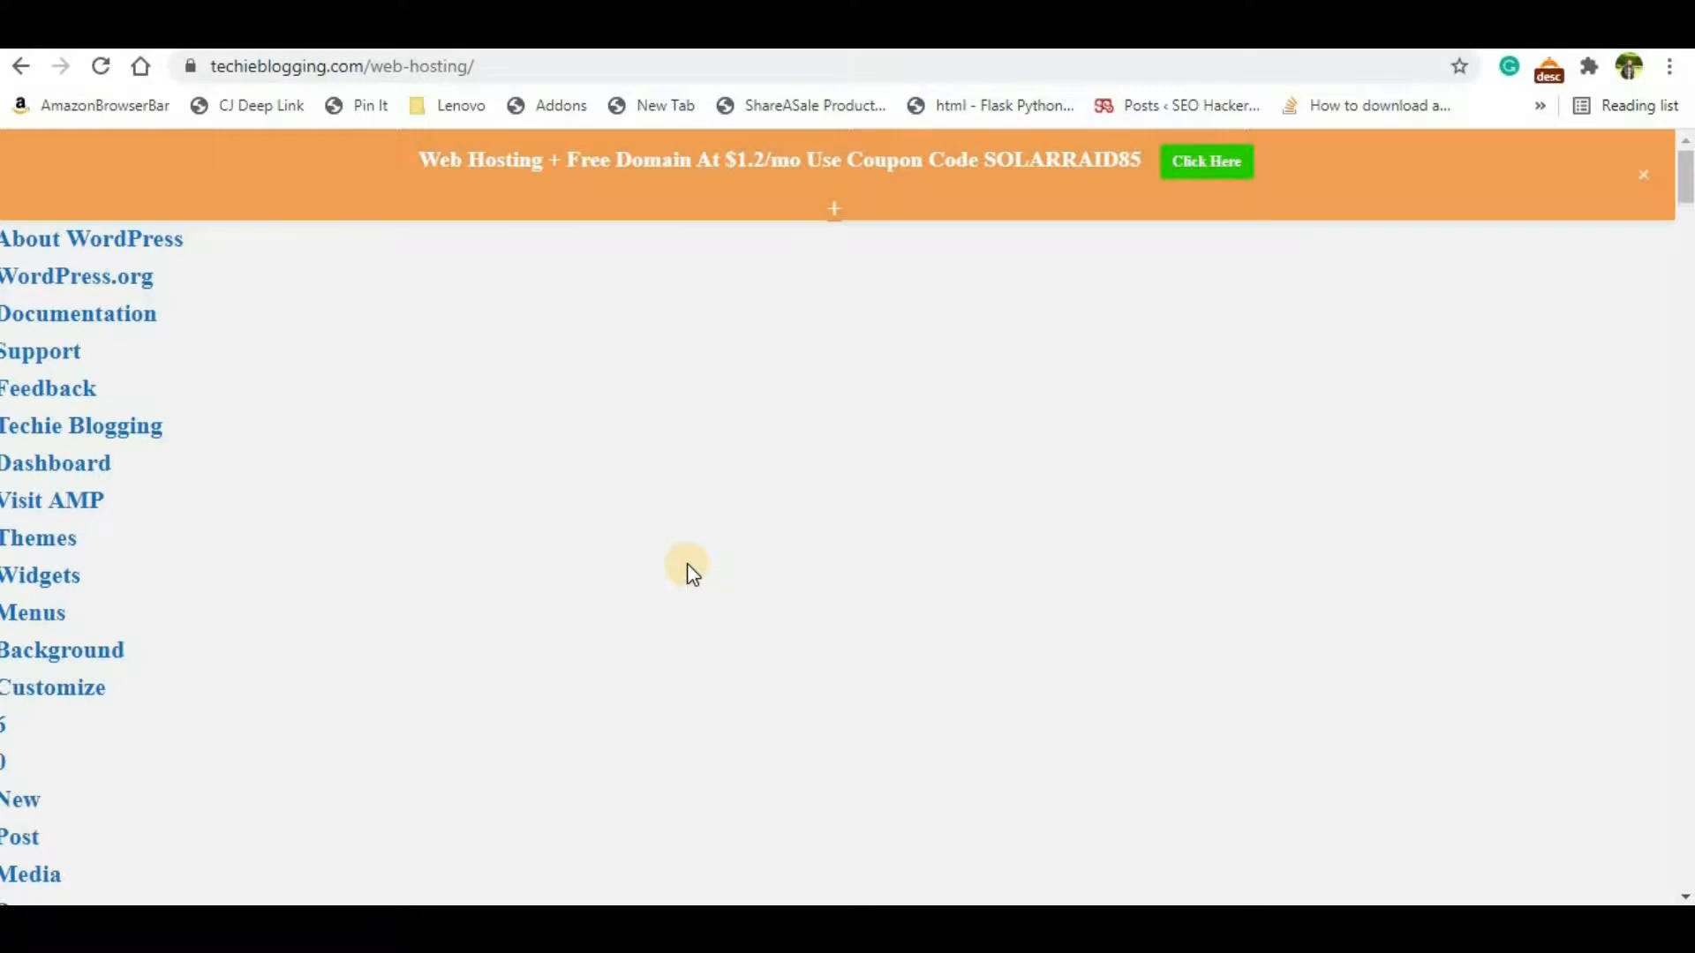
{"action": "scroll", "scroll_direction": "up", "scroll_amount": 3}
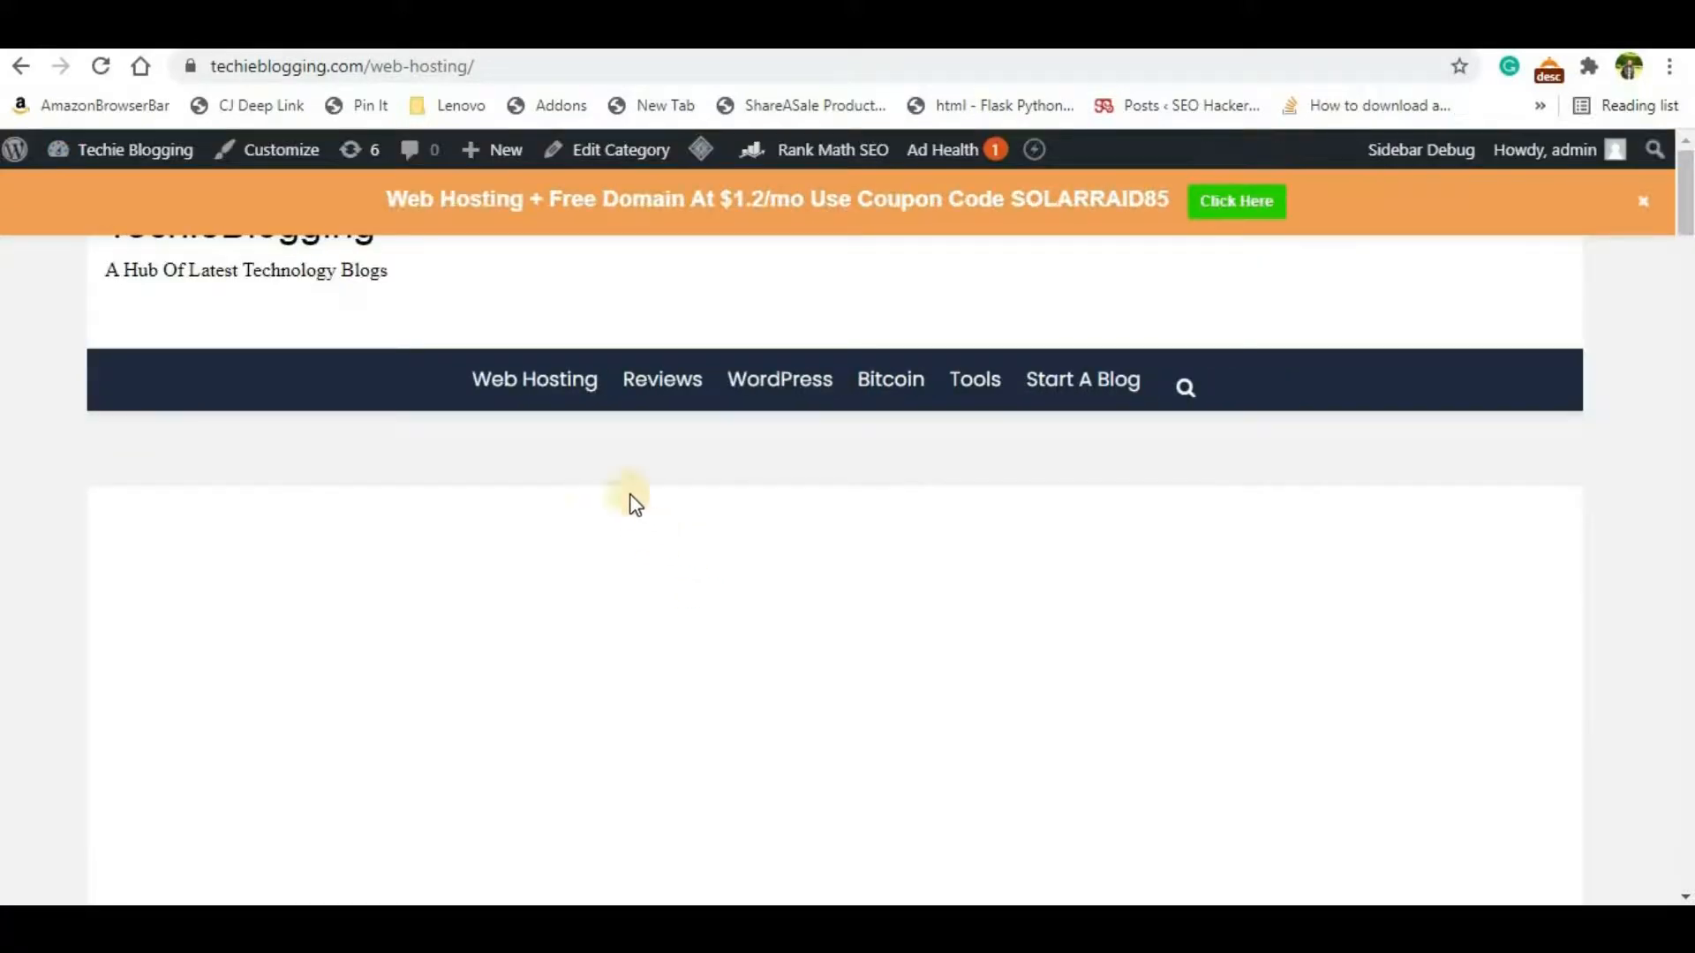
{"action": "scroll", "scroll_direction": "down", "scroll_amount": 3}
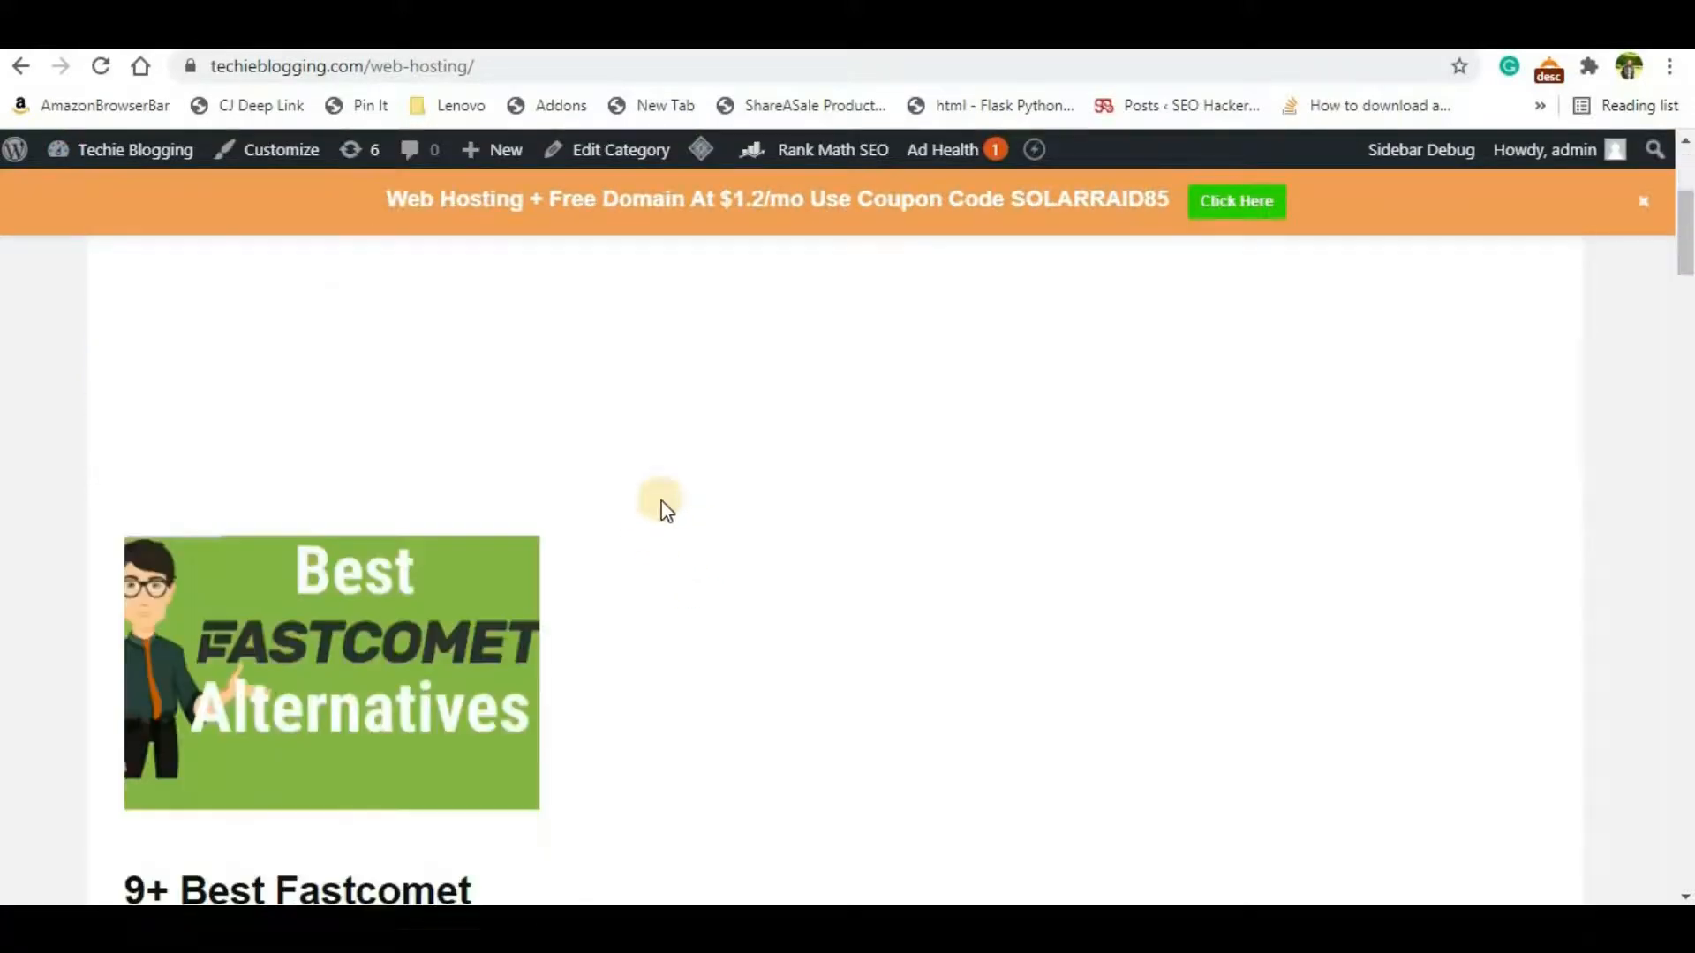
{"action": "scroll", "scroll_direction": "down", "scroll_amount": 3}
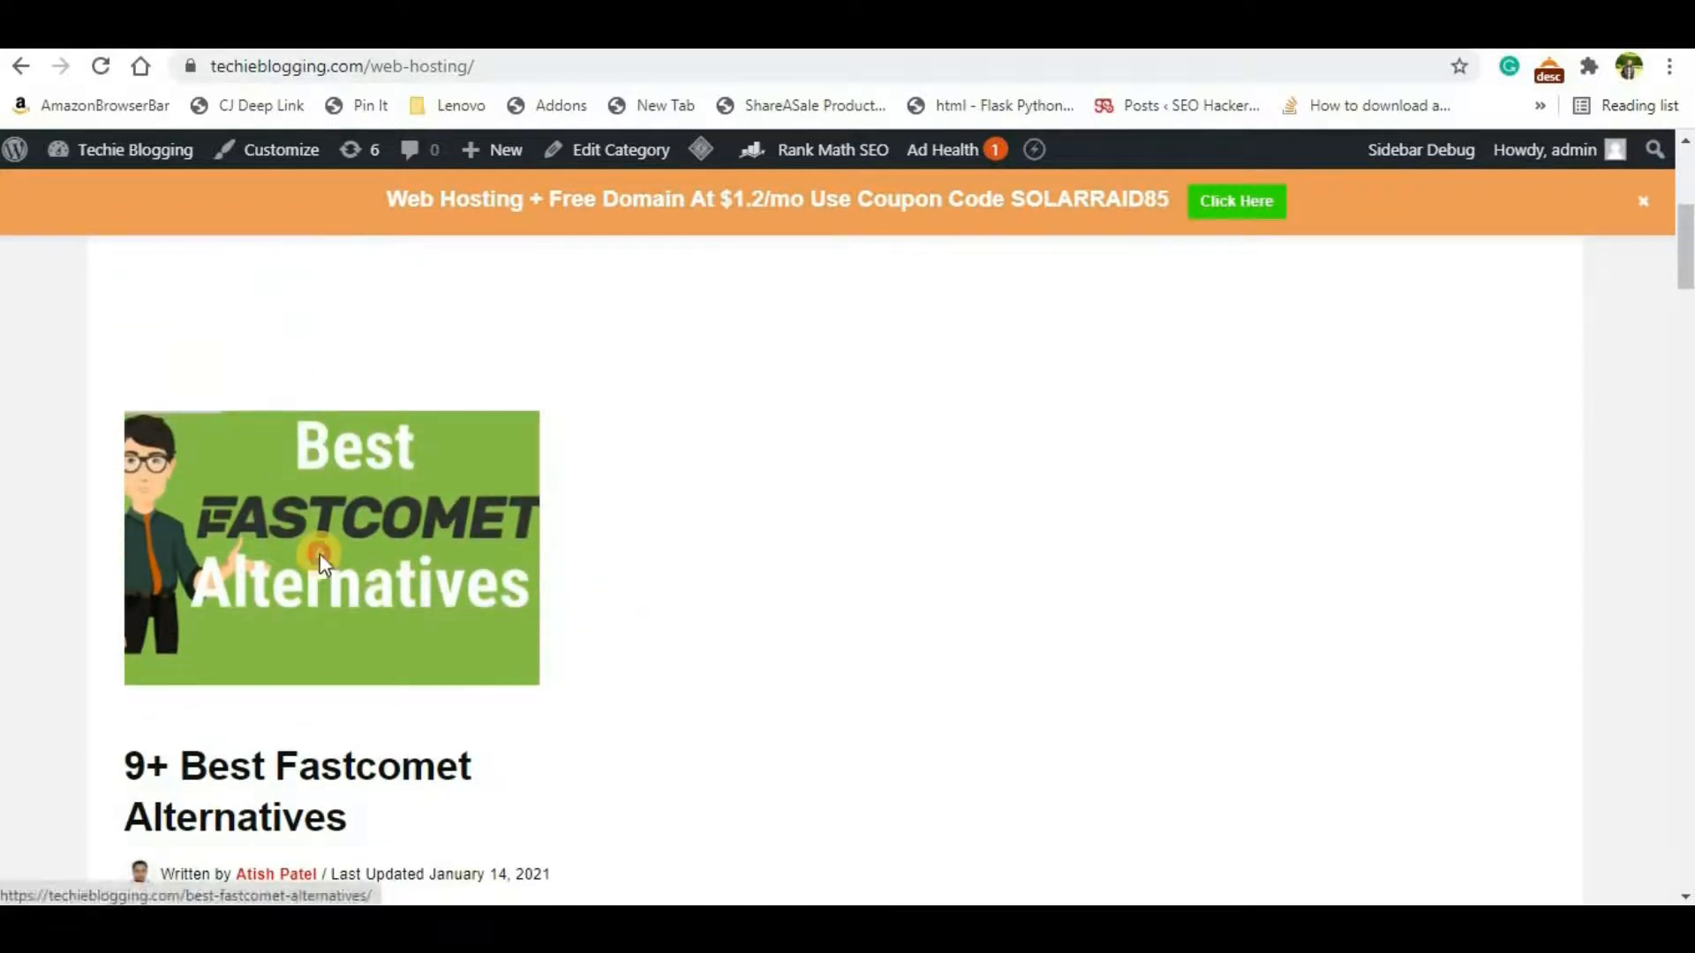
Step: View the 9+ Best Fastcomet Alternatives post and confirm the ChemiCloud banner in its sidebar
{"action": "left_click", "coordinate": [330, 546]}
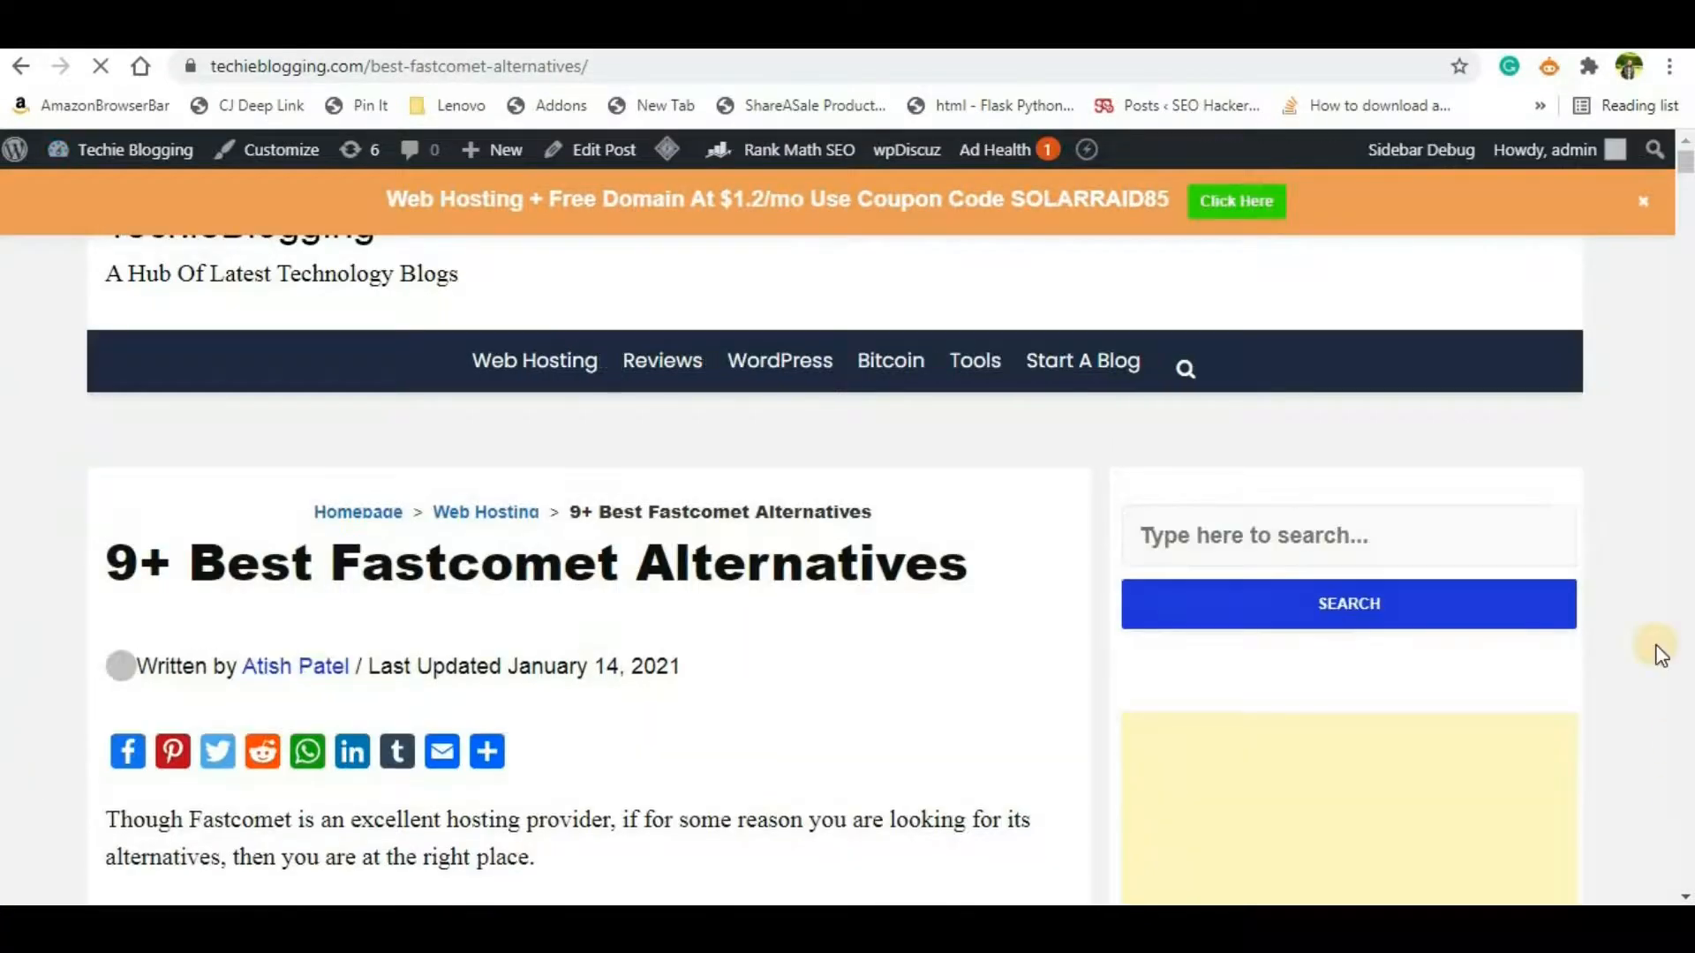
{"action": "scroll", "scroll_direction": "down", "scroll_amount": 3}
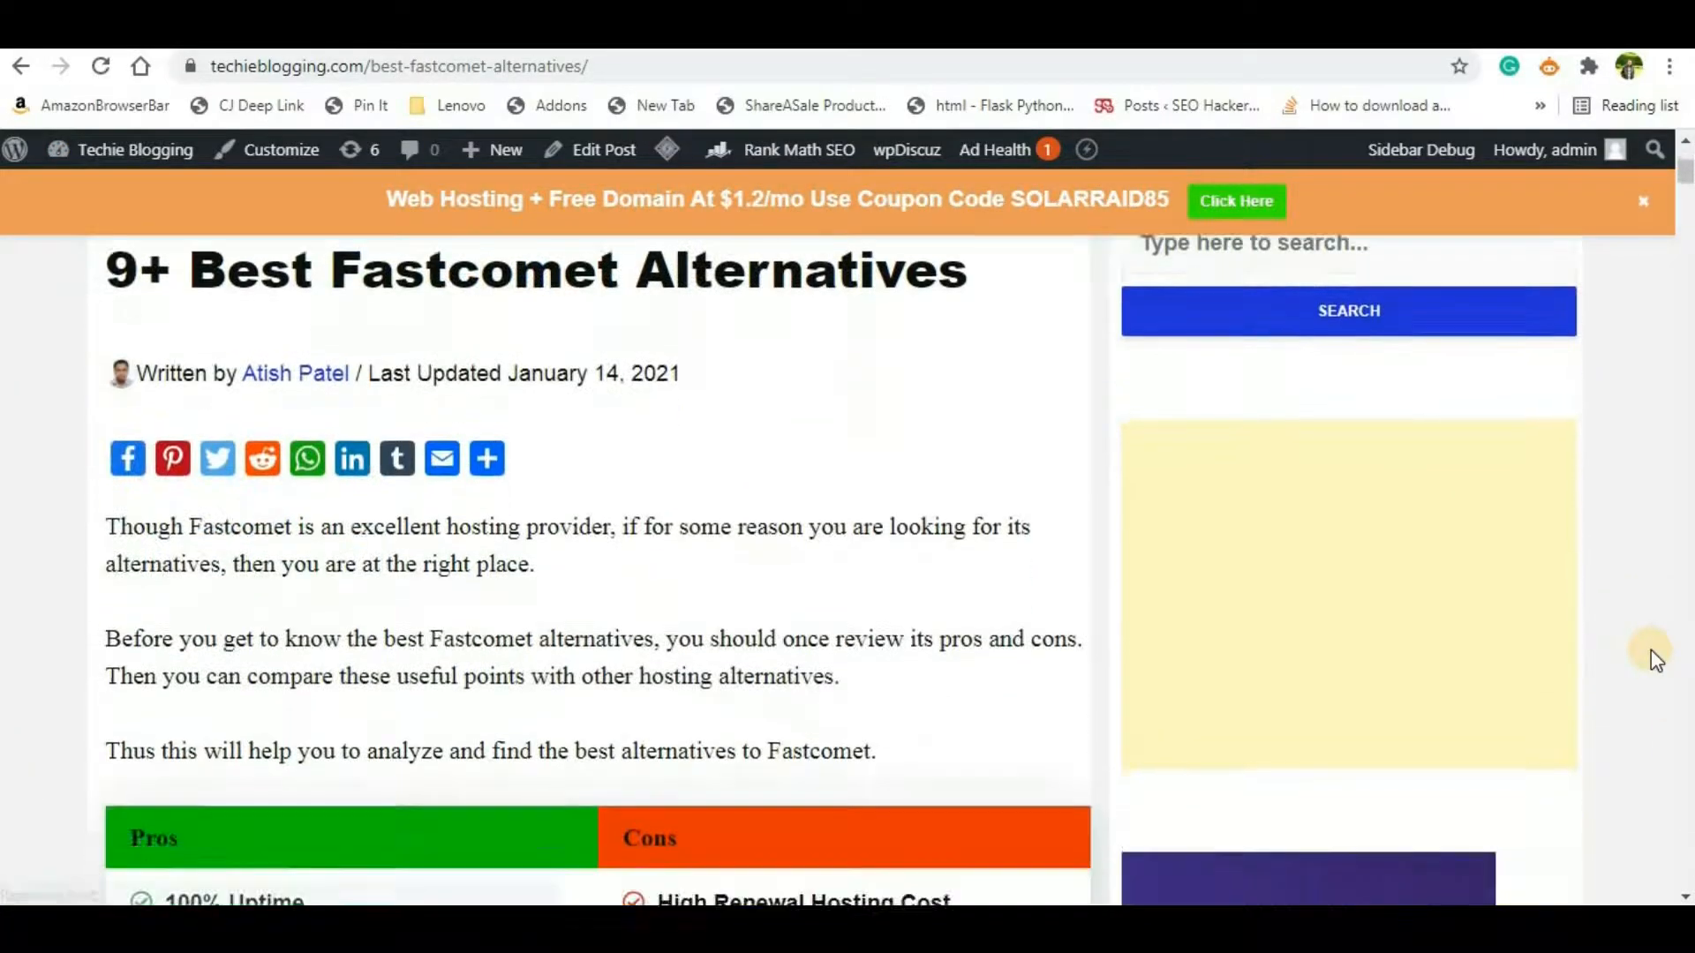
{"action": "scroll", "scroll_direction": "down", "scroll_amount": 3}
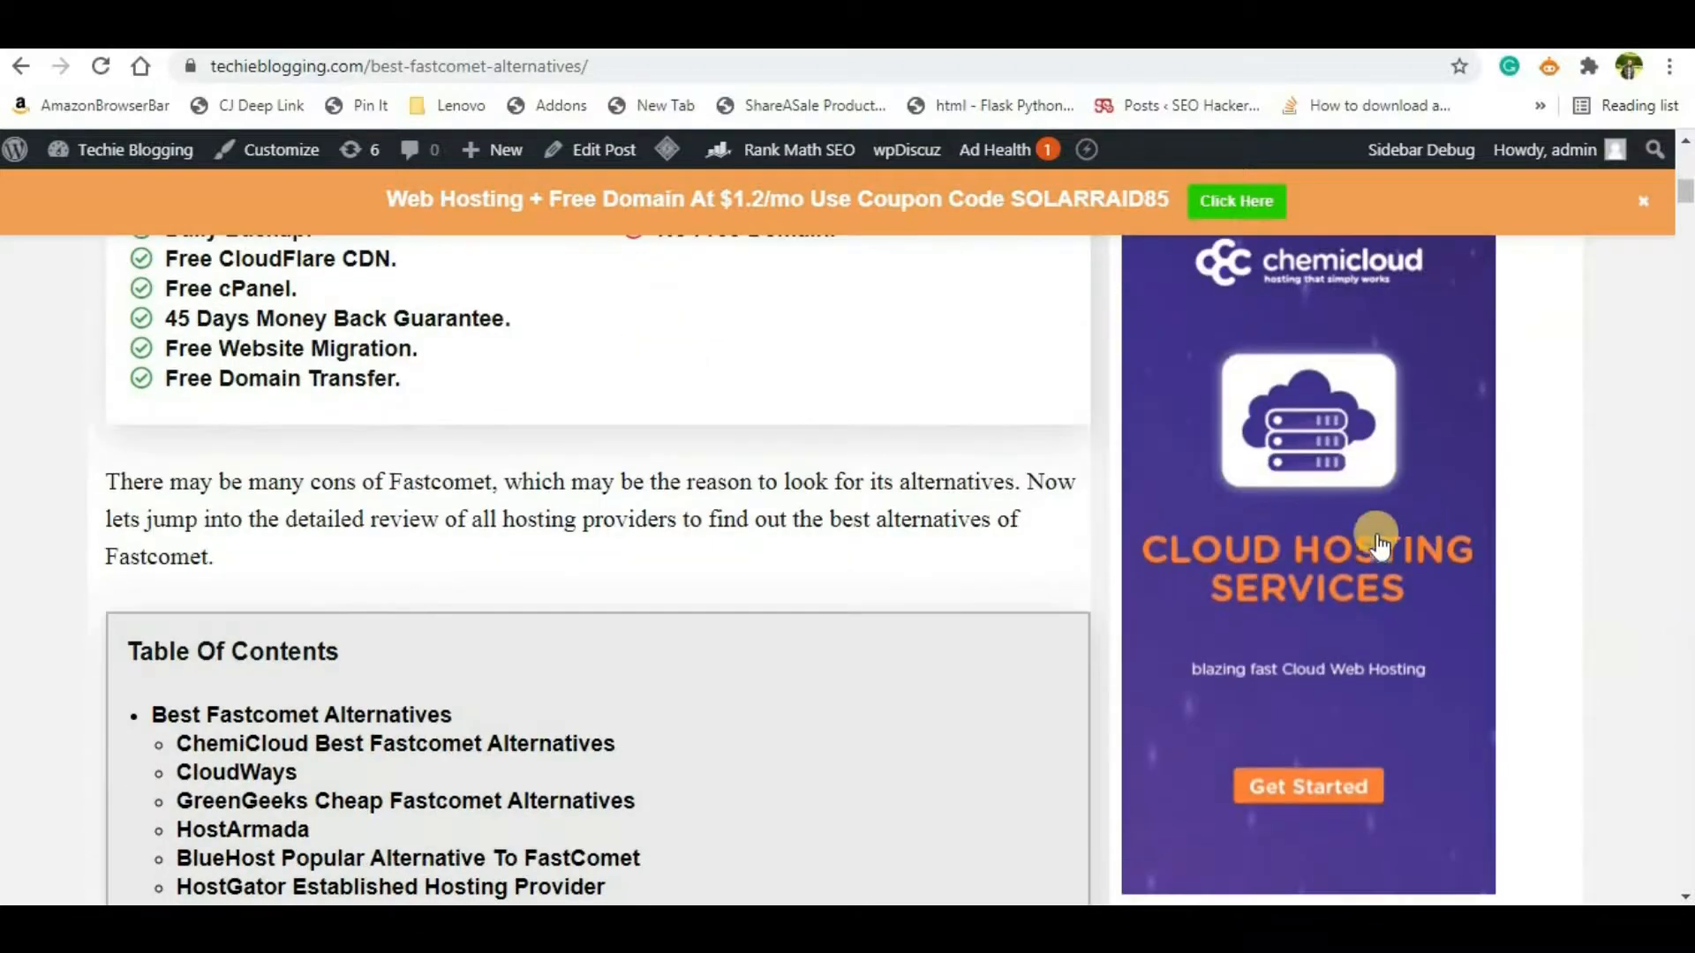
{"action": "scroll", "scroll_direction": "up", "scroll_amount": 3}
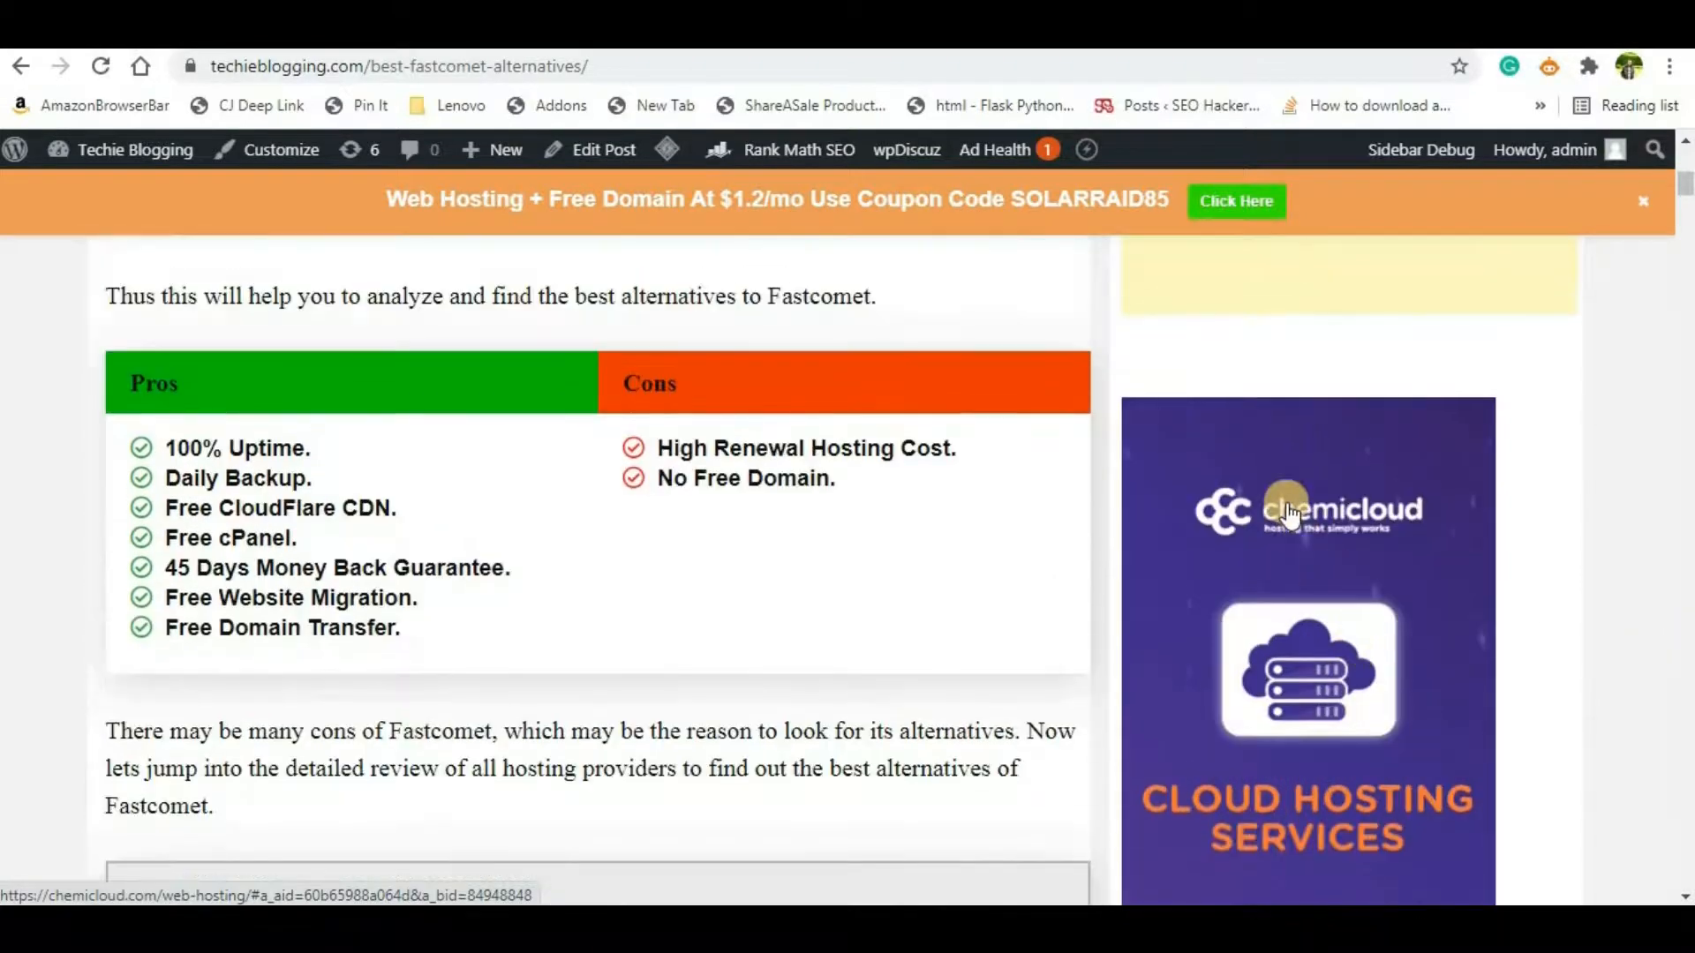
{"action": "scroll", "scroll_direction": "down", "scroll_amount": 3}
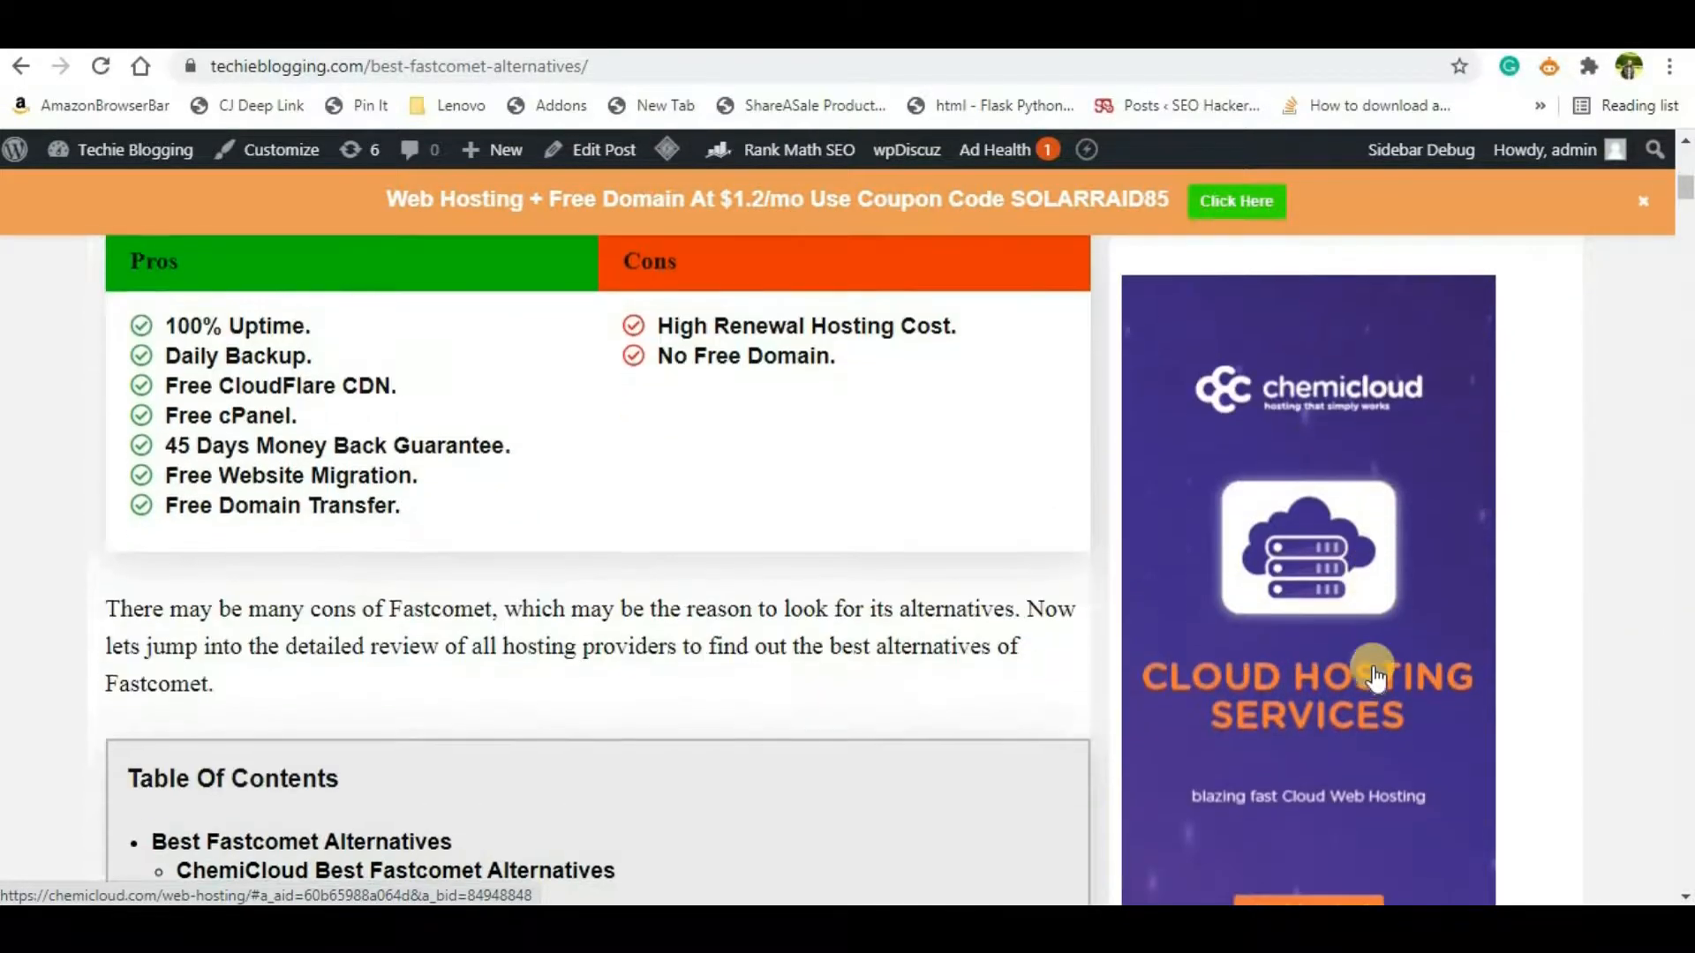
{"action": "scroll", "scroll_direction": "down", "scroll_amount": 3}
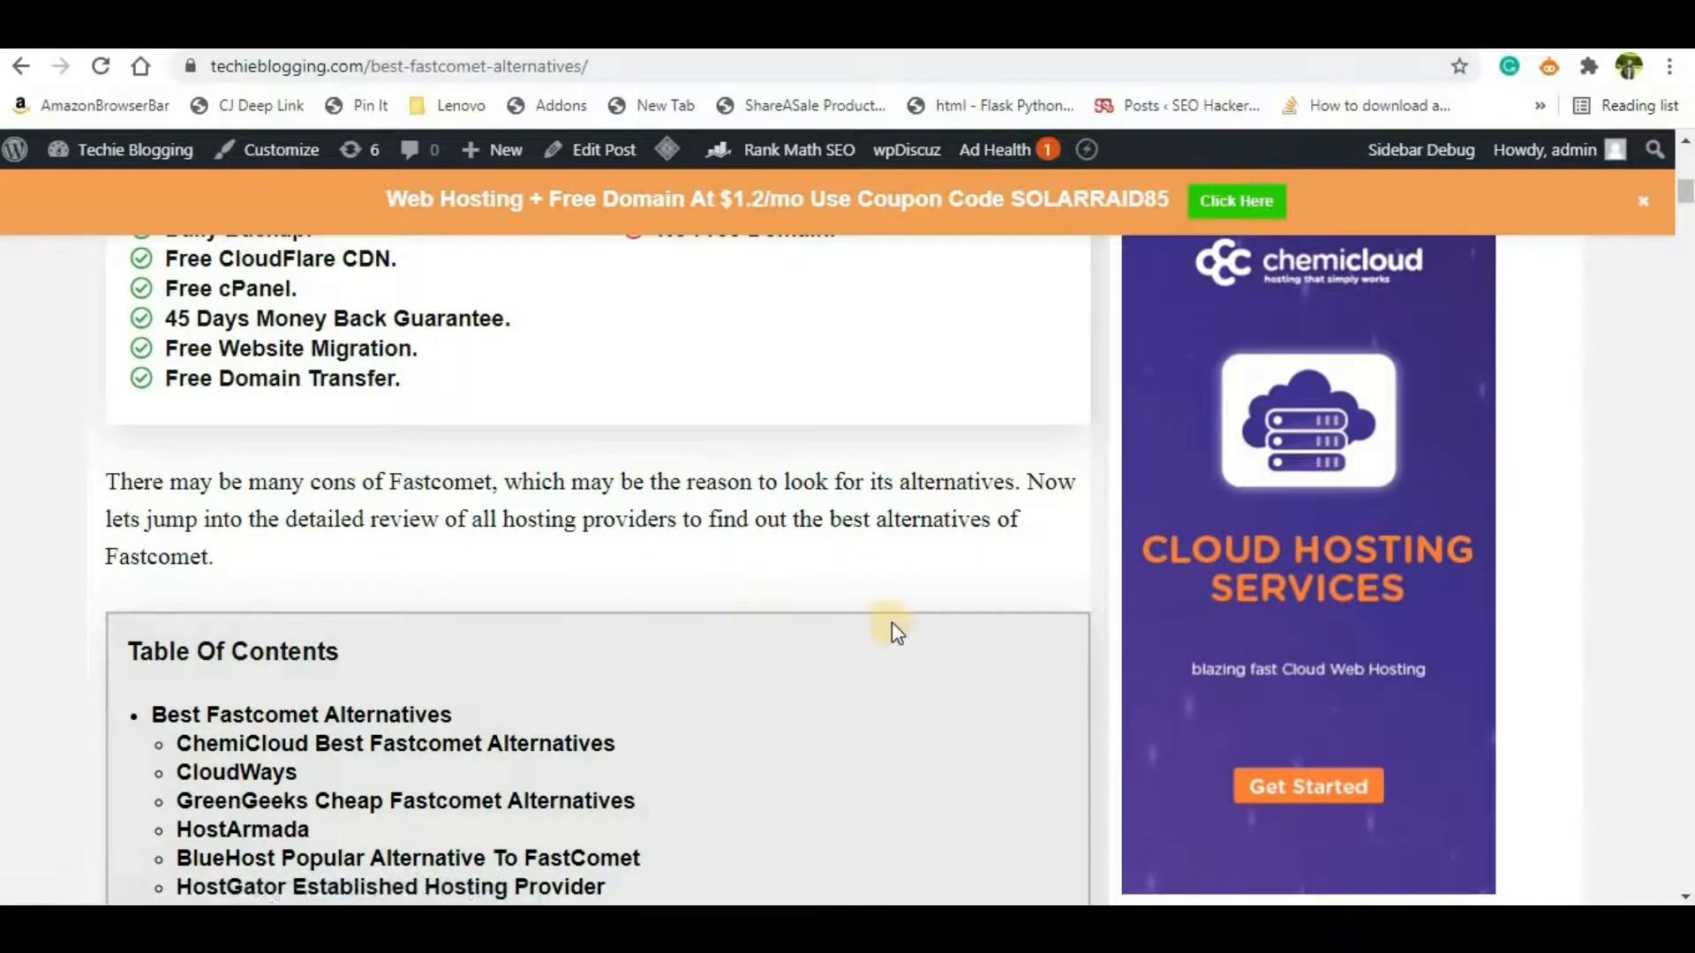
{"action": "scroll", "scroll_direction": "up", "scroll_amount": 3}
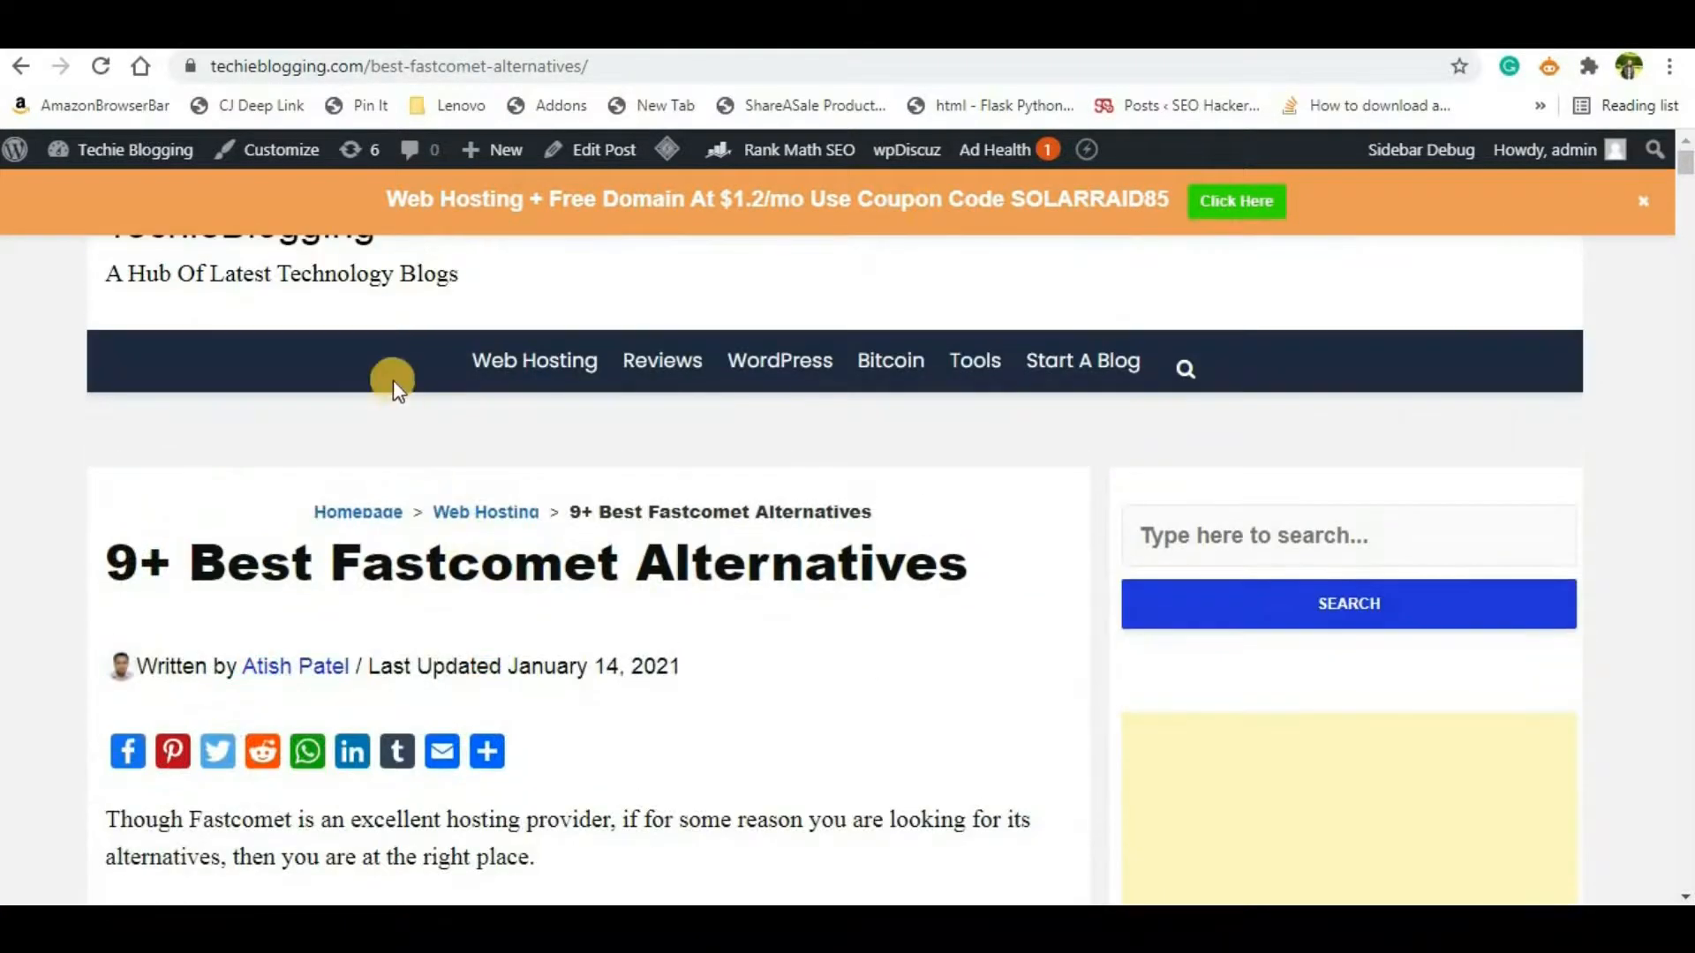
{"action": "mouse_move", "coordinate": [611, 373]}
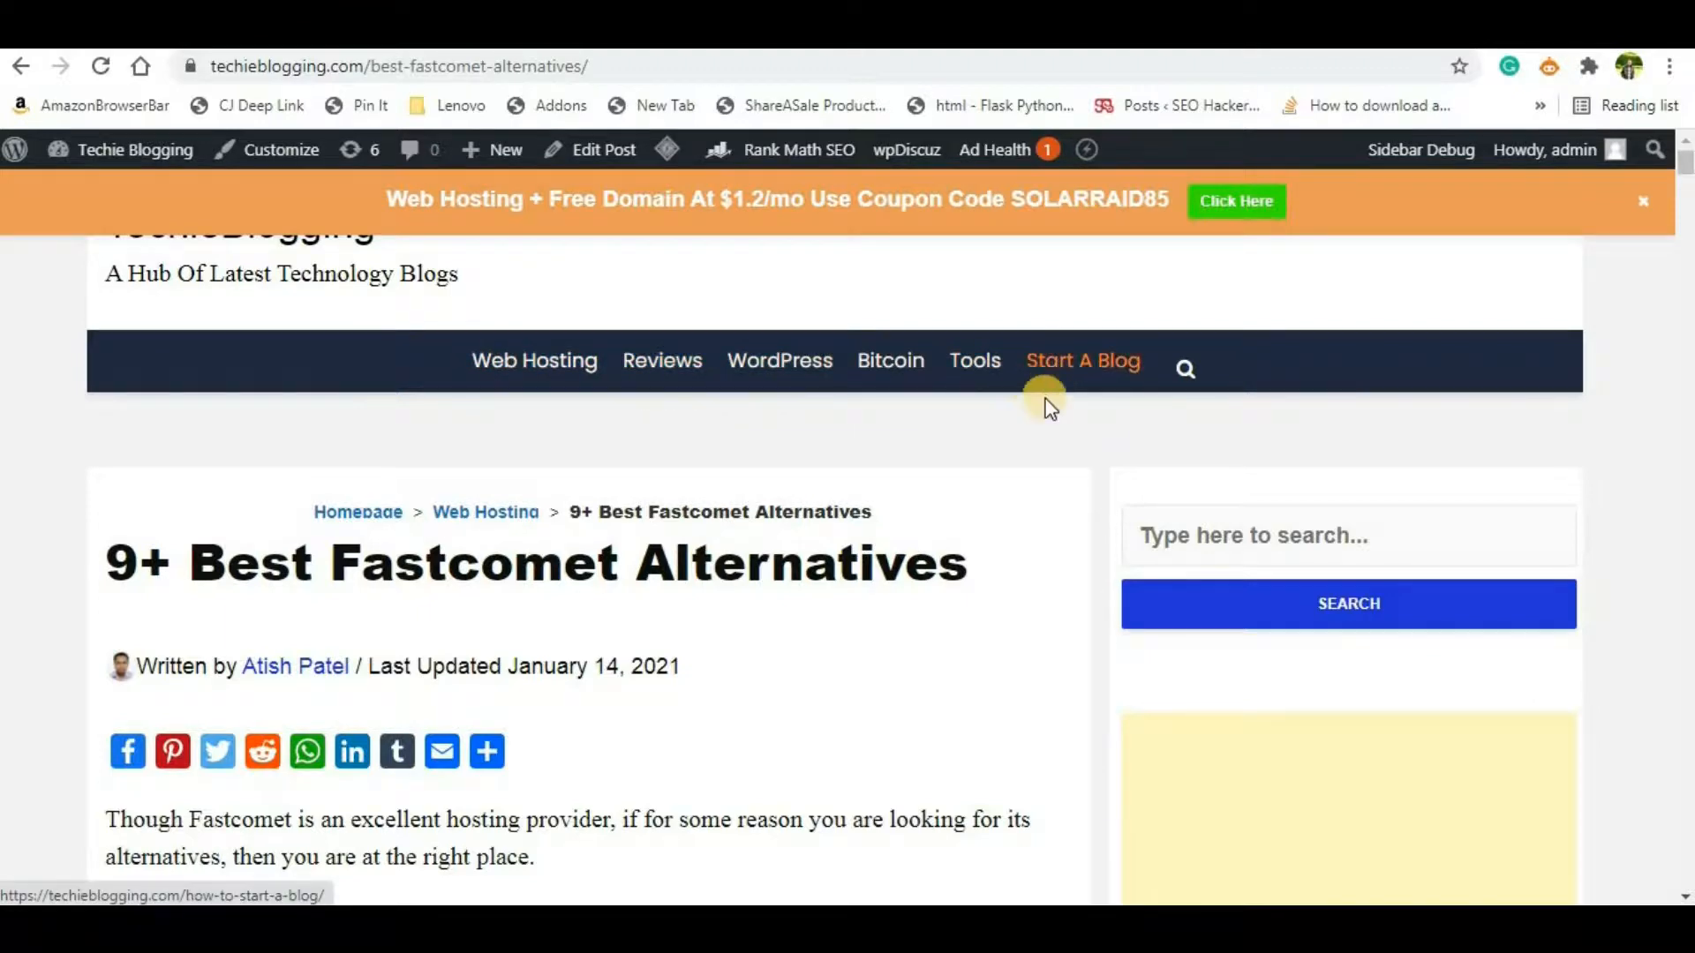
{"action": "mouse_move", "coordinate": [844, 631]}
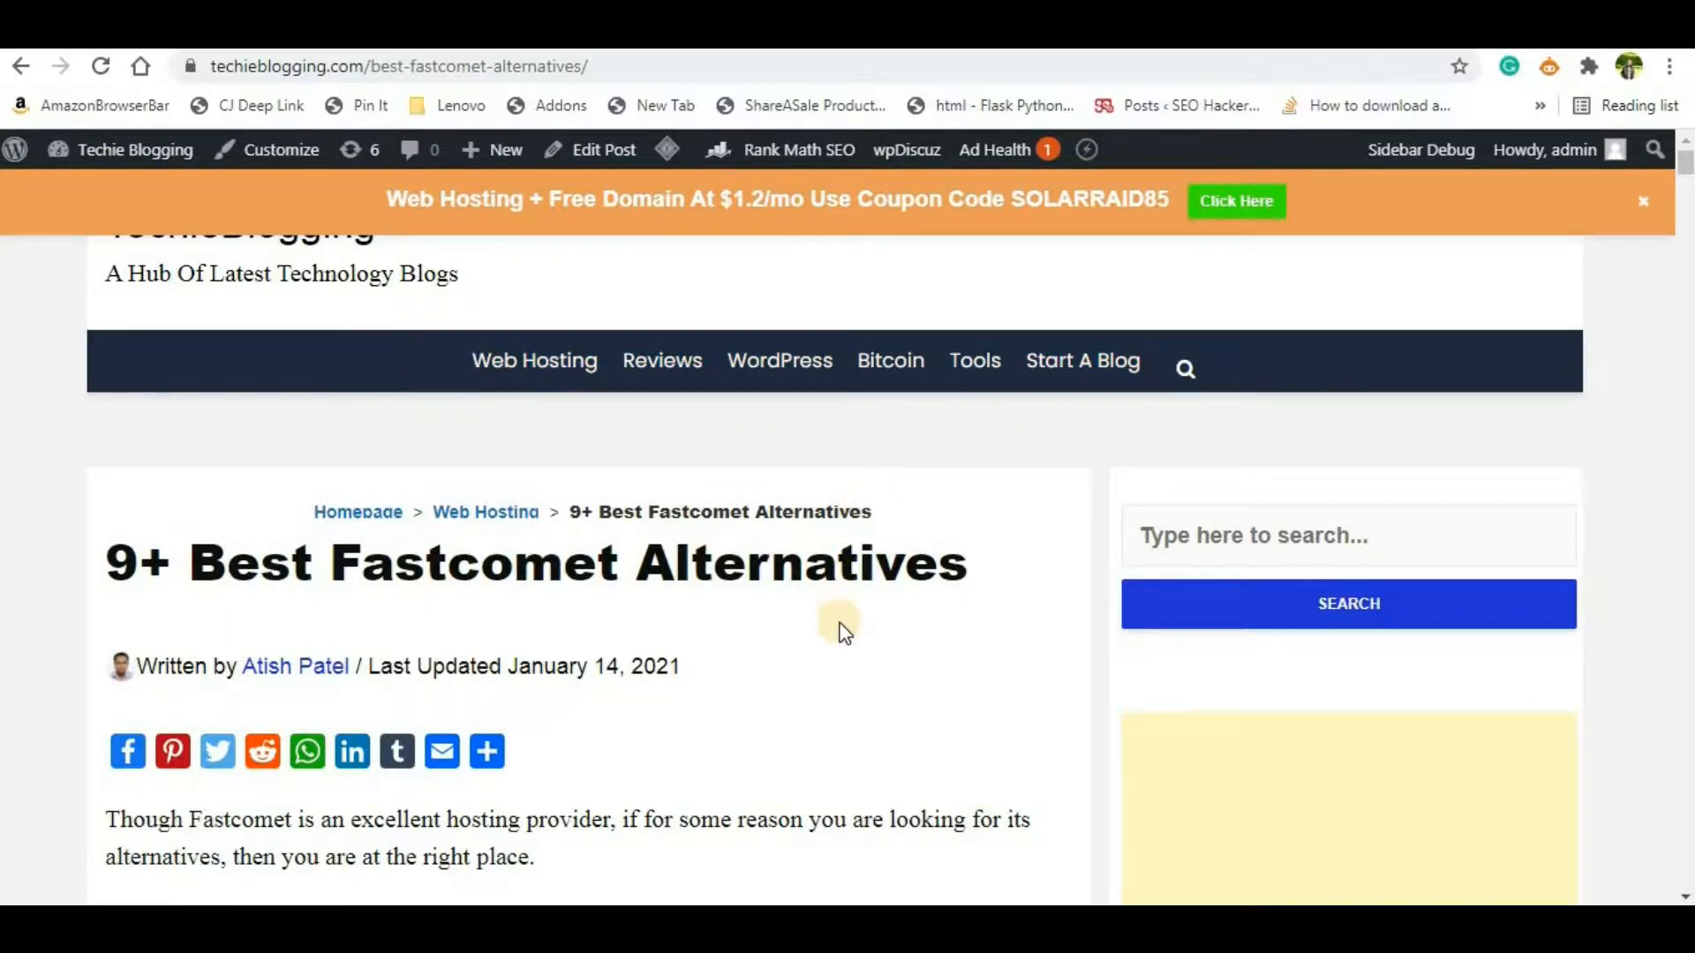
{"action": "mouse_move", "coordinate": [830, 660]}
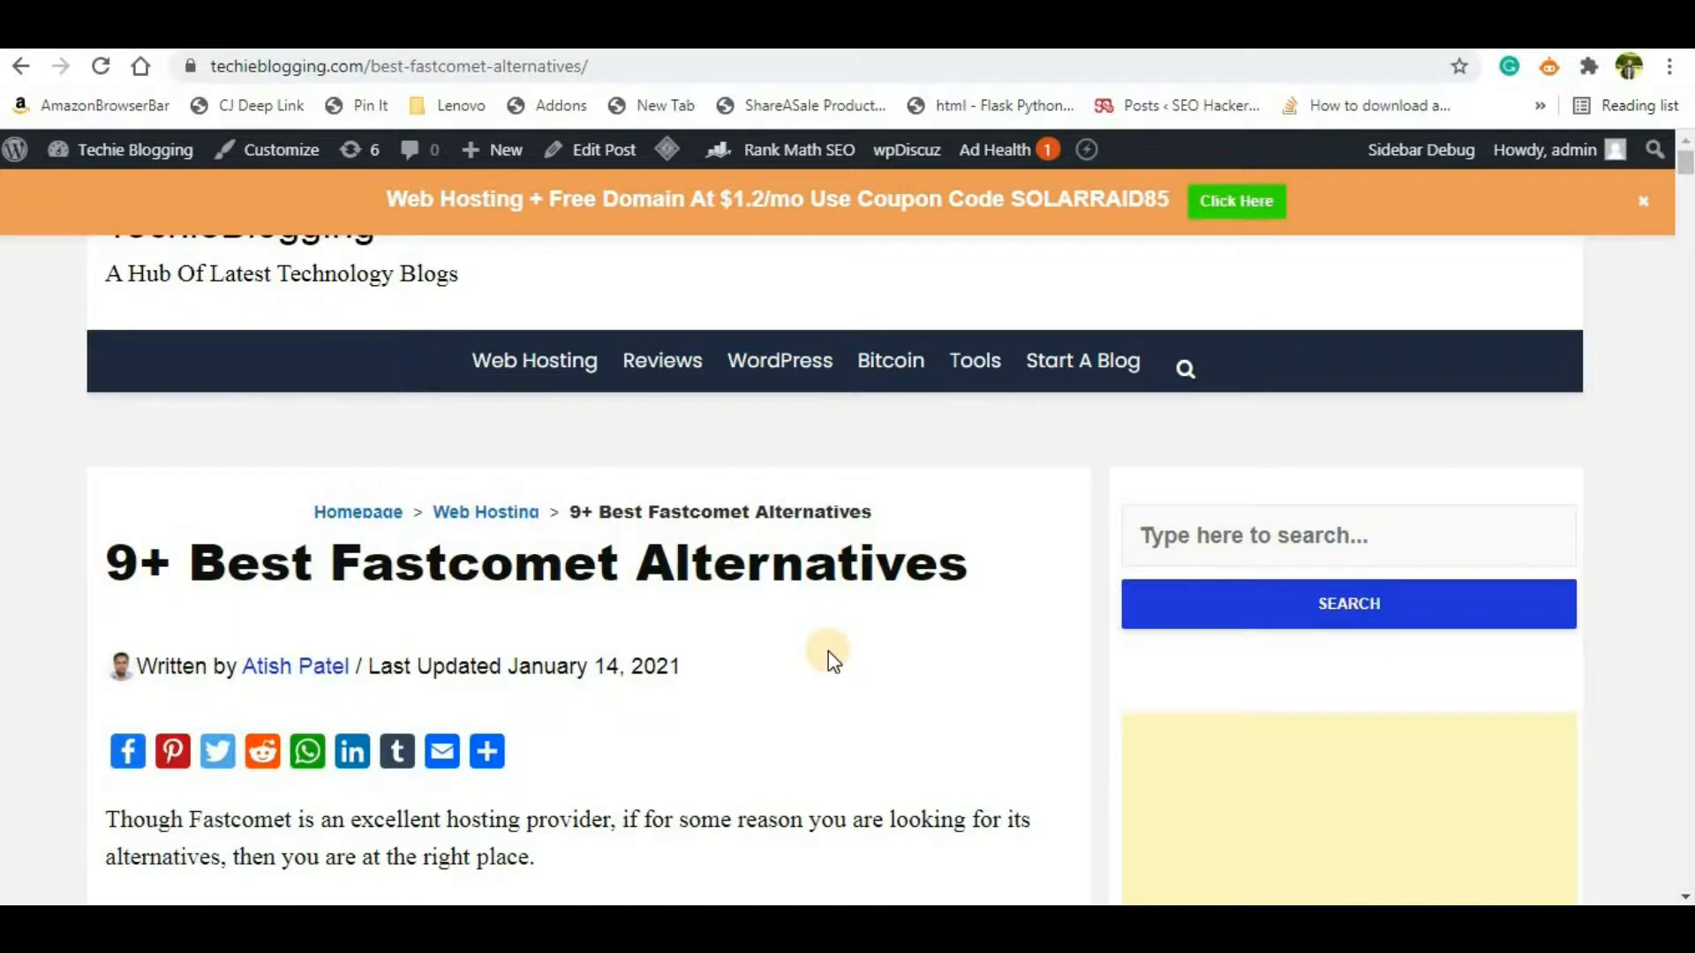
{"action": "mouse_move", "coordinate": [1668, 715]}
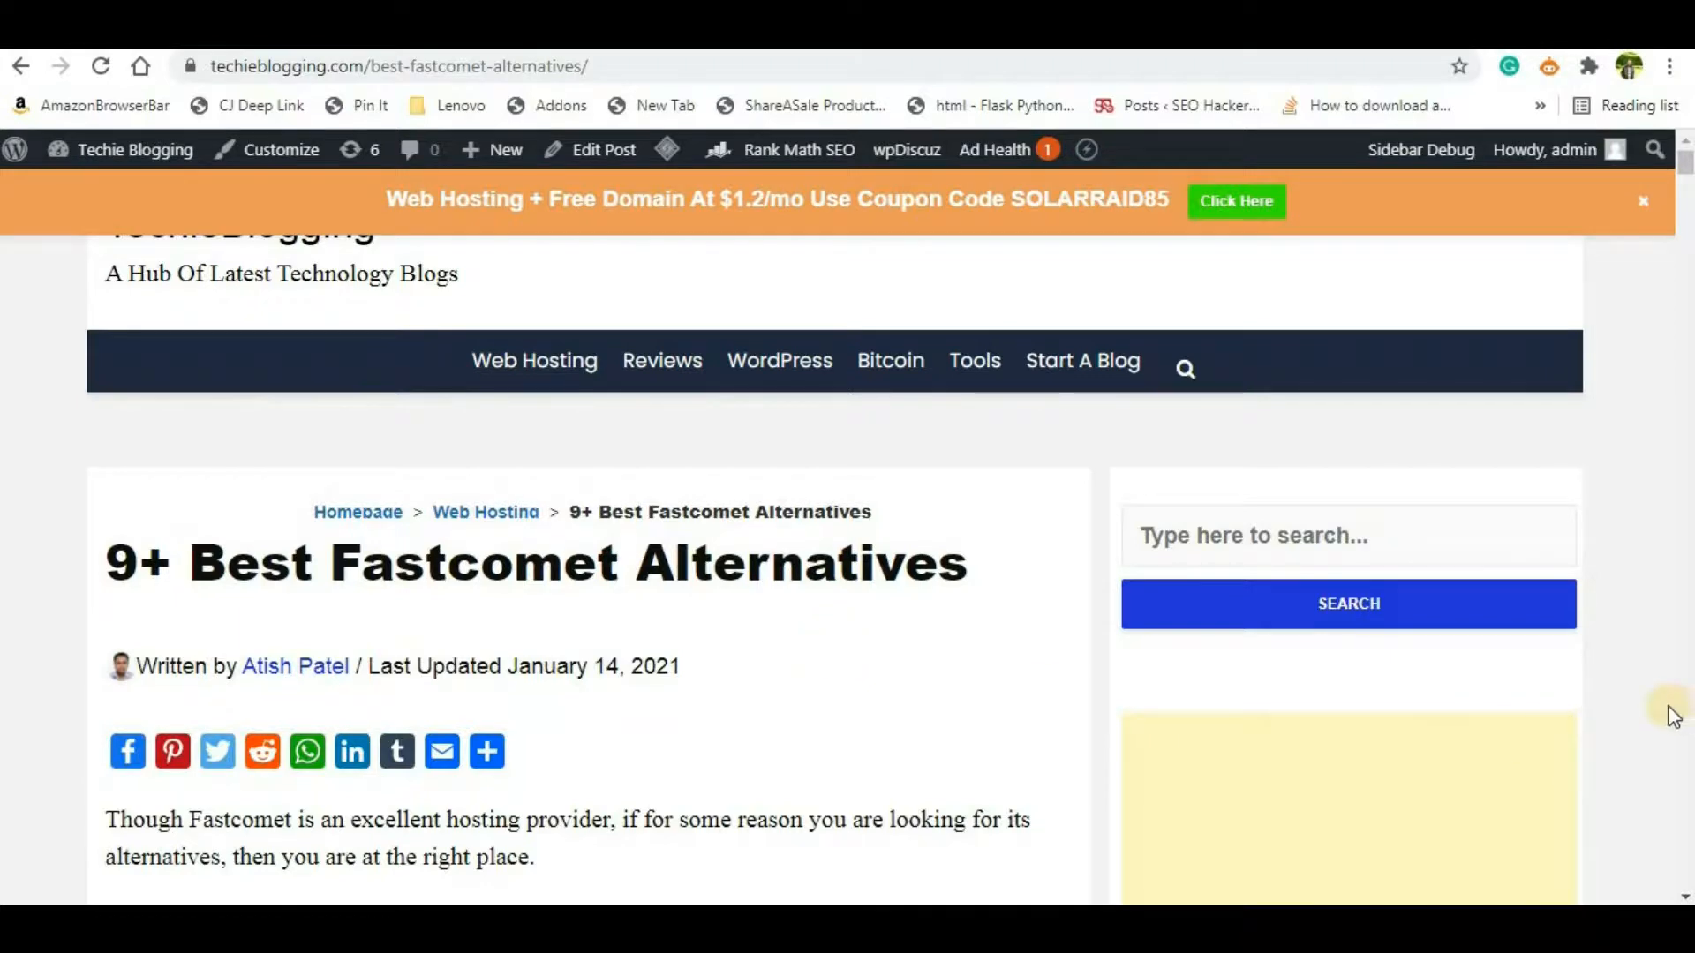
{"action": "scroll", "scroll_direction": "down", "scroll_amount": 3}
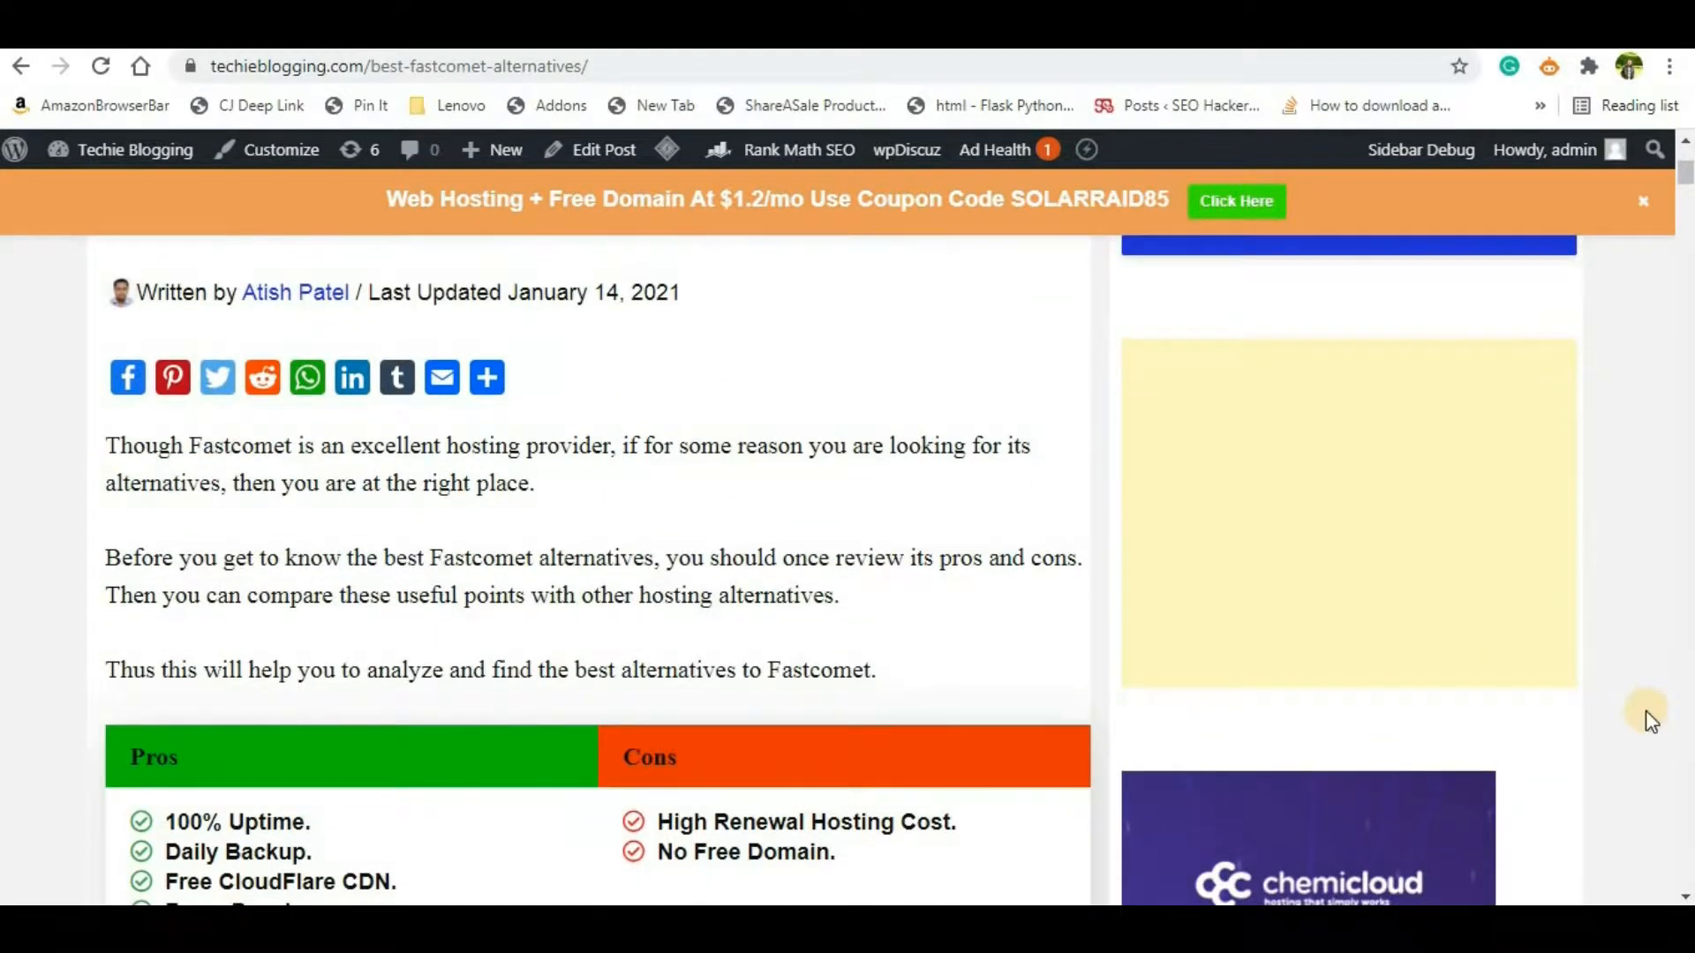
{"action": "scroll", "scroll_direction": "up", "scroll_amount": 3}
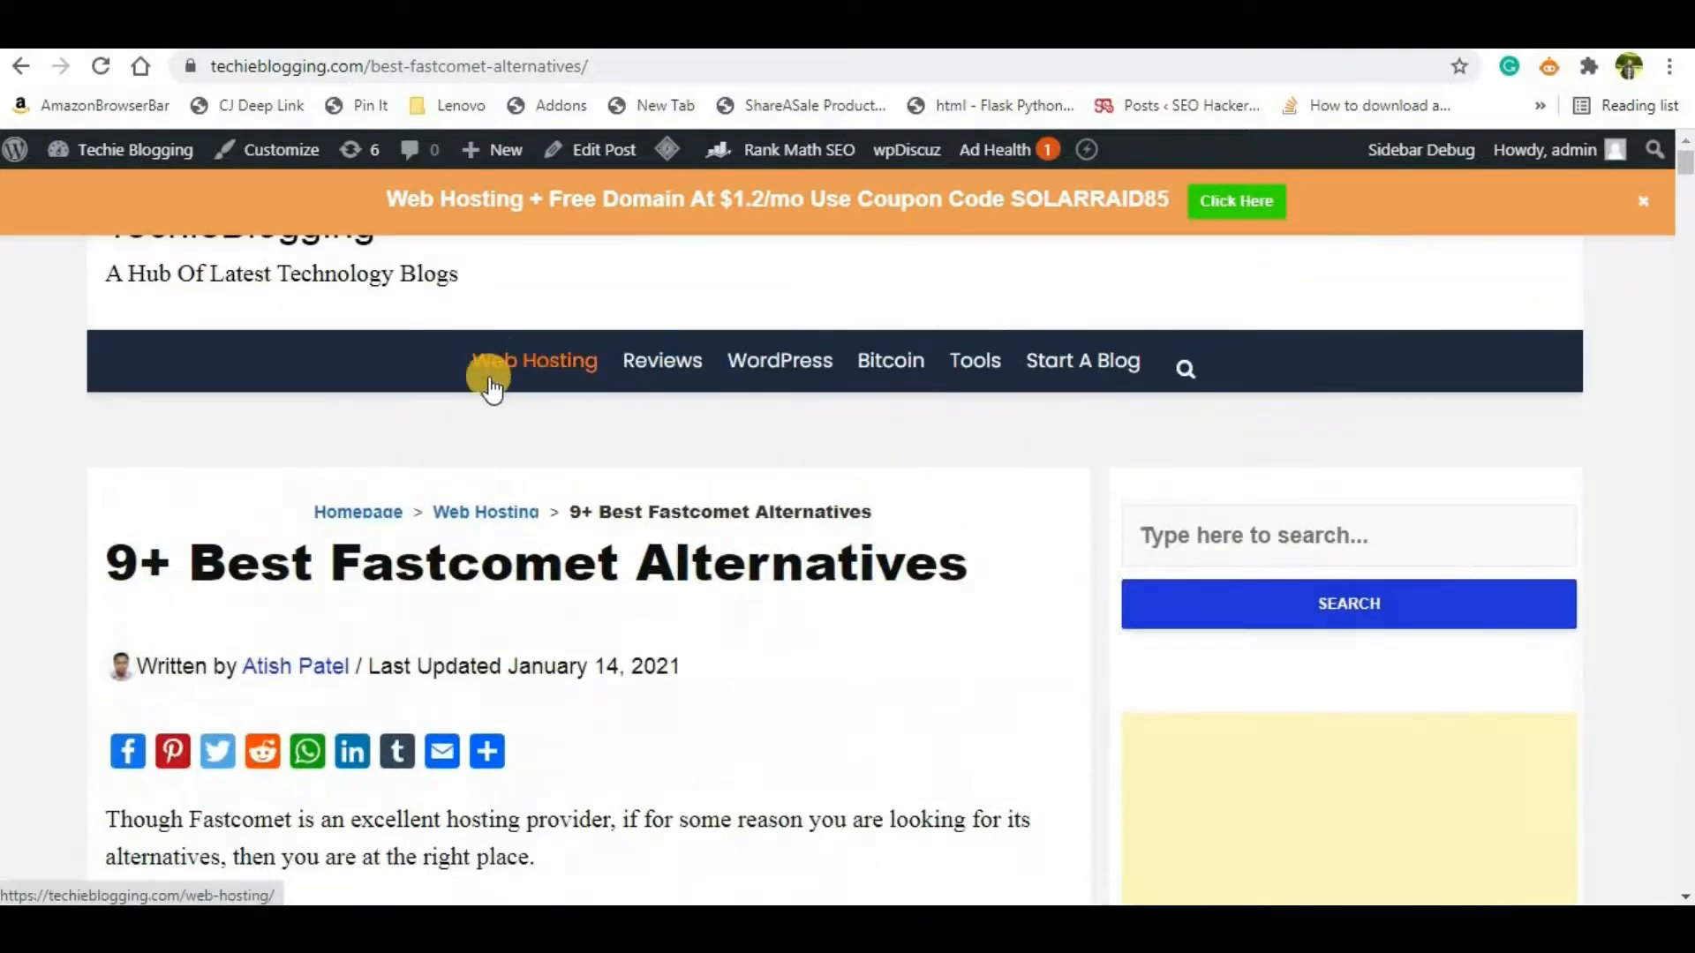
{"action": "scroll", "scroll_direction": "down", "scroll_amount": 3}
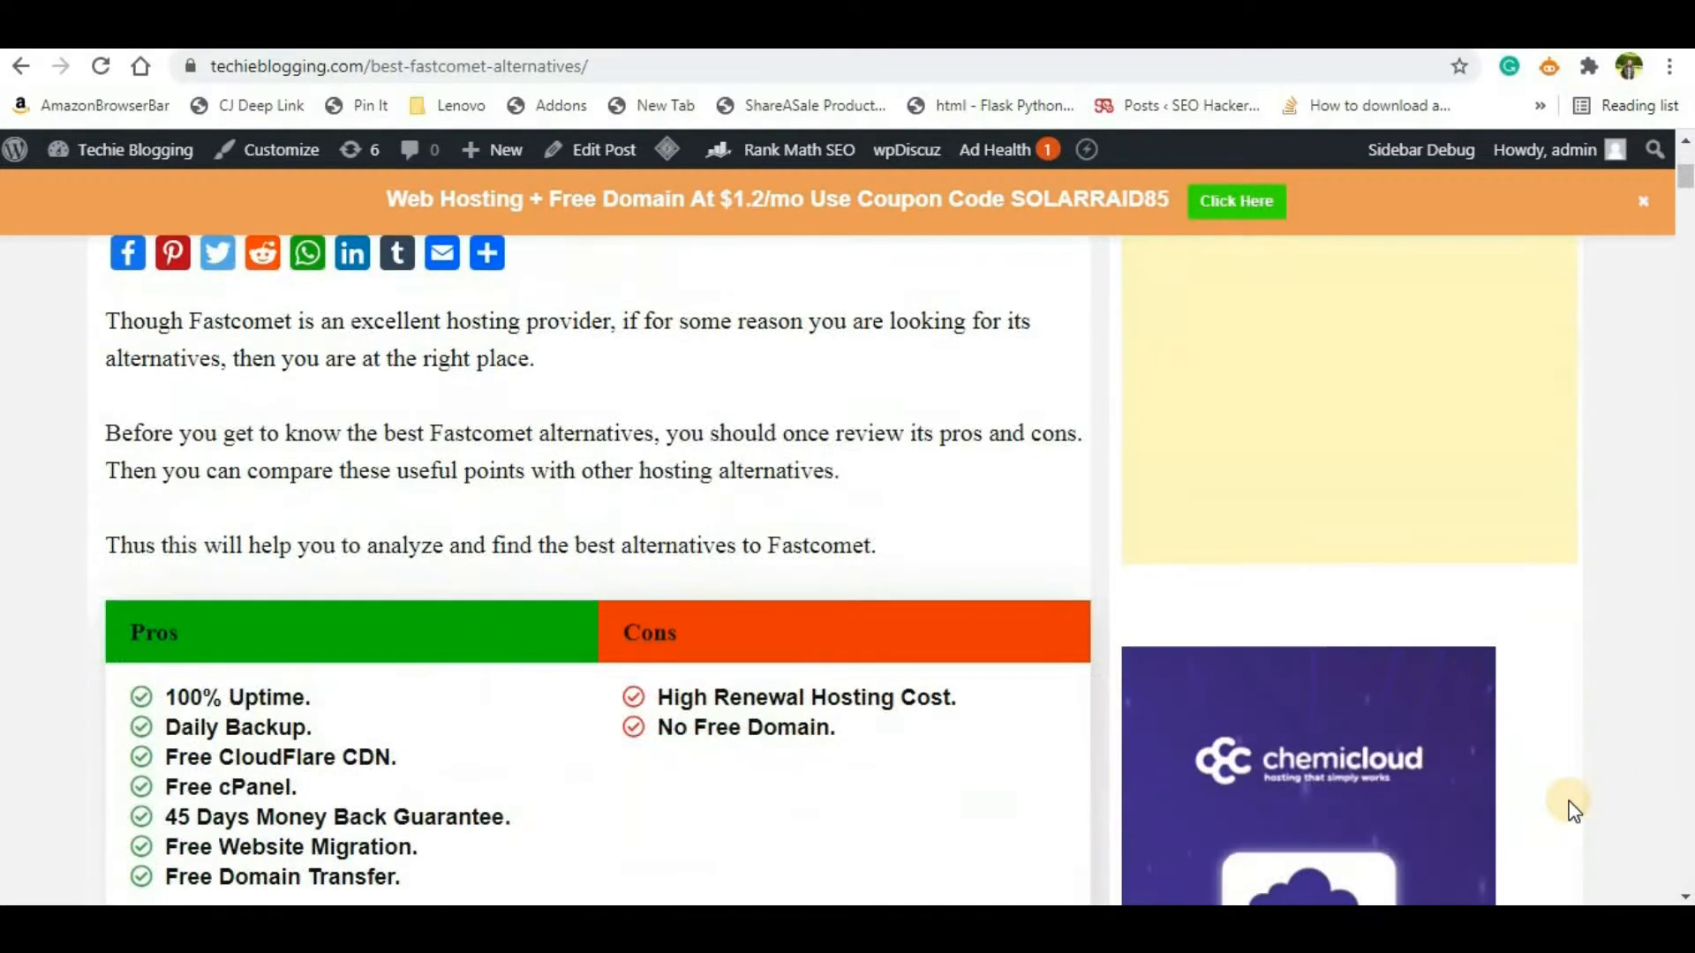
{"action": "scroll", "scroll_direction": "down", "scroll_amount": 3}
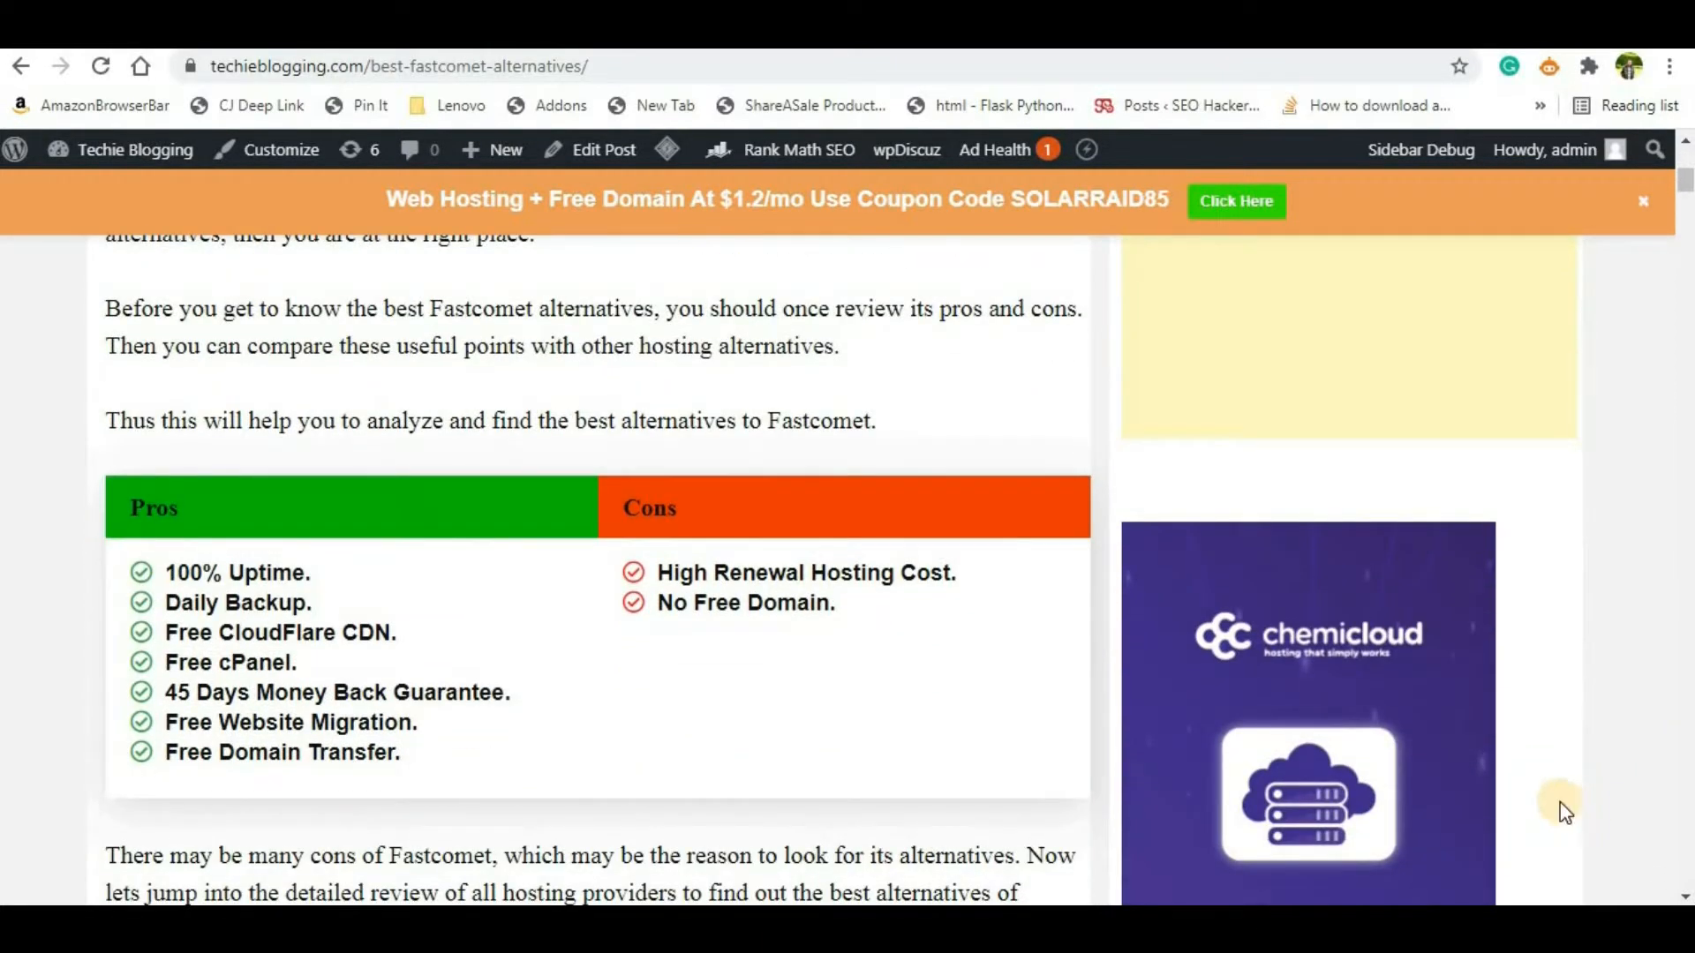
{"action": "mouse_move", "coordinate": [1570, 805]}
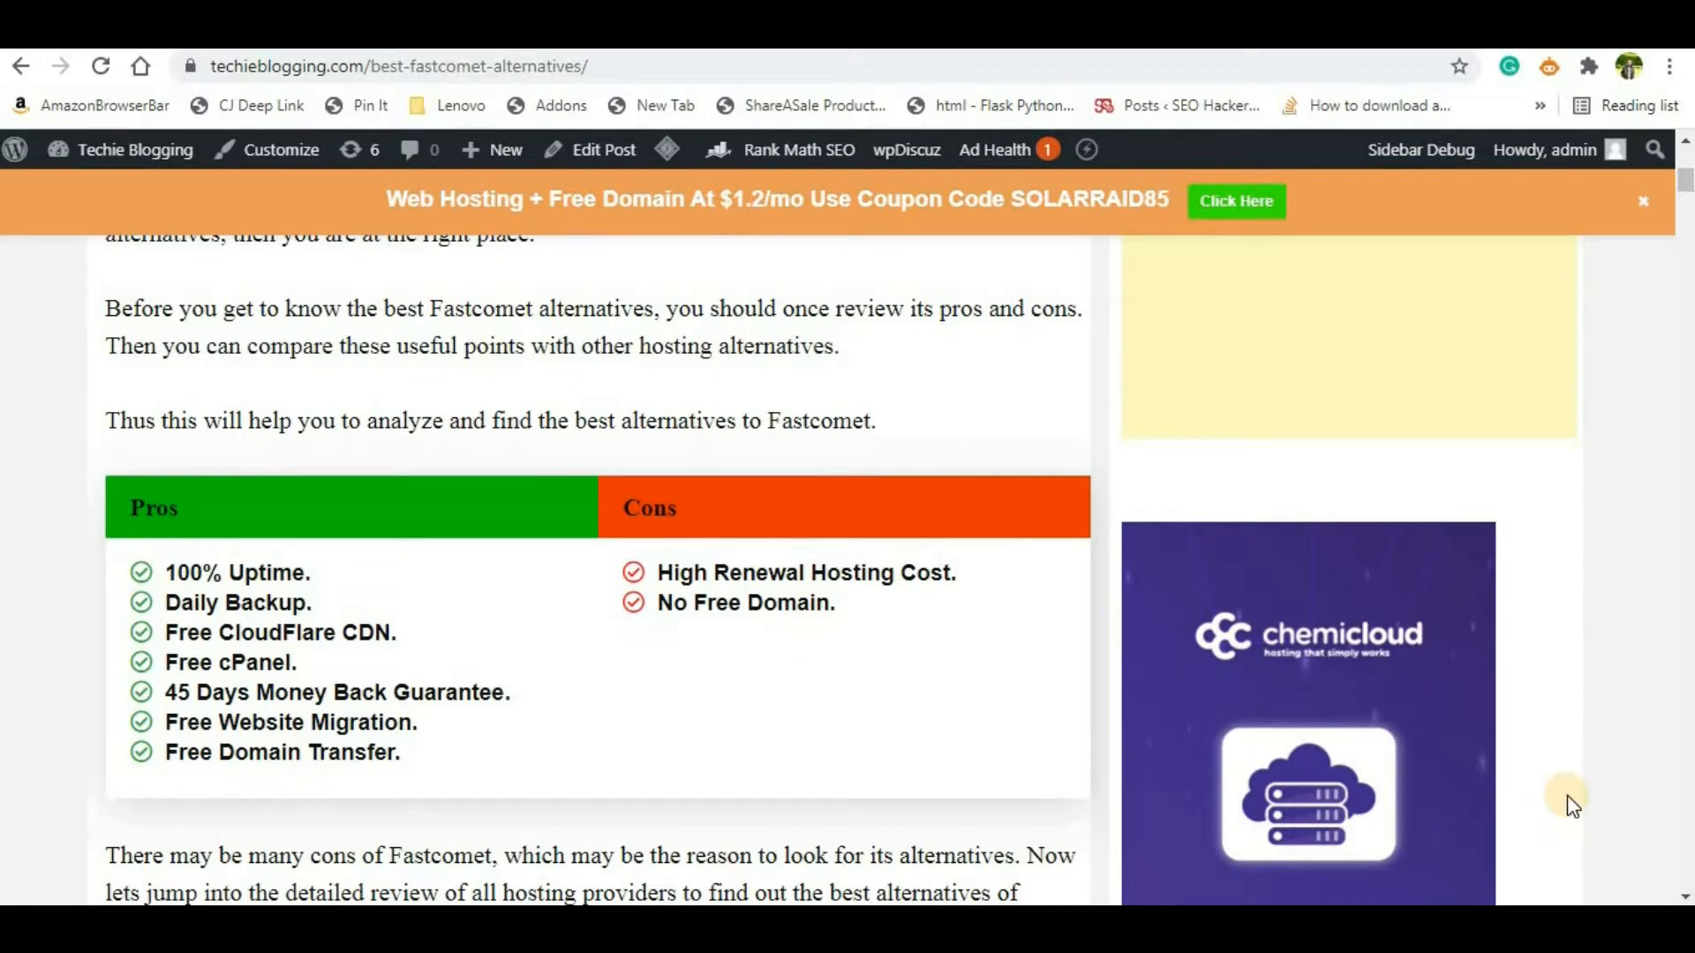